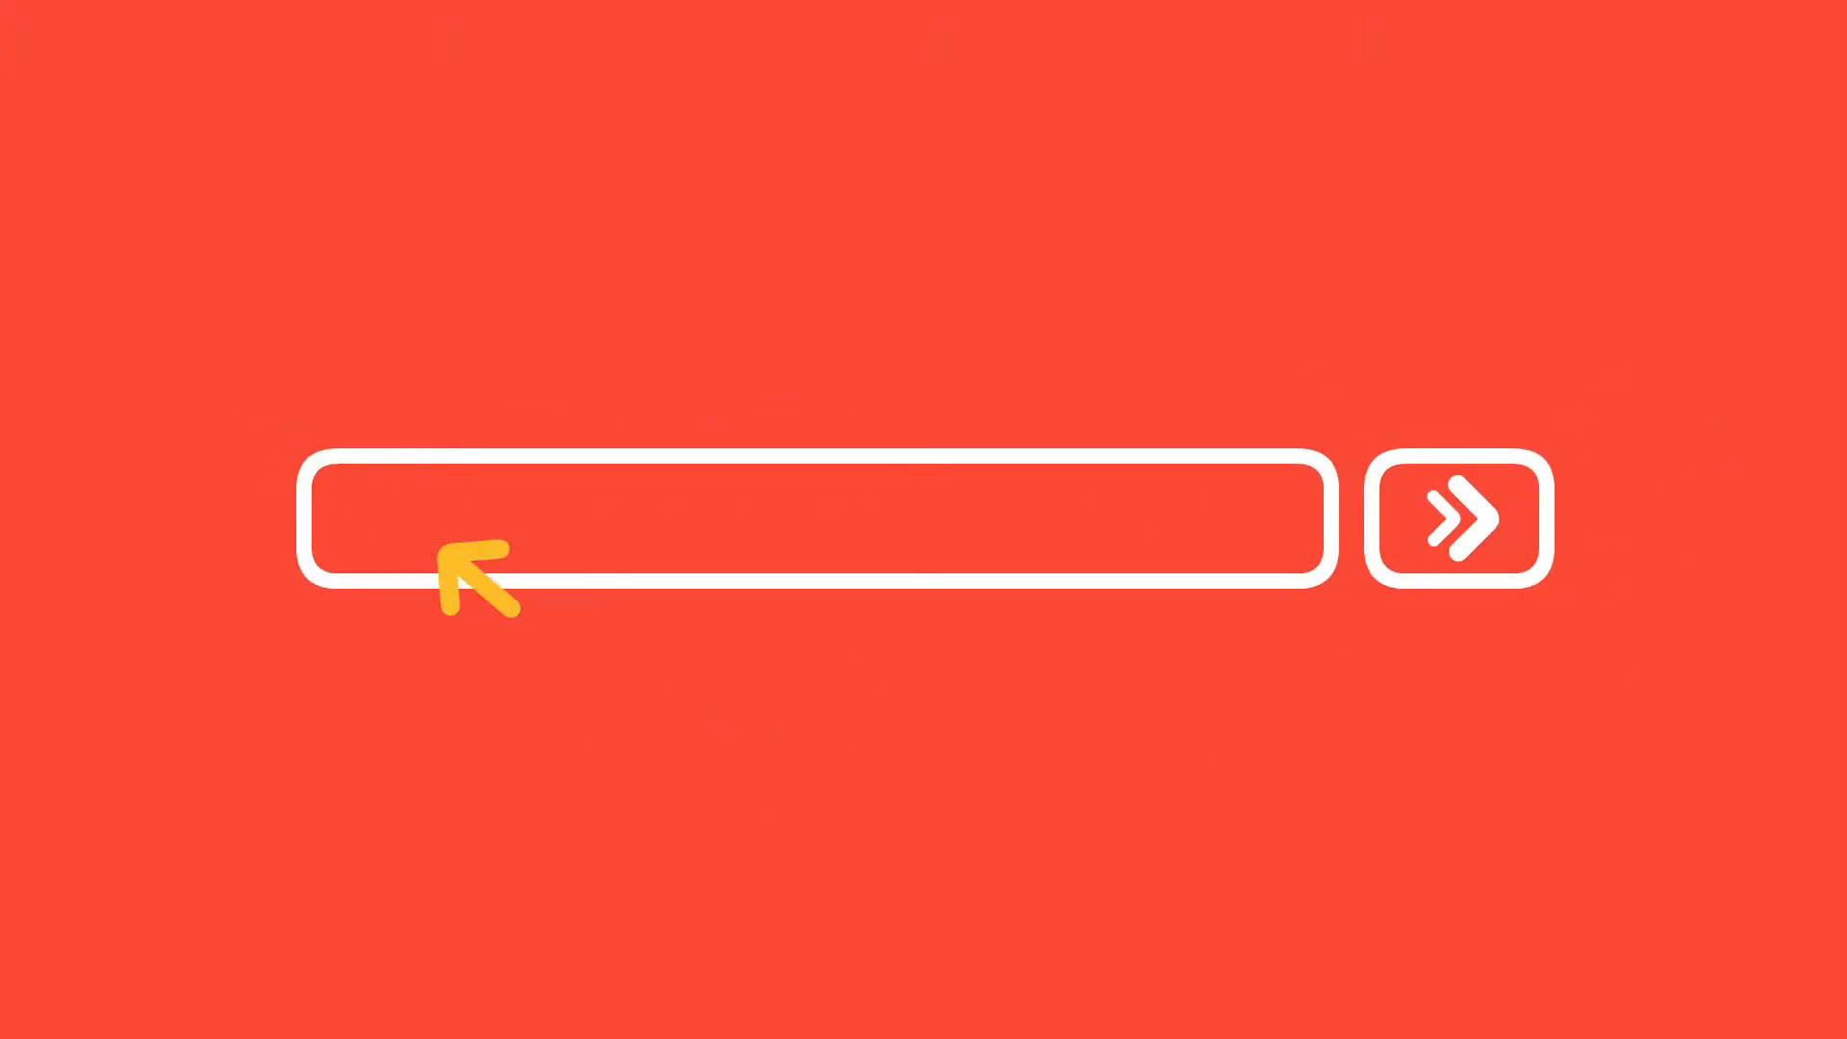
Have Email Amplify 2.0 and Free Email Verifier both open on the desktop.
{"action": "type", "text": "Email Amplify 2.0 And"}
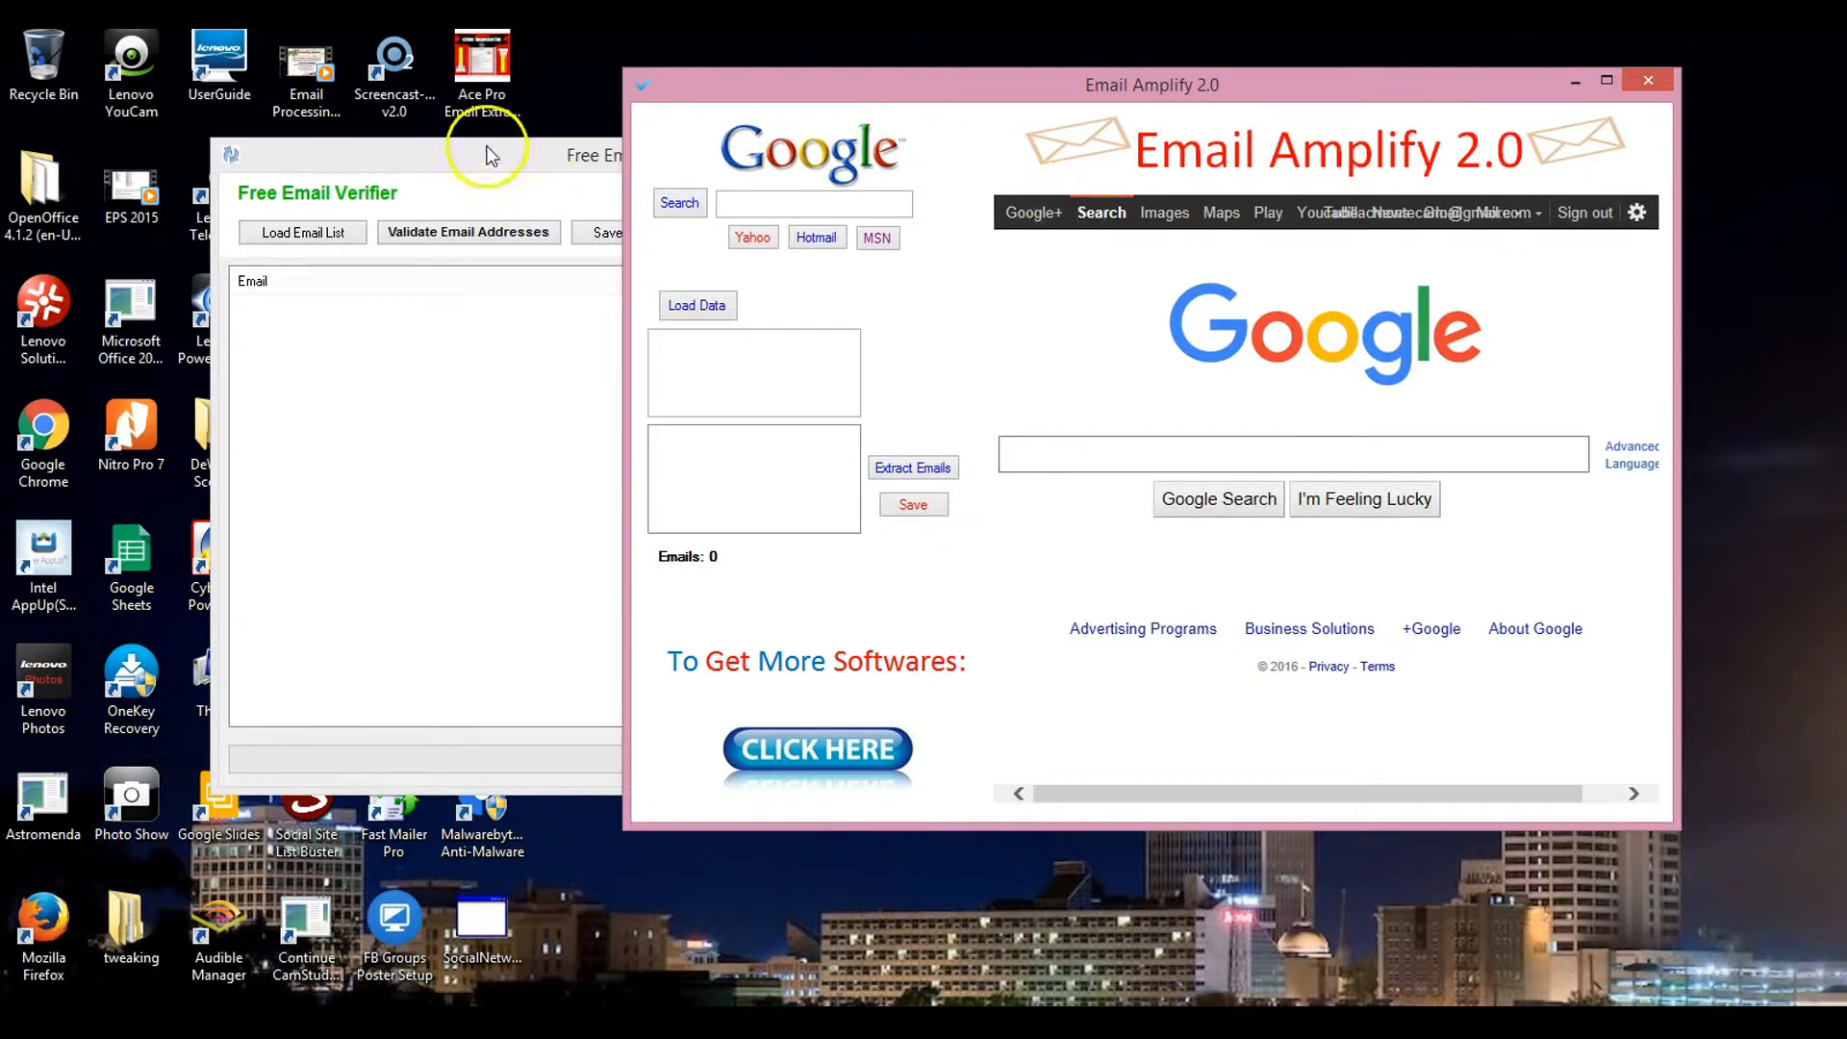
Bring the Free Email Verifier window forward and move it down to reveal Email Amplify.
{"action": "left_click", "coordinate": [491, 155]}
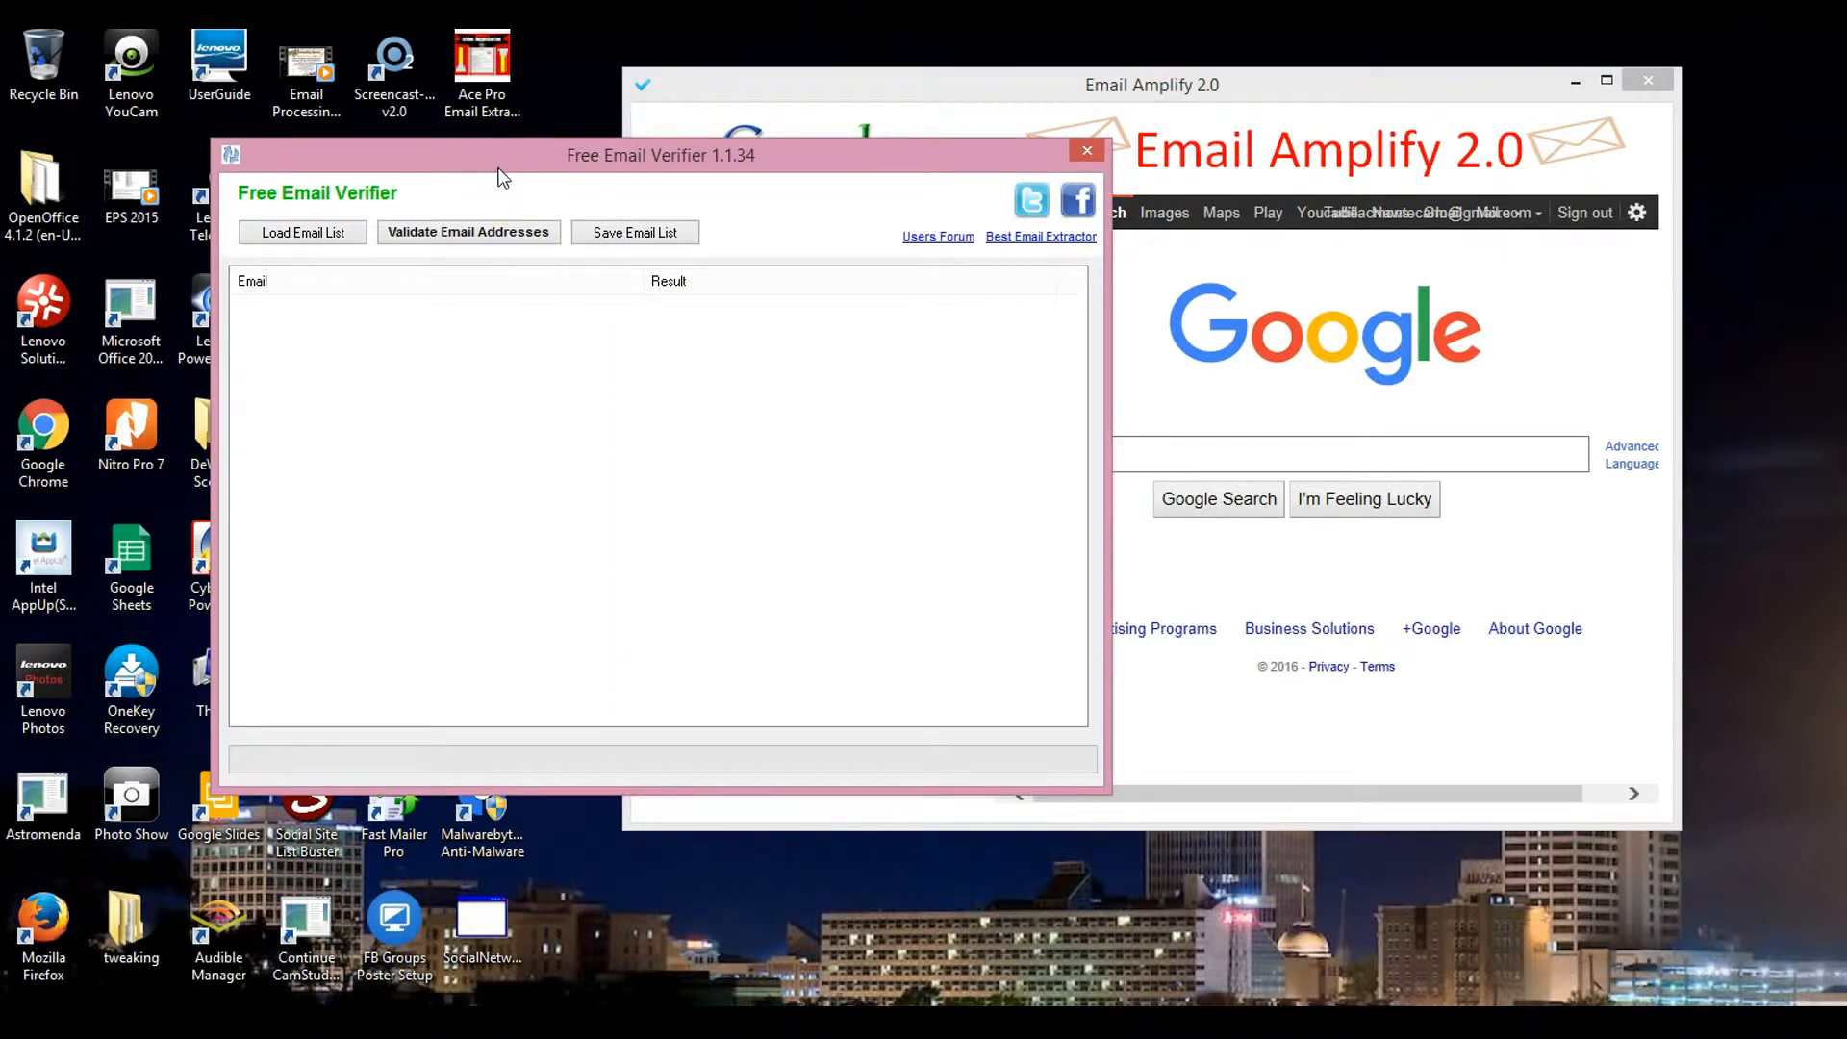
{"action": "mouse_move", "coordinate": [694, 165]}
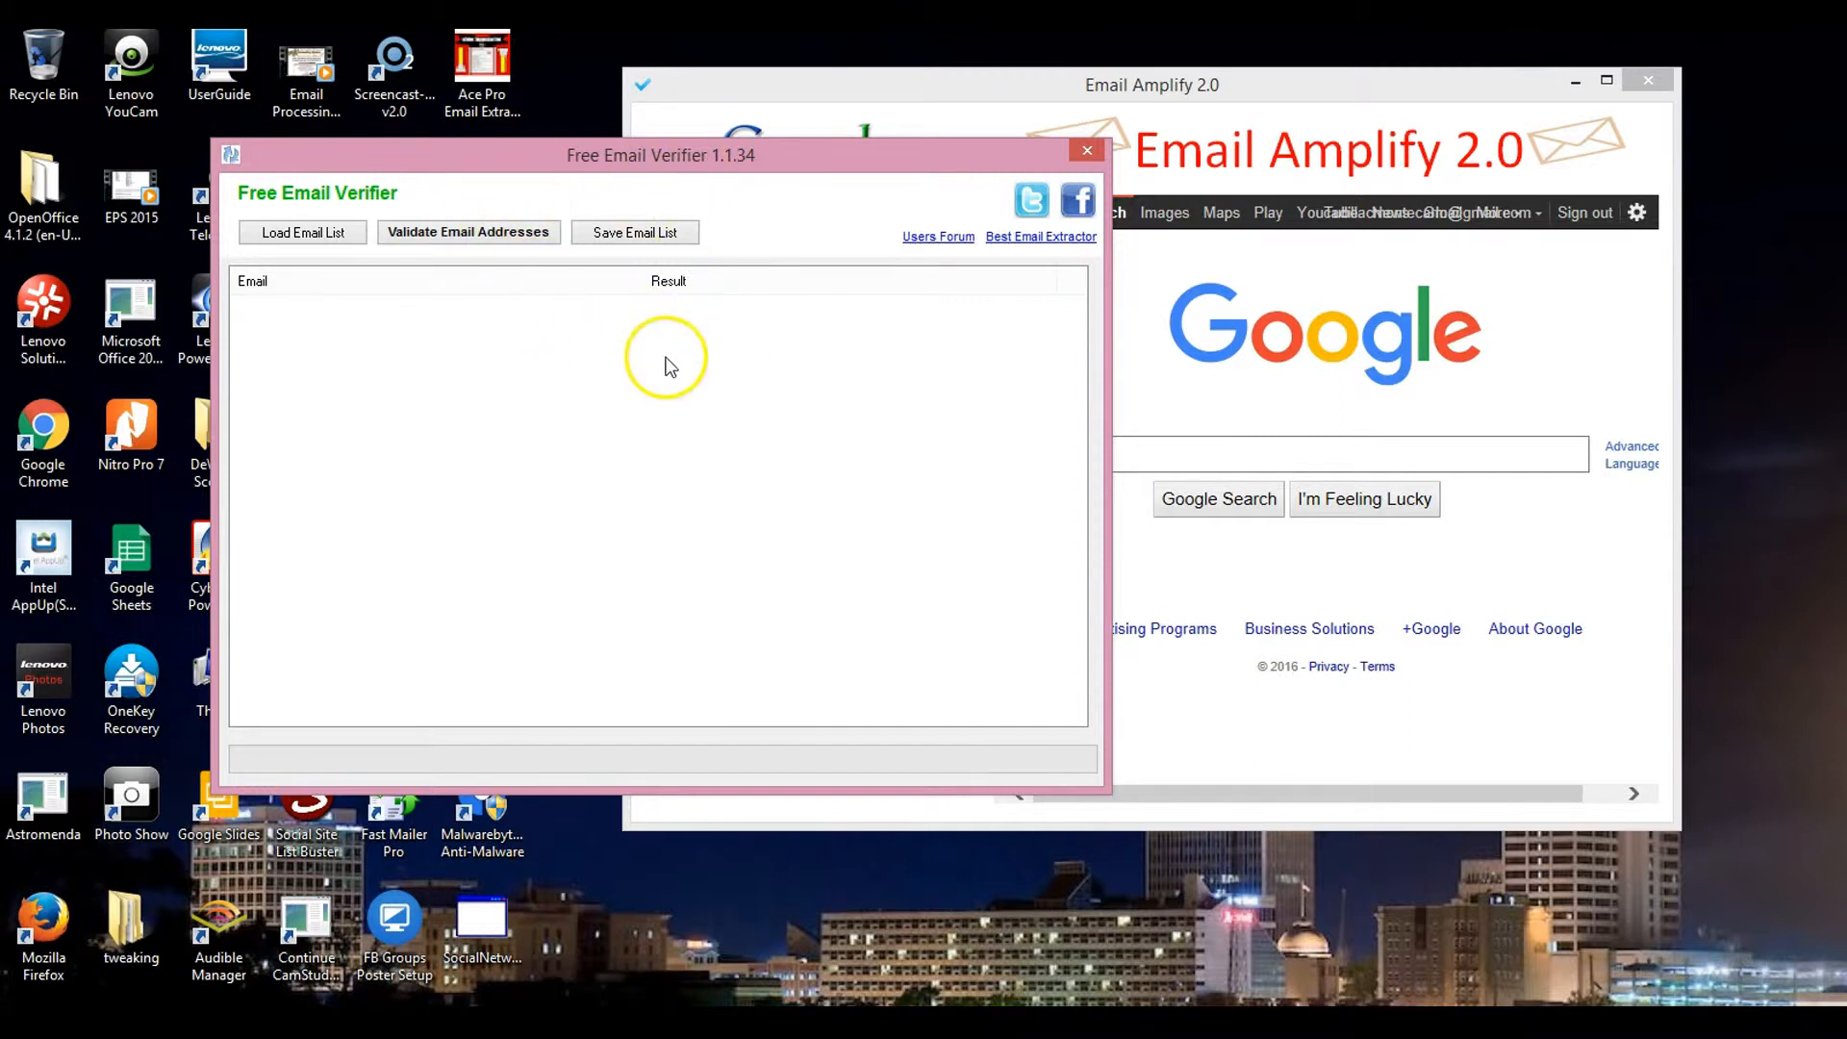
{"action": "mouse_move", "coordinate": [666, 367]}
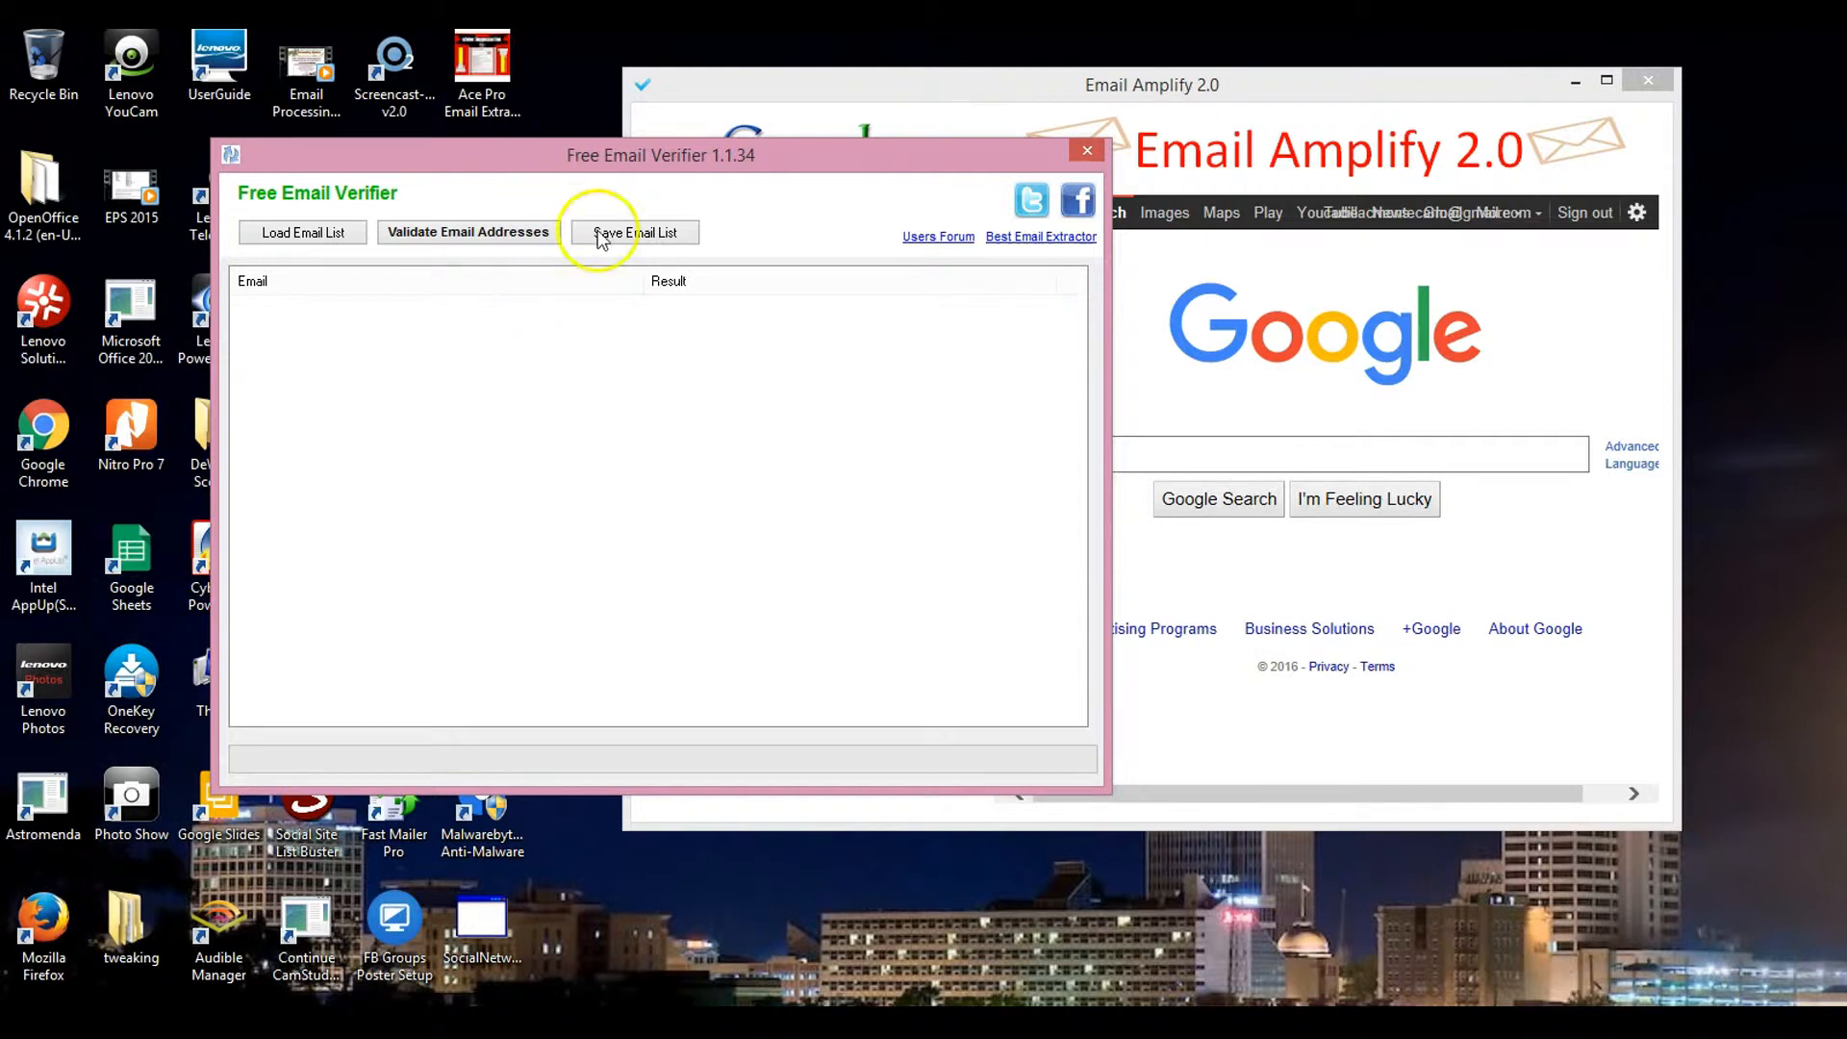
{"action": "mouse_move", "coordinate": [723, 157]}
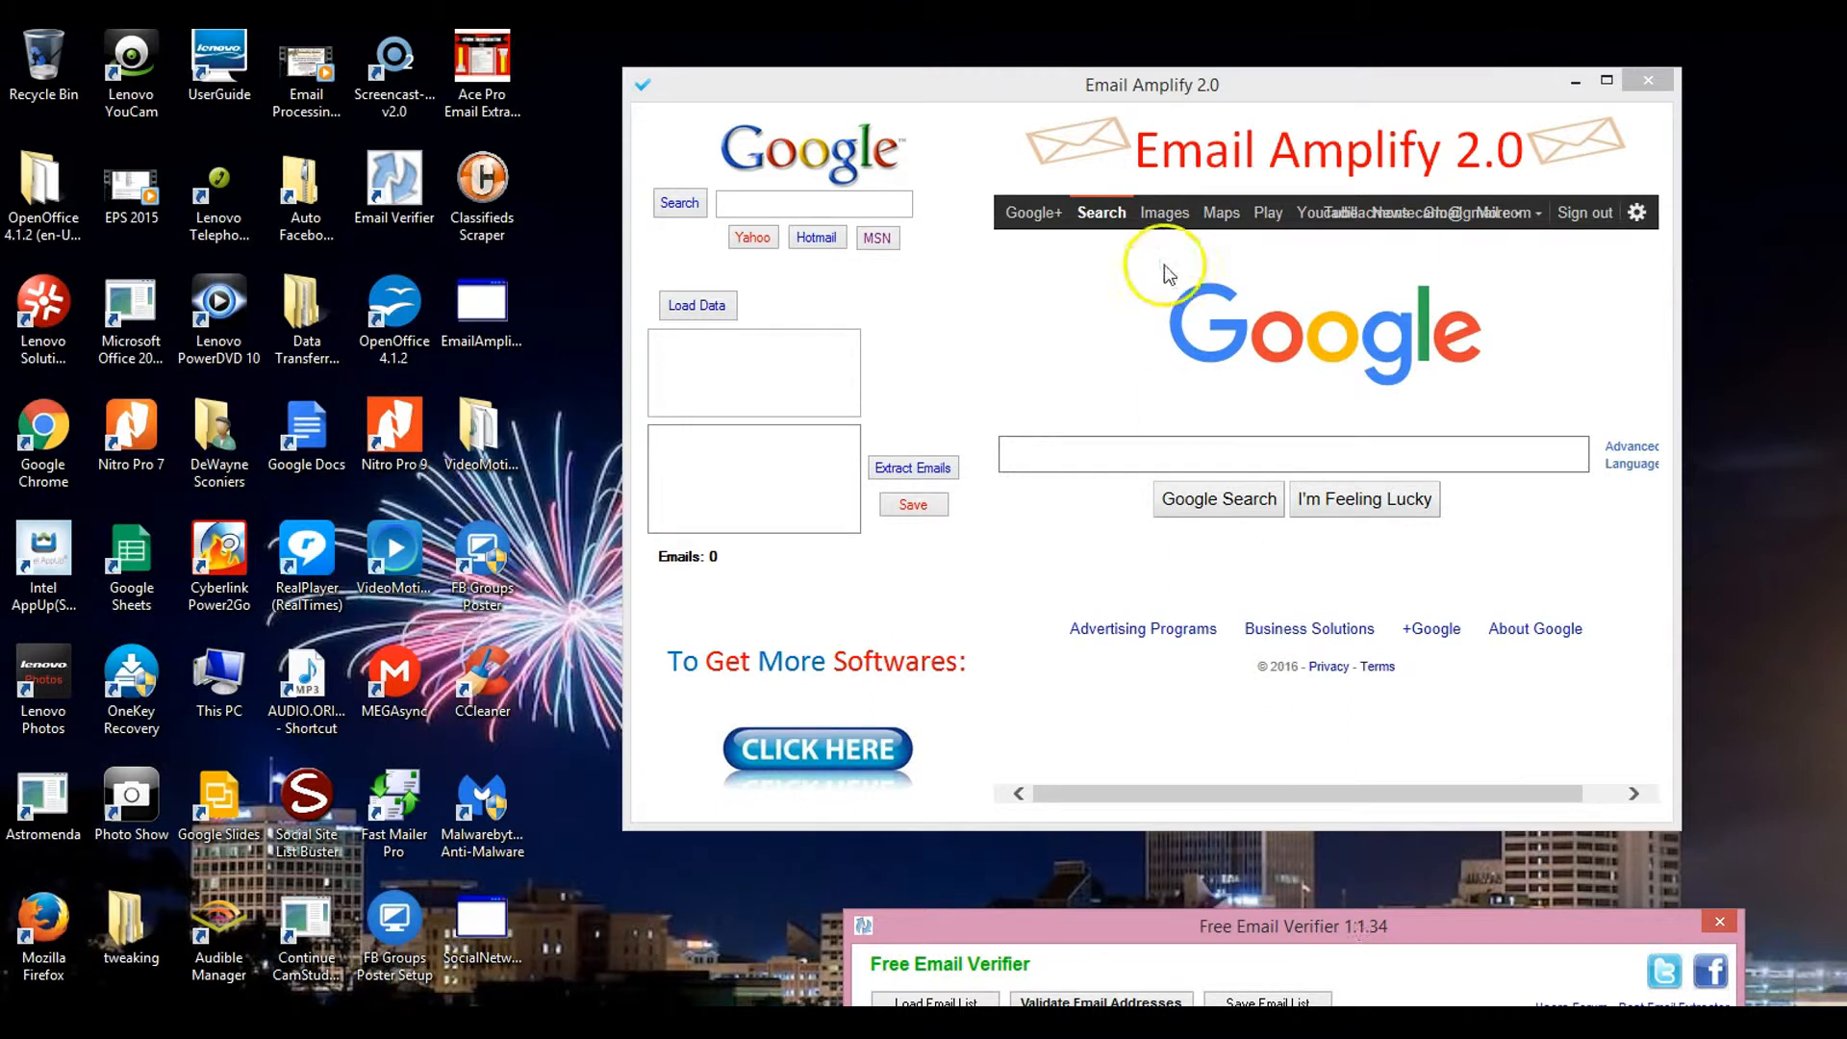
{"action": "mouse_move", "coordinate": [1312, 931]}
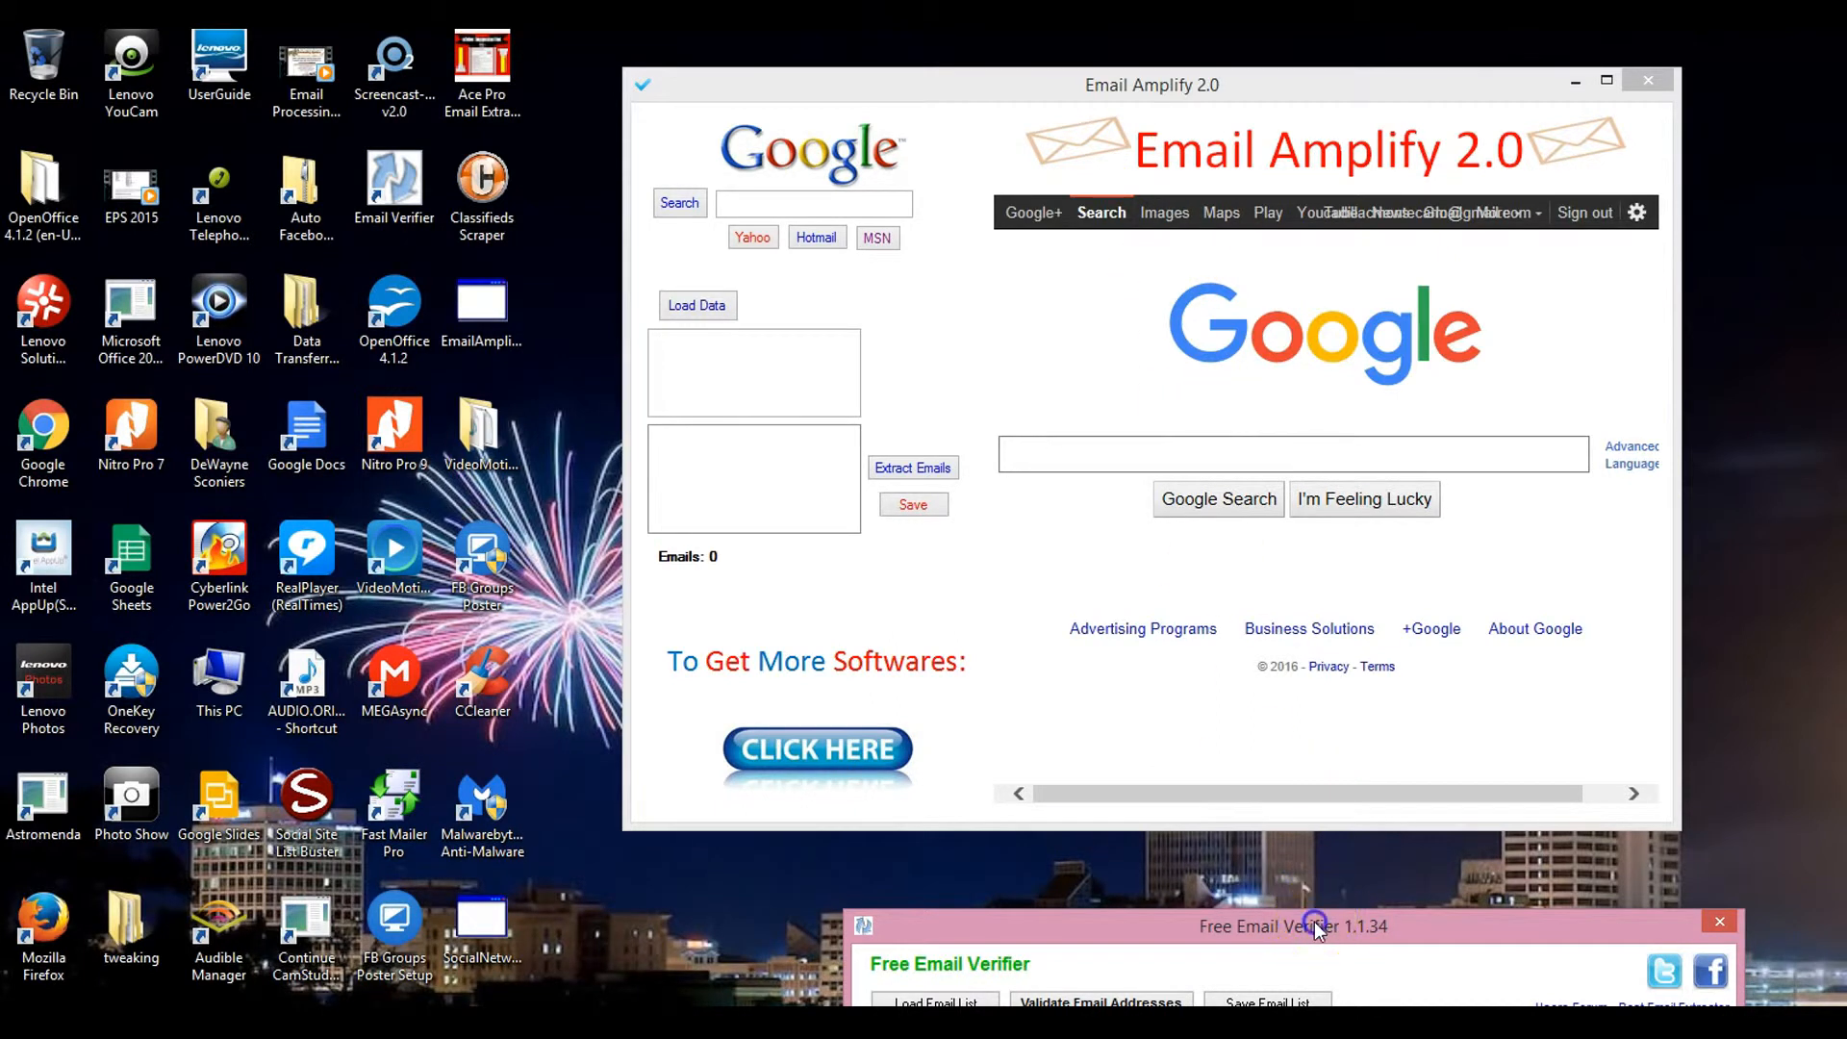
Move the verifier window aside so Email Amplify's Google page shows in full.
{"action": "left_click", "coordinate": [1720, 919]}
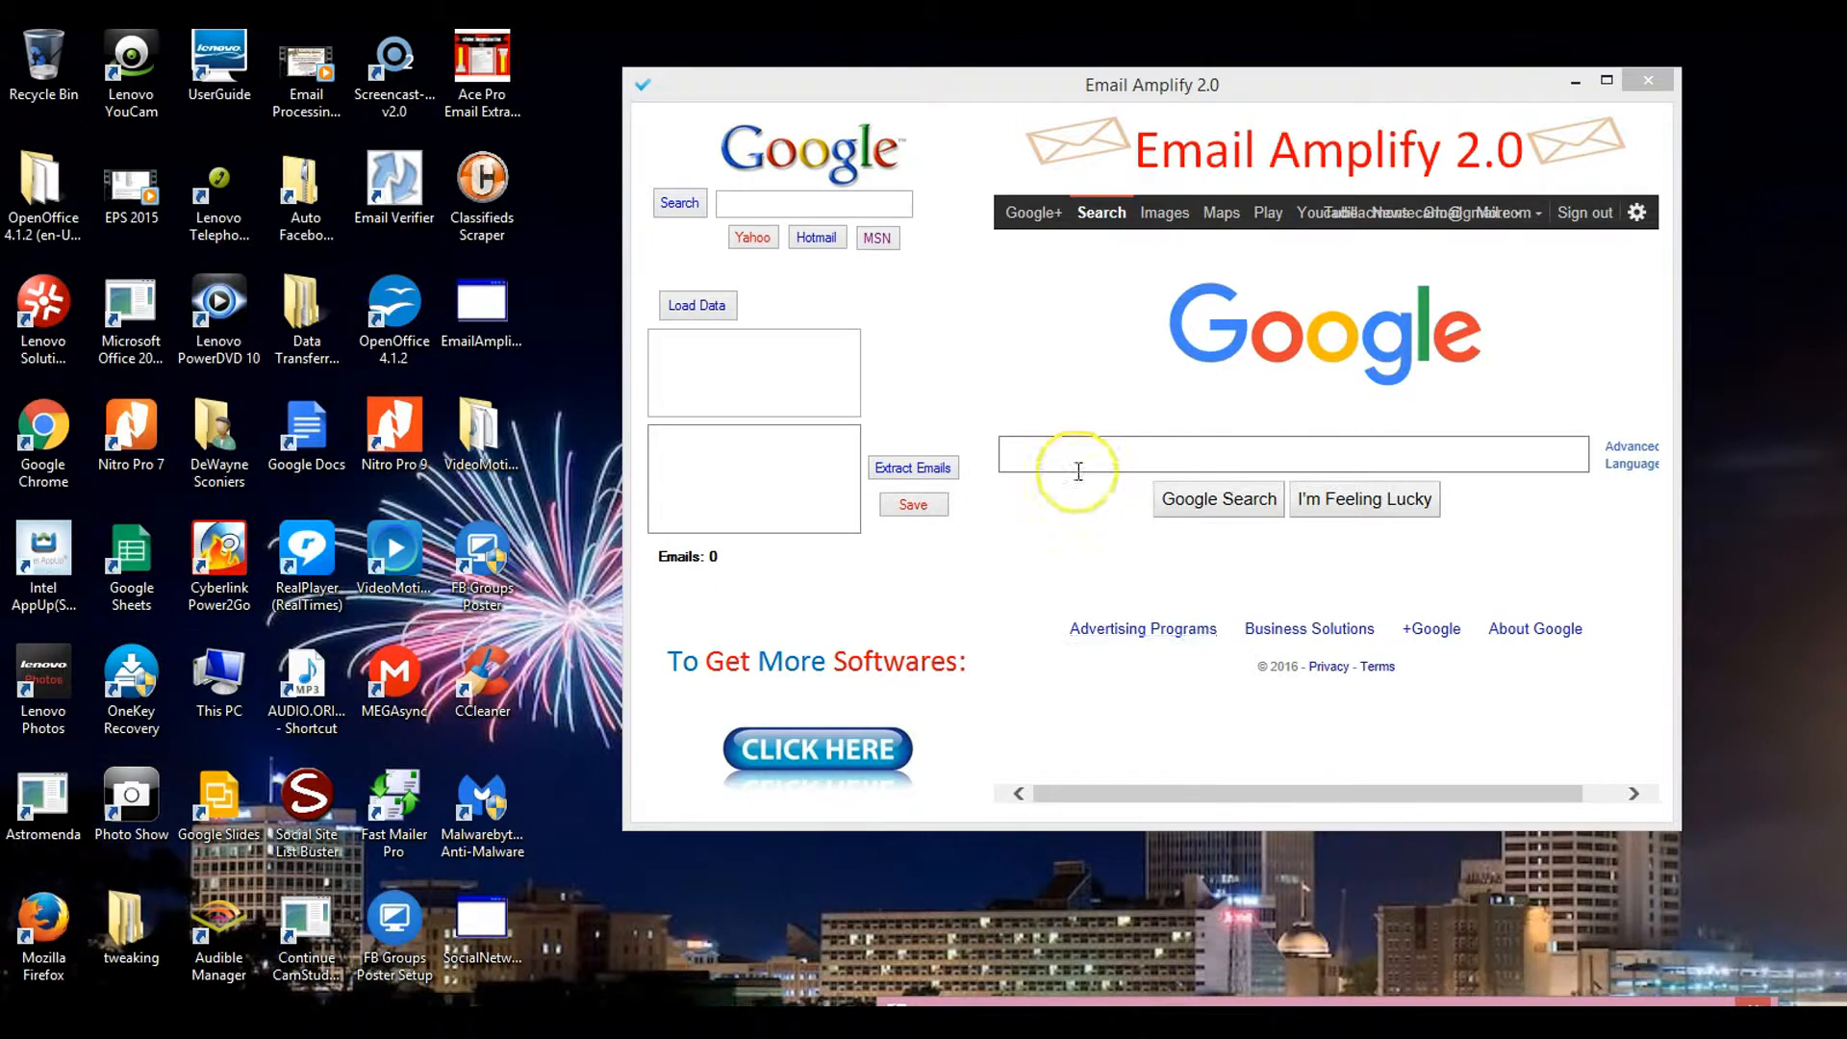
{"action": "mouse_move", "coordinate": [1062, 119]}
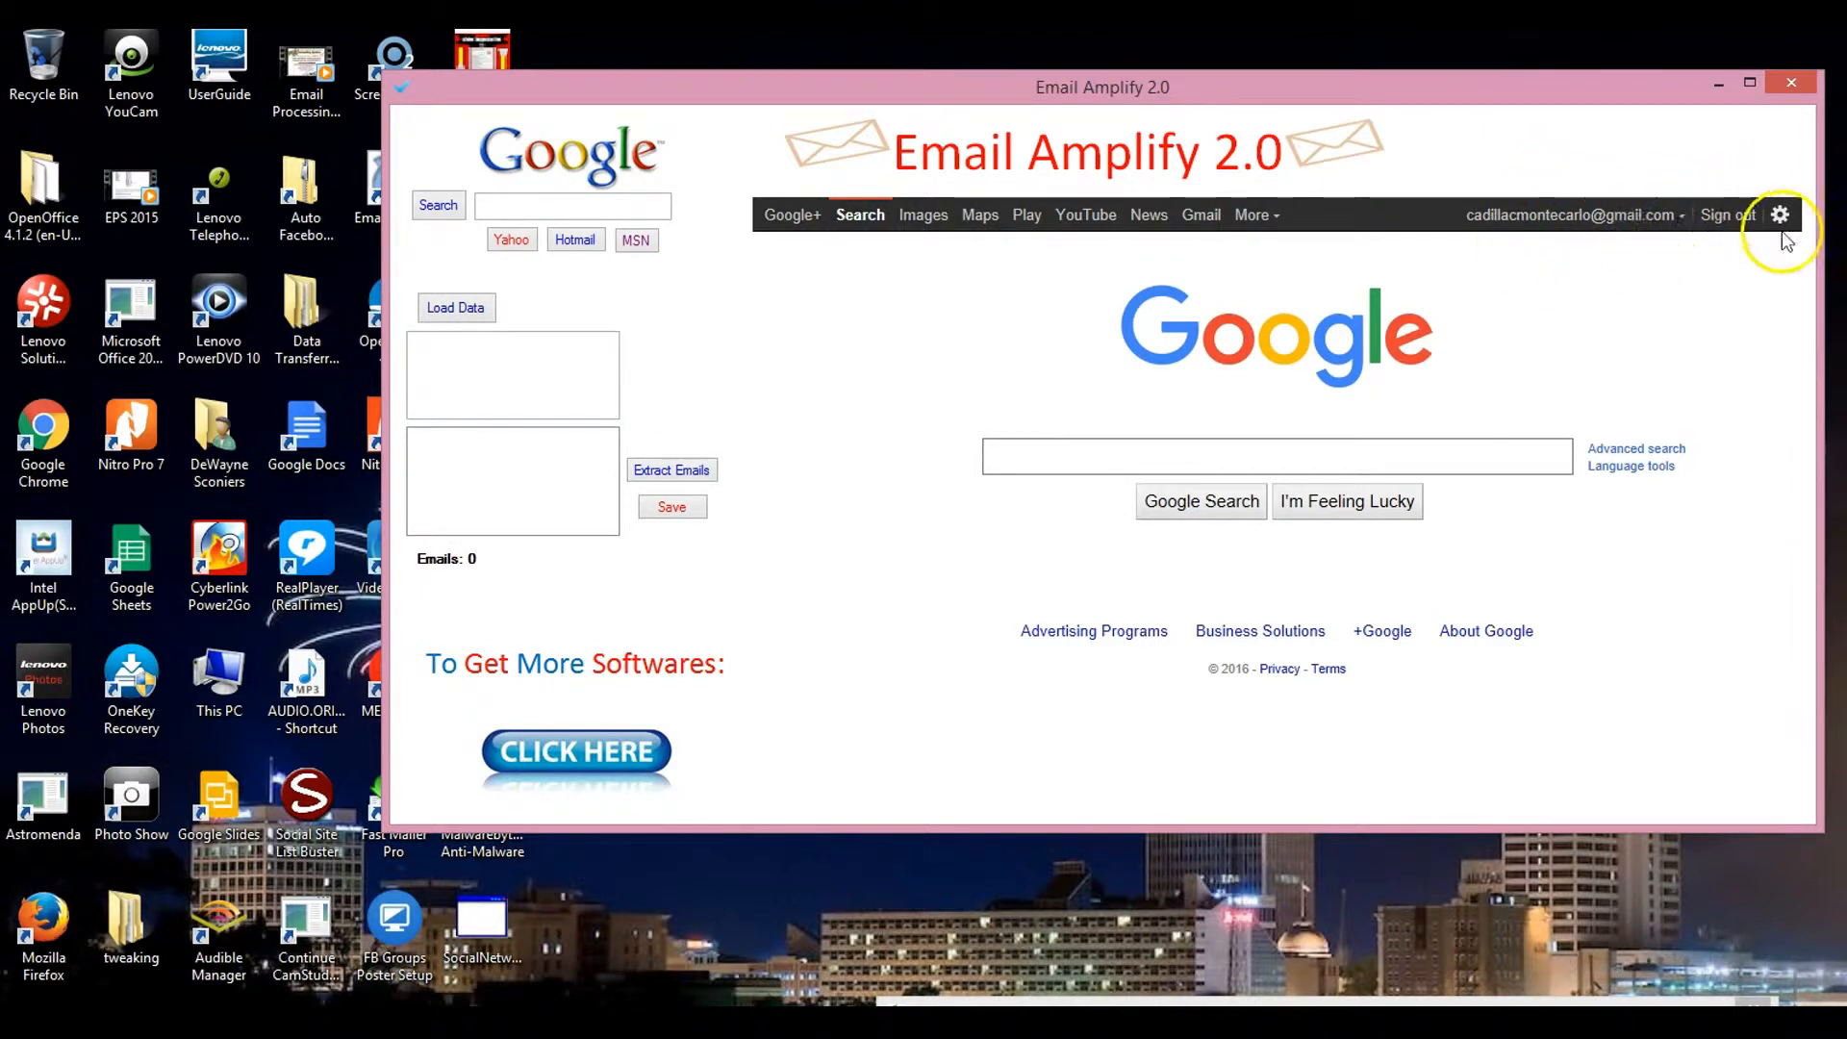
{"action": "mouse_move", "coordinate": [1778, 224]}
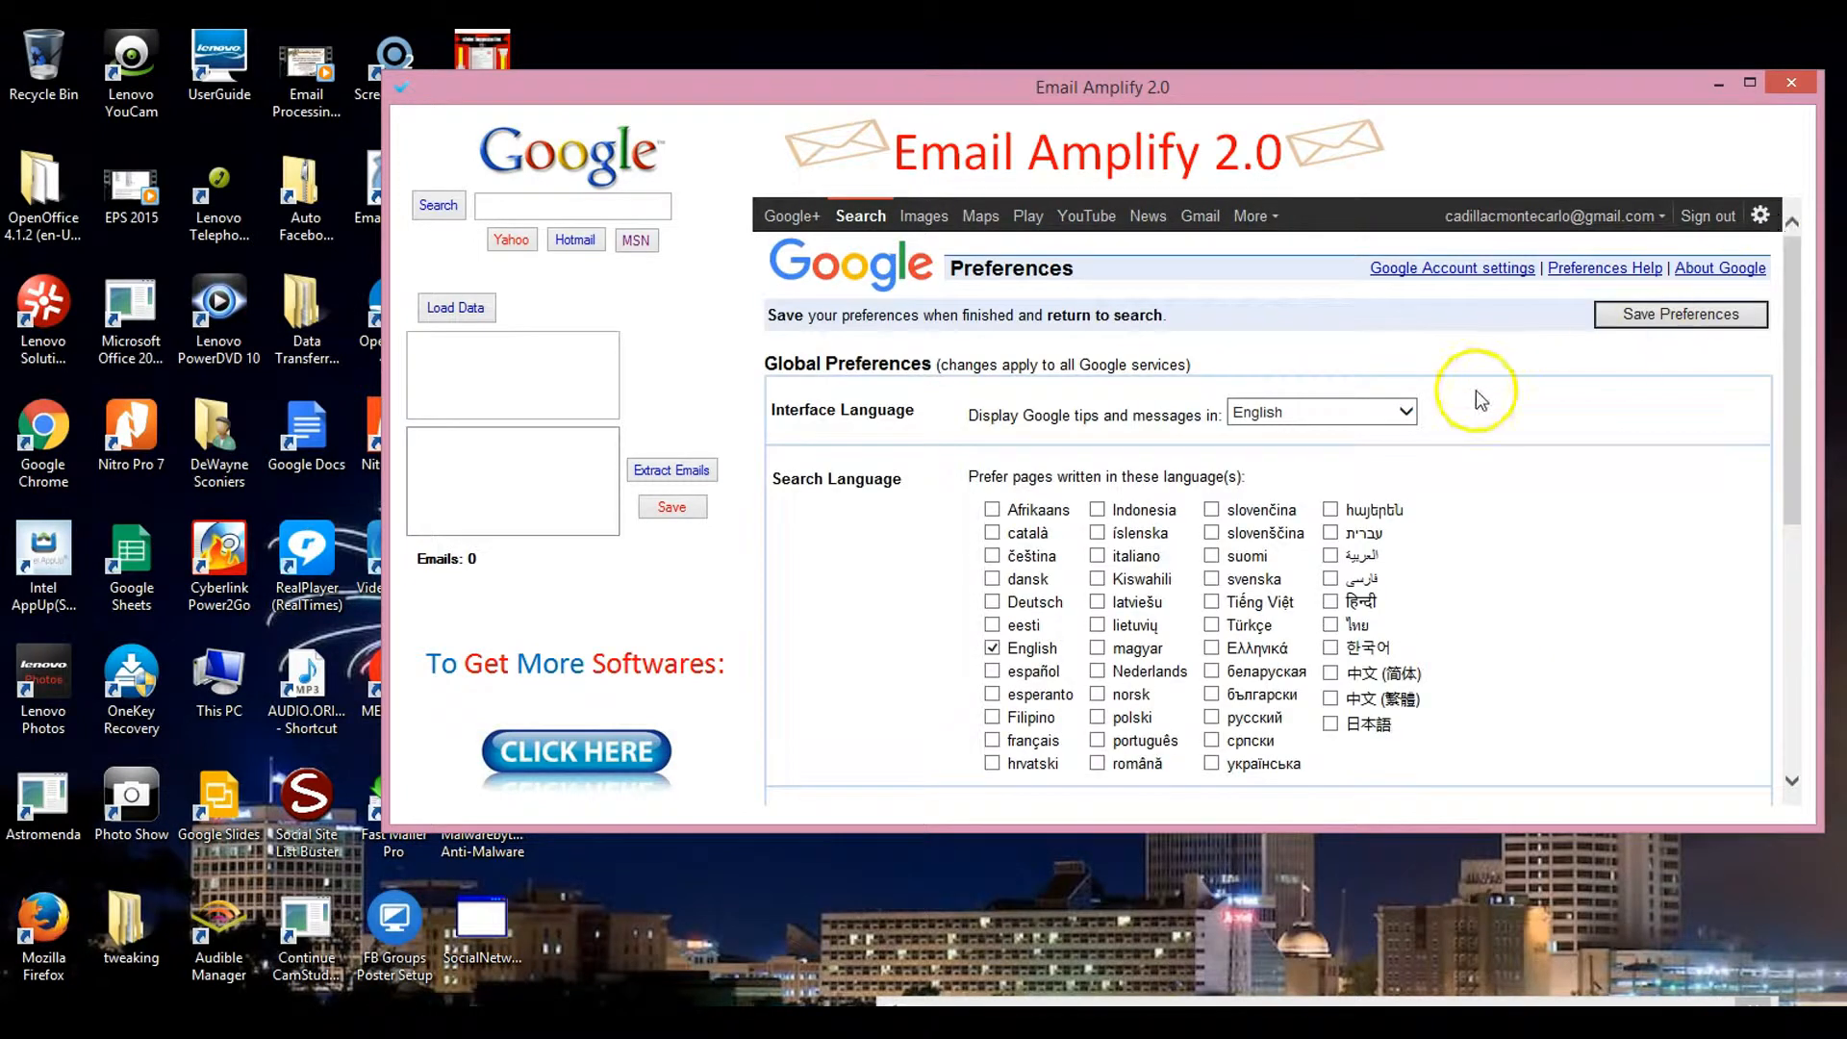
{"action": "mouse_move", "coordinate": [914, 539]}
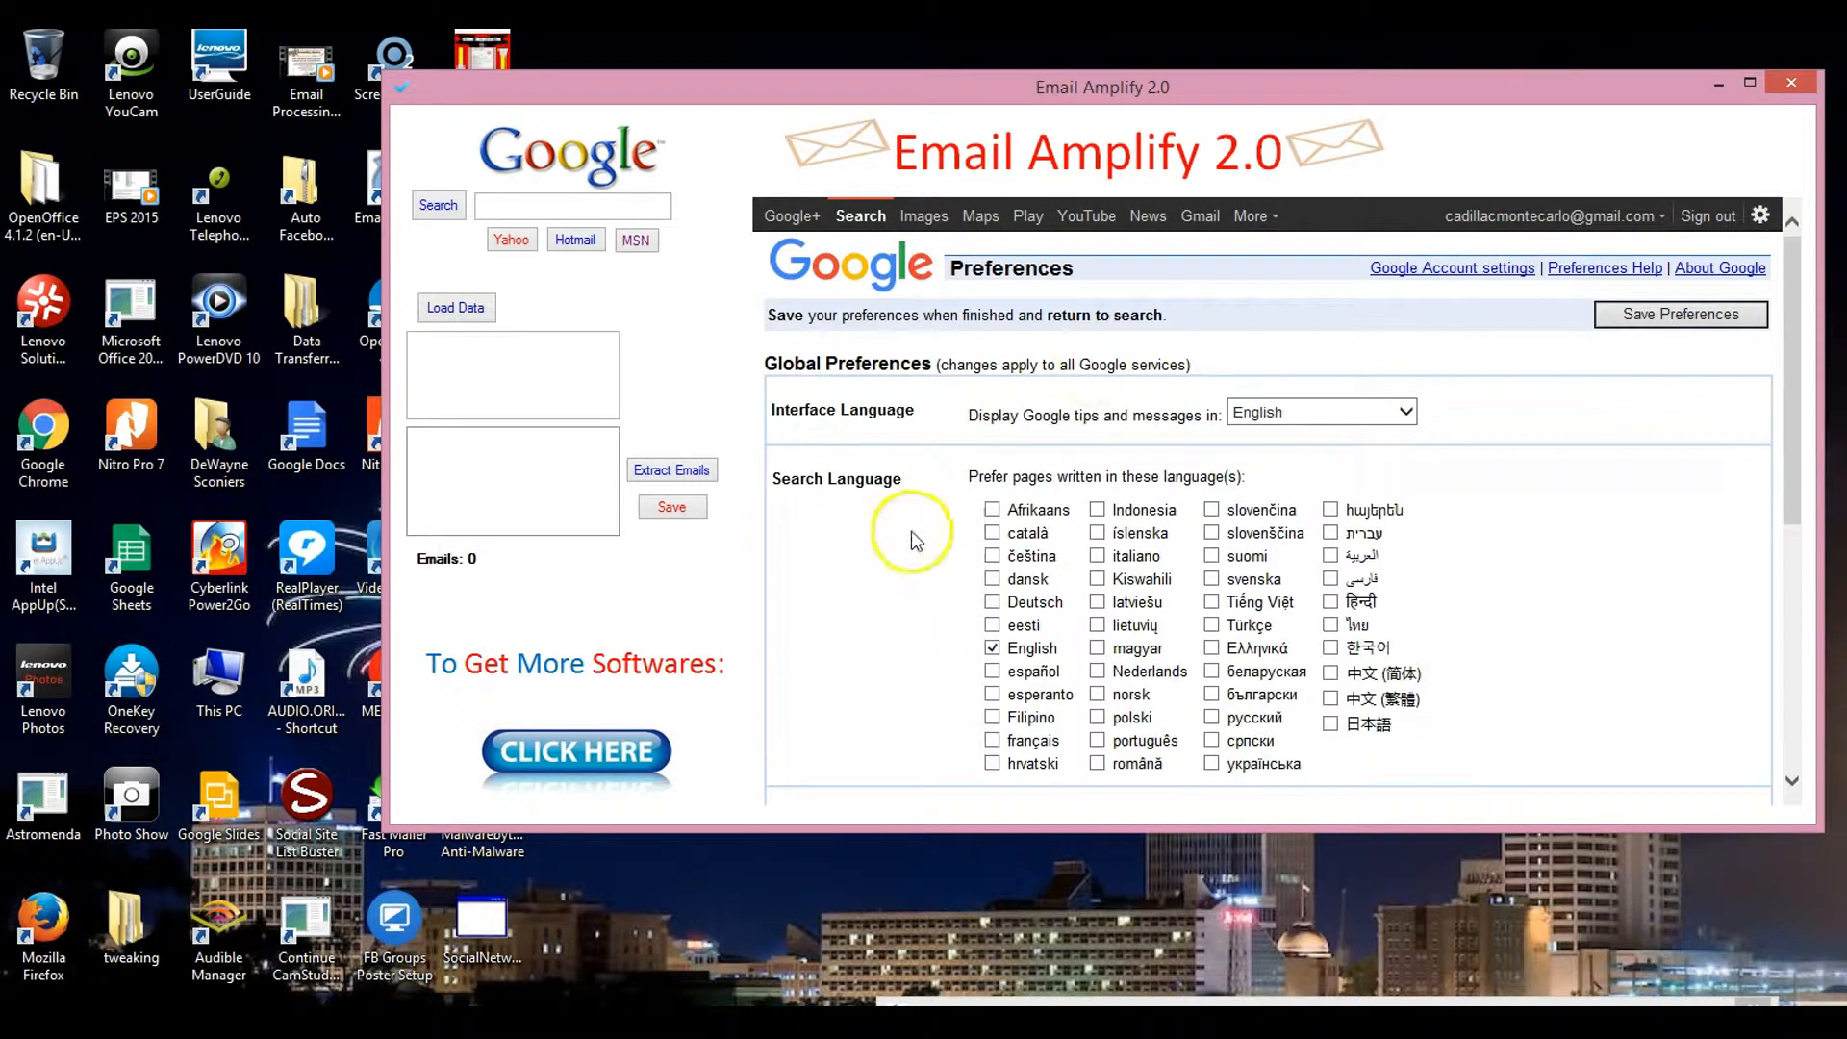
Set Google search to return 100 results per page and save the preferences.
{"action": "scroll", "scroll_direction": "down", "scroll_amount": 3}
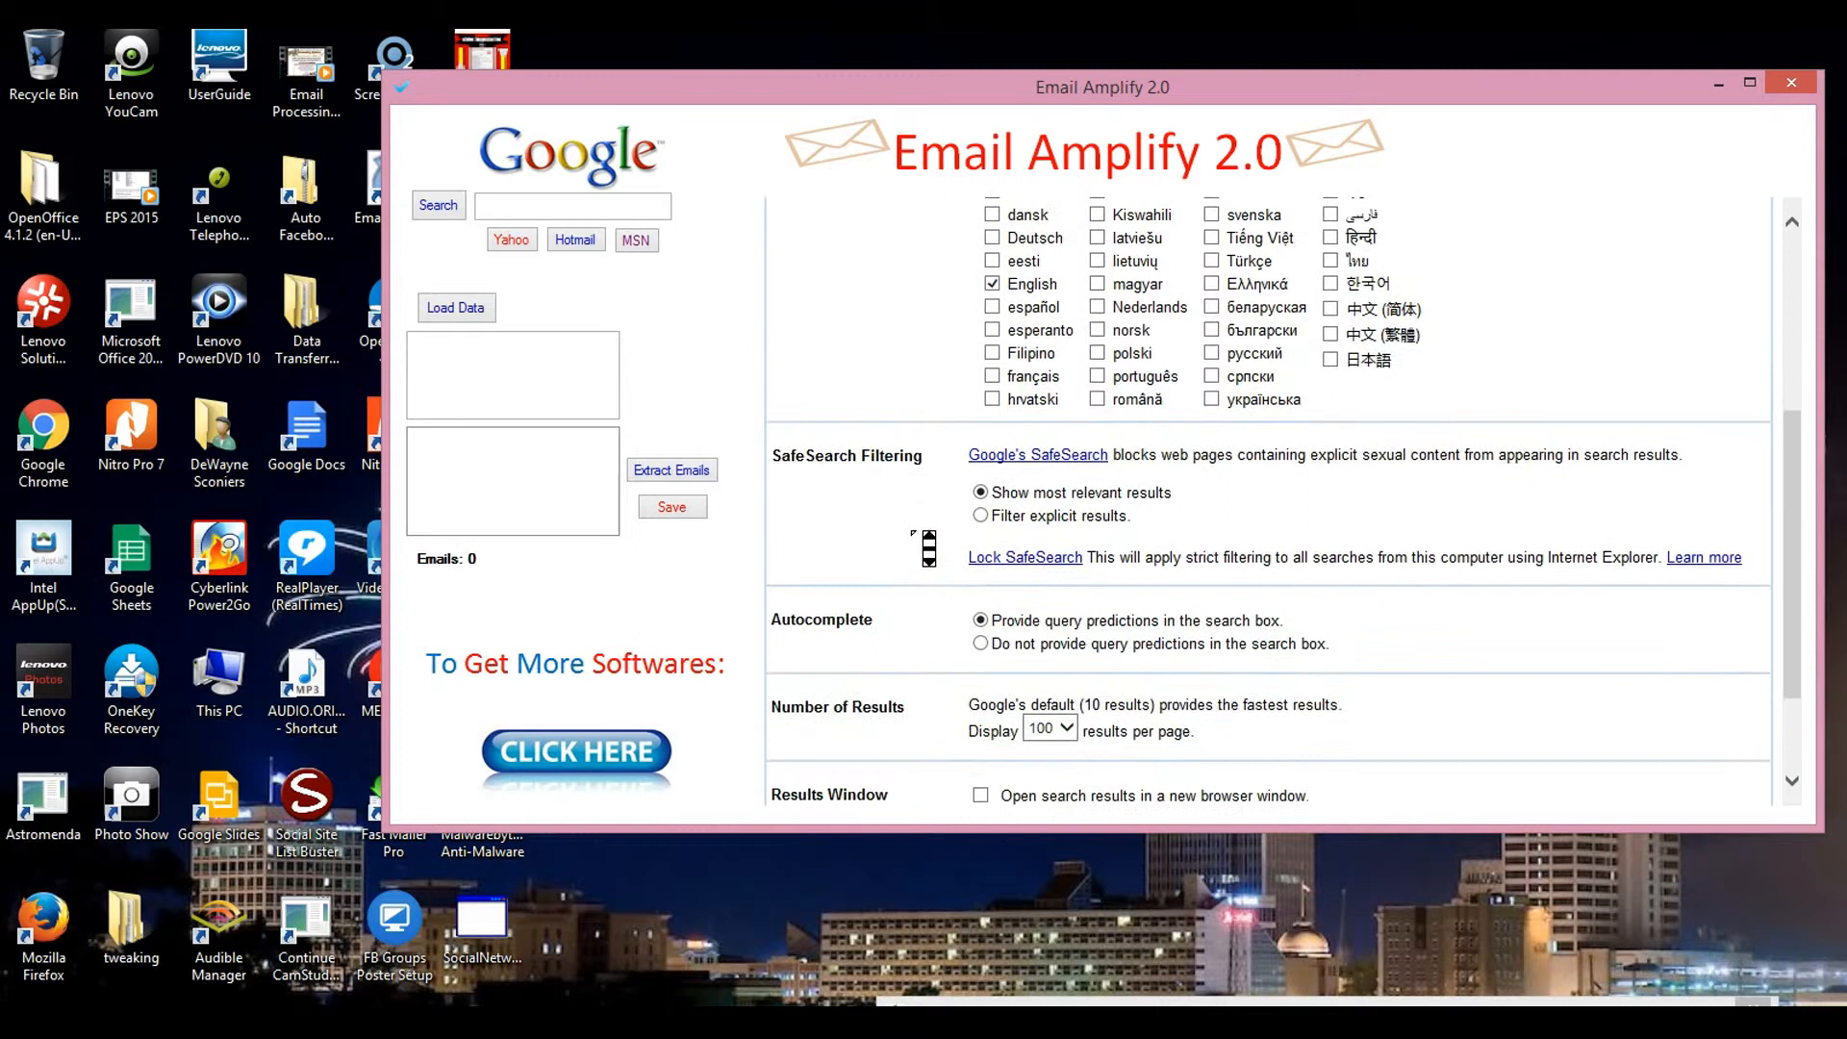
{"action": "scroll", "scroll_direction": "down", "scroll_amount": 3}
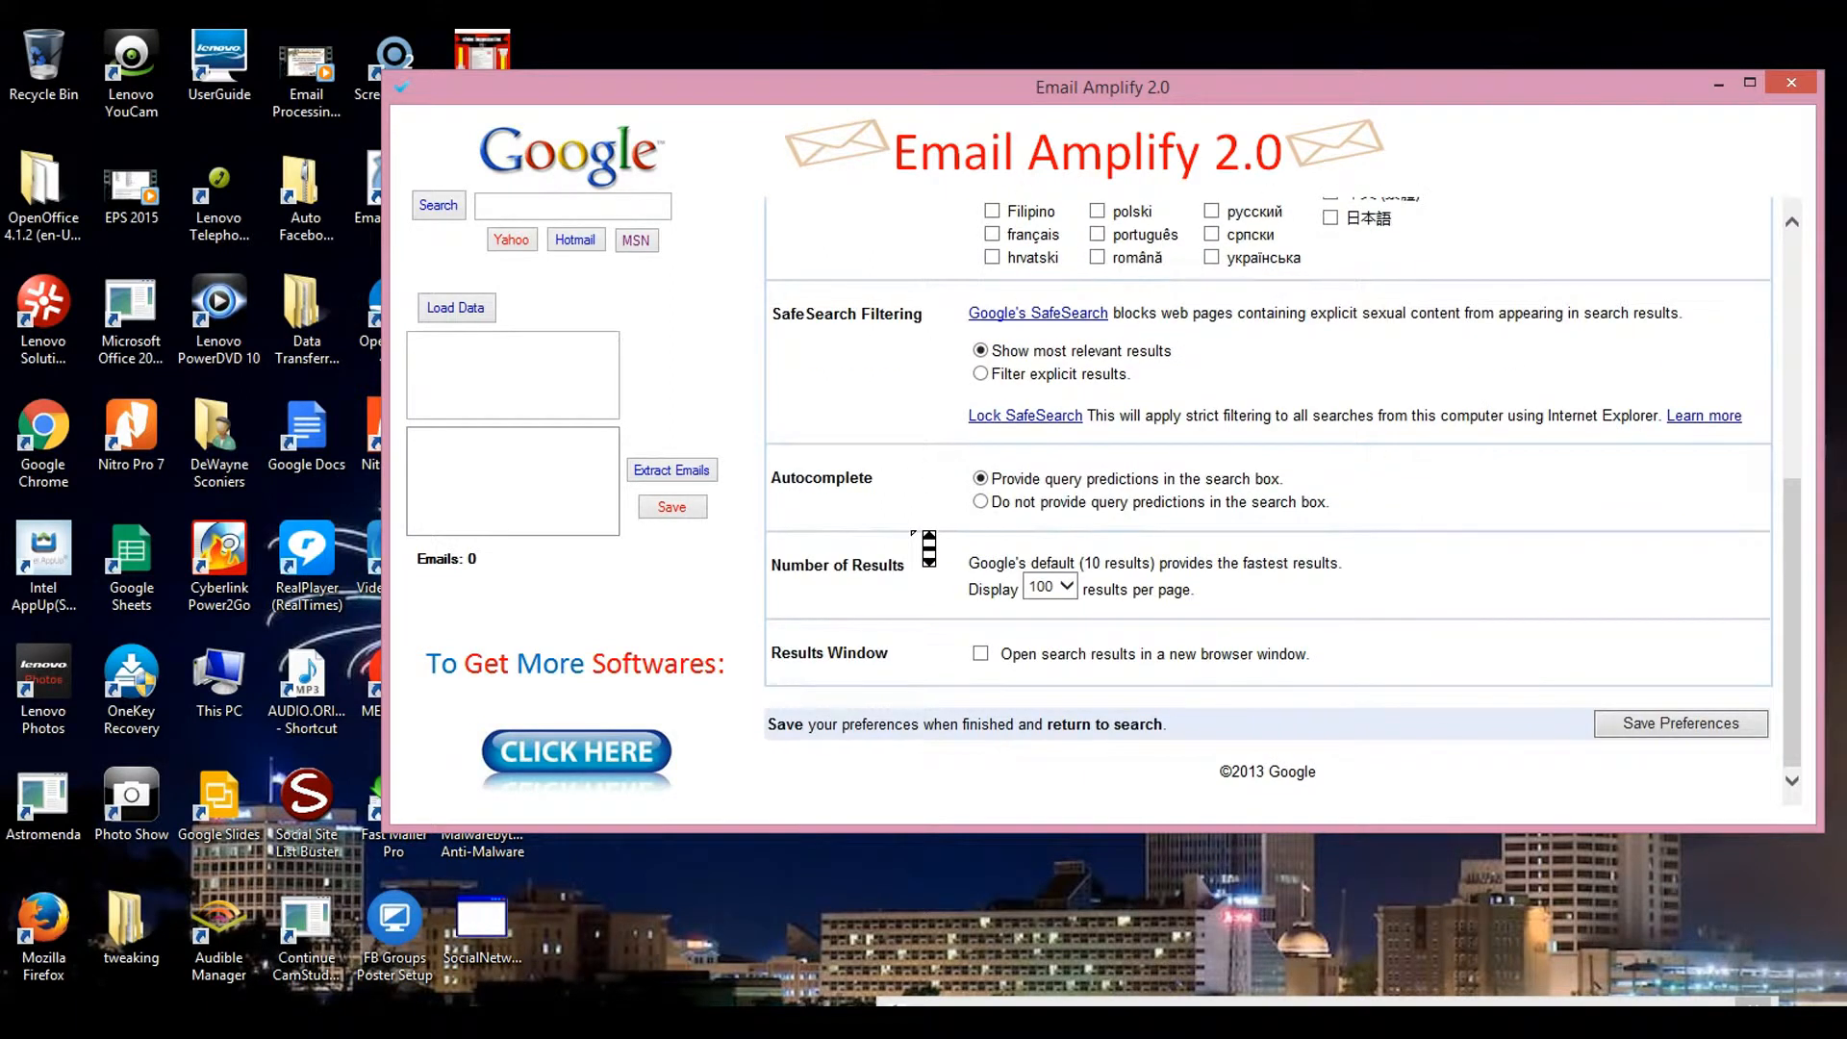
{"action": "left_click", "coordinate": [1049, 587]}
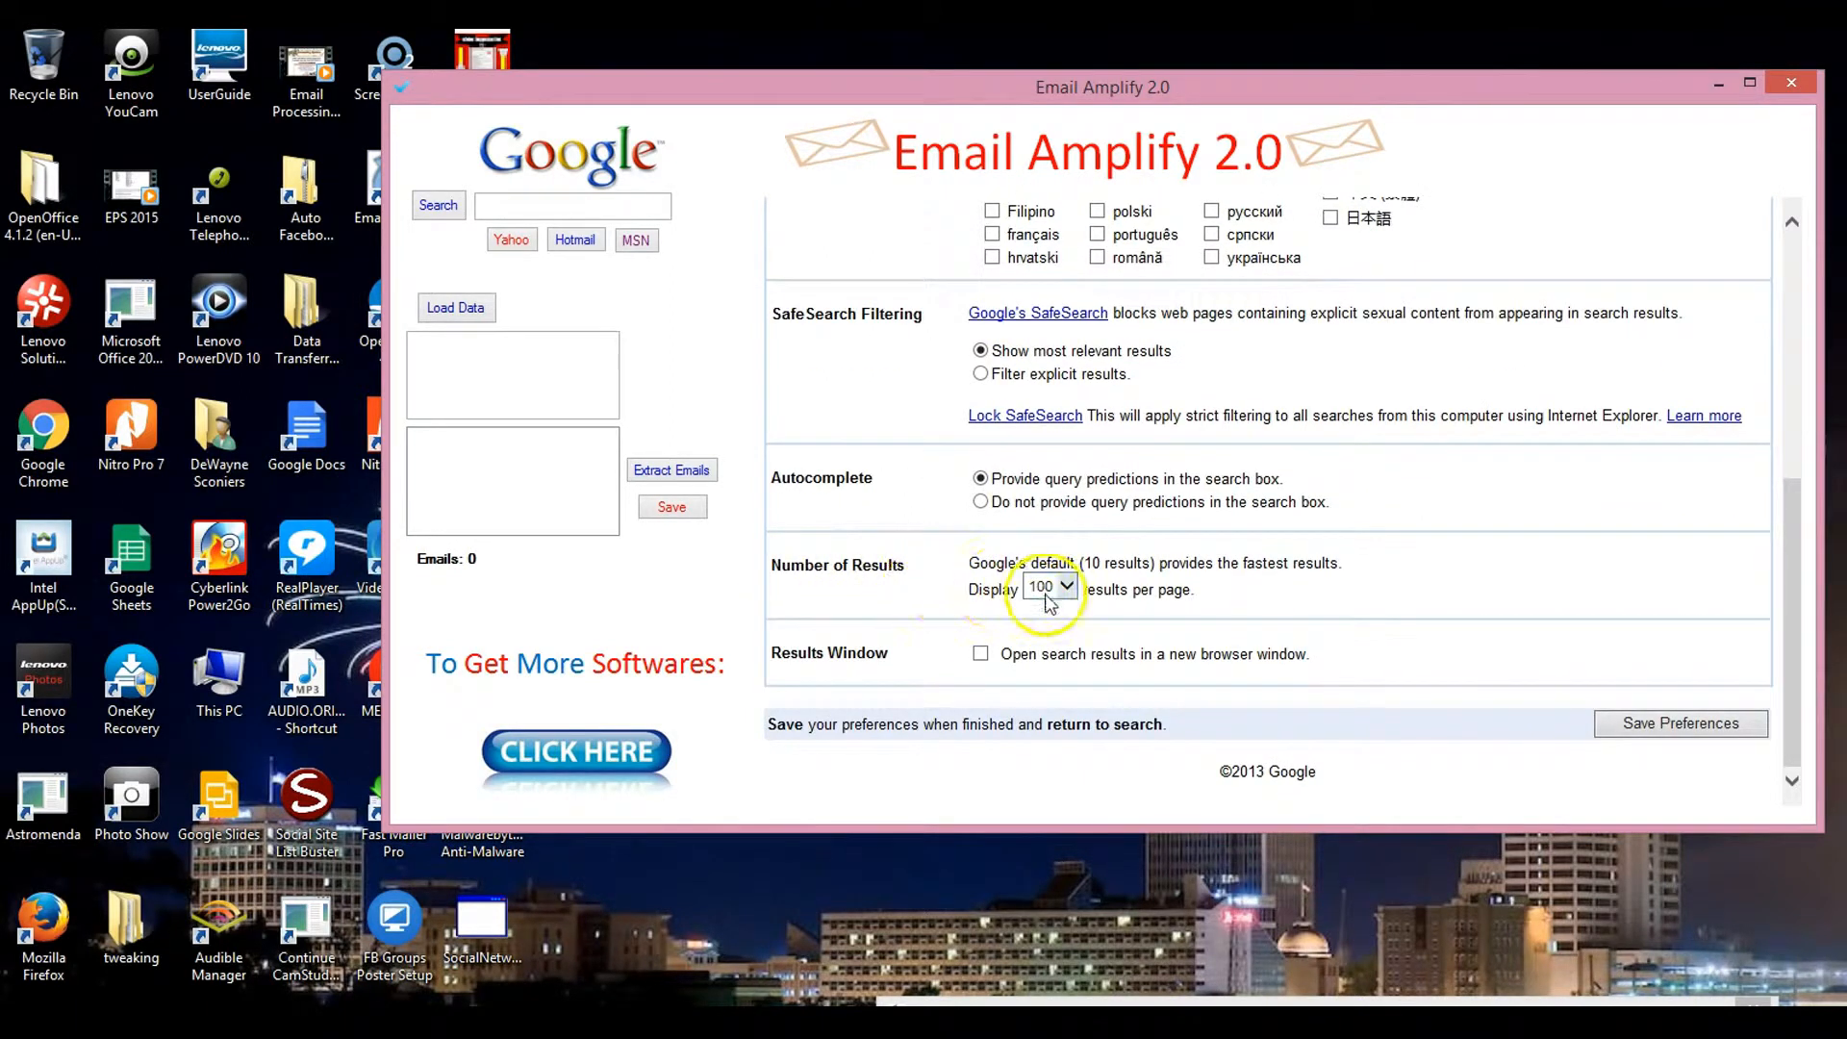
{"action": "left_click", "coordinate": [1062, 587]}
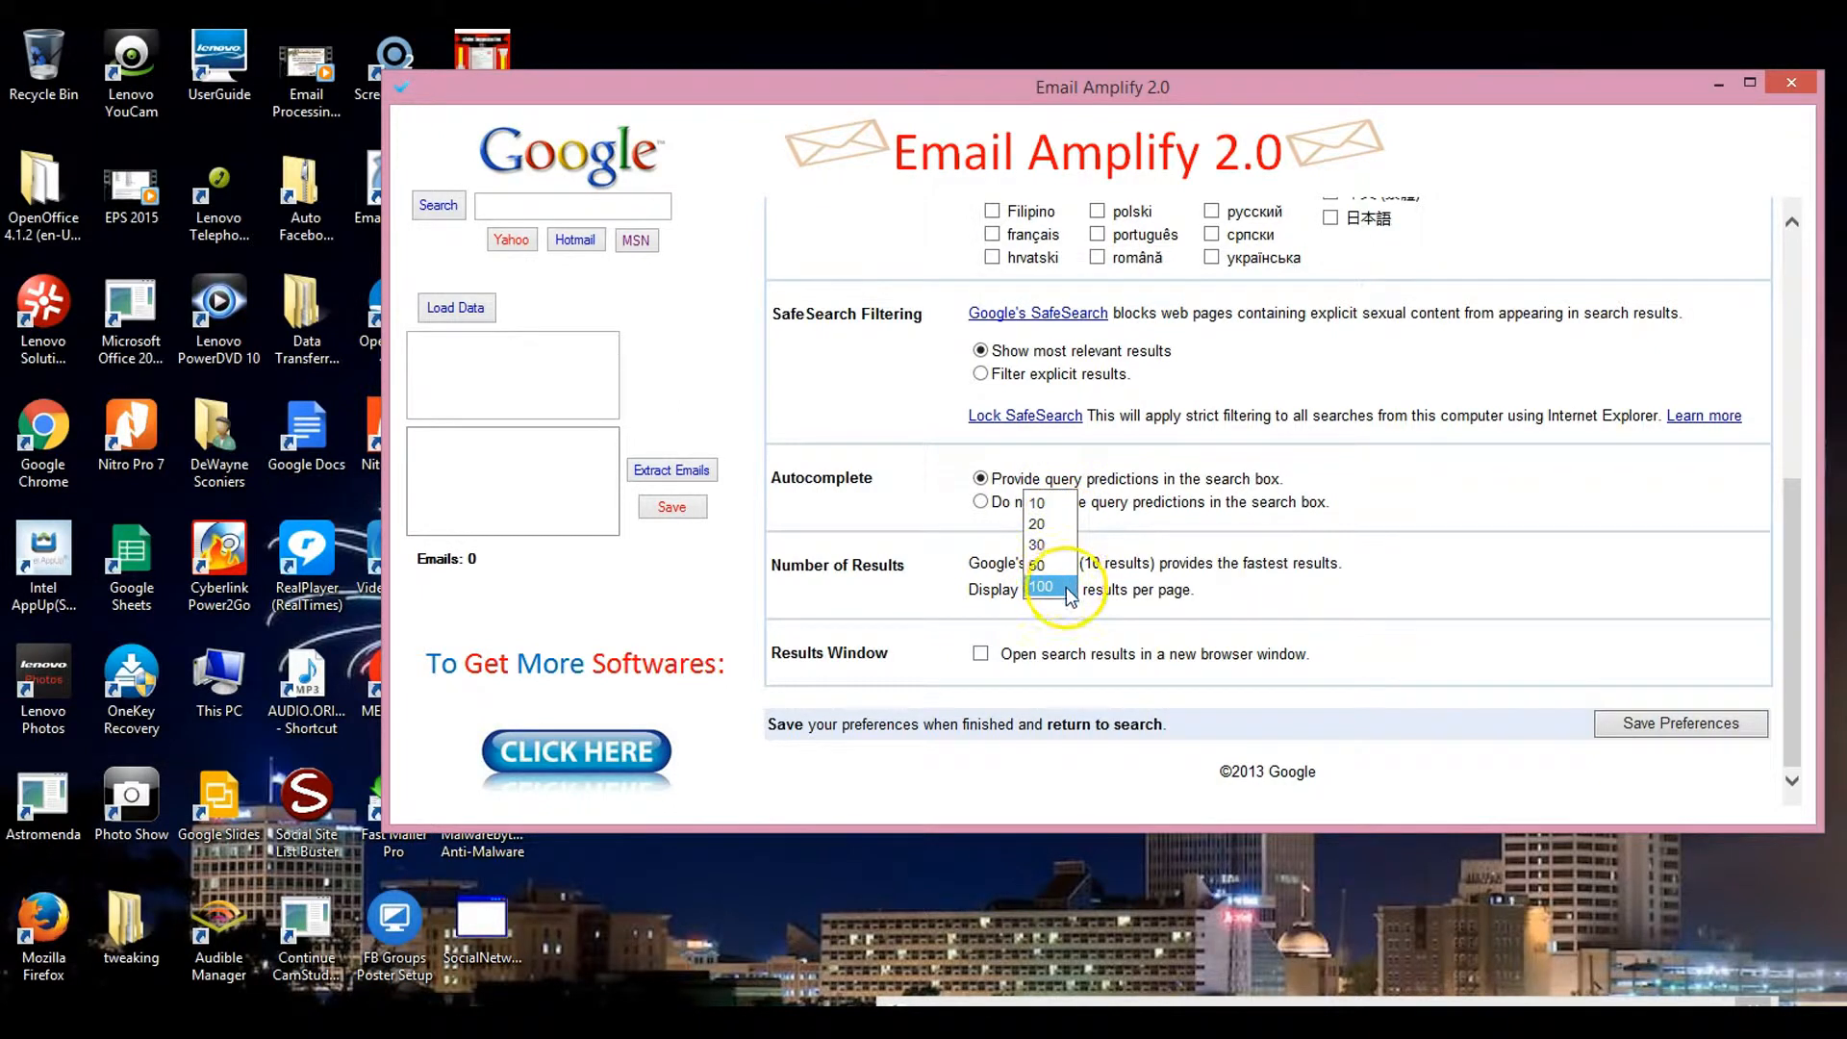
{"action": "left_click", "coordinate": [1043, 587]}
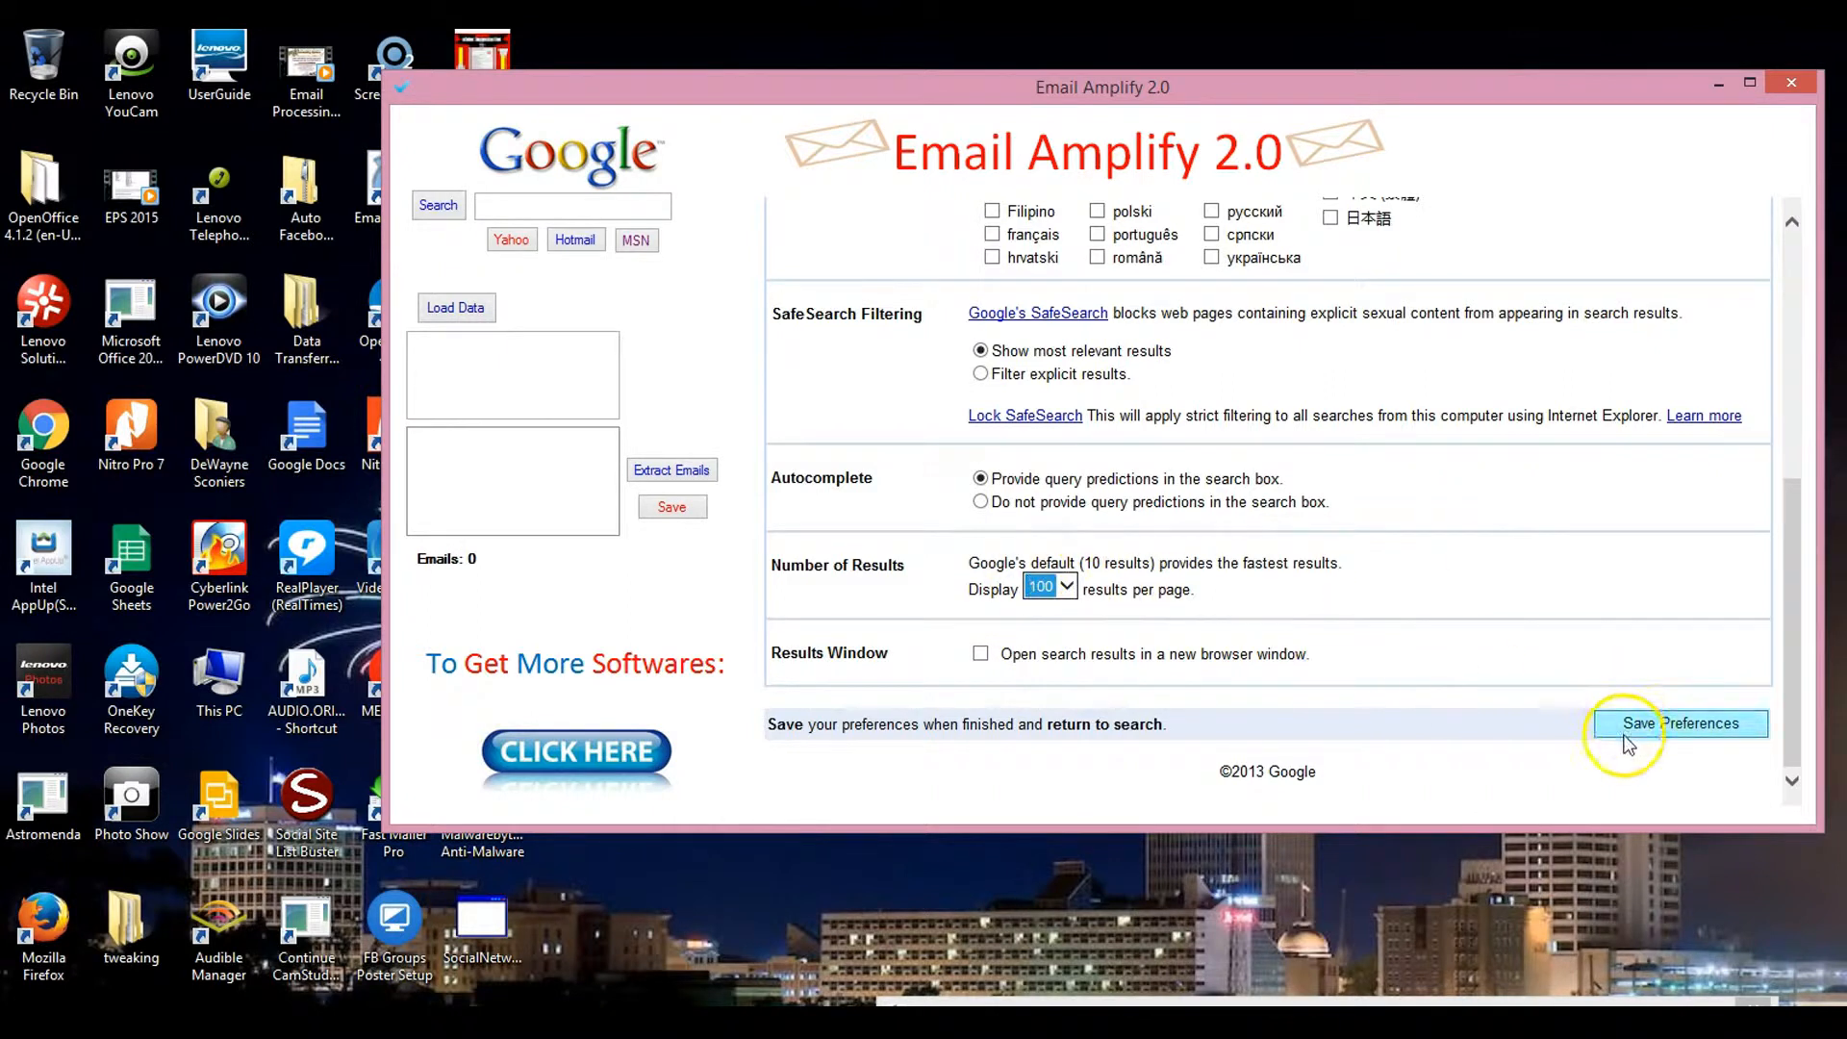
{"action": "left_click", "coordinate": [1685, 723]}
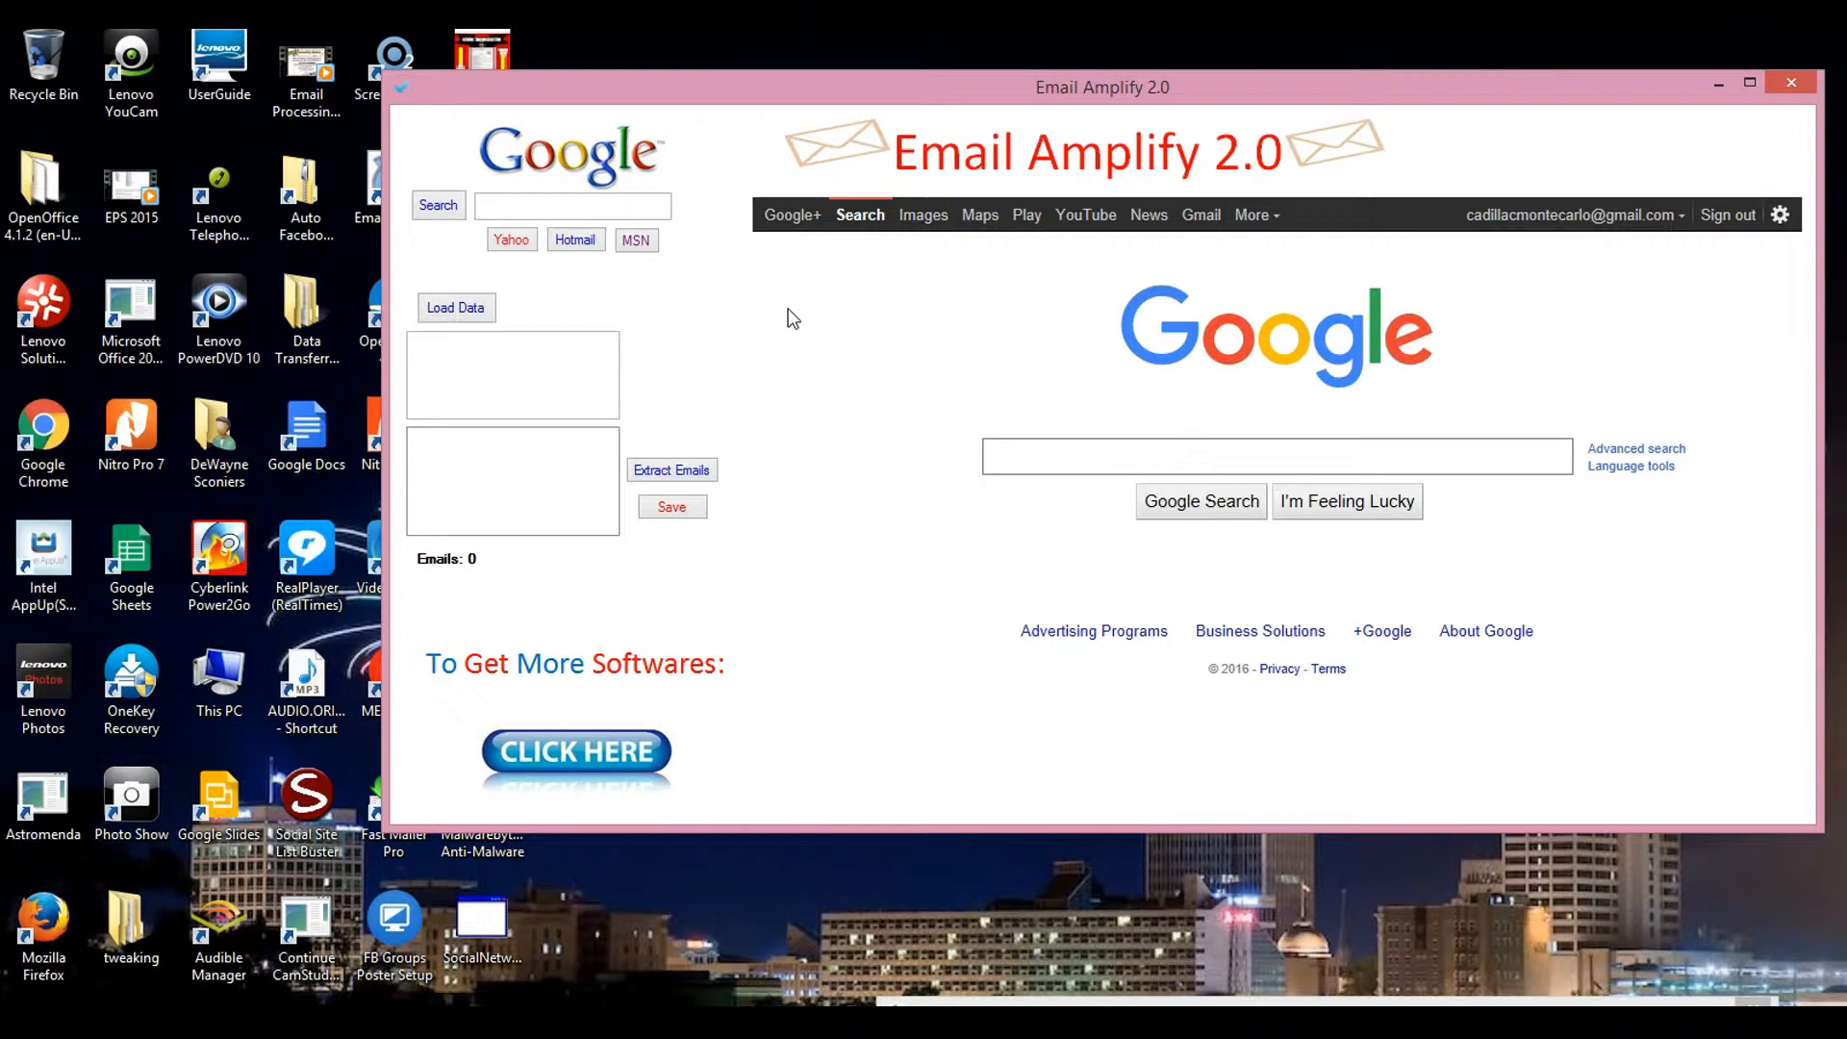
Enter "I need money" as the extractor's search phrase.
{"action": "left_click", "coordinate": [523, 206]}
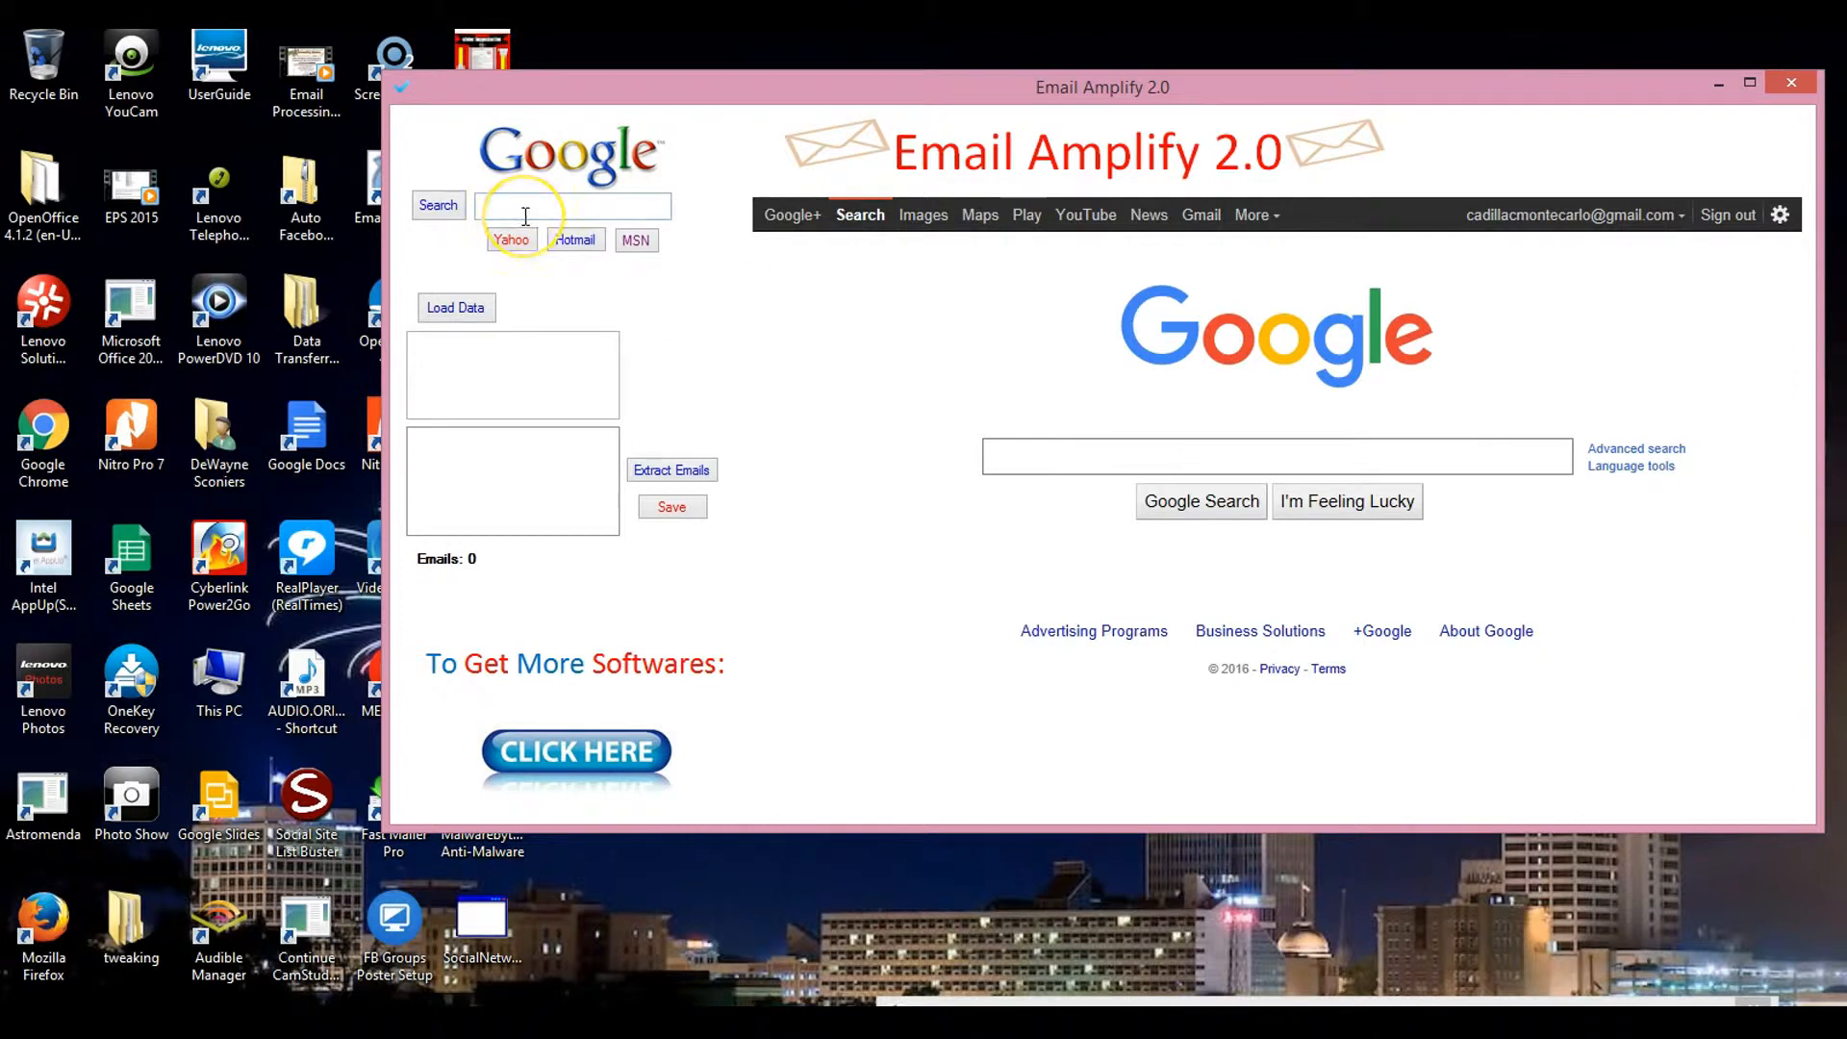
{"action": "left_click", "coordinate": [521, 204]}
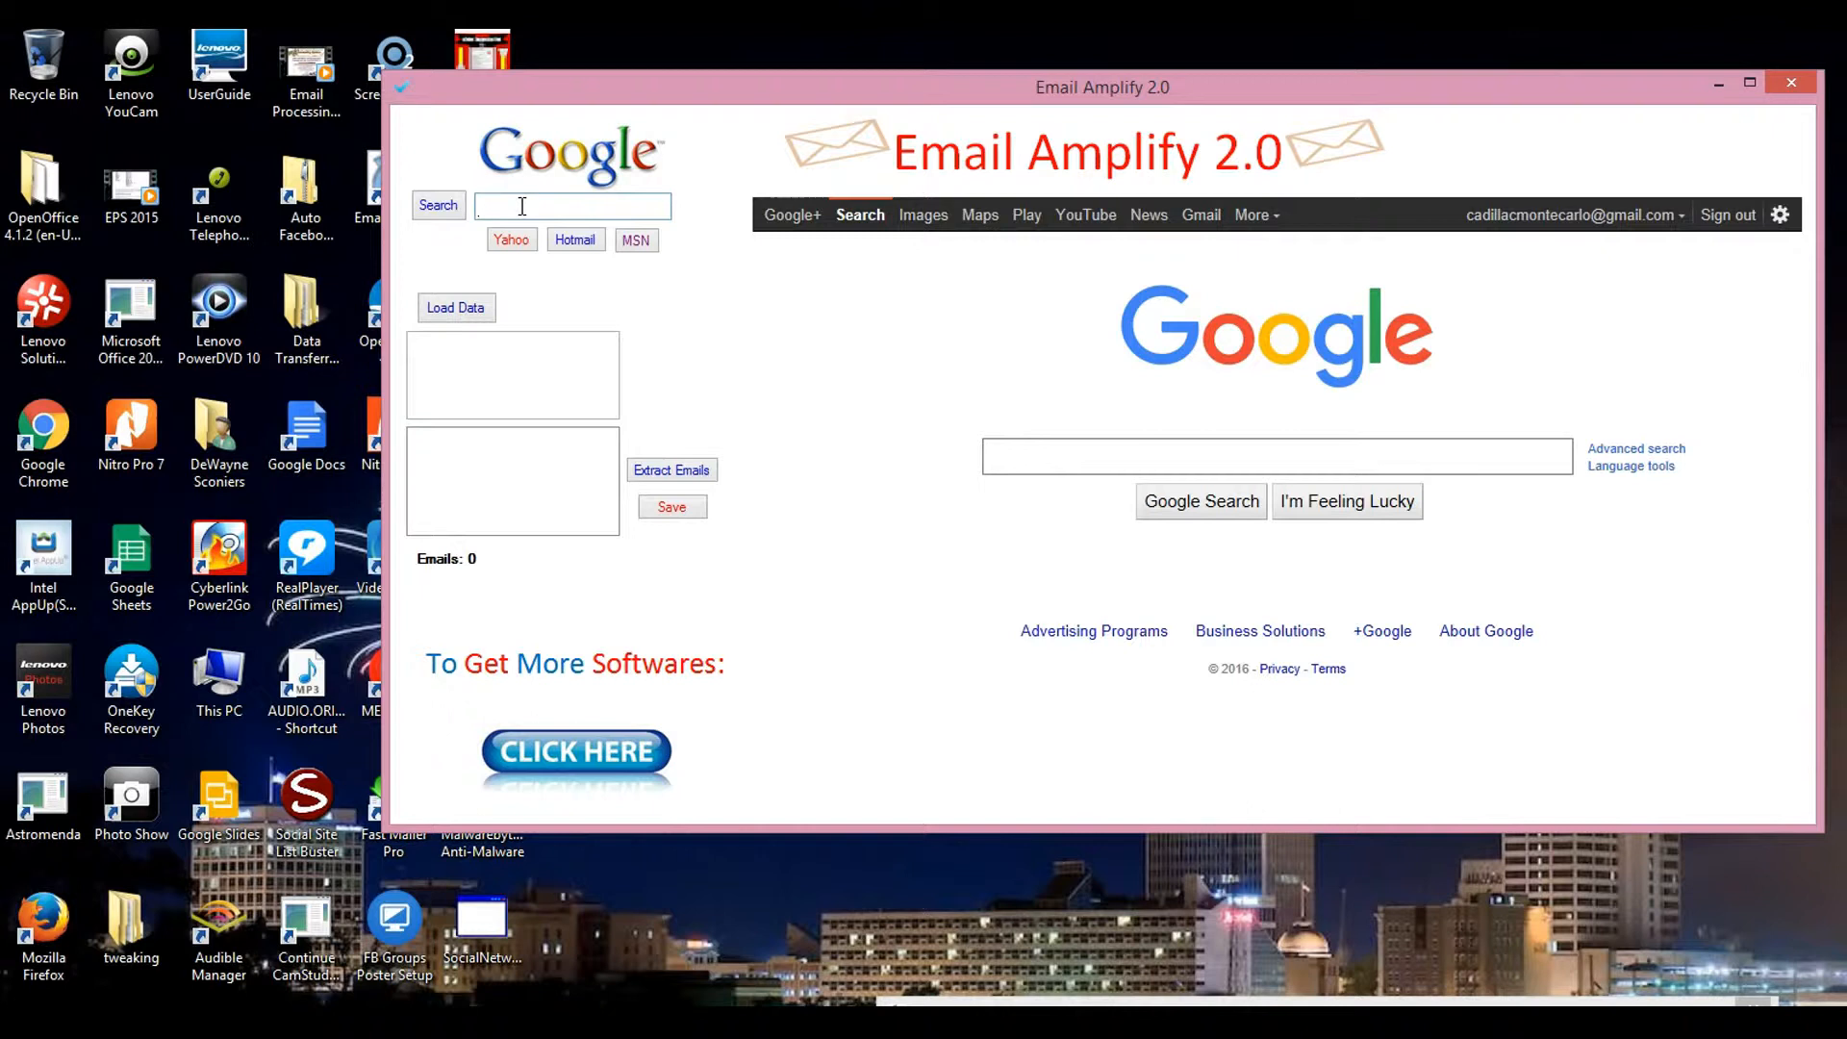
{"action": "type", "text": "l ne"}
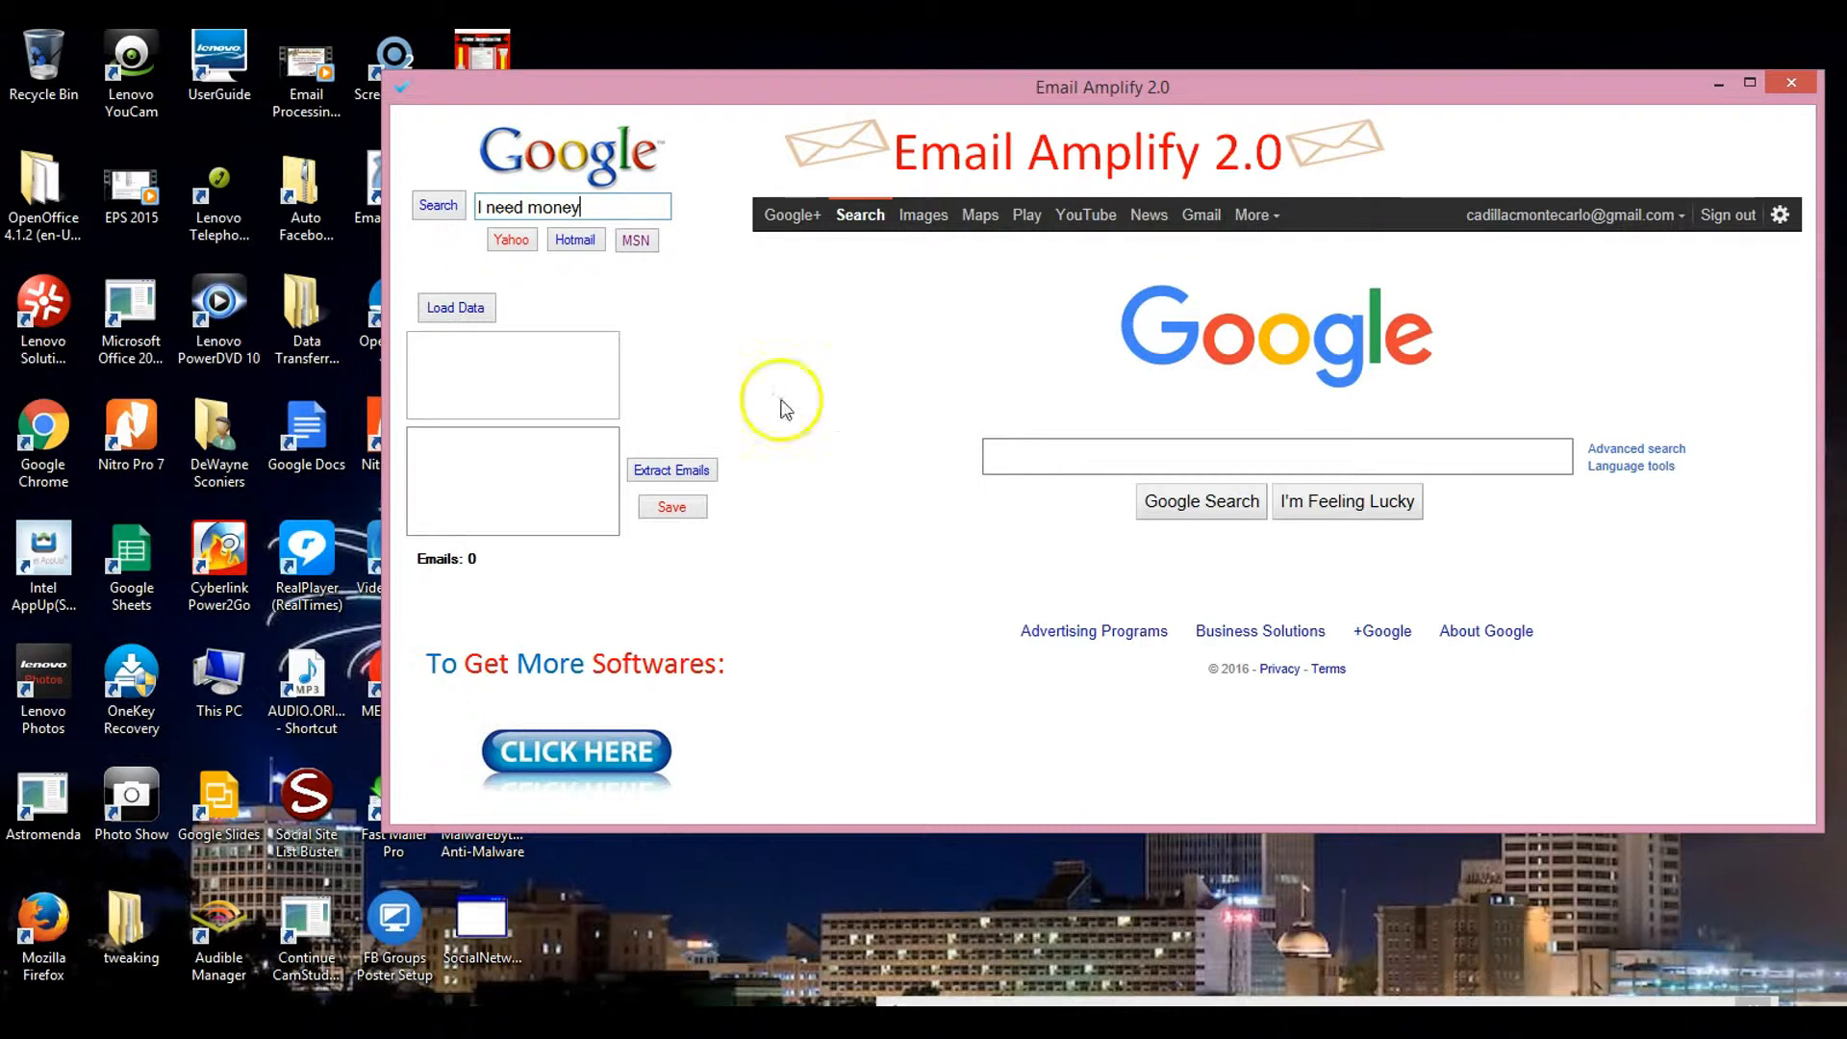
{"action": "left_click", "coordinate": [439, 206]}
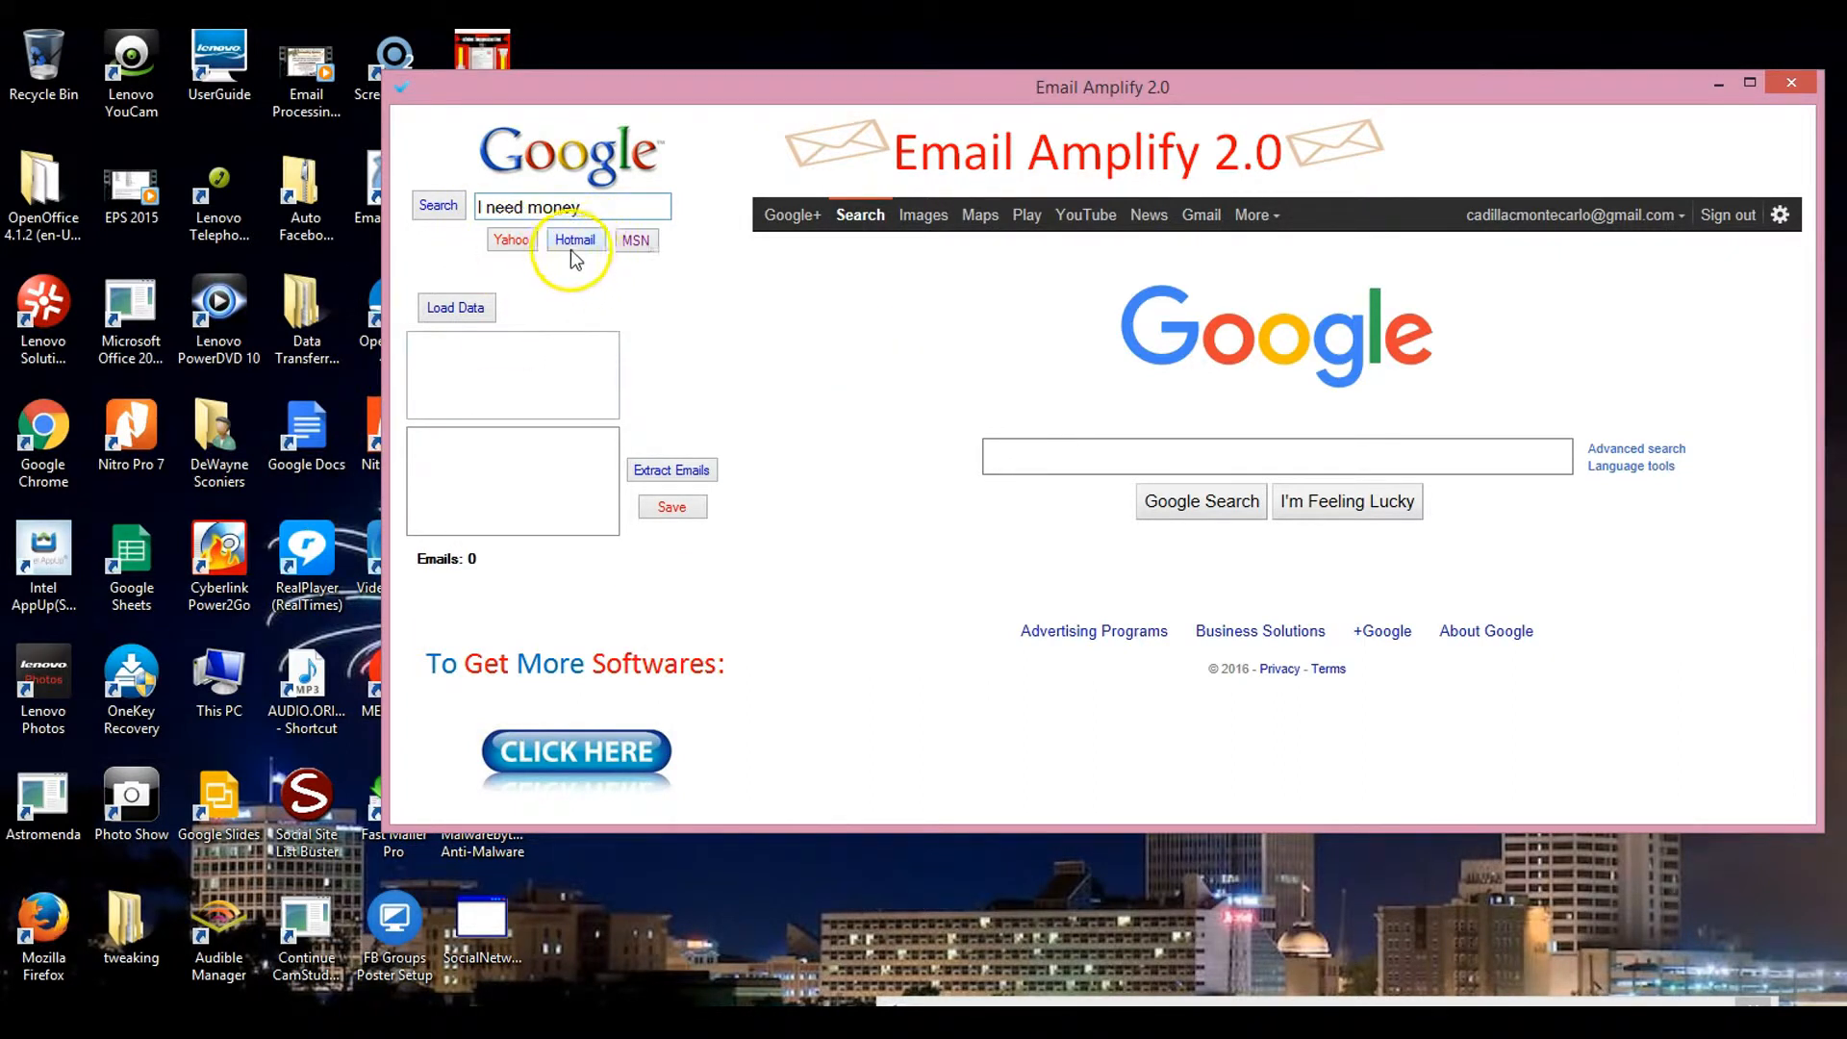
{"action": "mouse_move", "coordinate": [664, 289]}
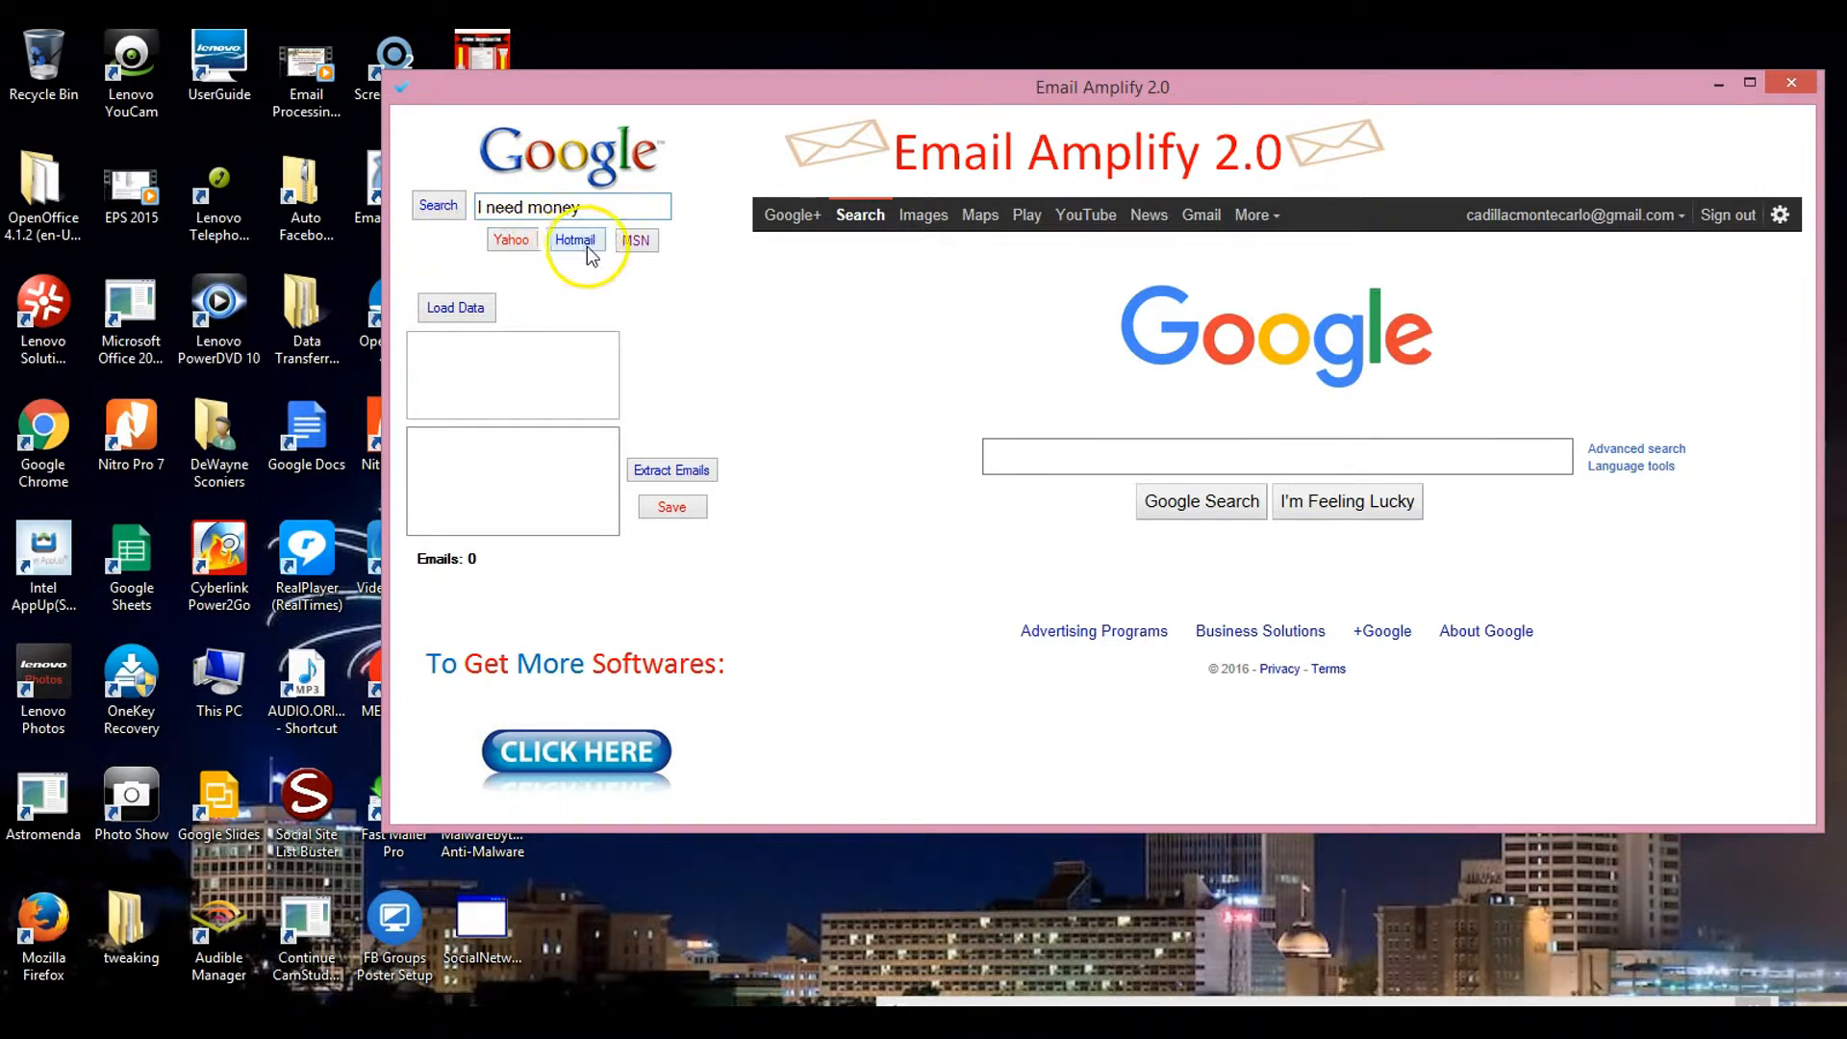
{"action": "mouse_move", "coordinate": [562, 182]}
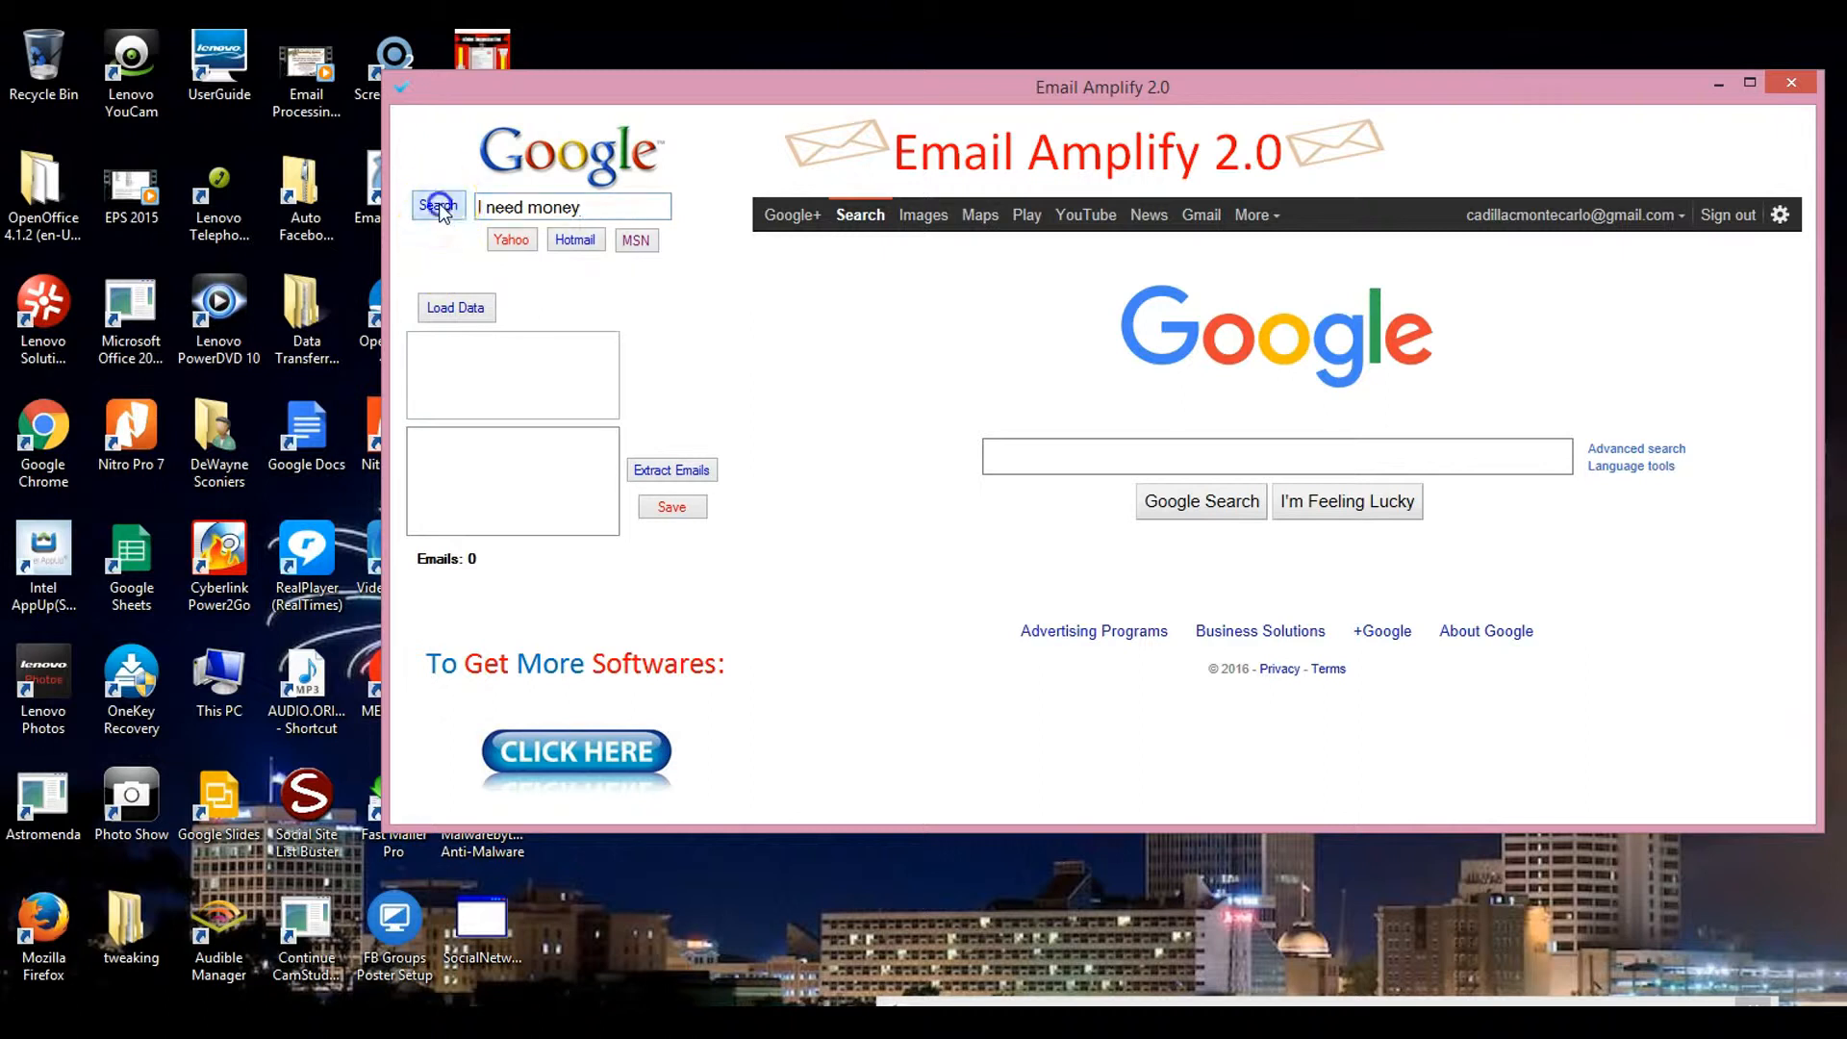
{"action": "left_click", "coordinate": [438, 204]}
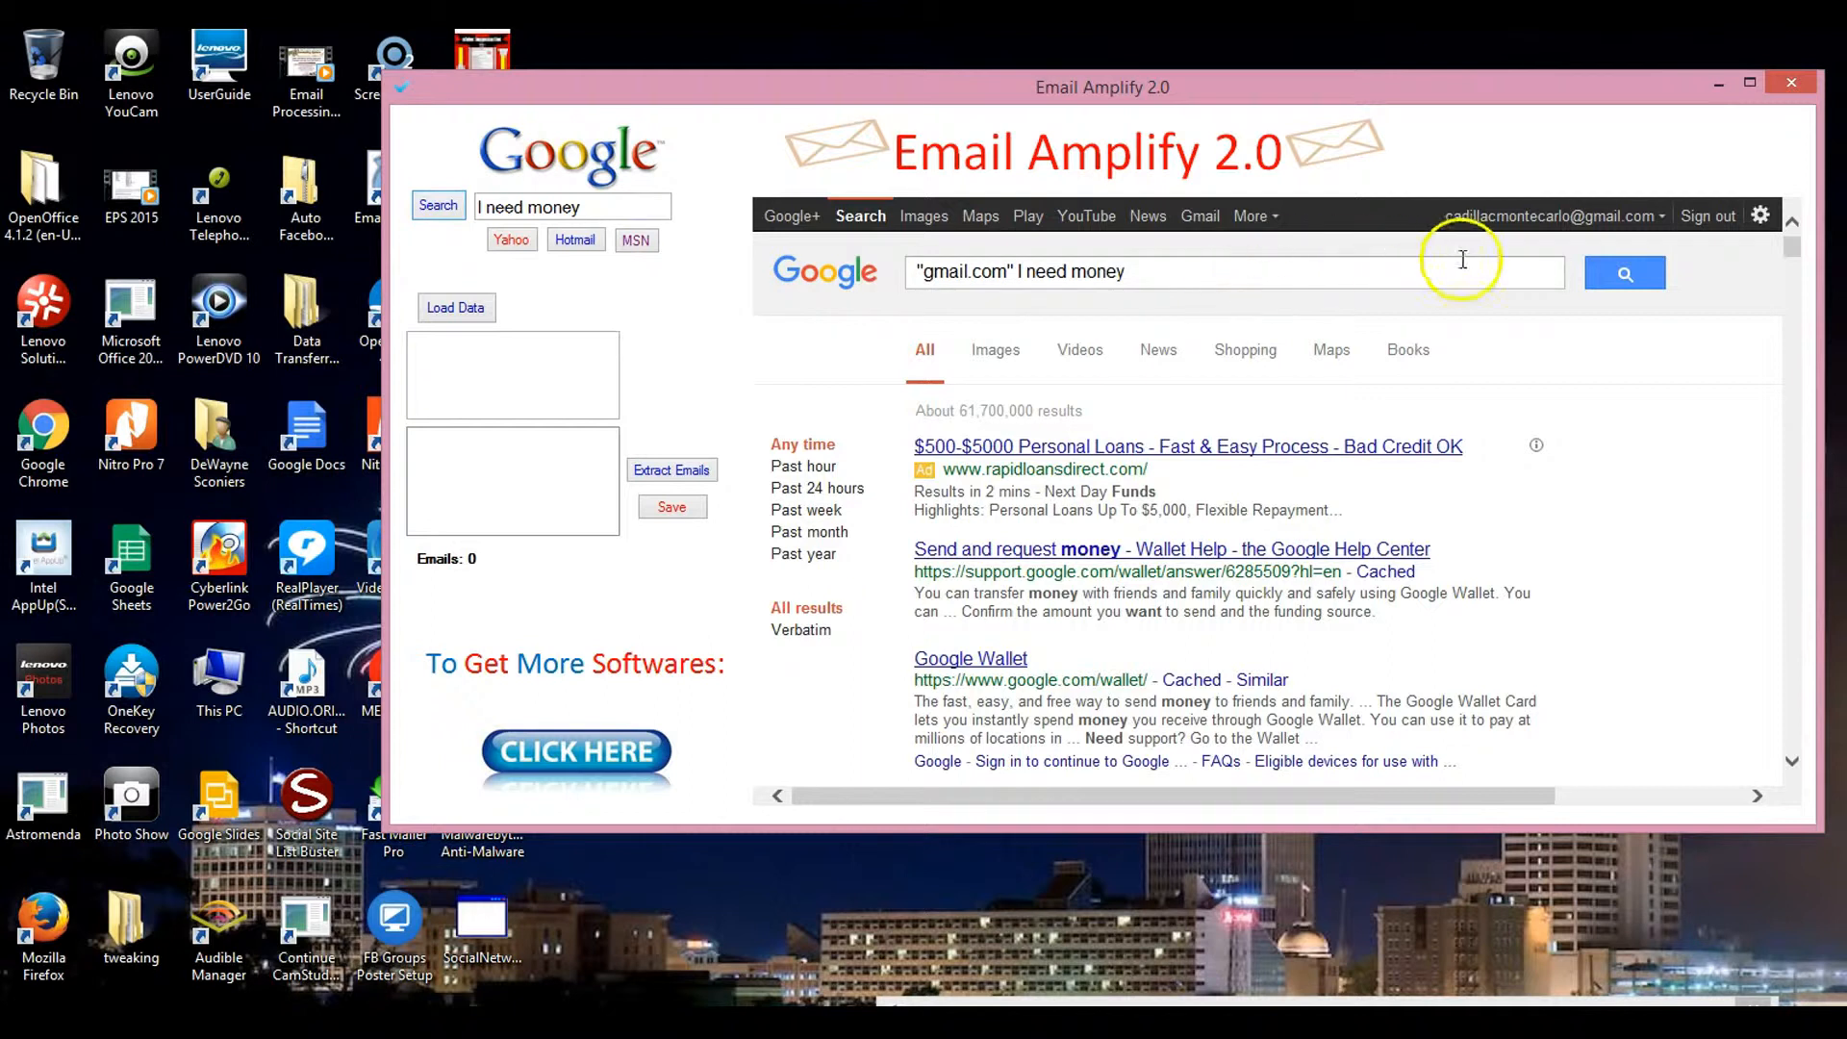
{"action": "scroll", "scroll_direction": "down", "scroll_amount": 3}
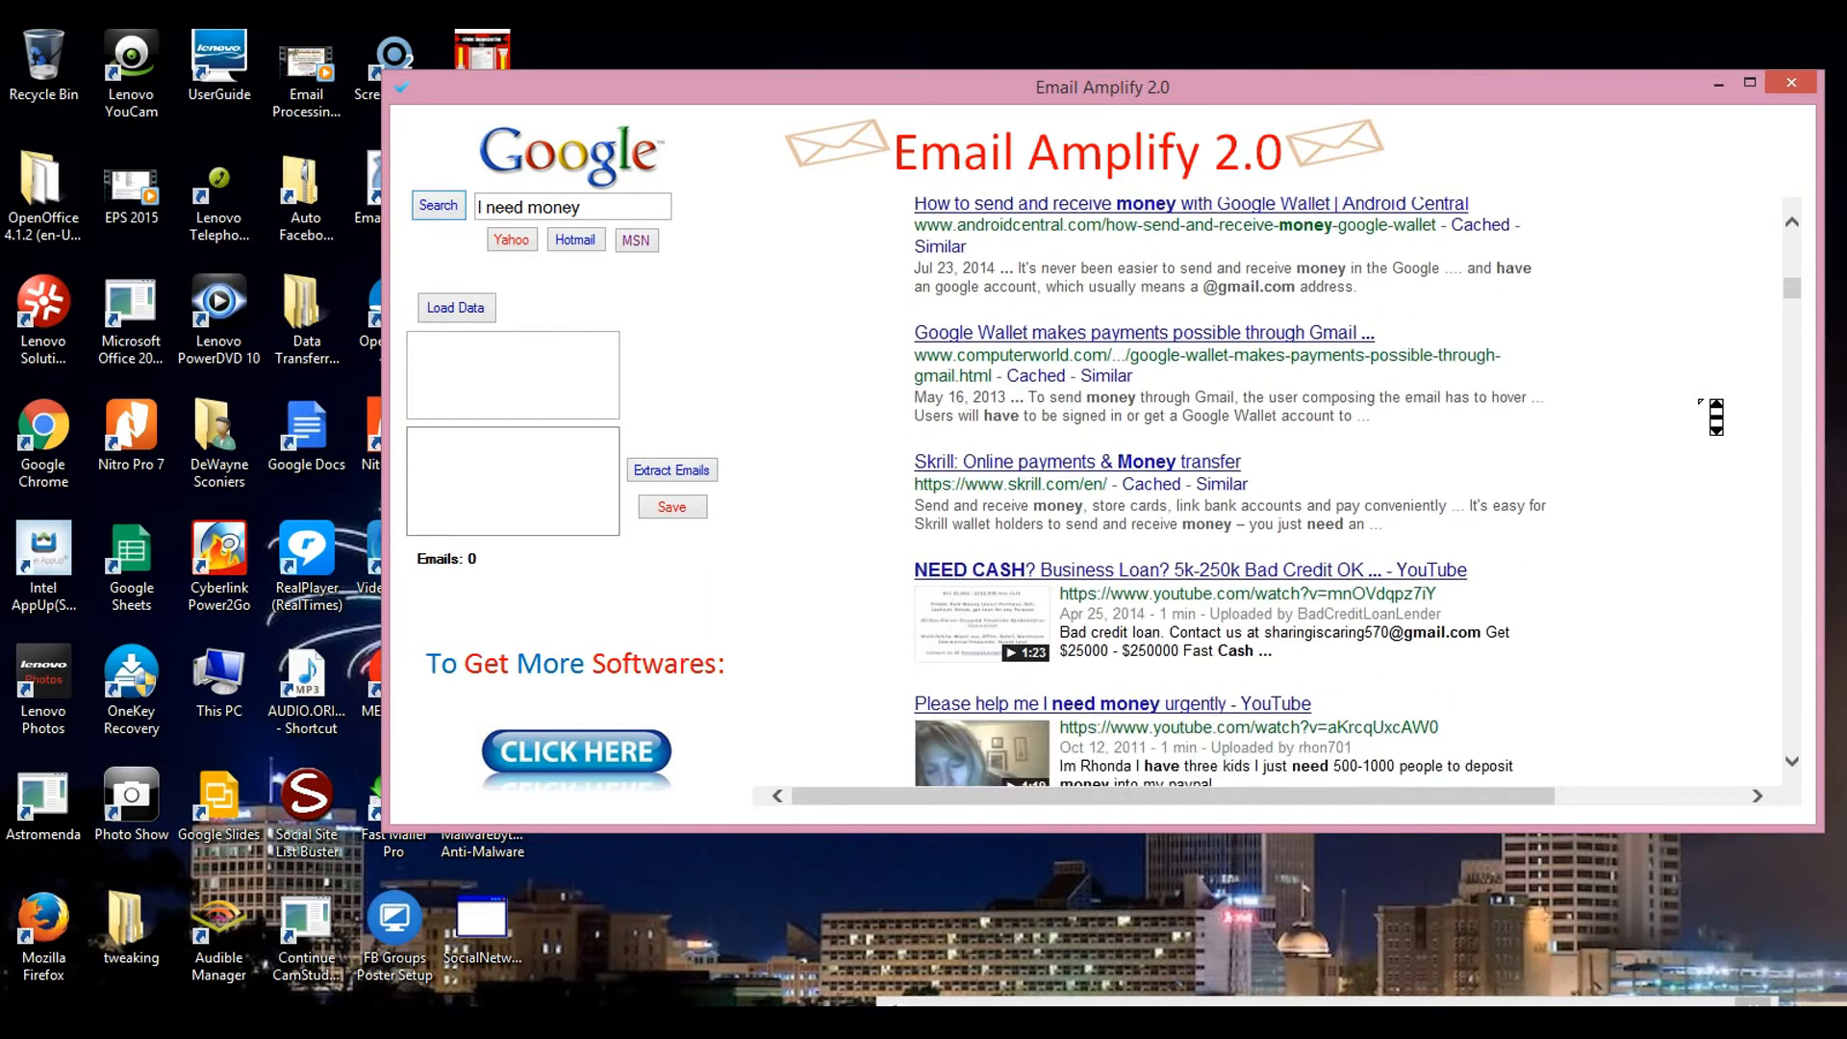
{"action": "scroll", "scroll_direction": "down", "scroll_amount": 3}
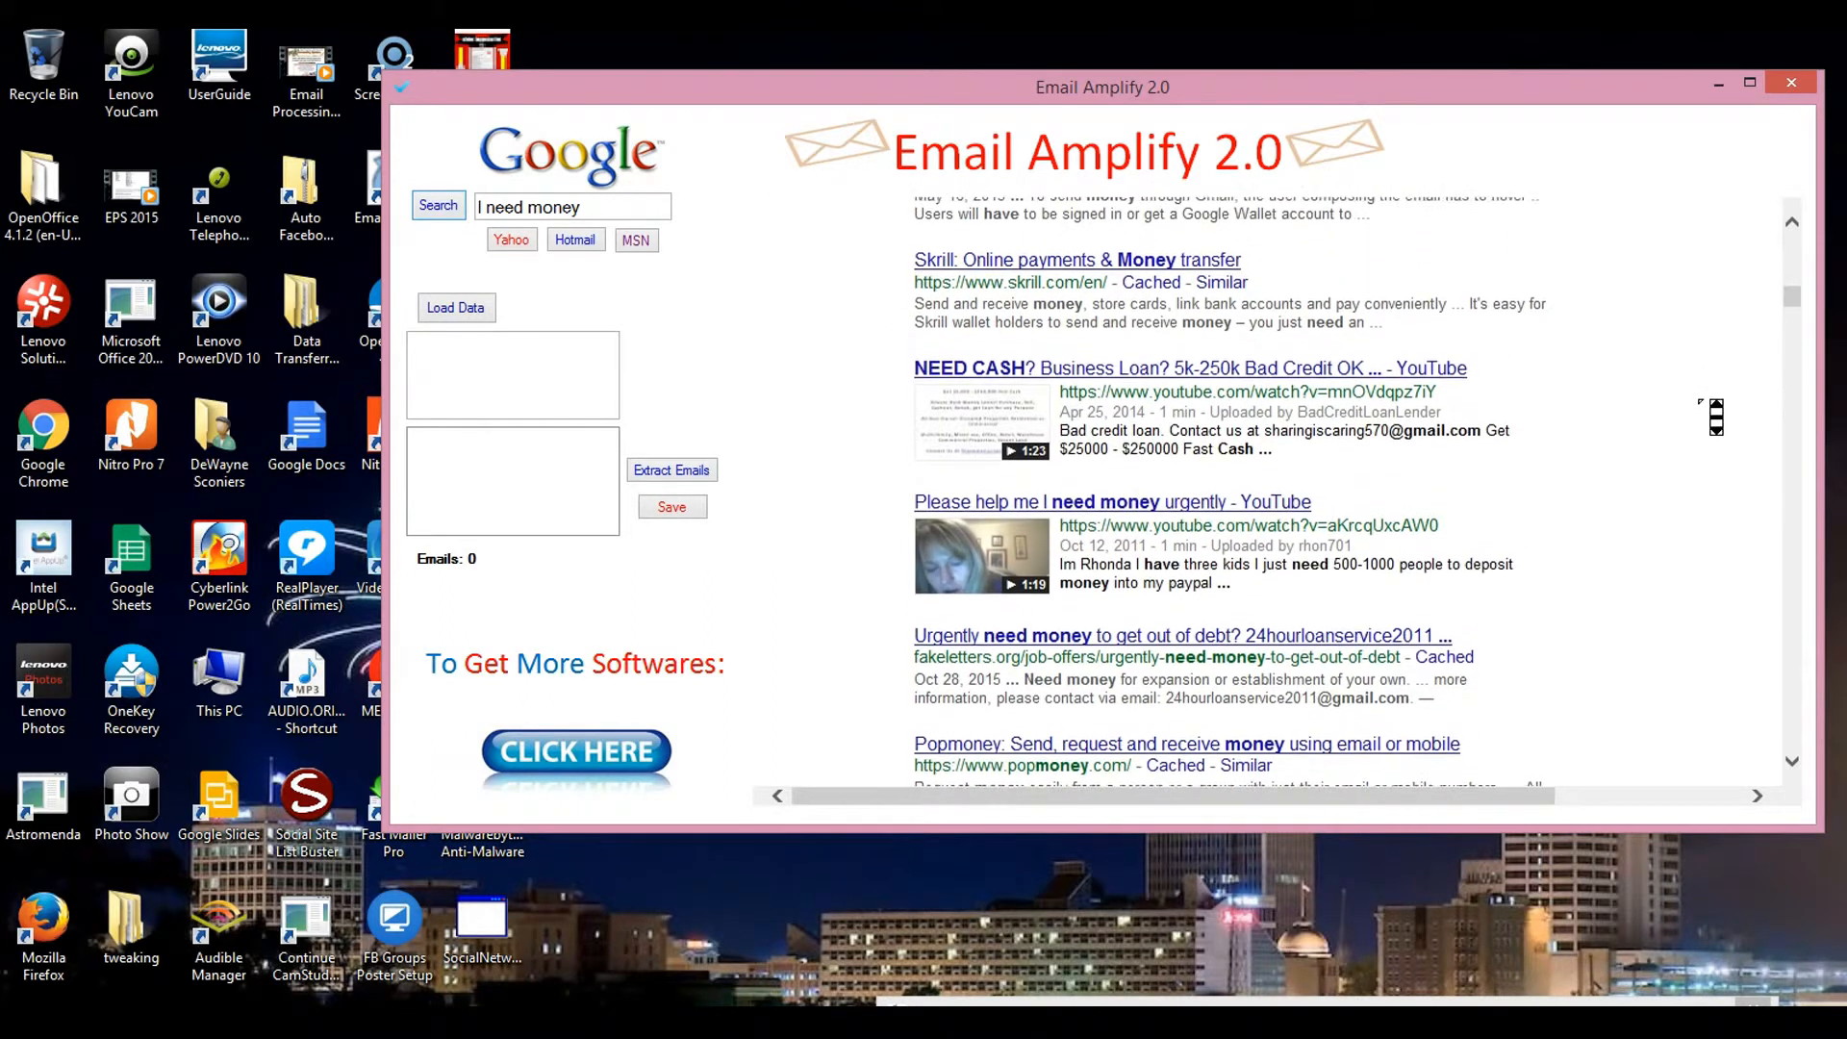
{"action": "scroll", "scroll_direction": "down", "scroll_amount": 3}
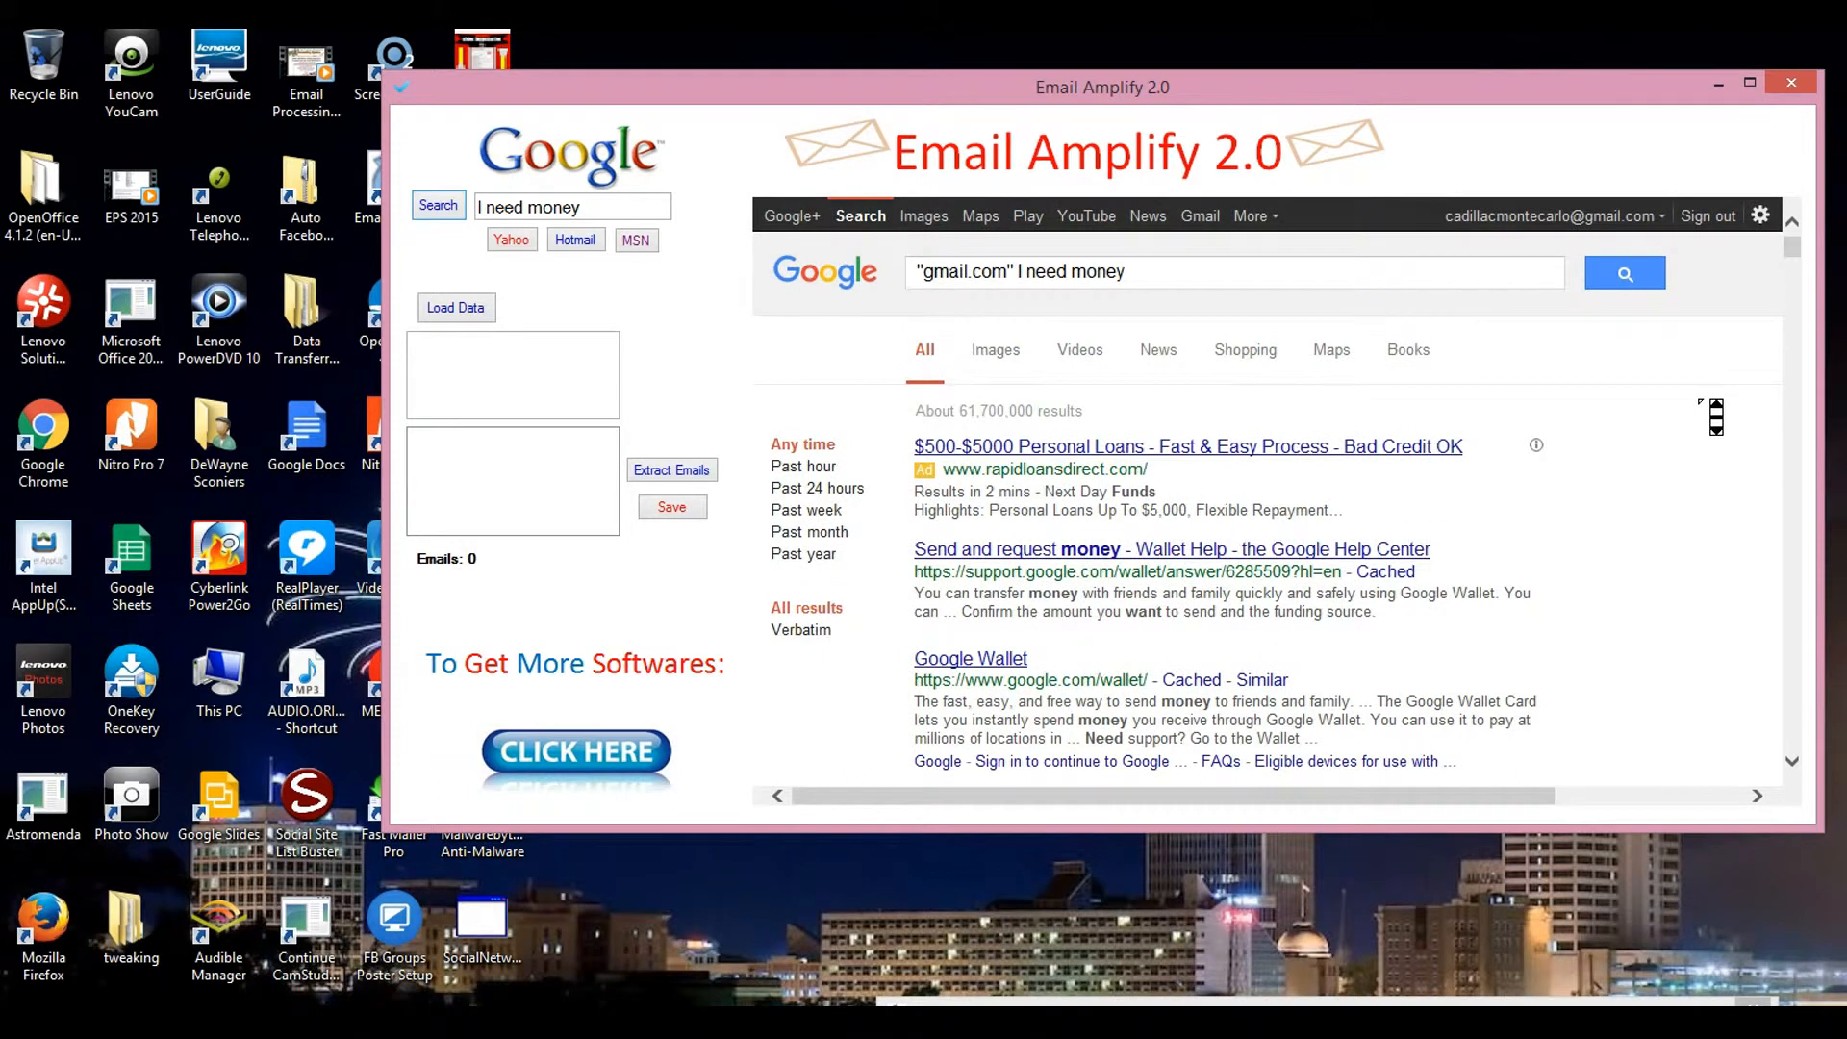
Load the first results page, continue past the error, and extract 85 Gmail addresses.
{"action": "left_click", "coordinate": [456, 307]}
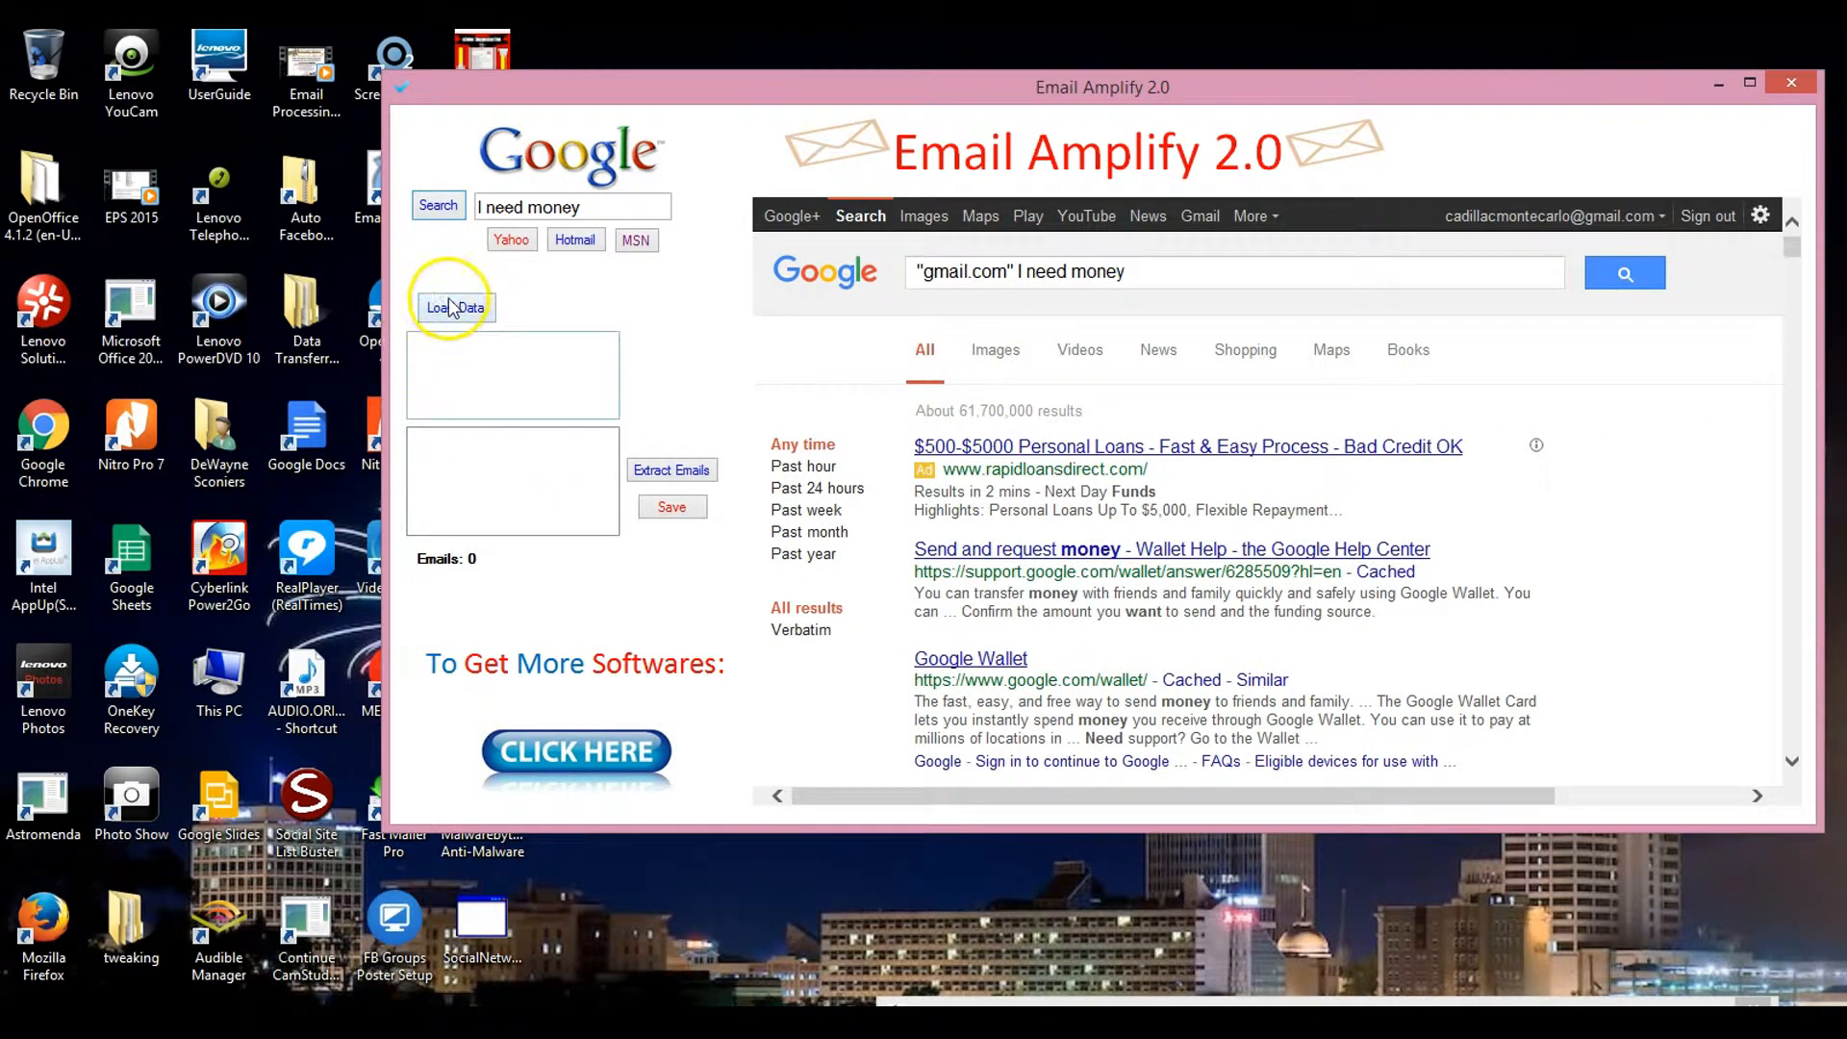
{"action": "mouse_move", "coordinate": [556, 312]}
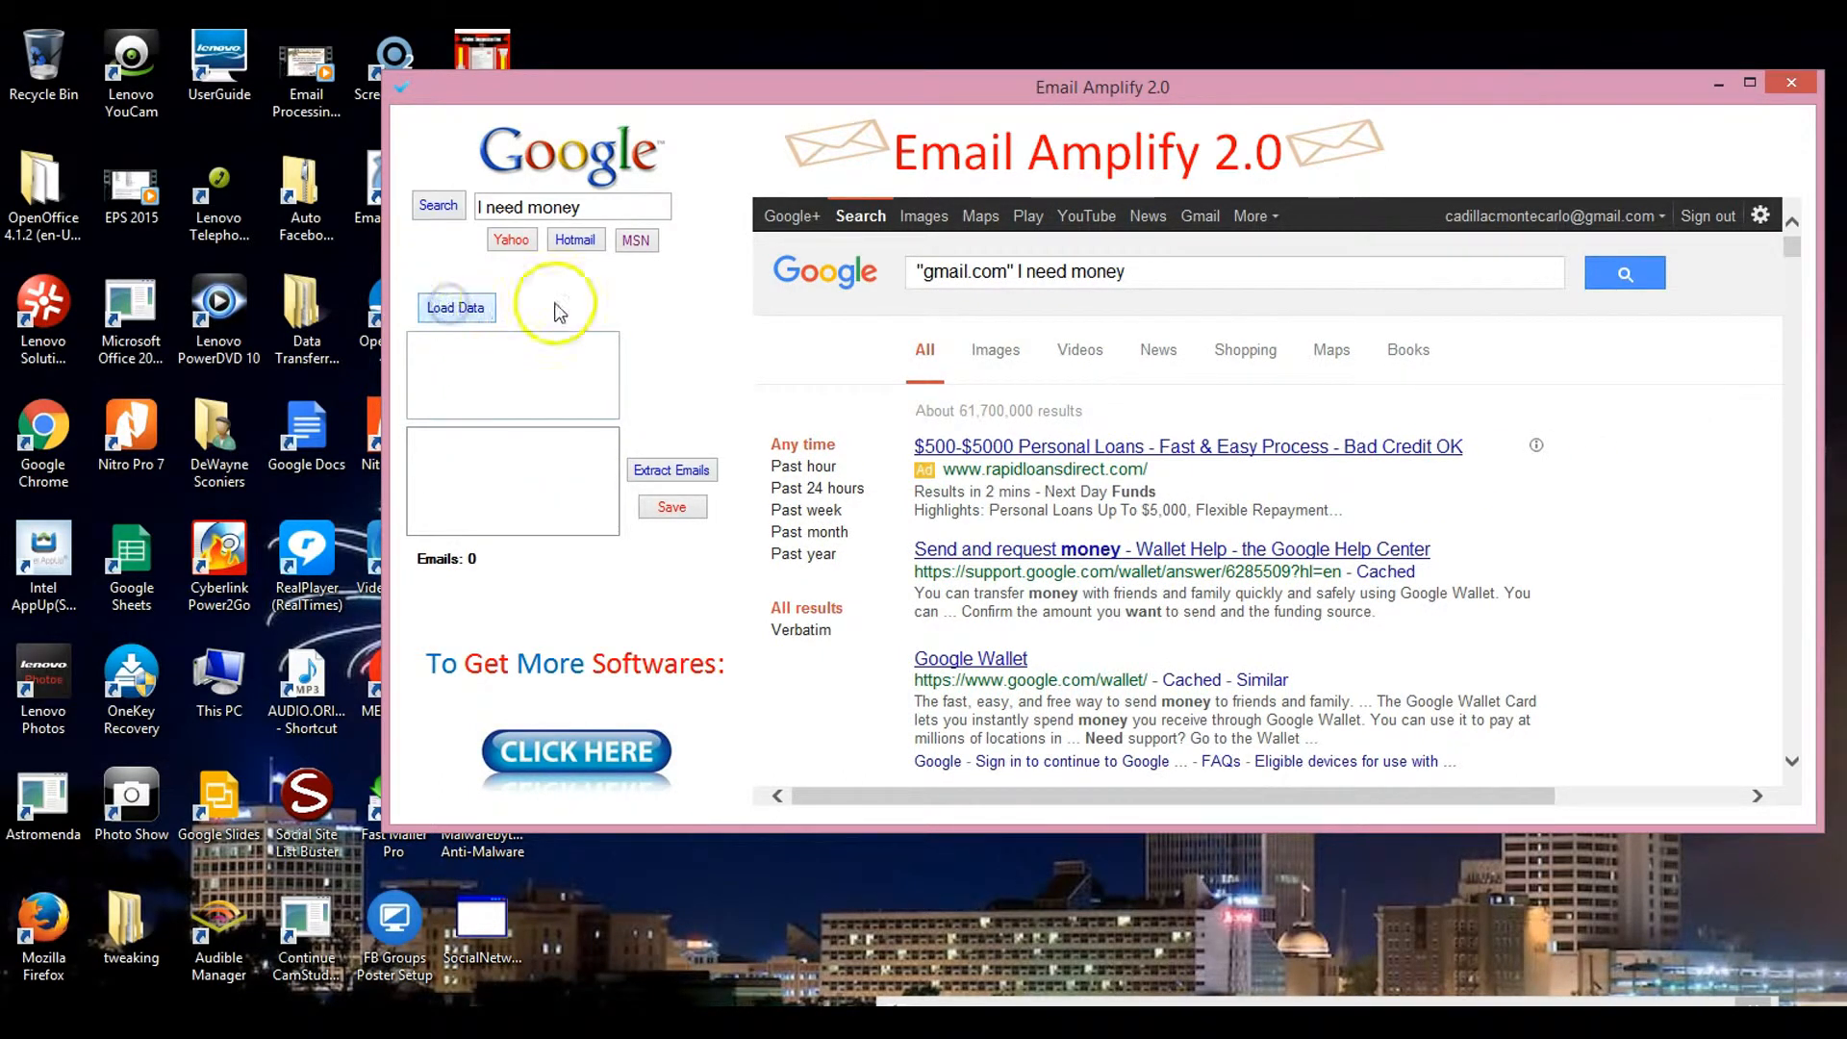
{"action": "left_click", "coordinate": [456, 308]}
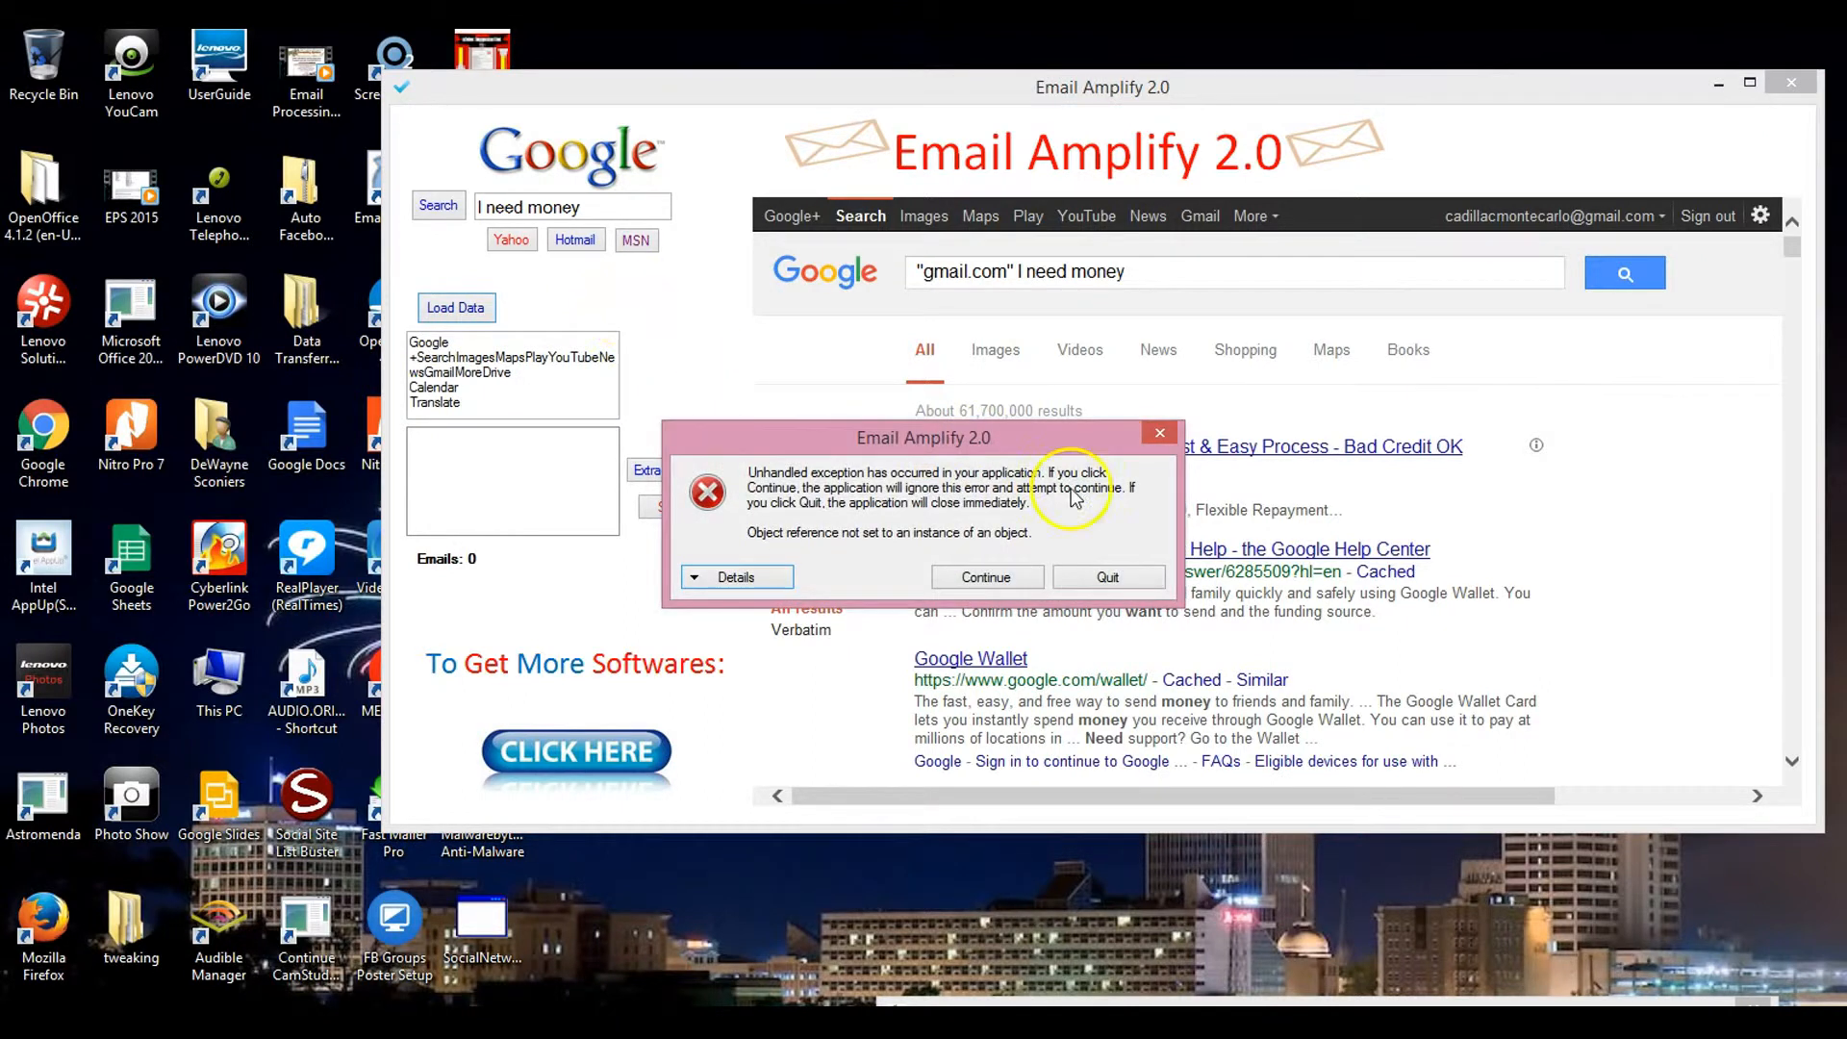
{"action": "left_click", "coordinate": [987, 578]}
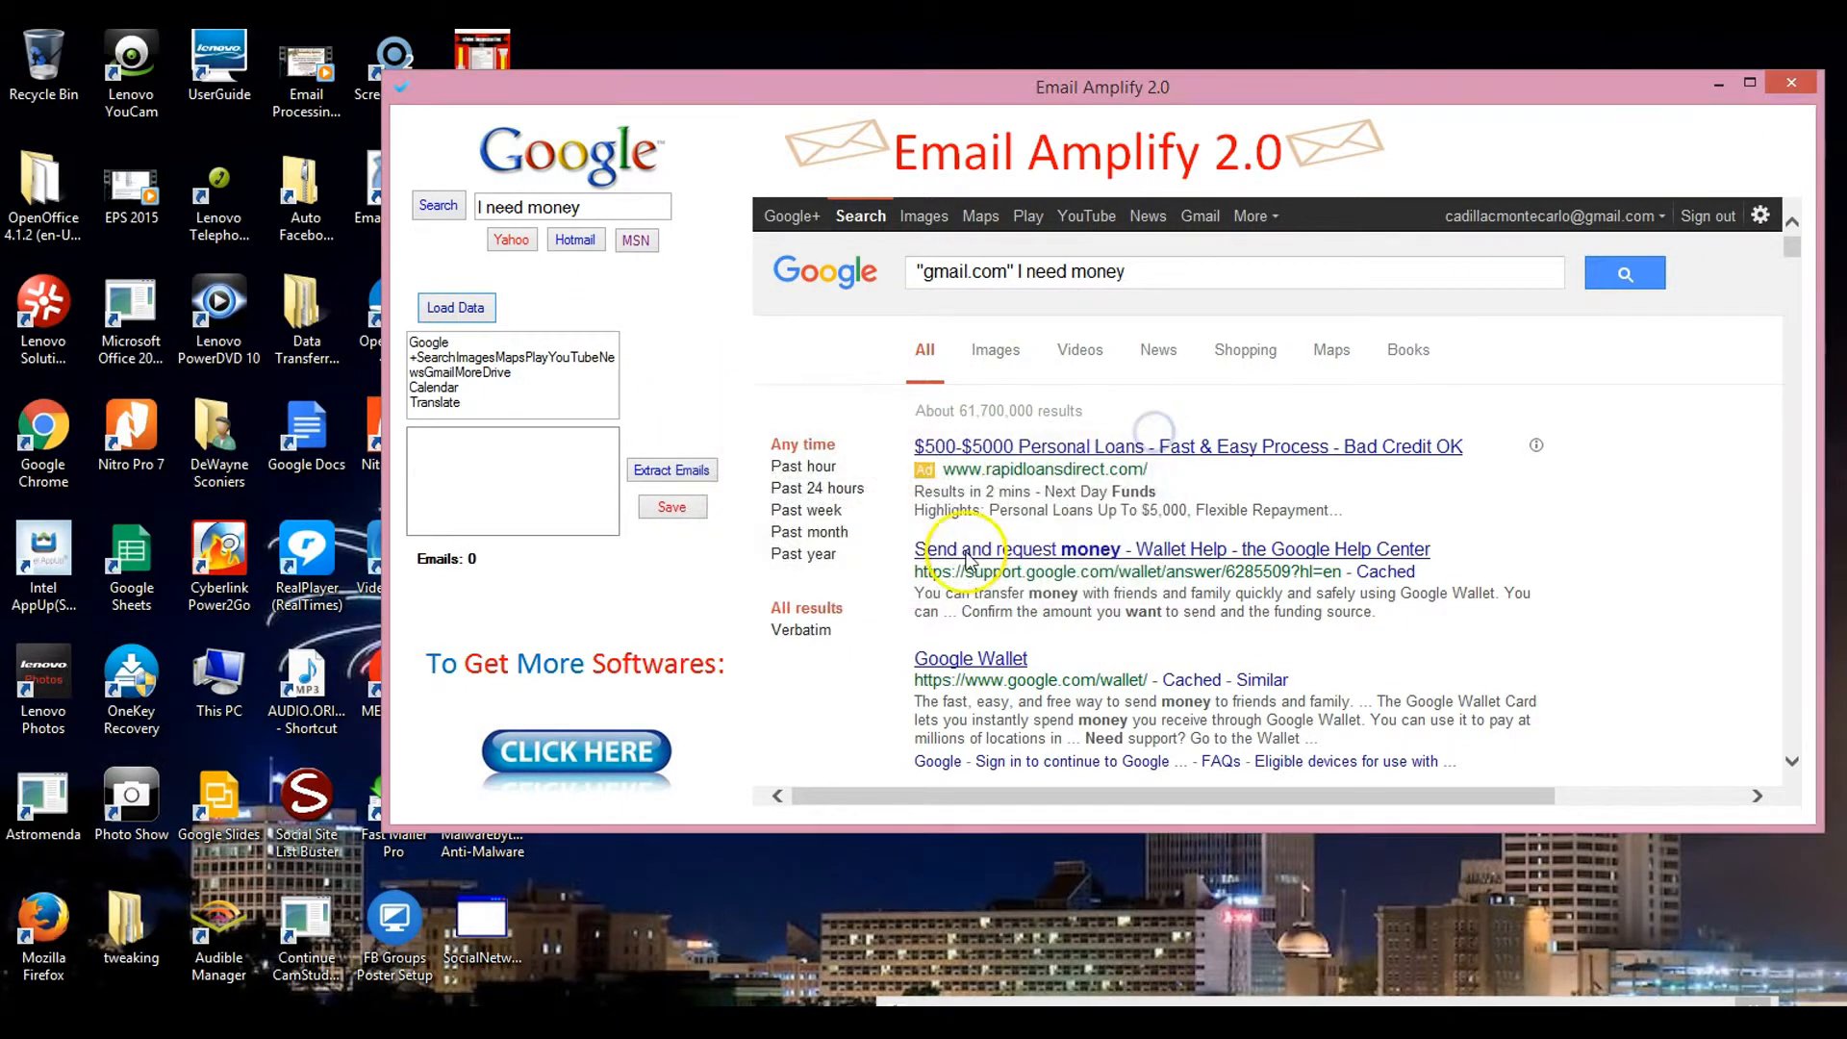
{"action": "mouse_move", "coordinate": [488, 395]}
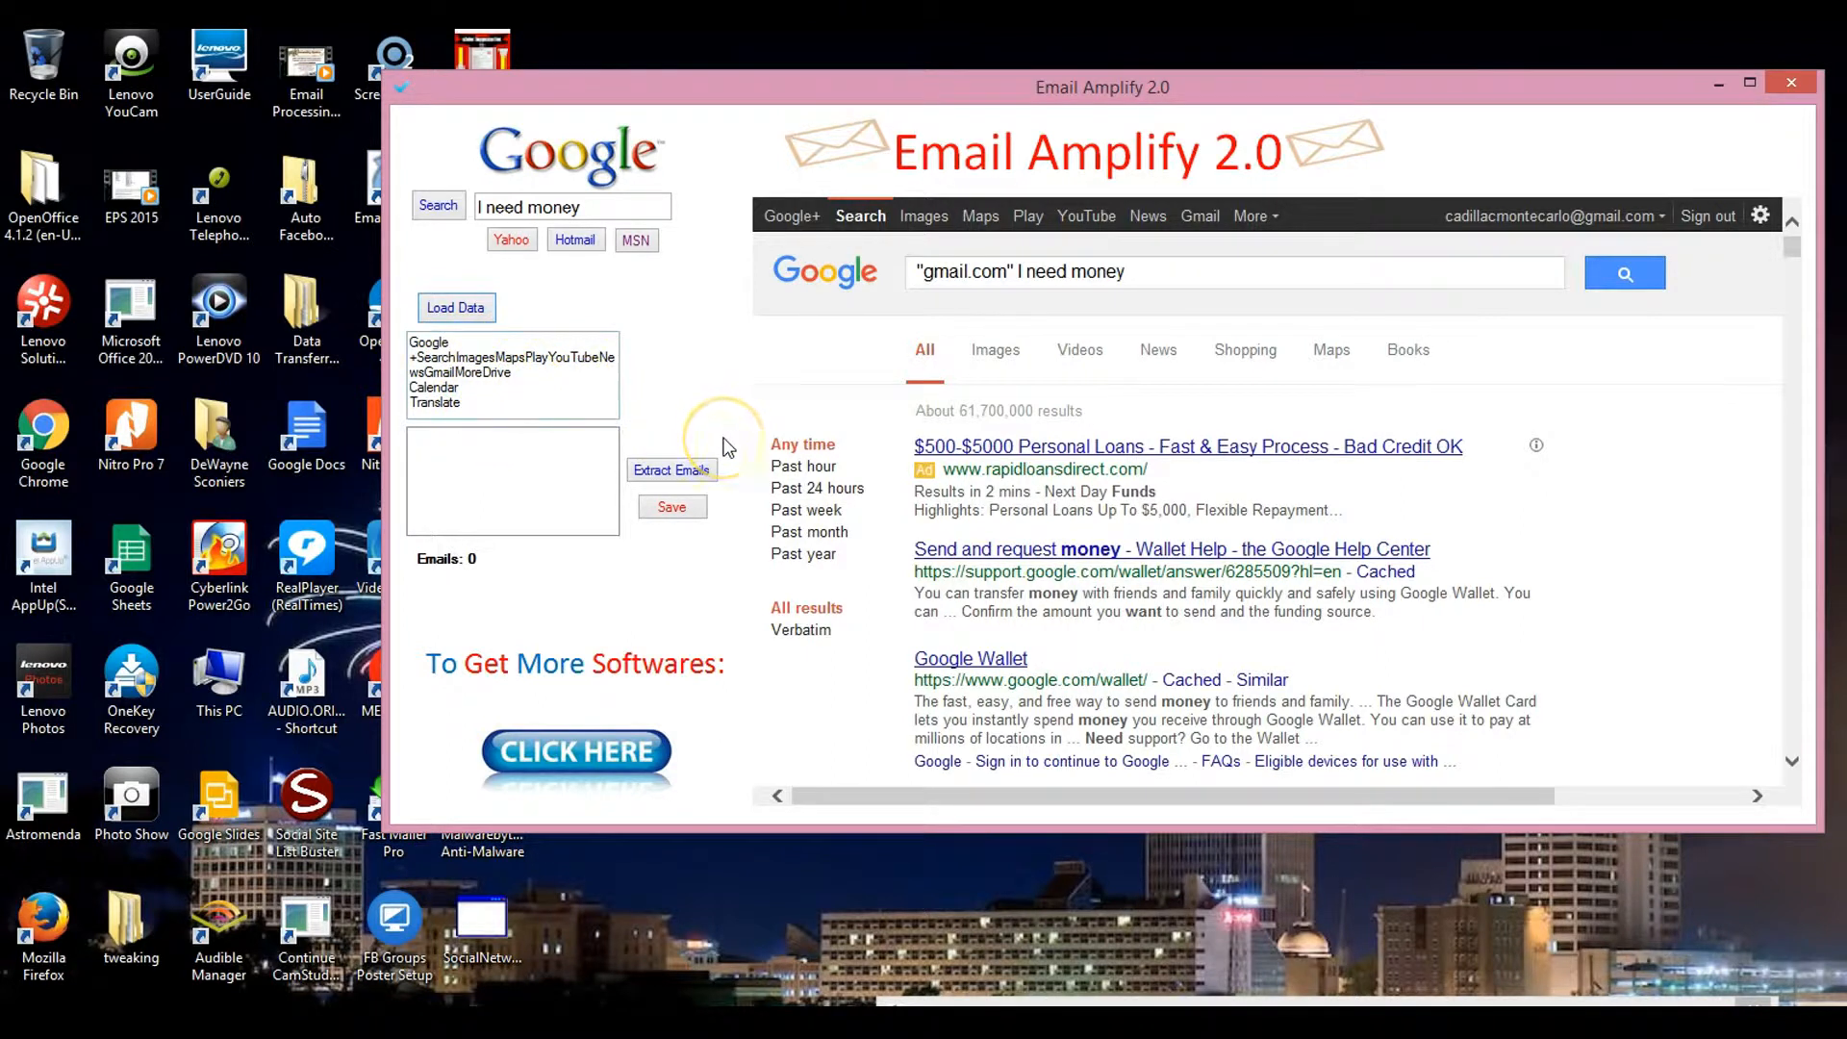
{"action": "left_click", "coordinate": [671, 469]}
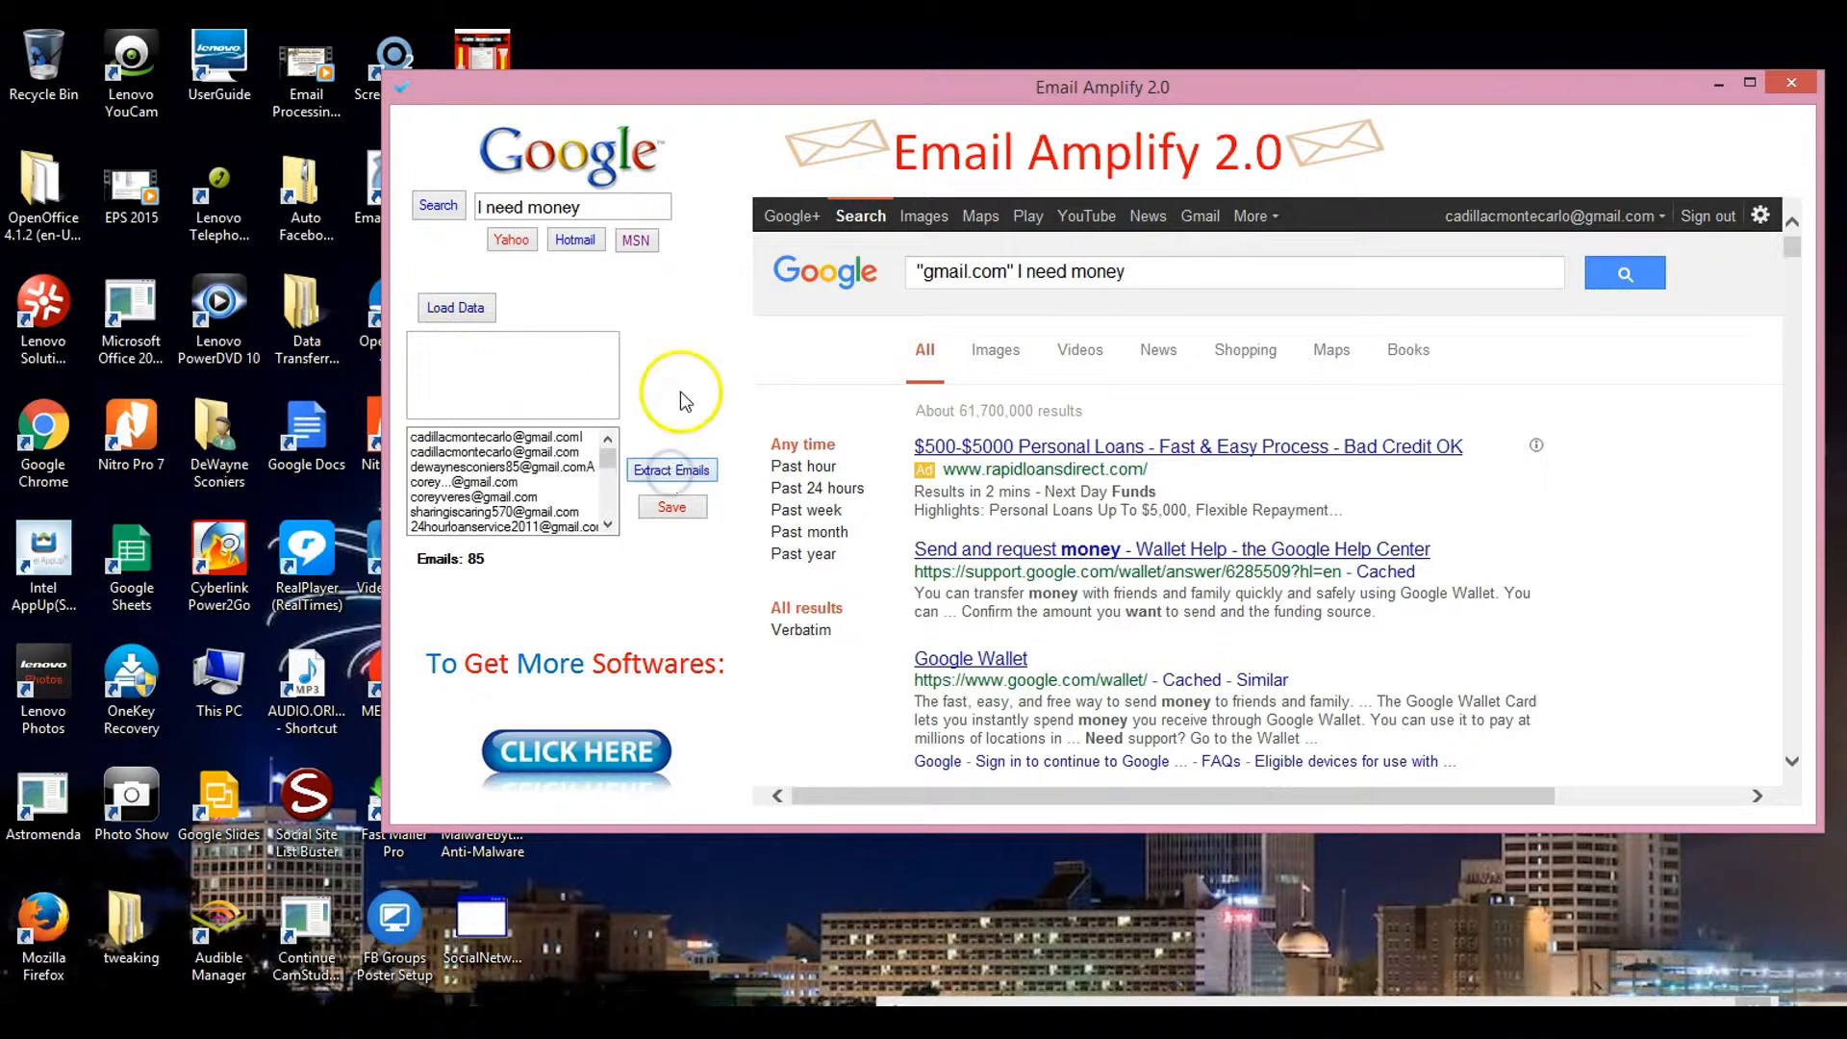
{"action": "mouse_move", "coordinate": [472, 602]}
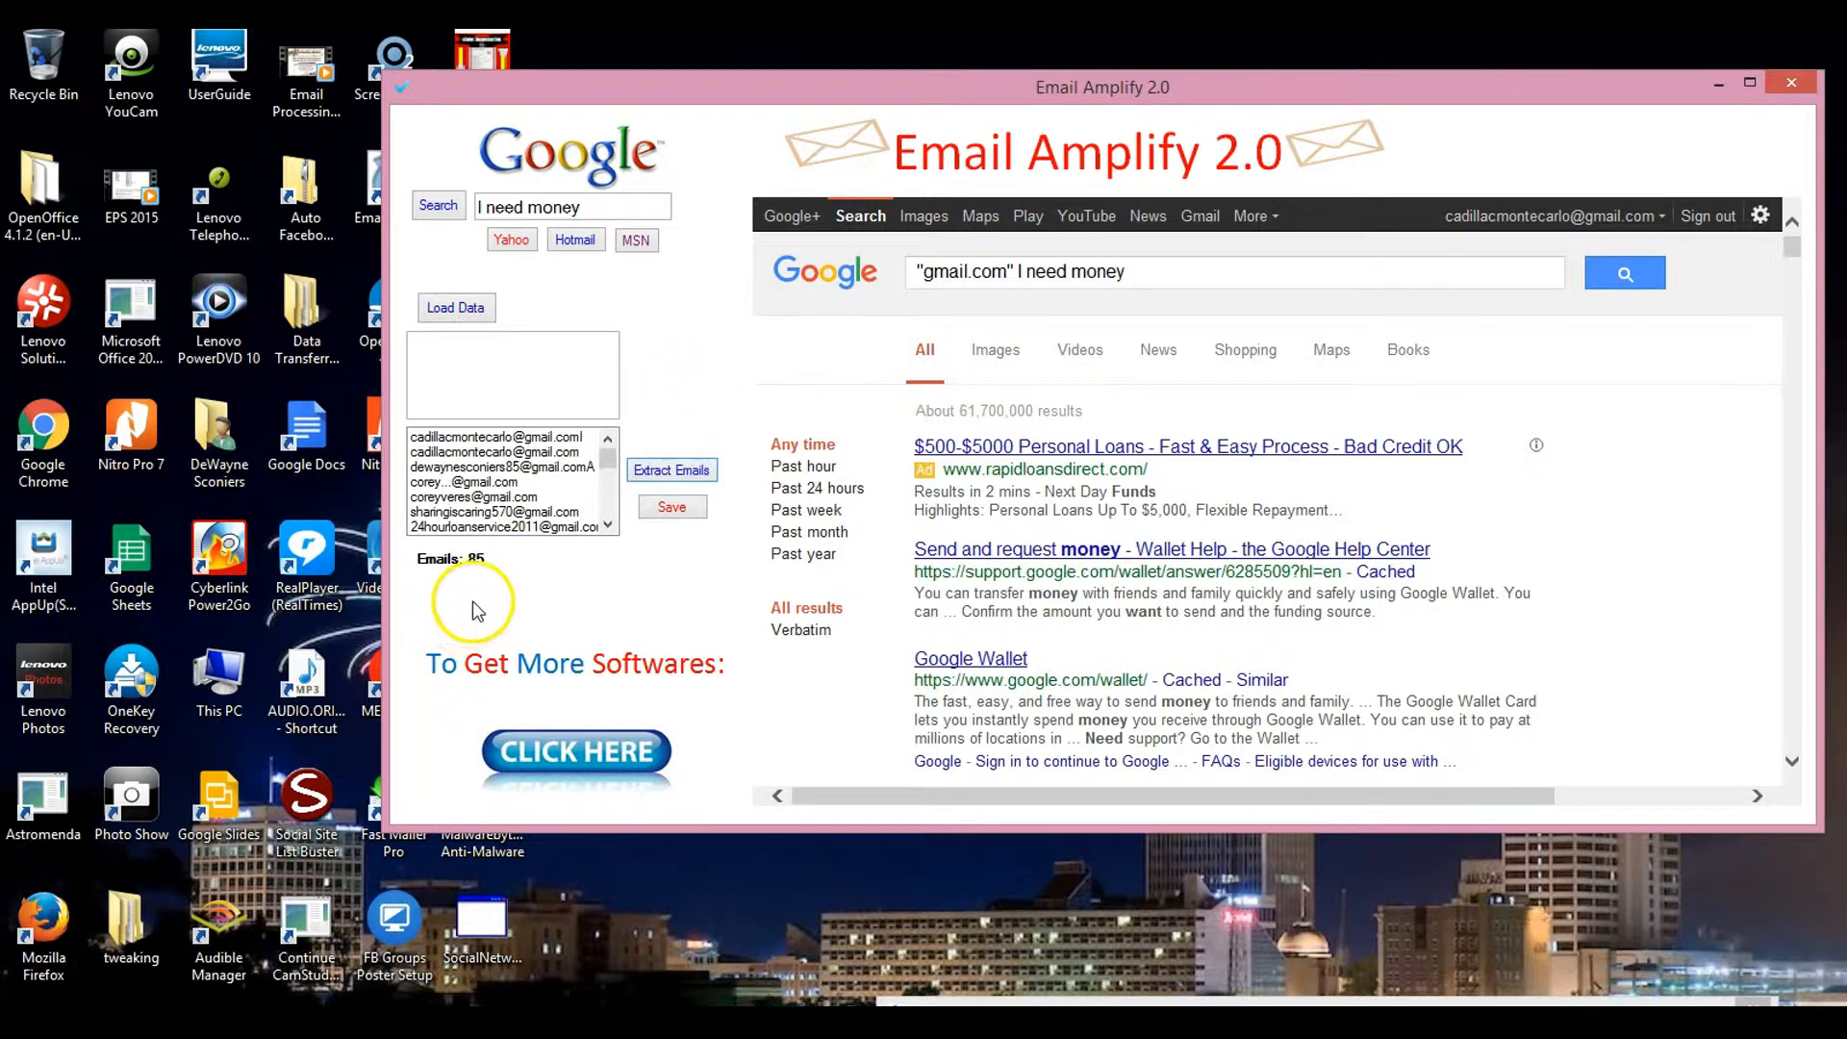
{"action": "mouse_move", "coordinate": [1678, 452]}
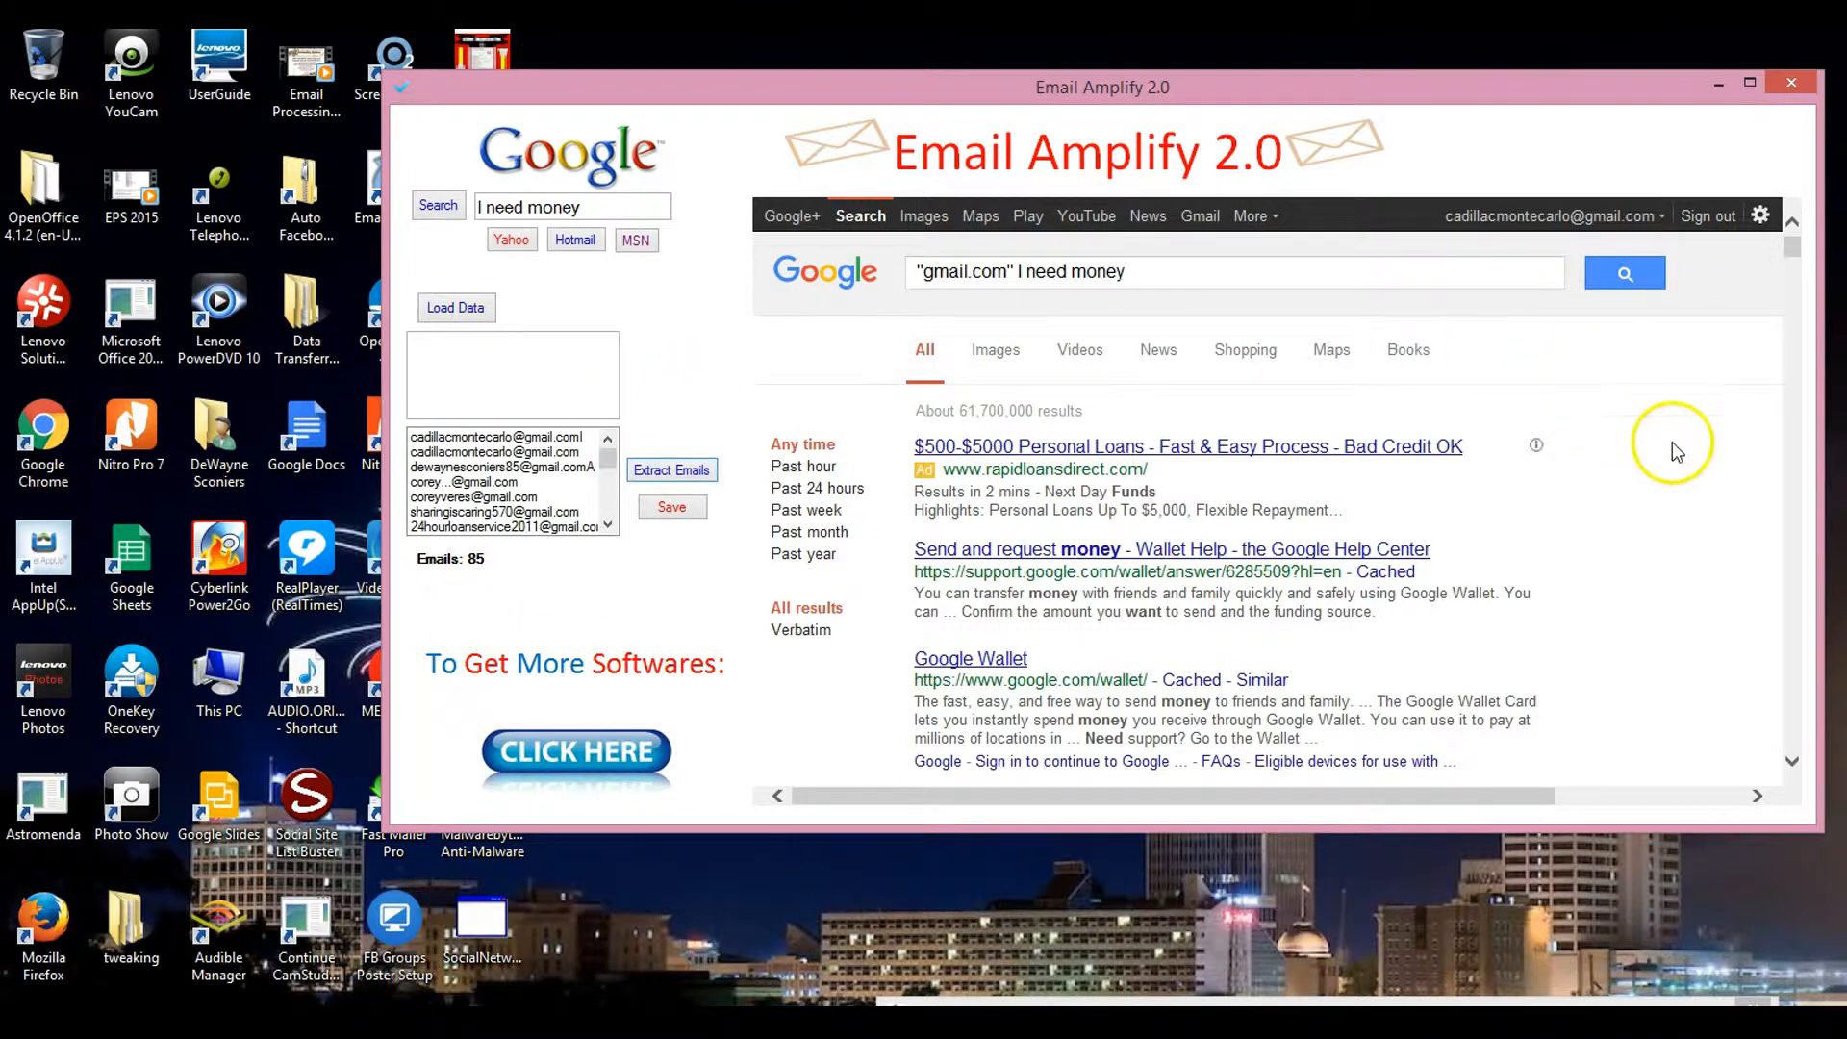
{"action": "mouse_move", "coordinate": [1797, 242]}
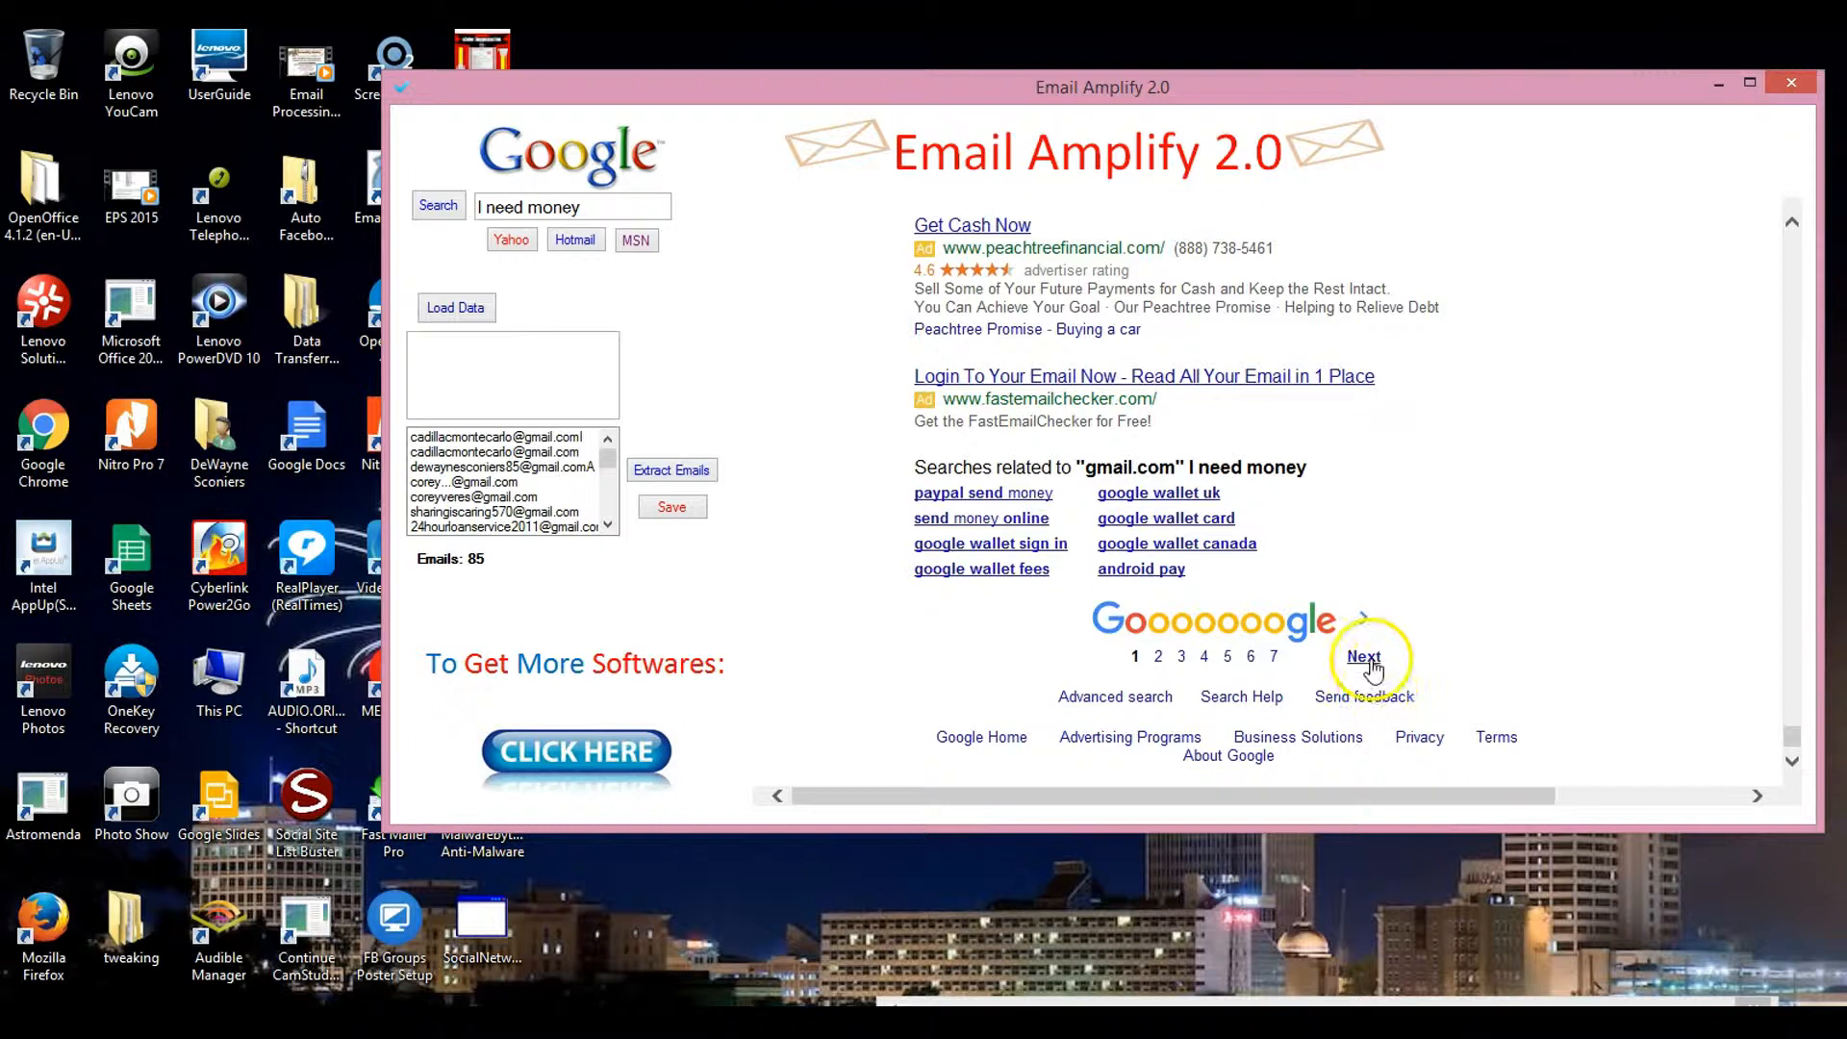
Move to results page 2, load it past the error, and extract its addresses.
{"action": "left_click", "coordinate": [1366, 656]}
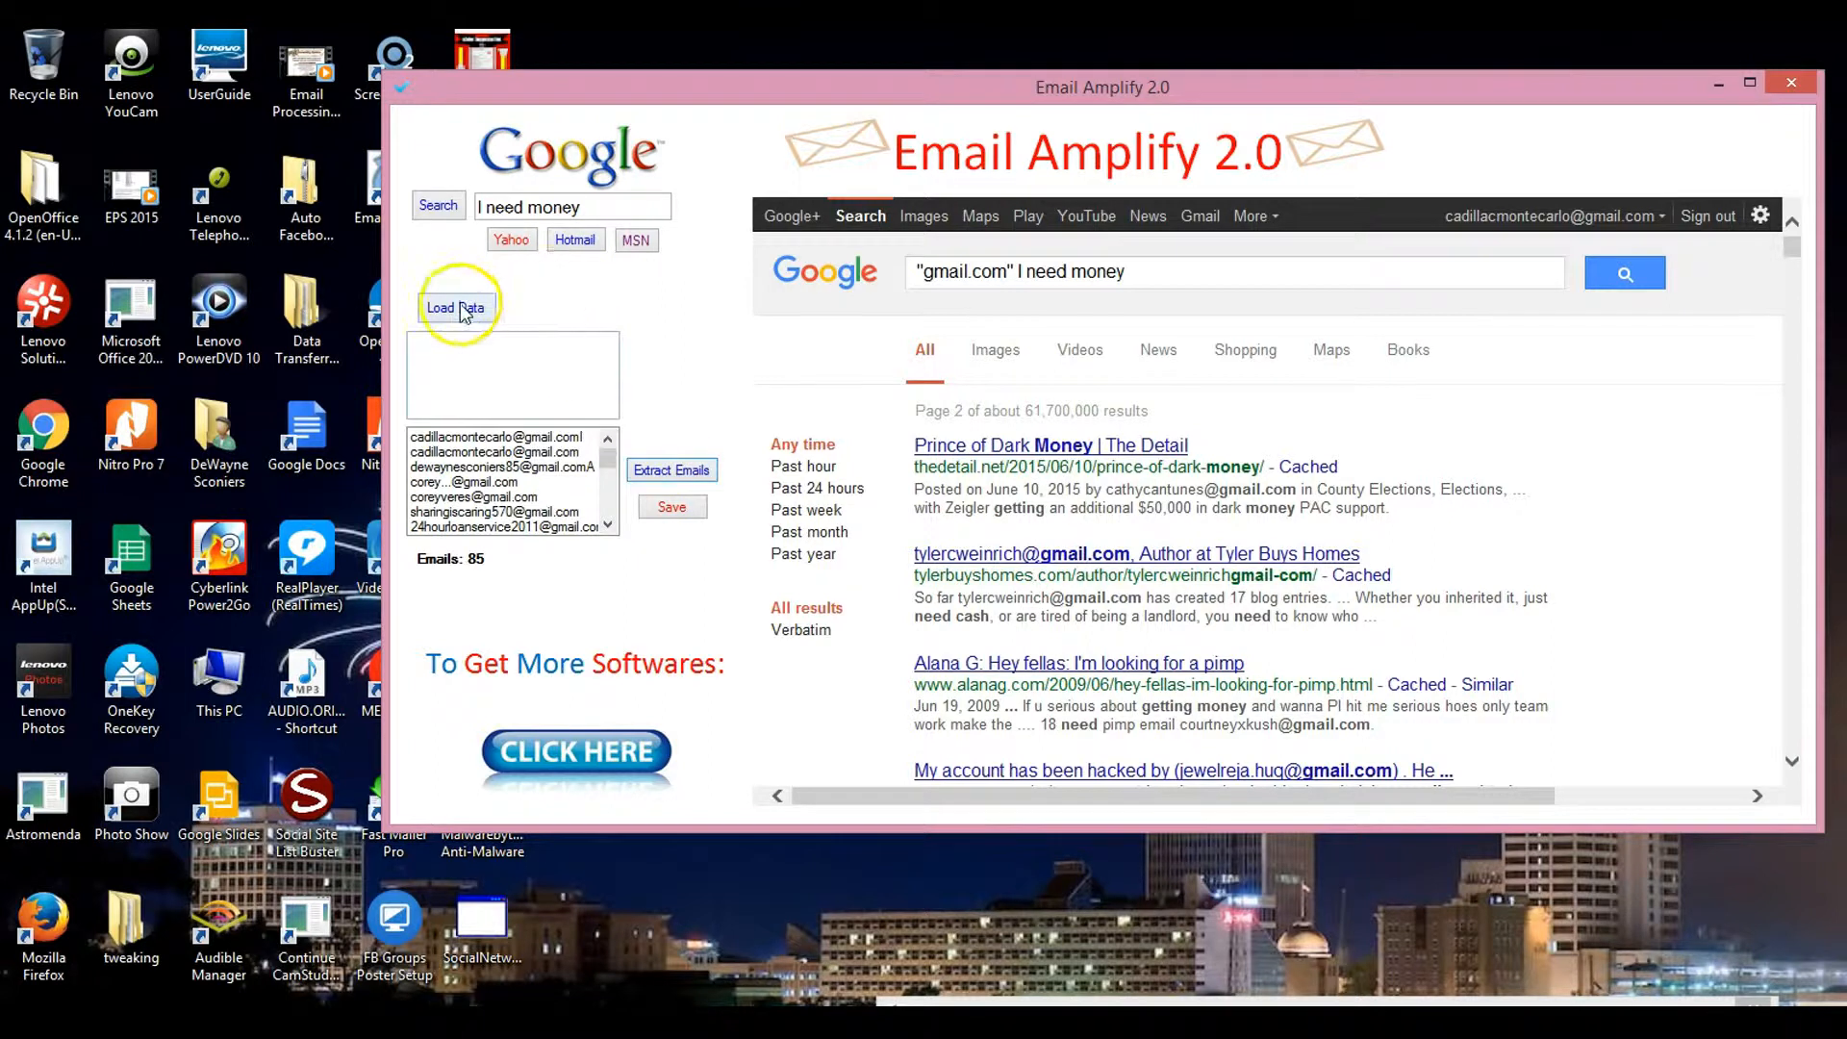
{"action": "left_click", "coordinate": [456, 306]}
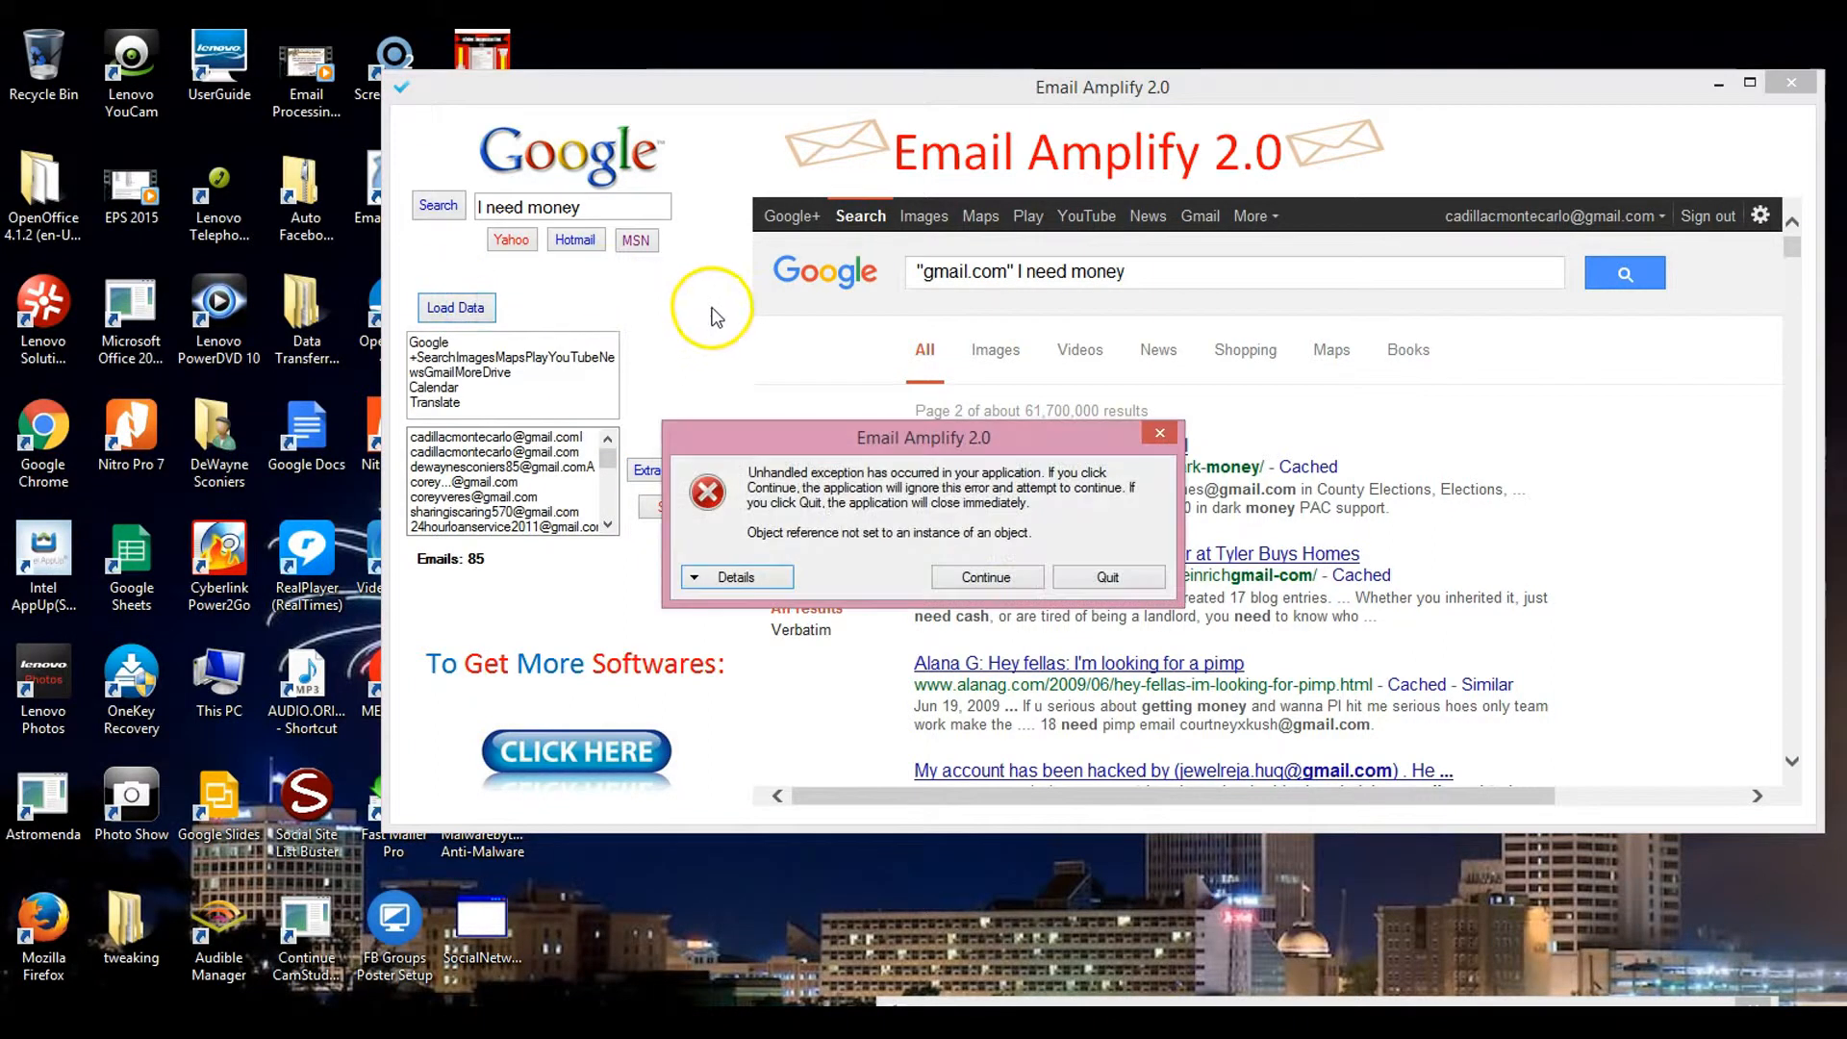
{"action": "left_click", "coordinate": [987, 577]}
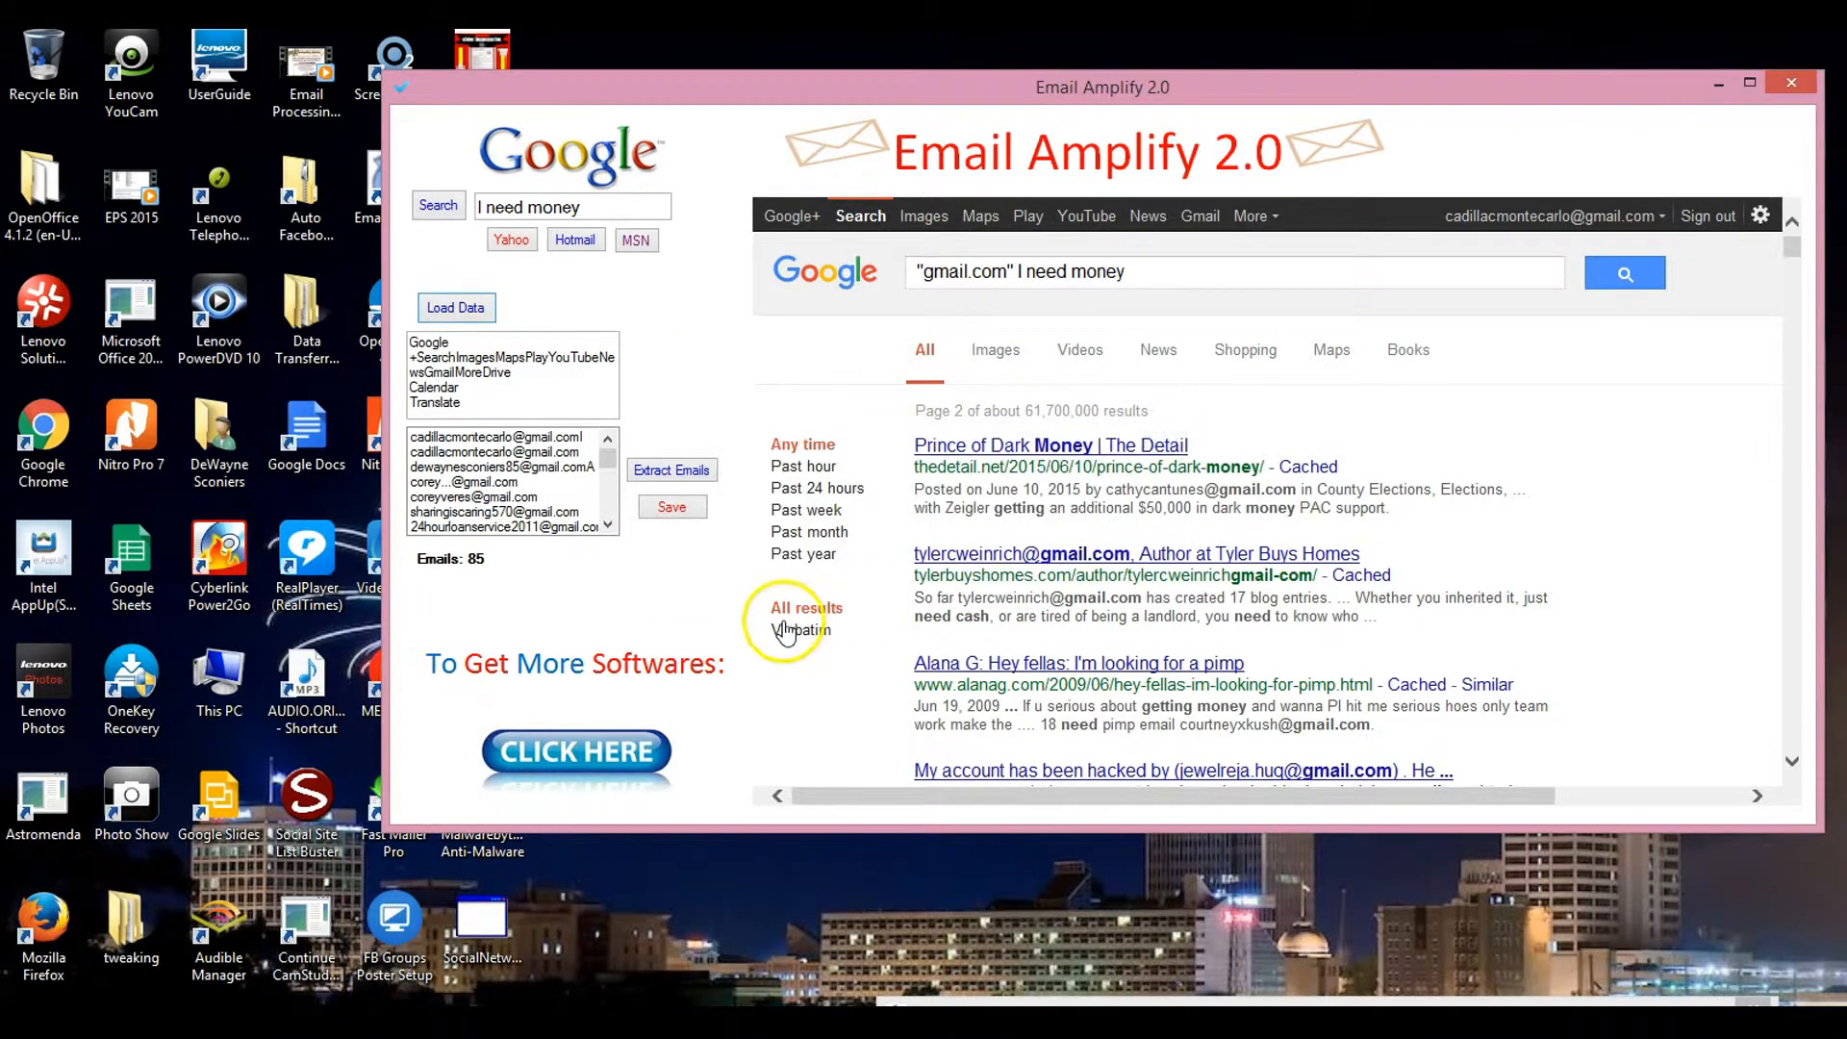
{"action": "left_click", "coordinate": [671, 470]}
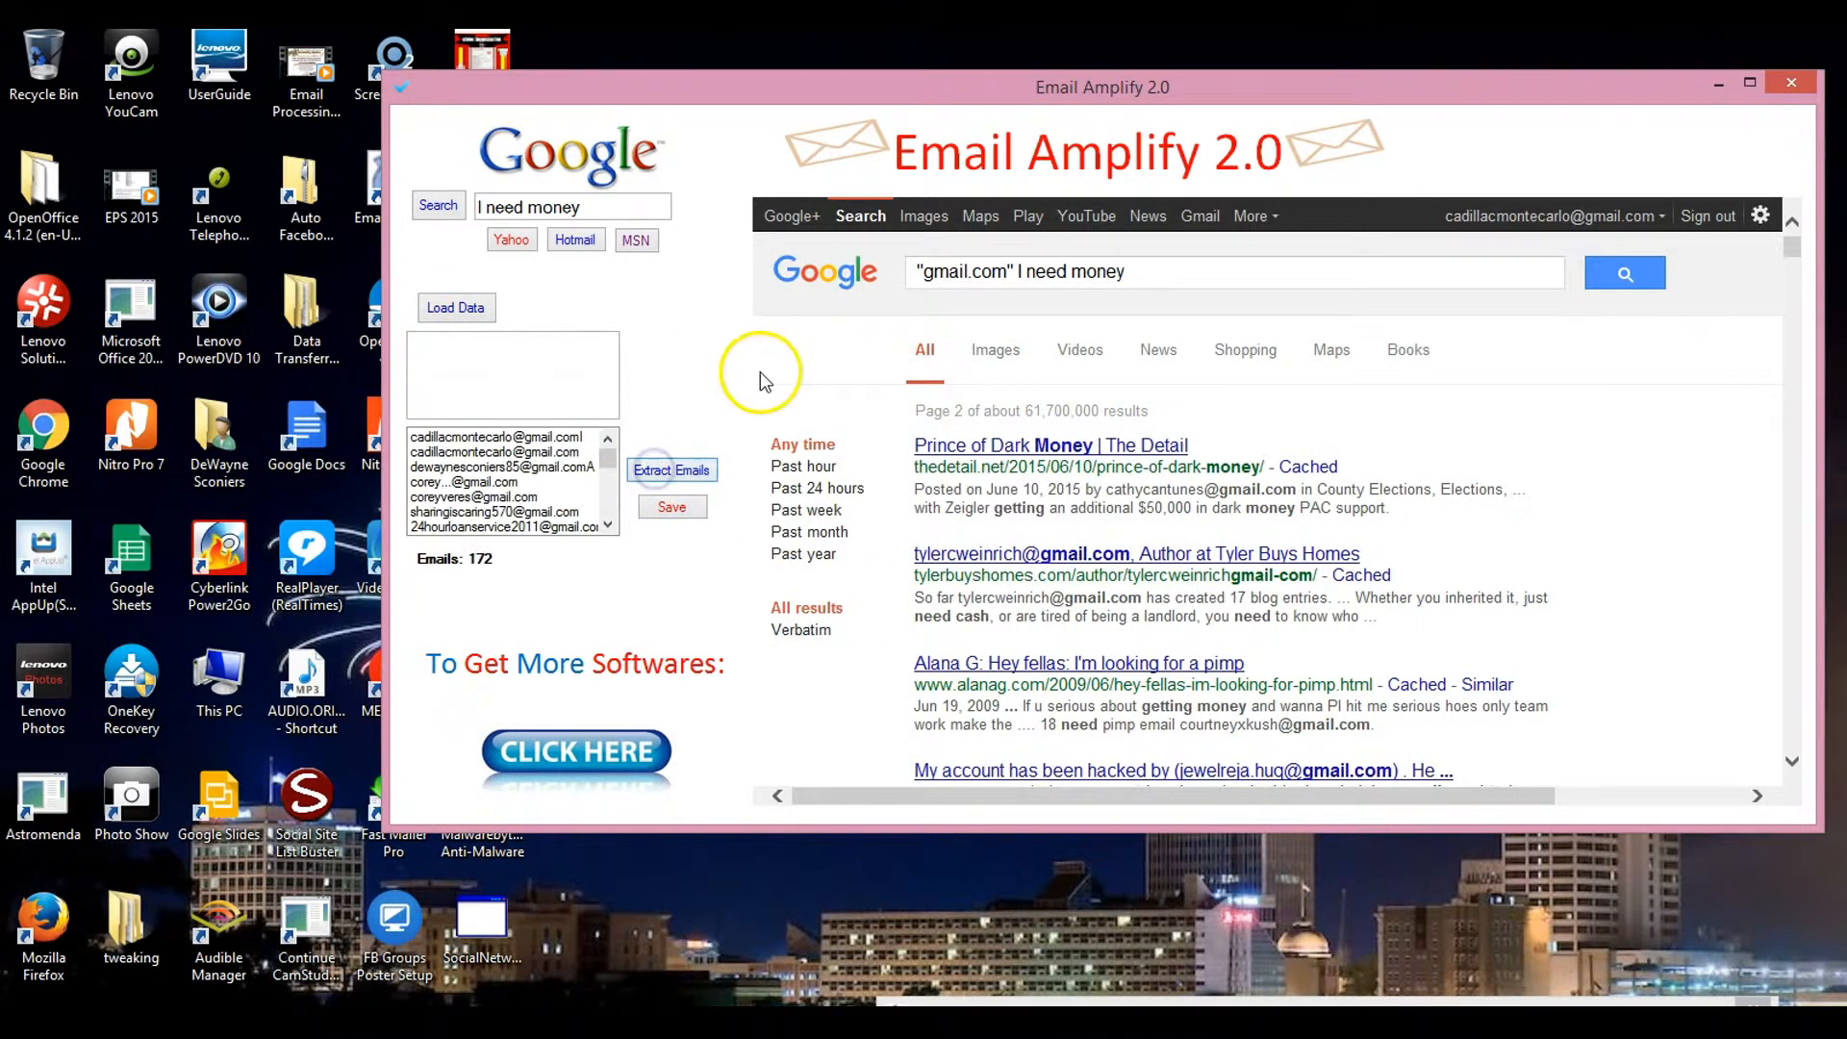
{"action": "mouse_move", "coordinate": [1439, 312]}
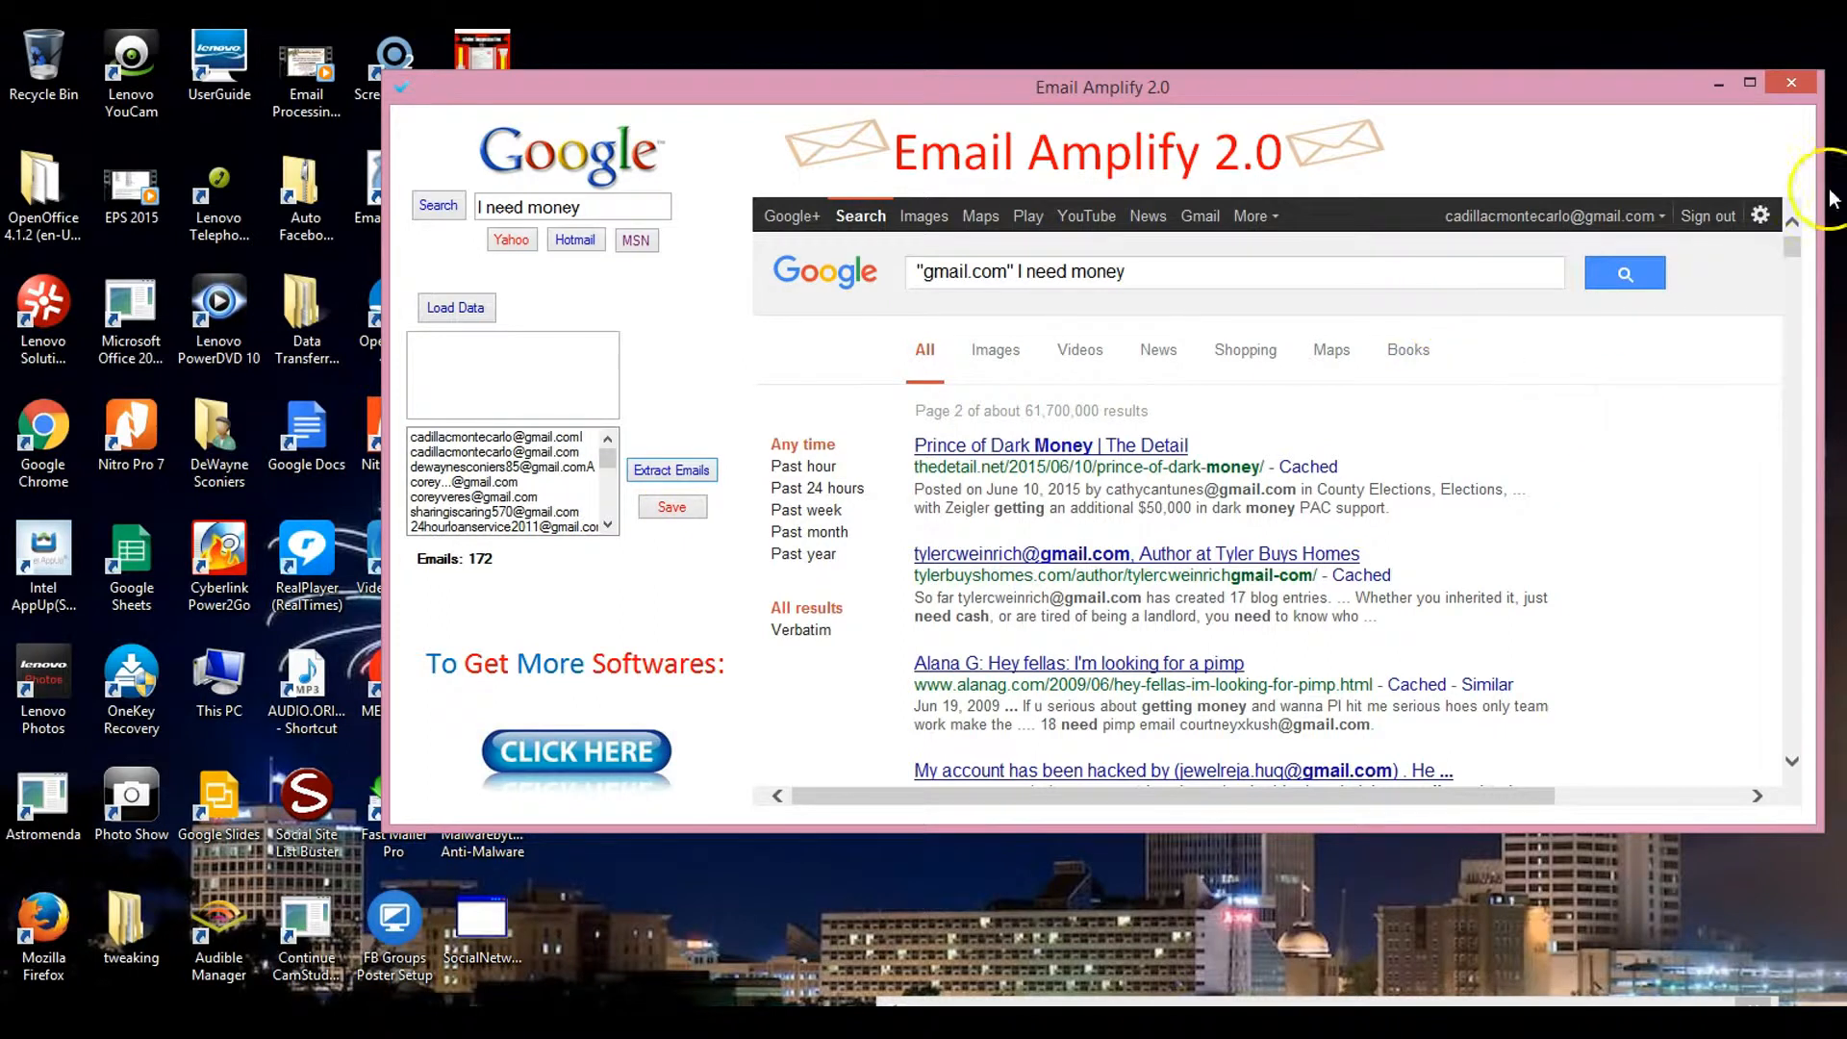
Move to results page 3 and extract its addresses, reaching 245 emails.
{"action": "scroll", "scroll_direction": "down", "scroll_amount": 3}
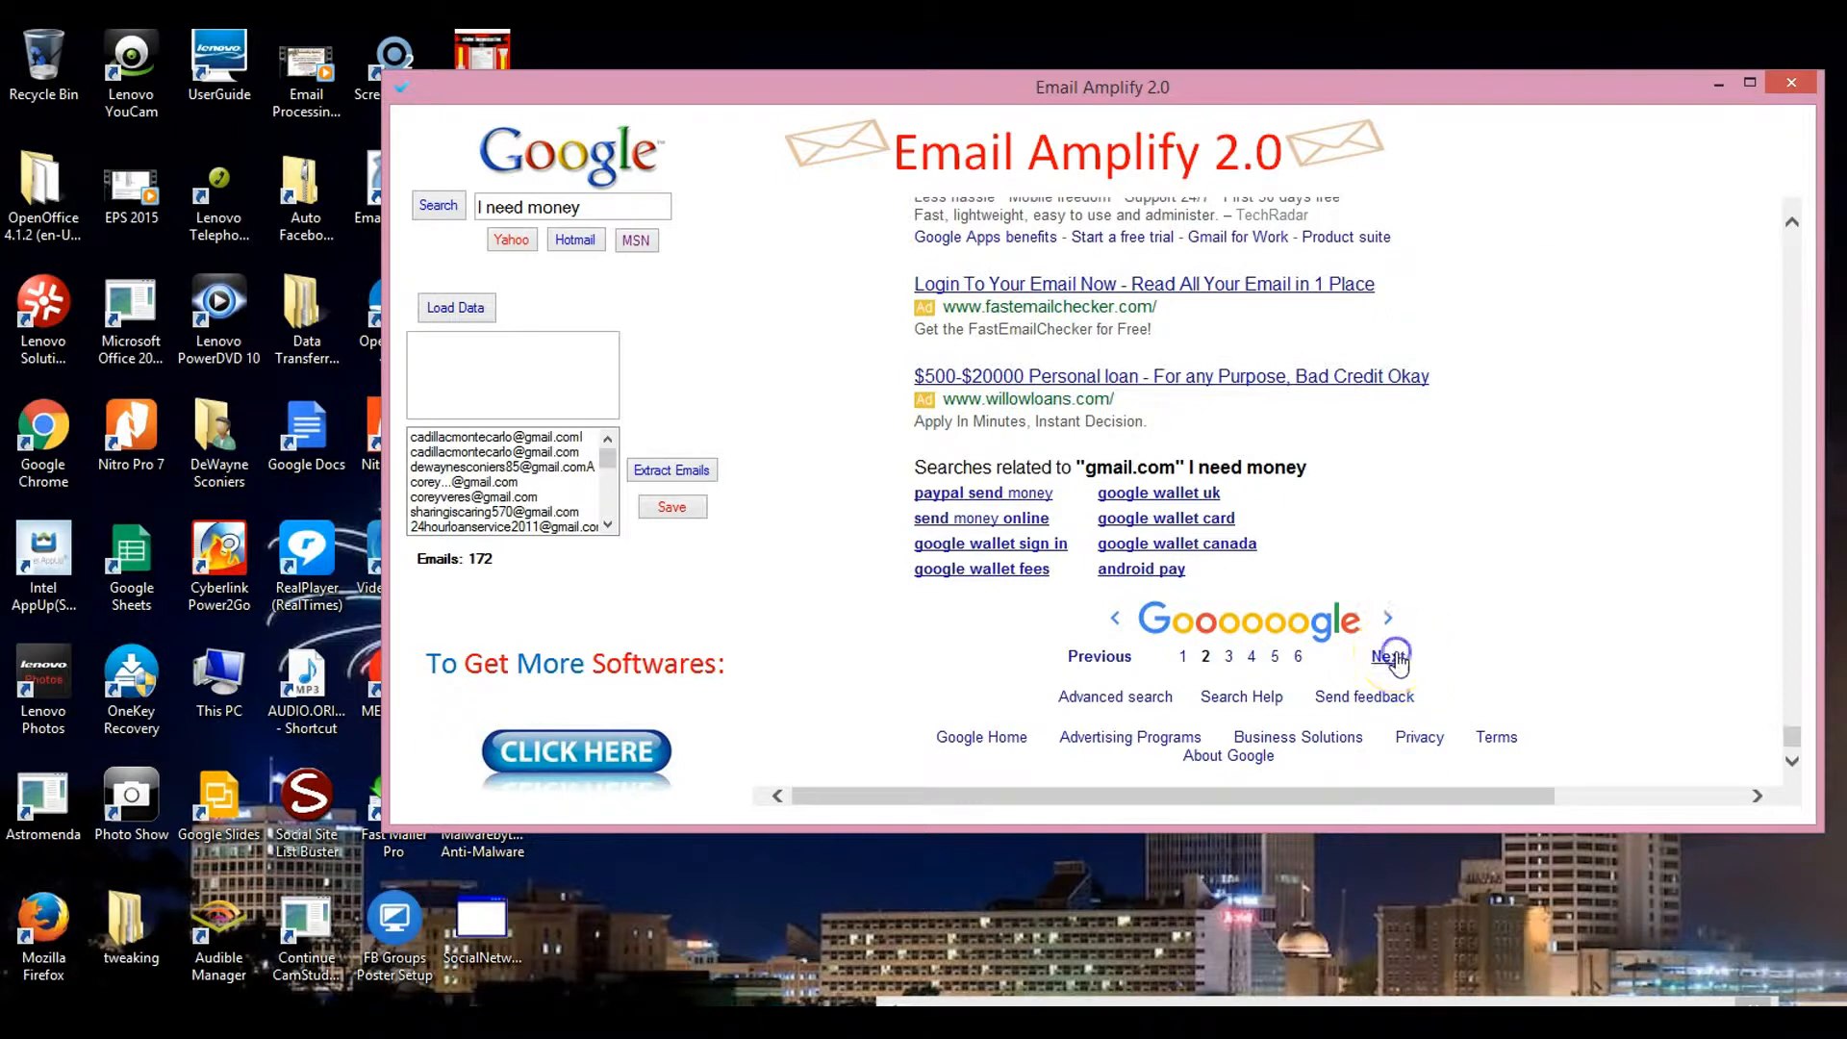
{"action": "left_click", "coordinate": [1389, 656]}
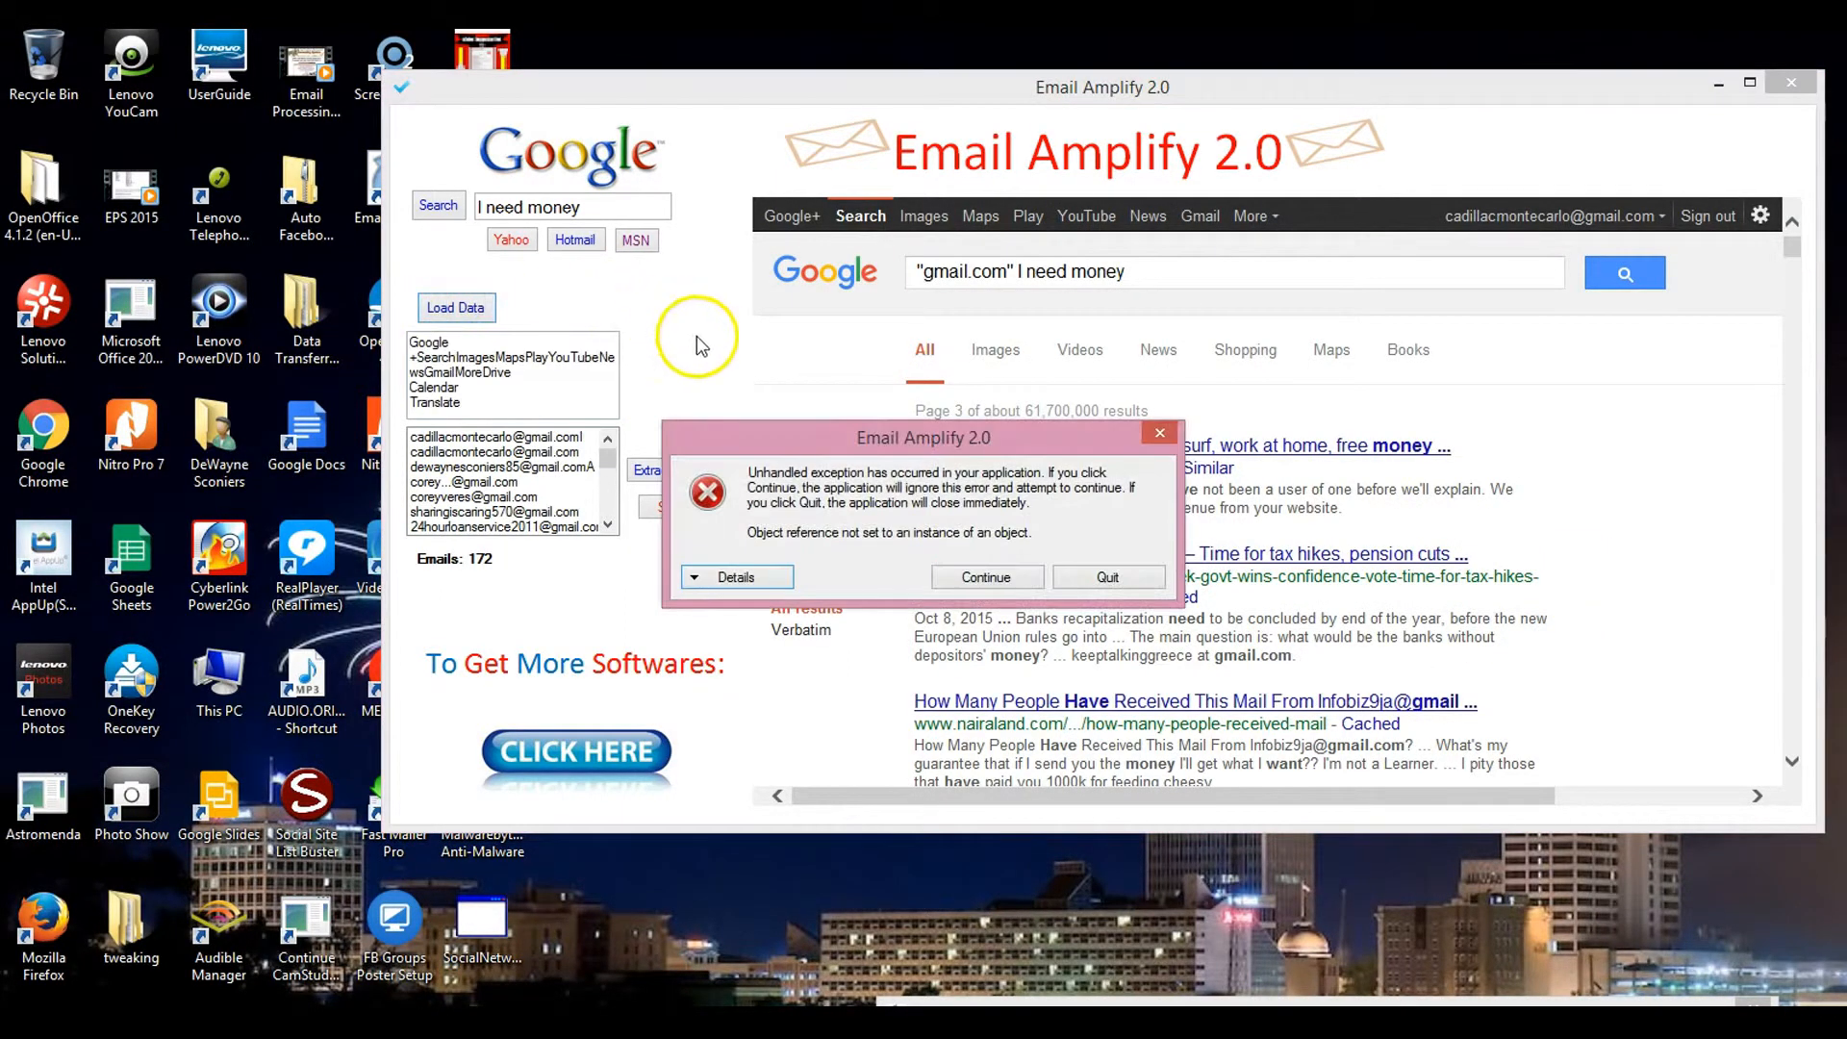
{"action": "left_click", "coordinate": [987, 577]}
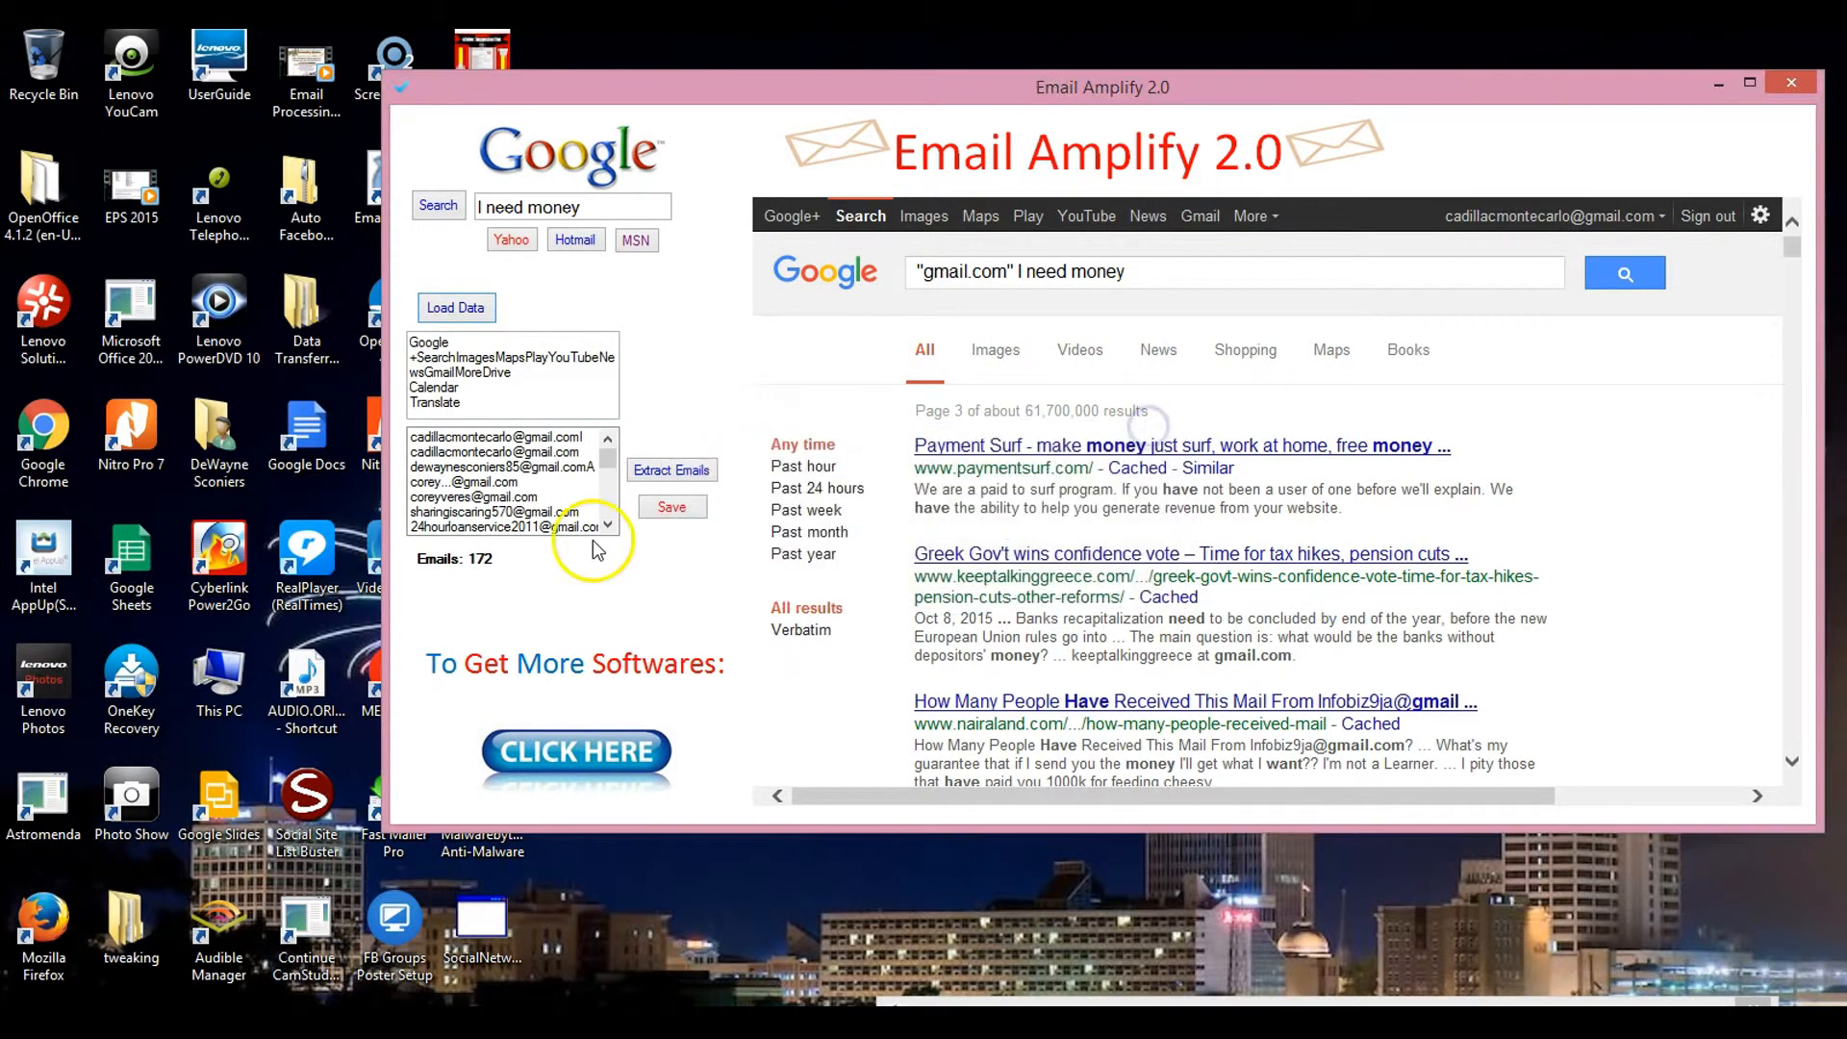
{"action": "left_click", "coordinate": [672, 469]}
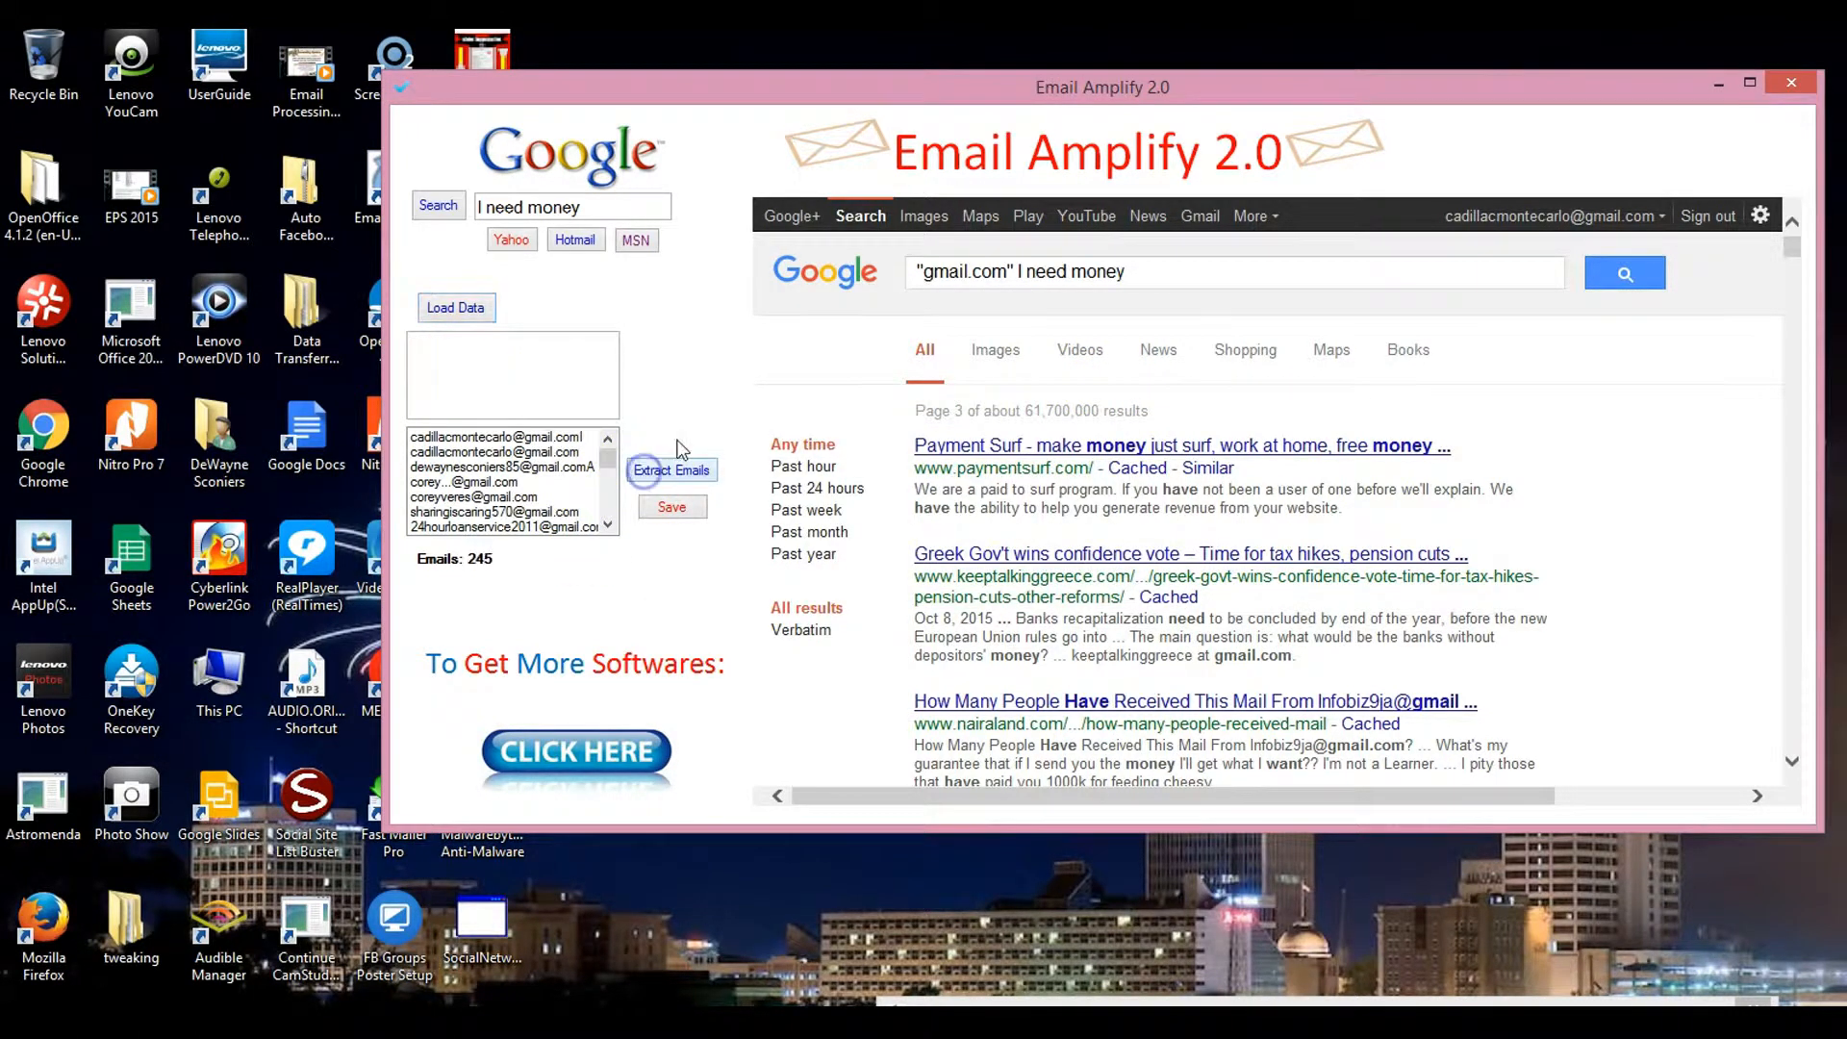
{"action": "mouse_move", "coordinate": [698, 564]}
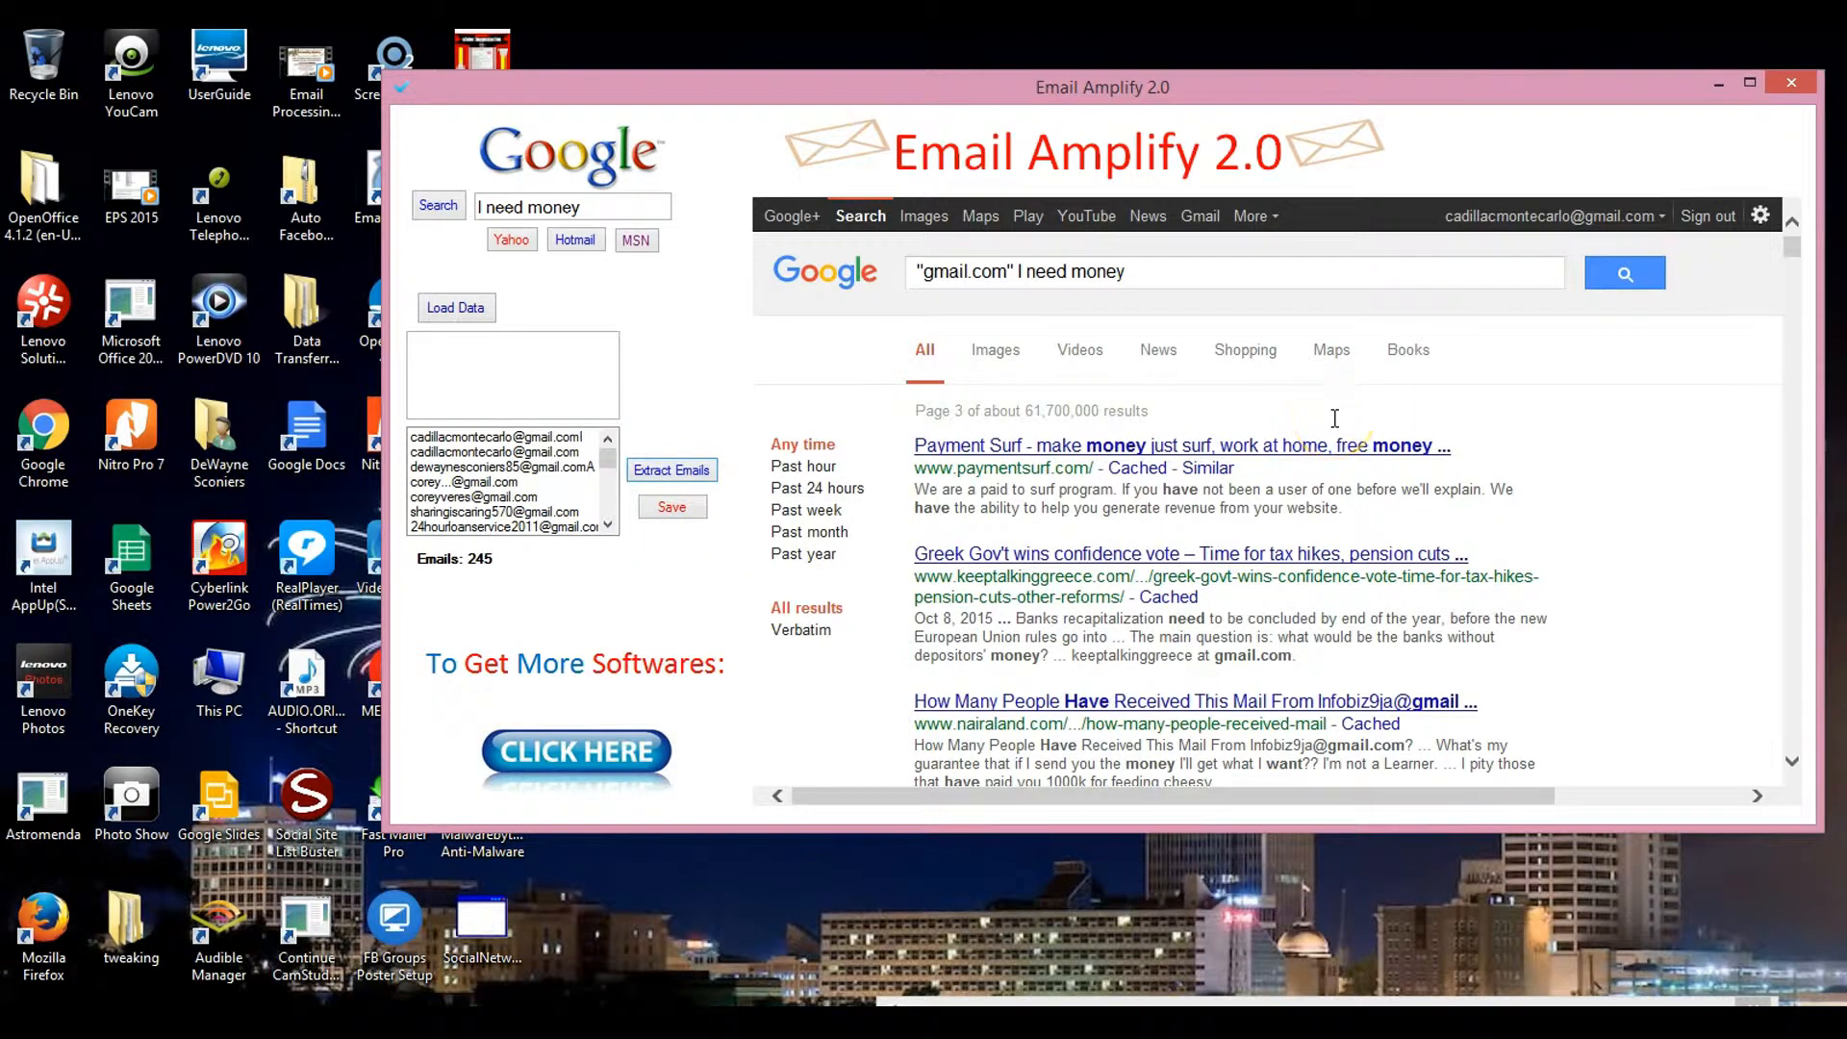
{"action": "mouse_move", "coordinate": [1389, 413]}
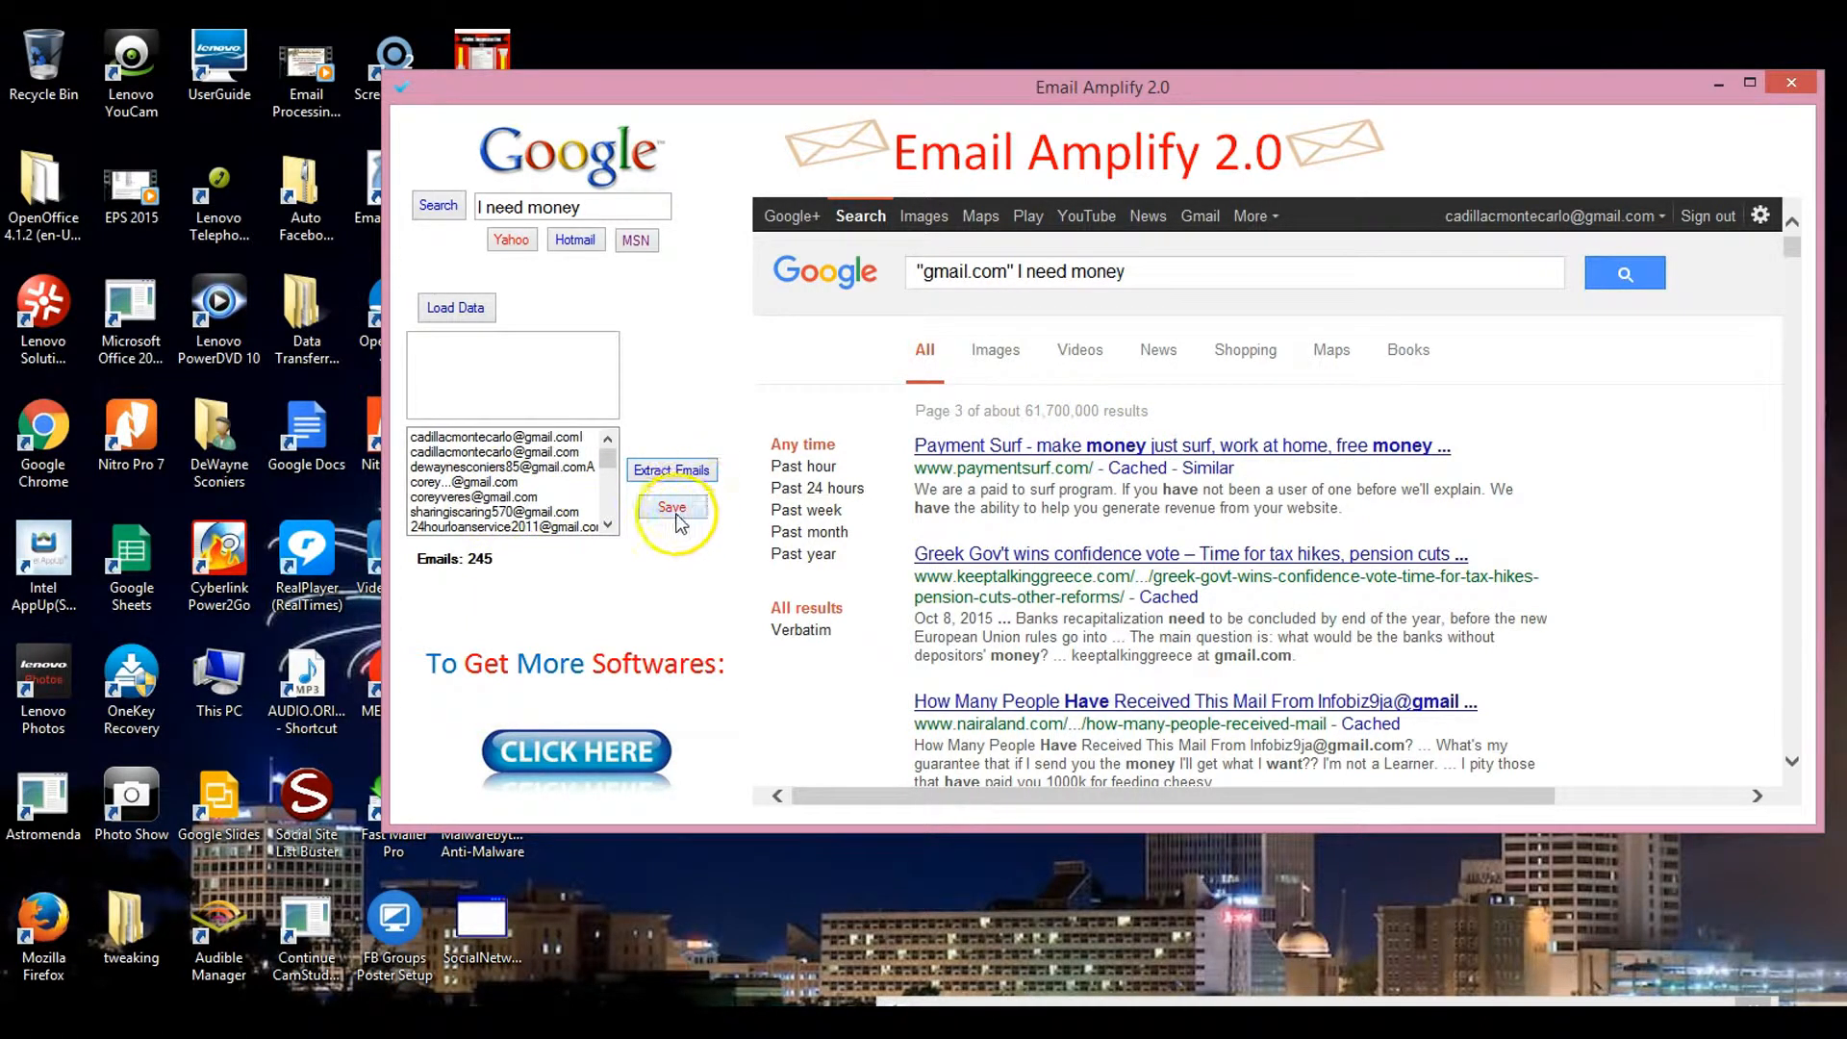
Save the extracted addresses to the desktop as a text file named "I Need MoneyGmails".
{"action": "left_click", "coordinate": [673, 508]}
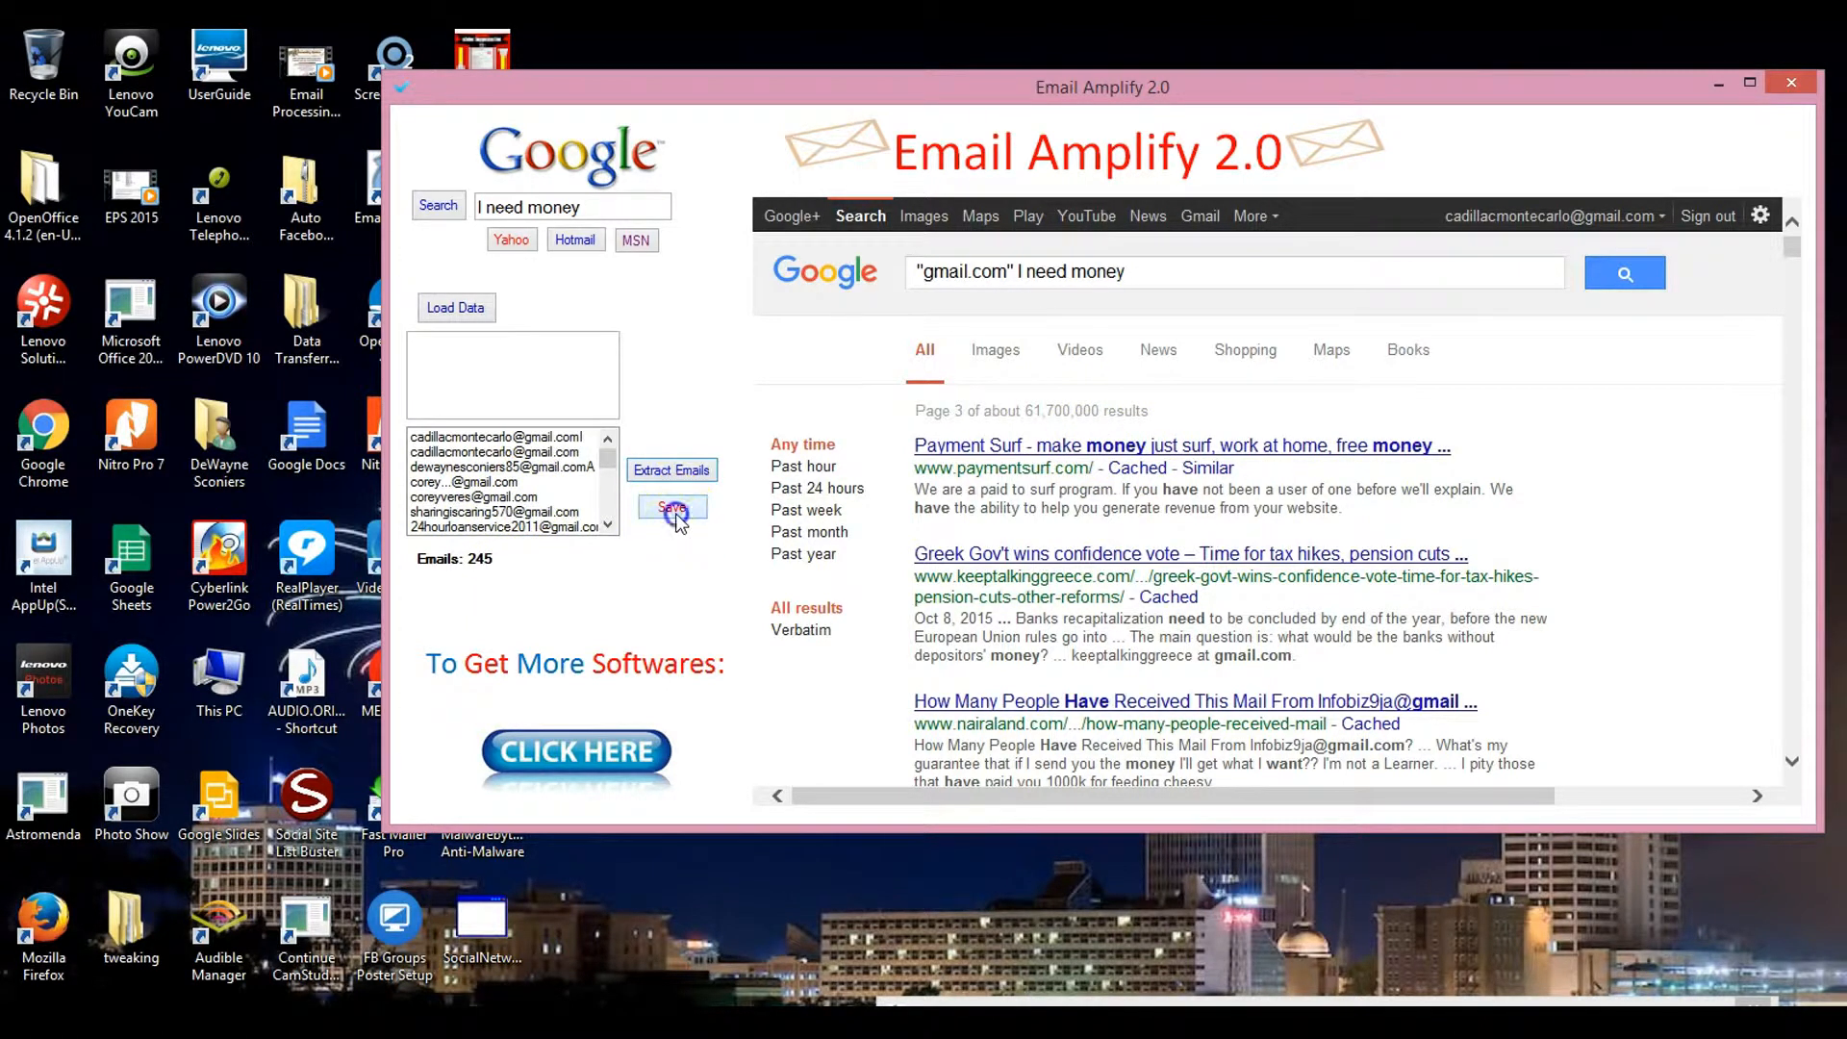
{"action": "left_click", "coordinate": [673, 508]}
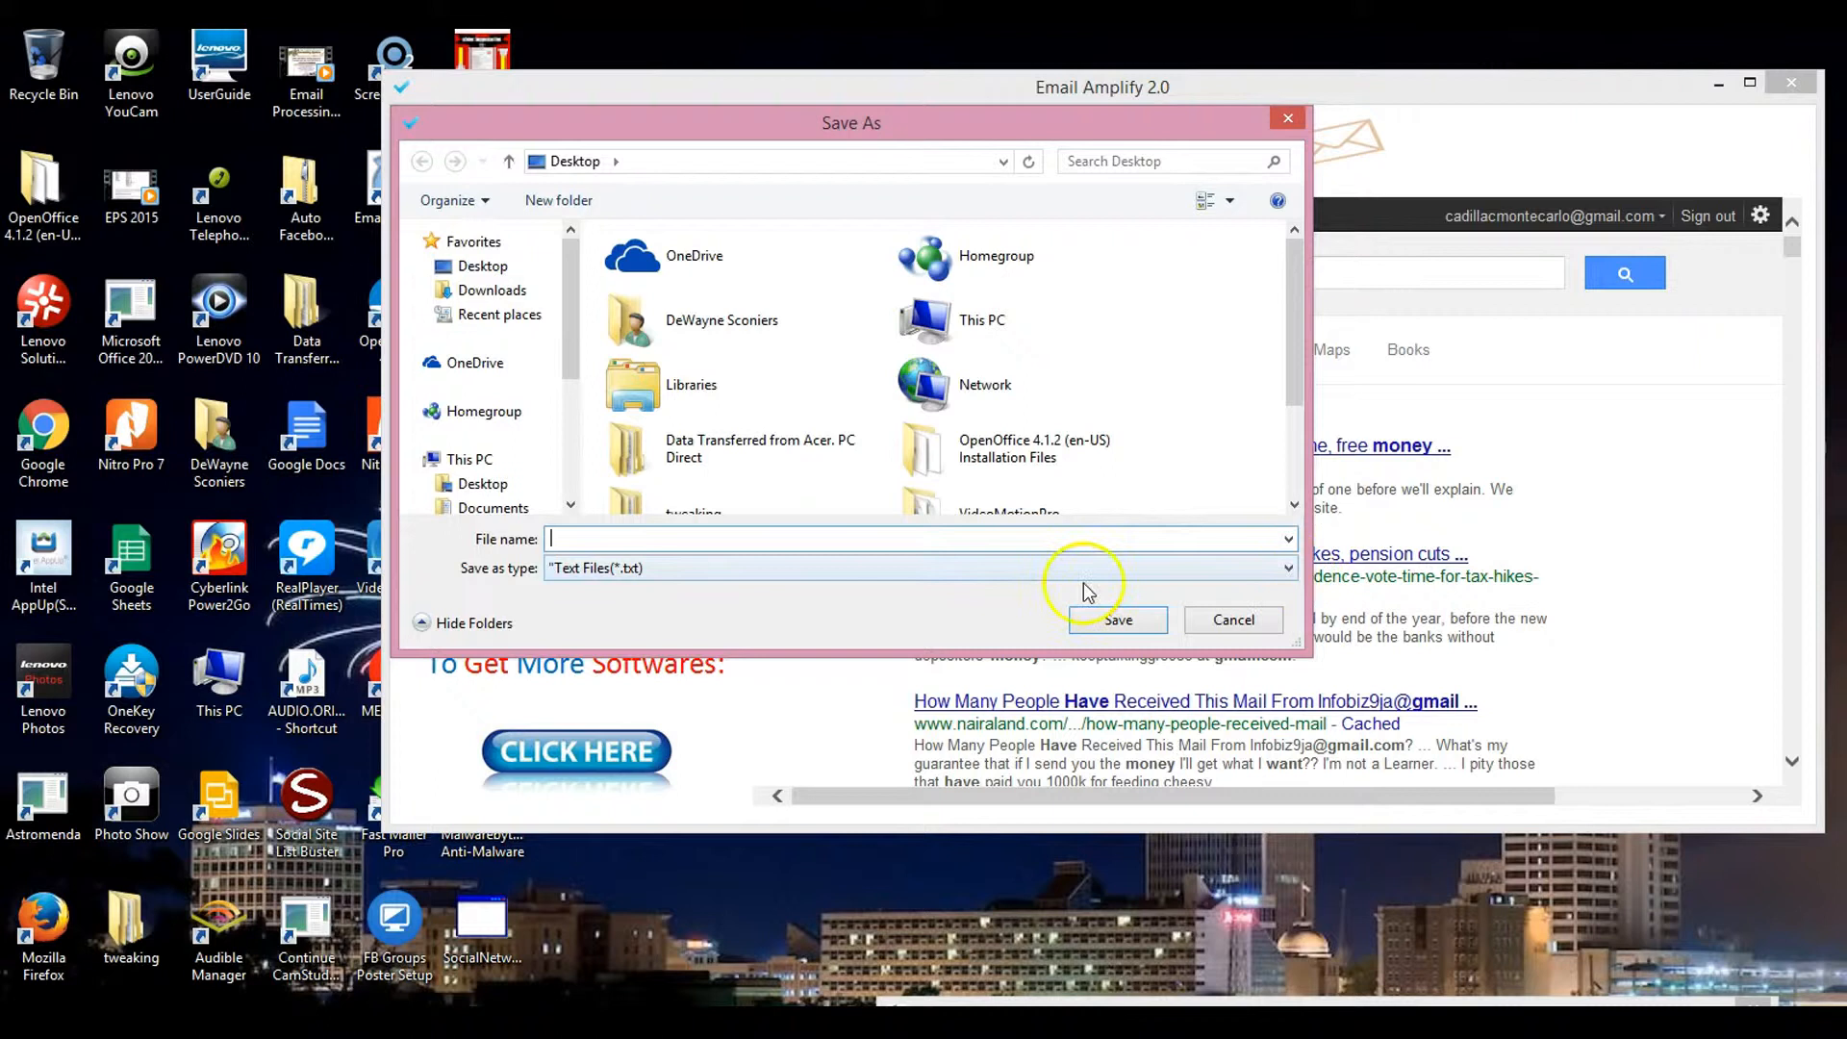
{"action": "left_click", "coordinate": [1281, 568]}
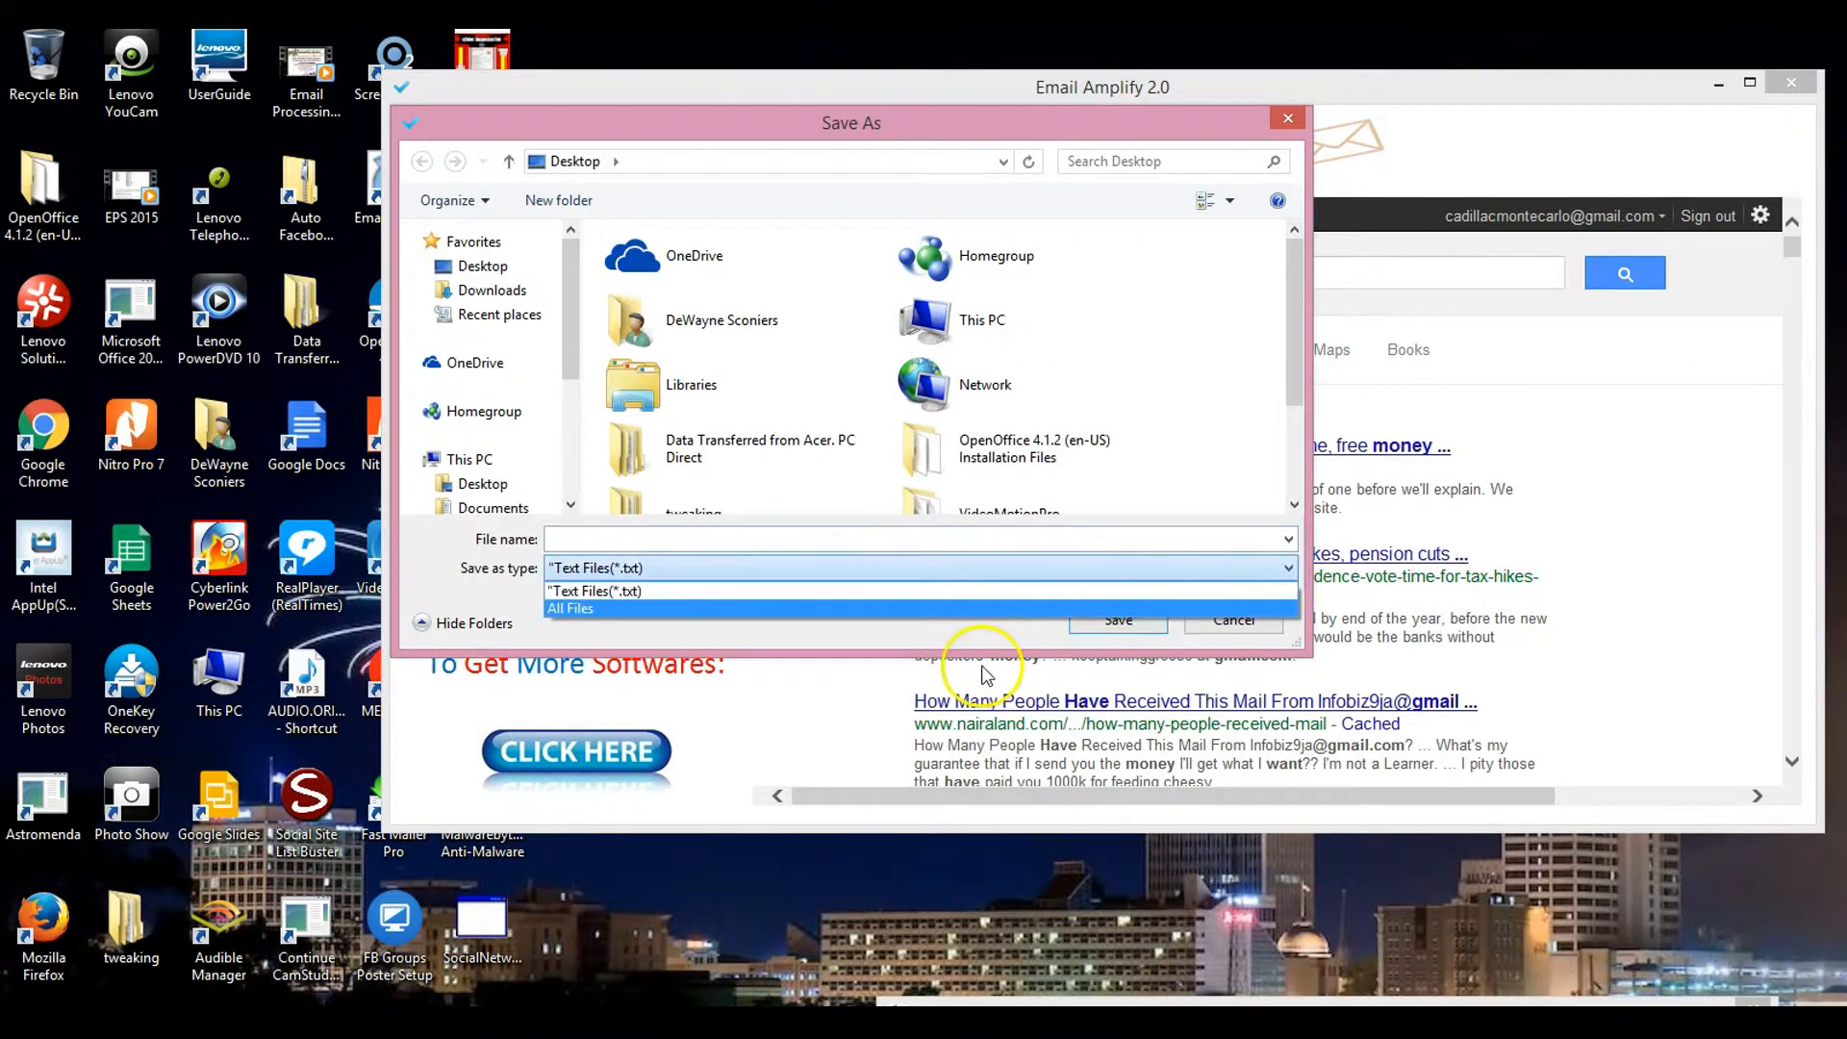
{"action": "left_click", "coordinate": [569, 608]}
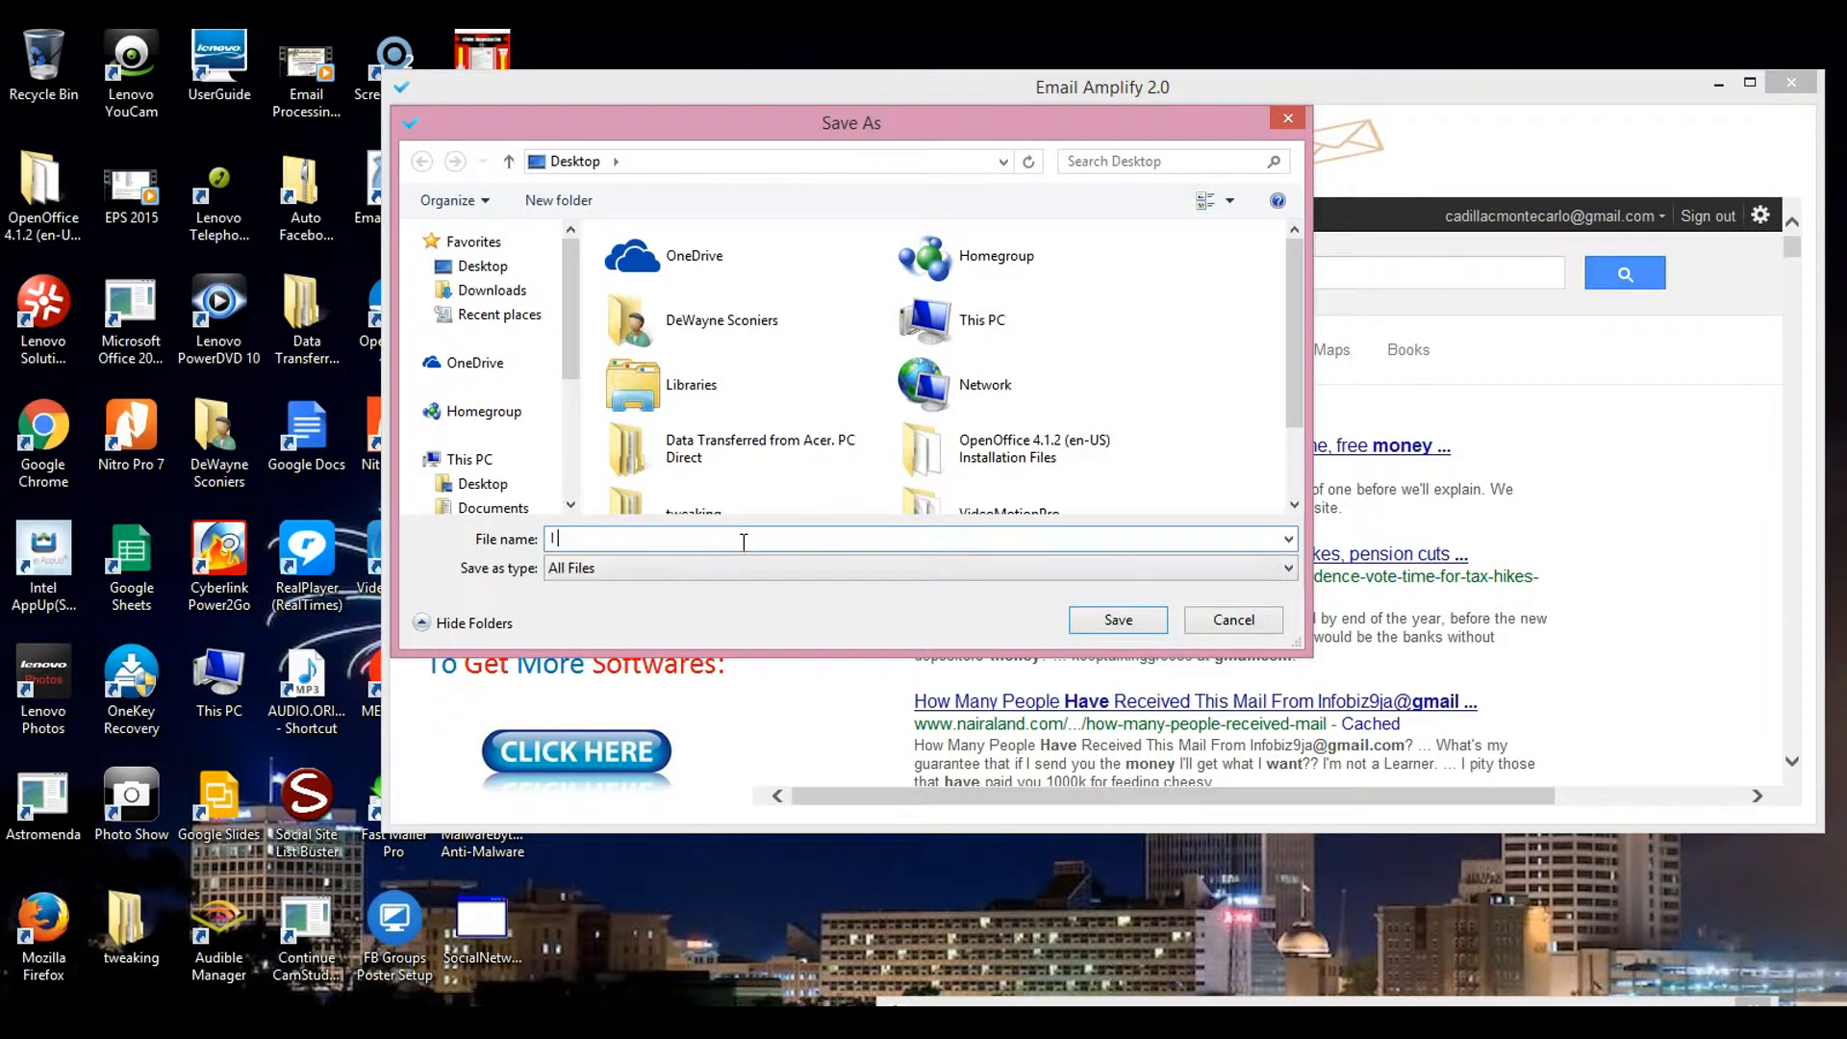
{"action": "type", "text": "Need"}
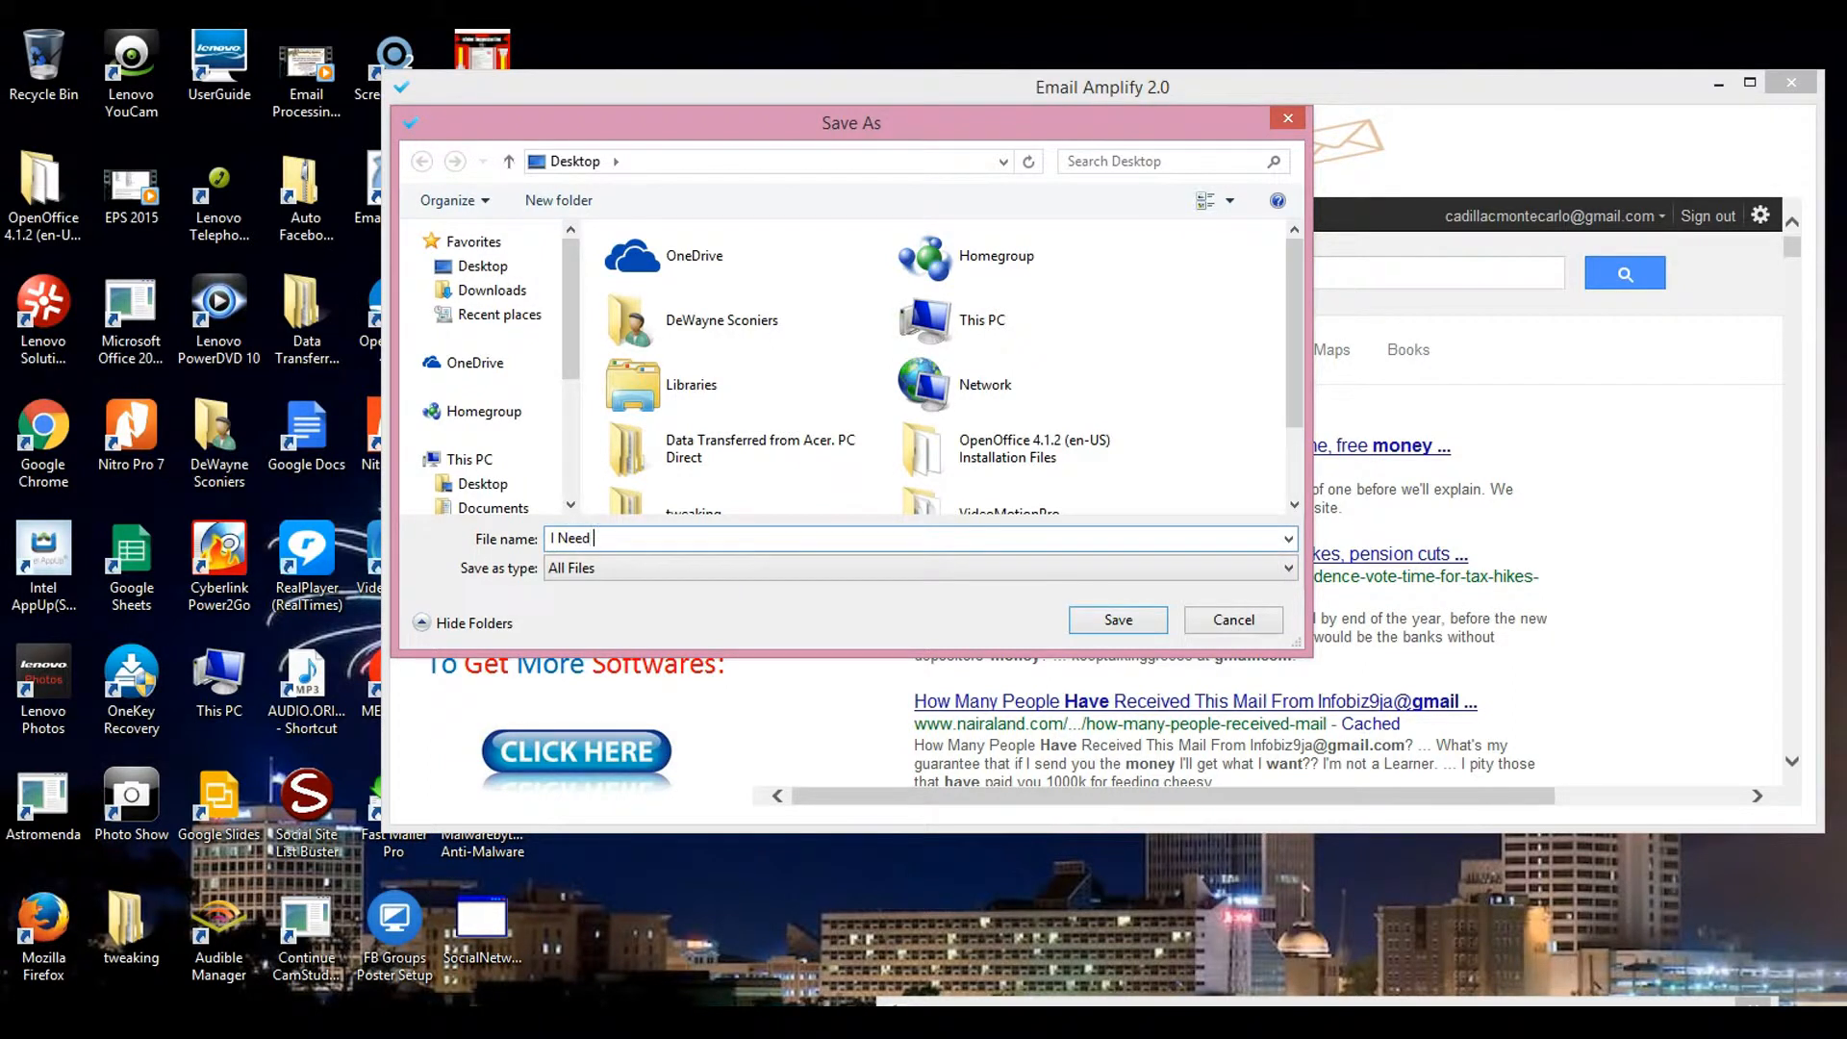
{"action": "type", "text": "Money"}
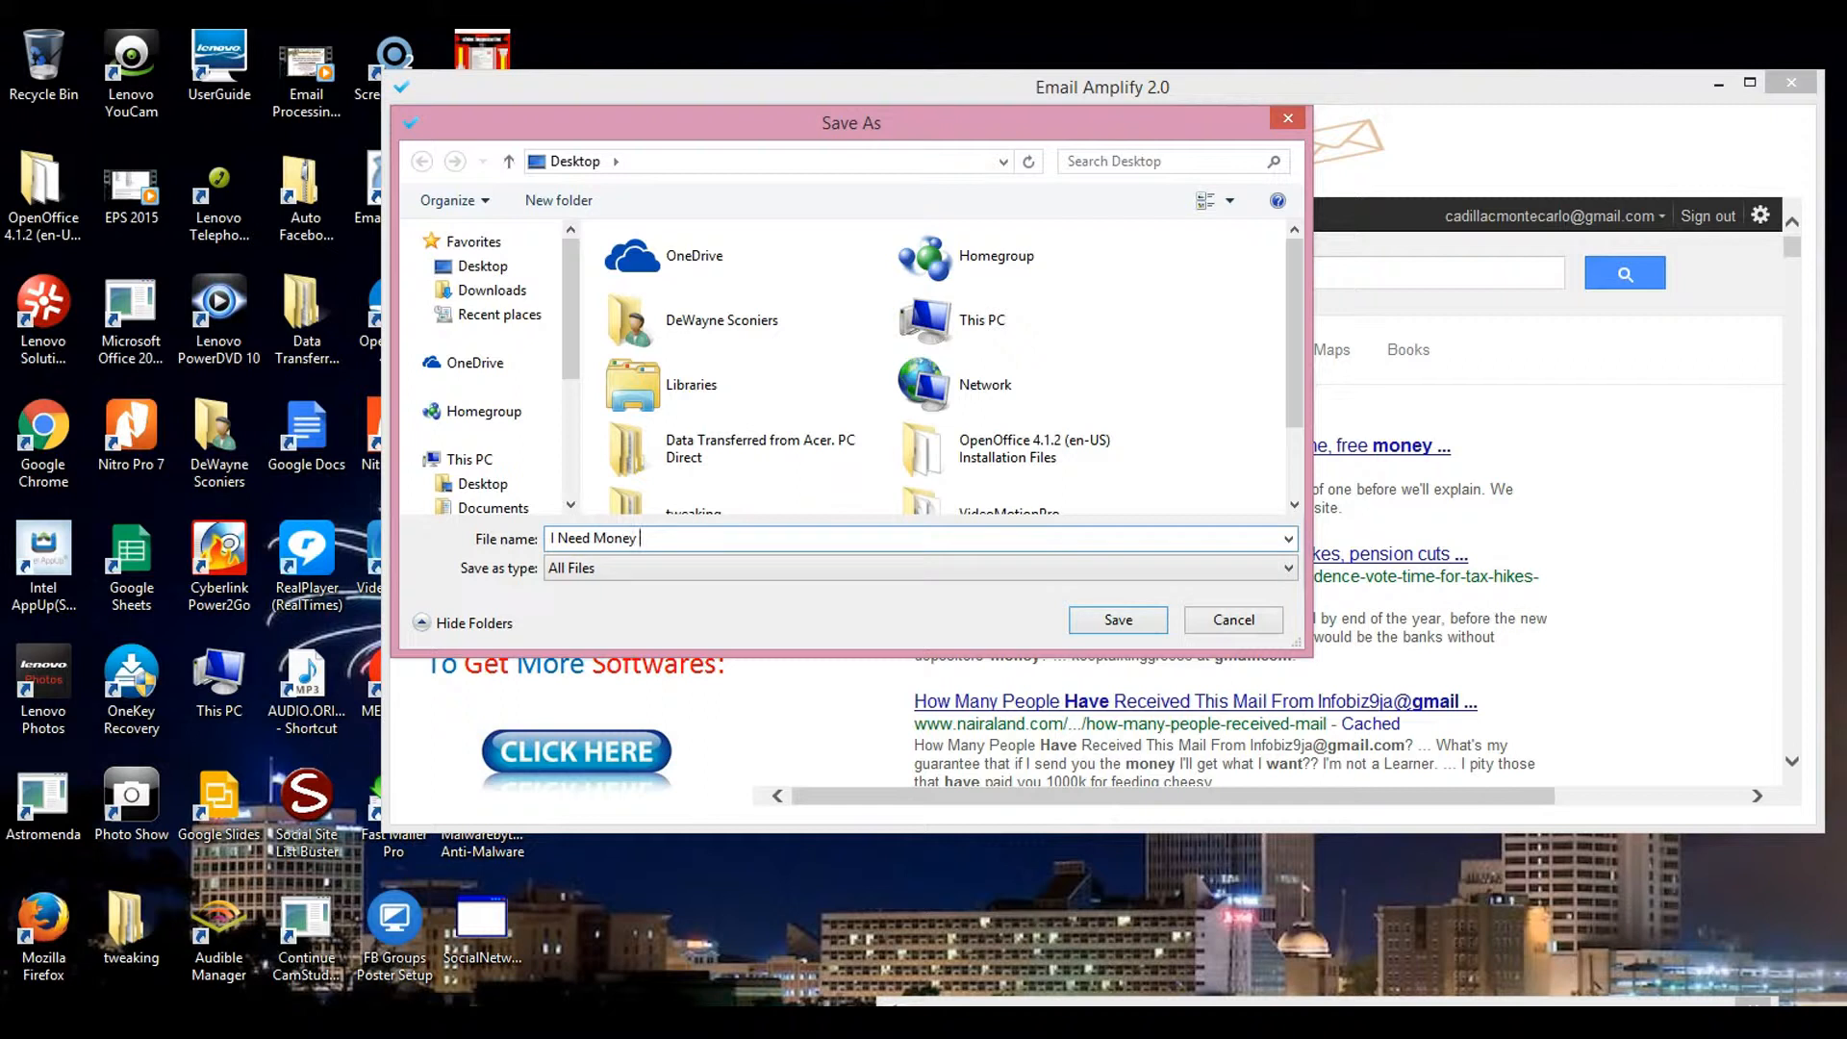
{"action": "type", "text": "G"}
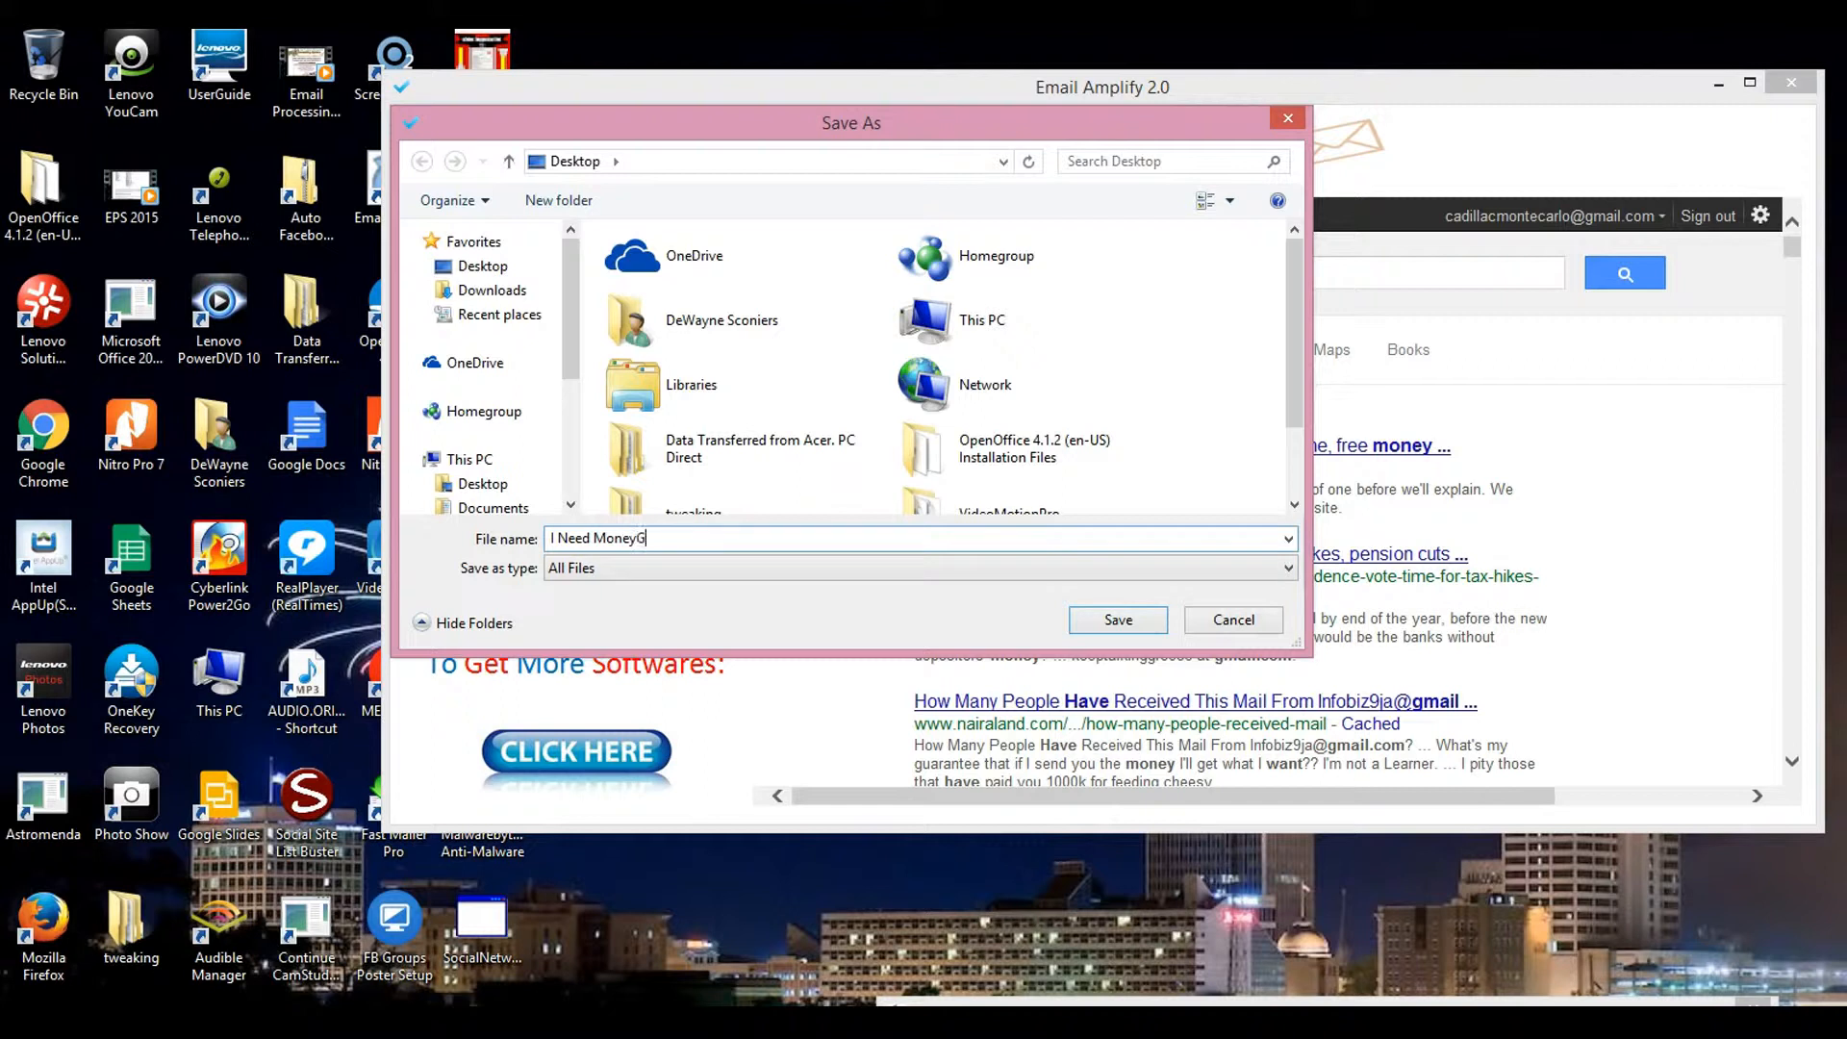
{"action": "type", "text": "mails"}
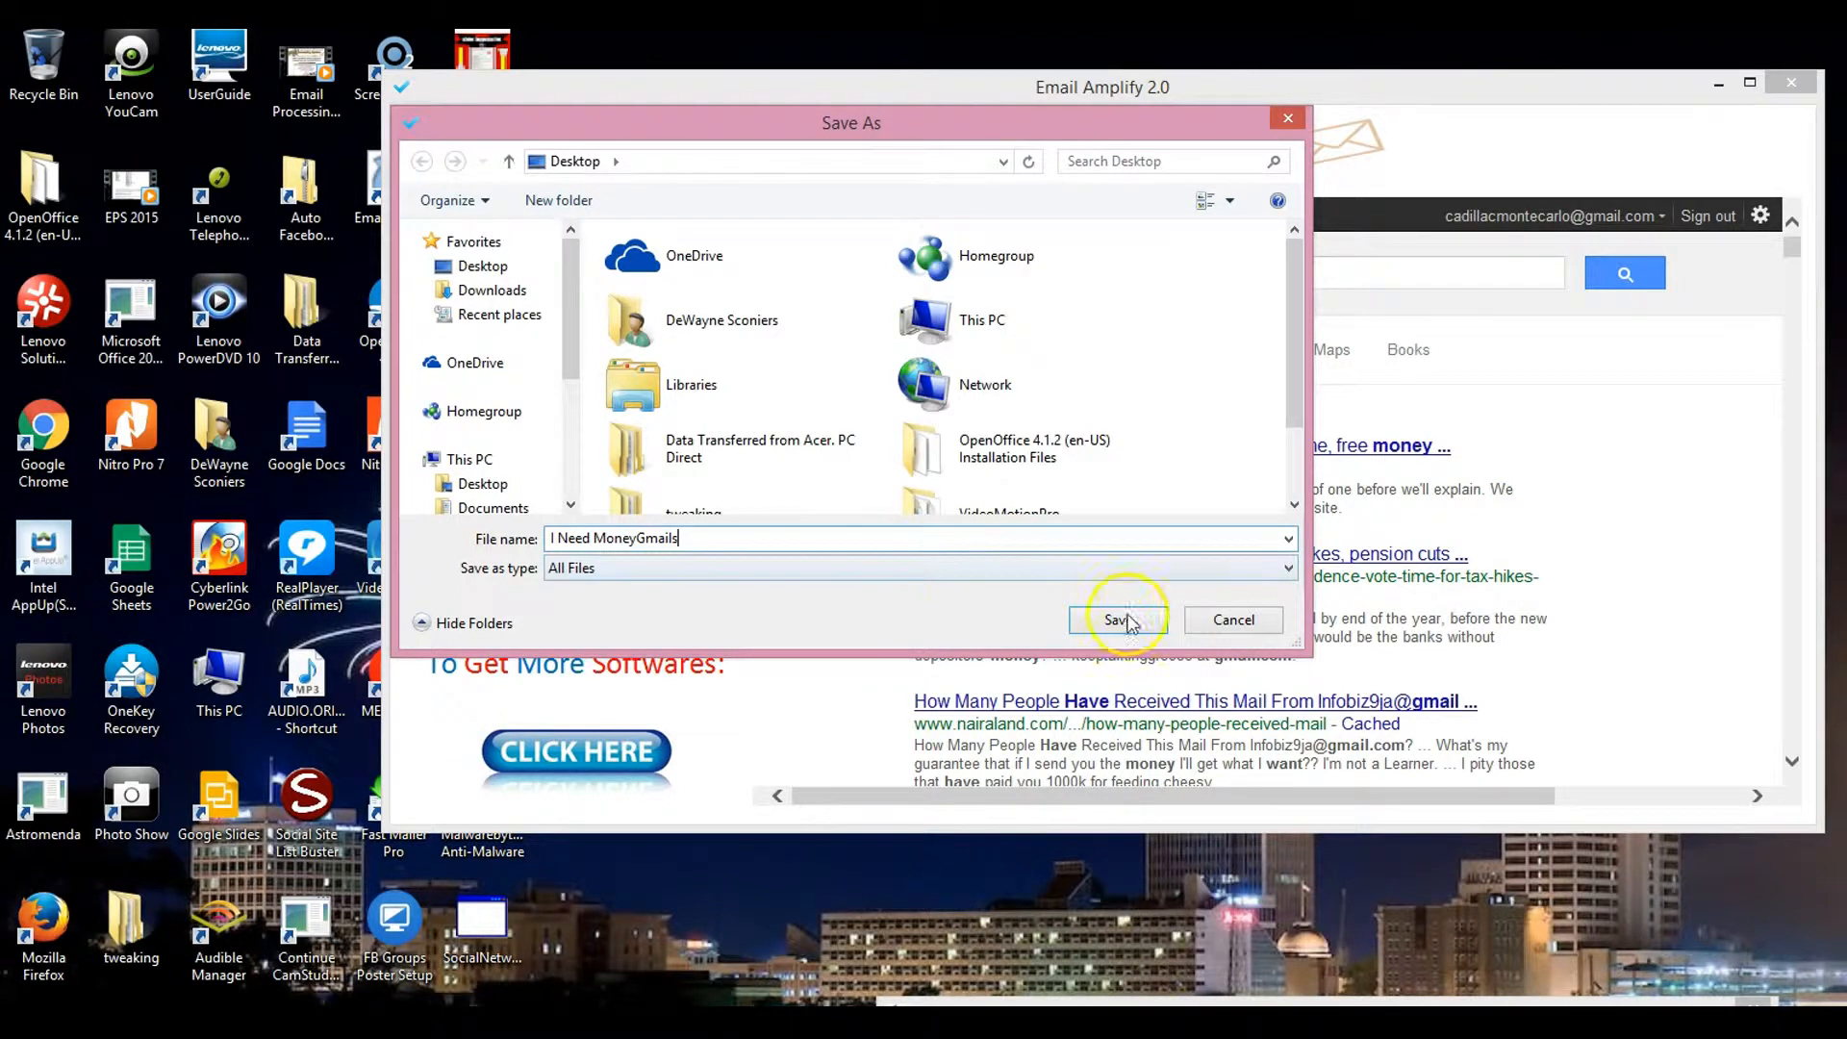
{"action": "left_click", "coordinate": [1118, 619]}
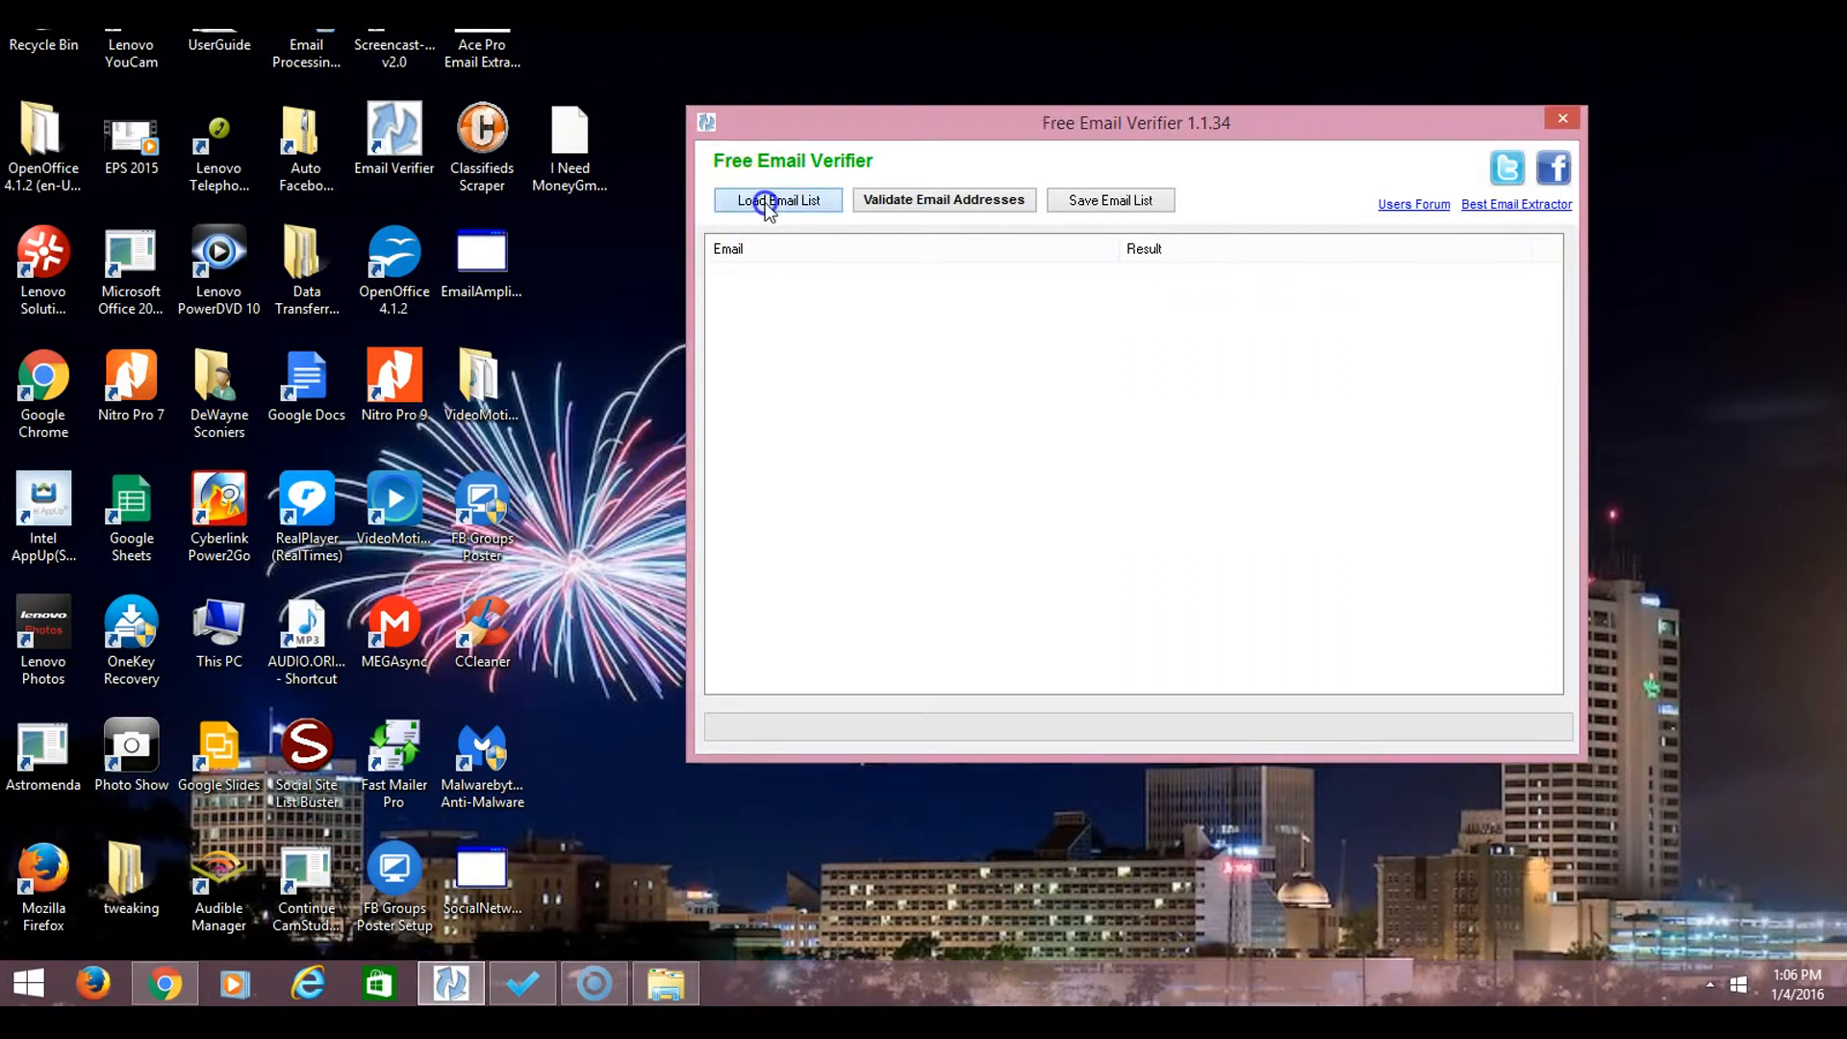
Load the saved Gmail file into Free Email Verifier, confirming 235 emails added.
{"action": "left_click", "coordinate": [778, 200]}
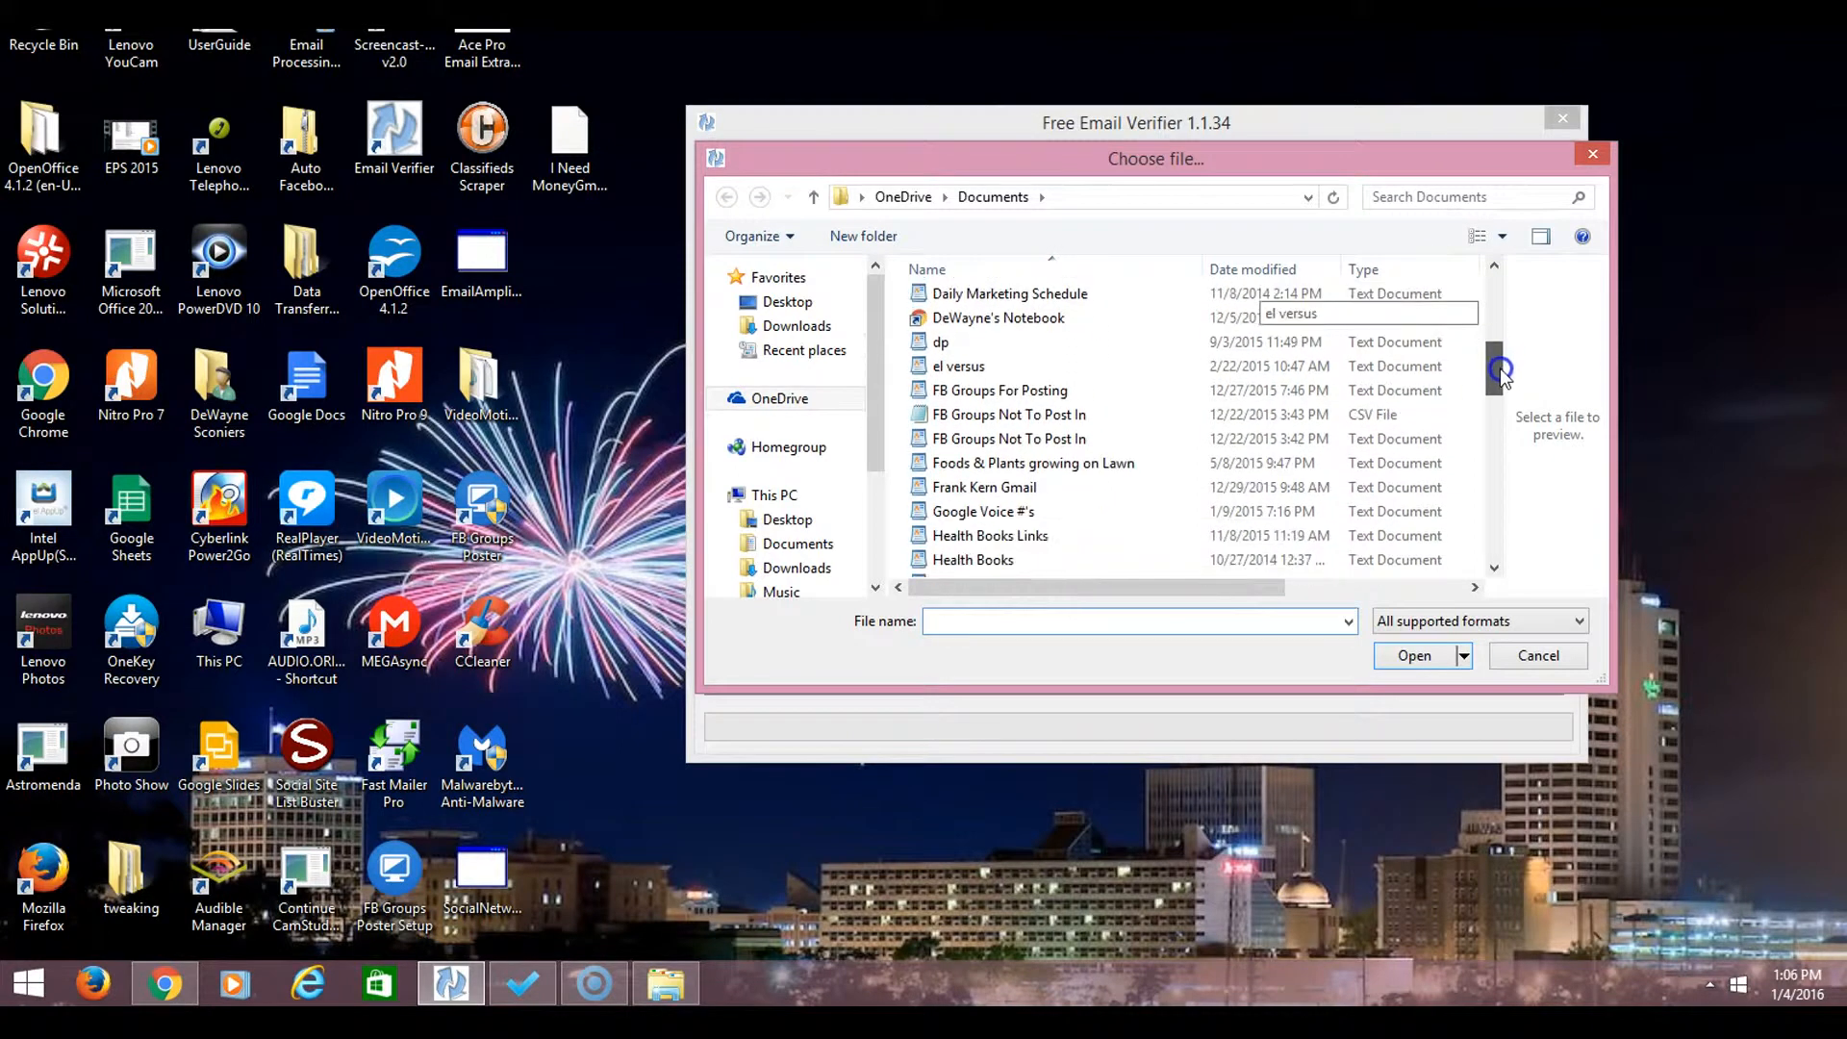
{"action": "scroll", "scroll_direction": "down", "scroll_amount": 3}
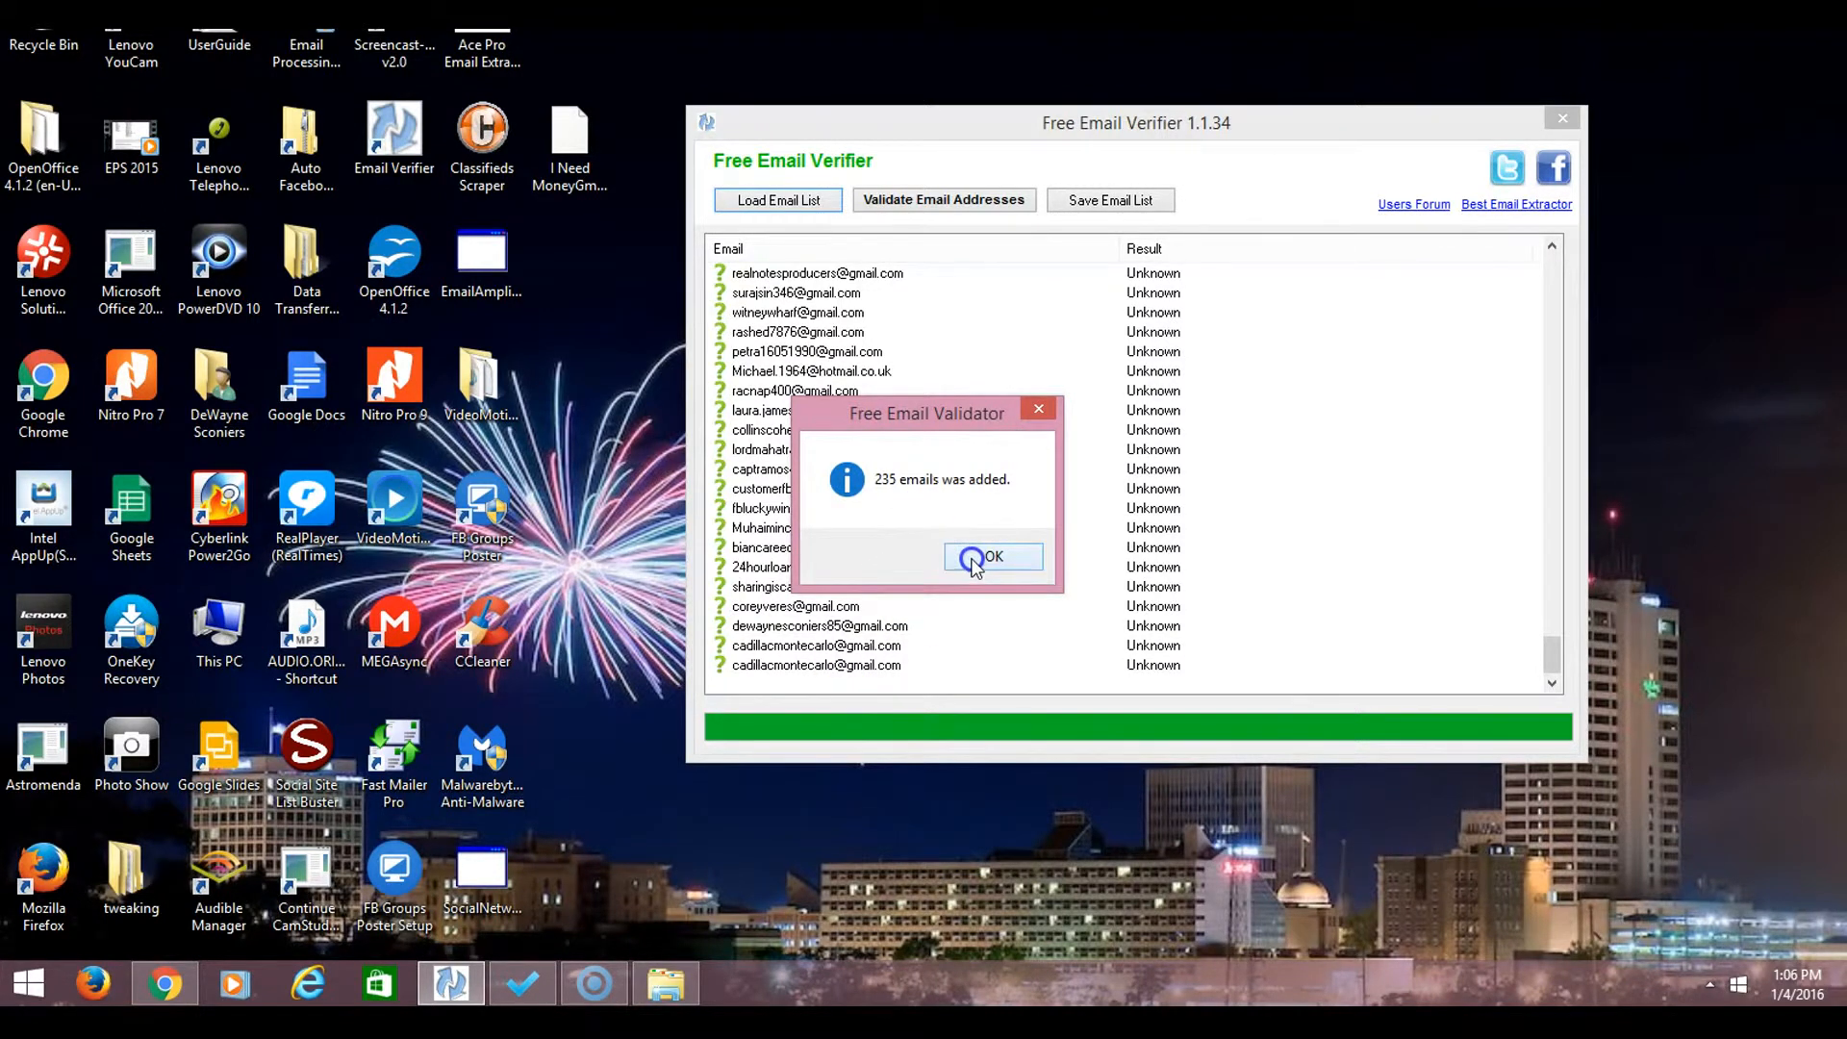
{"action": "left_click", "coordinate": [993, 556]}
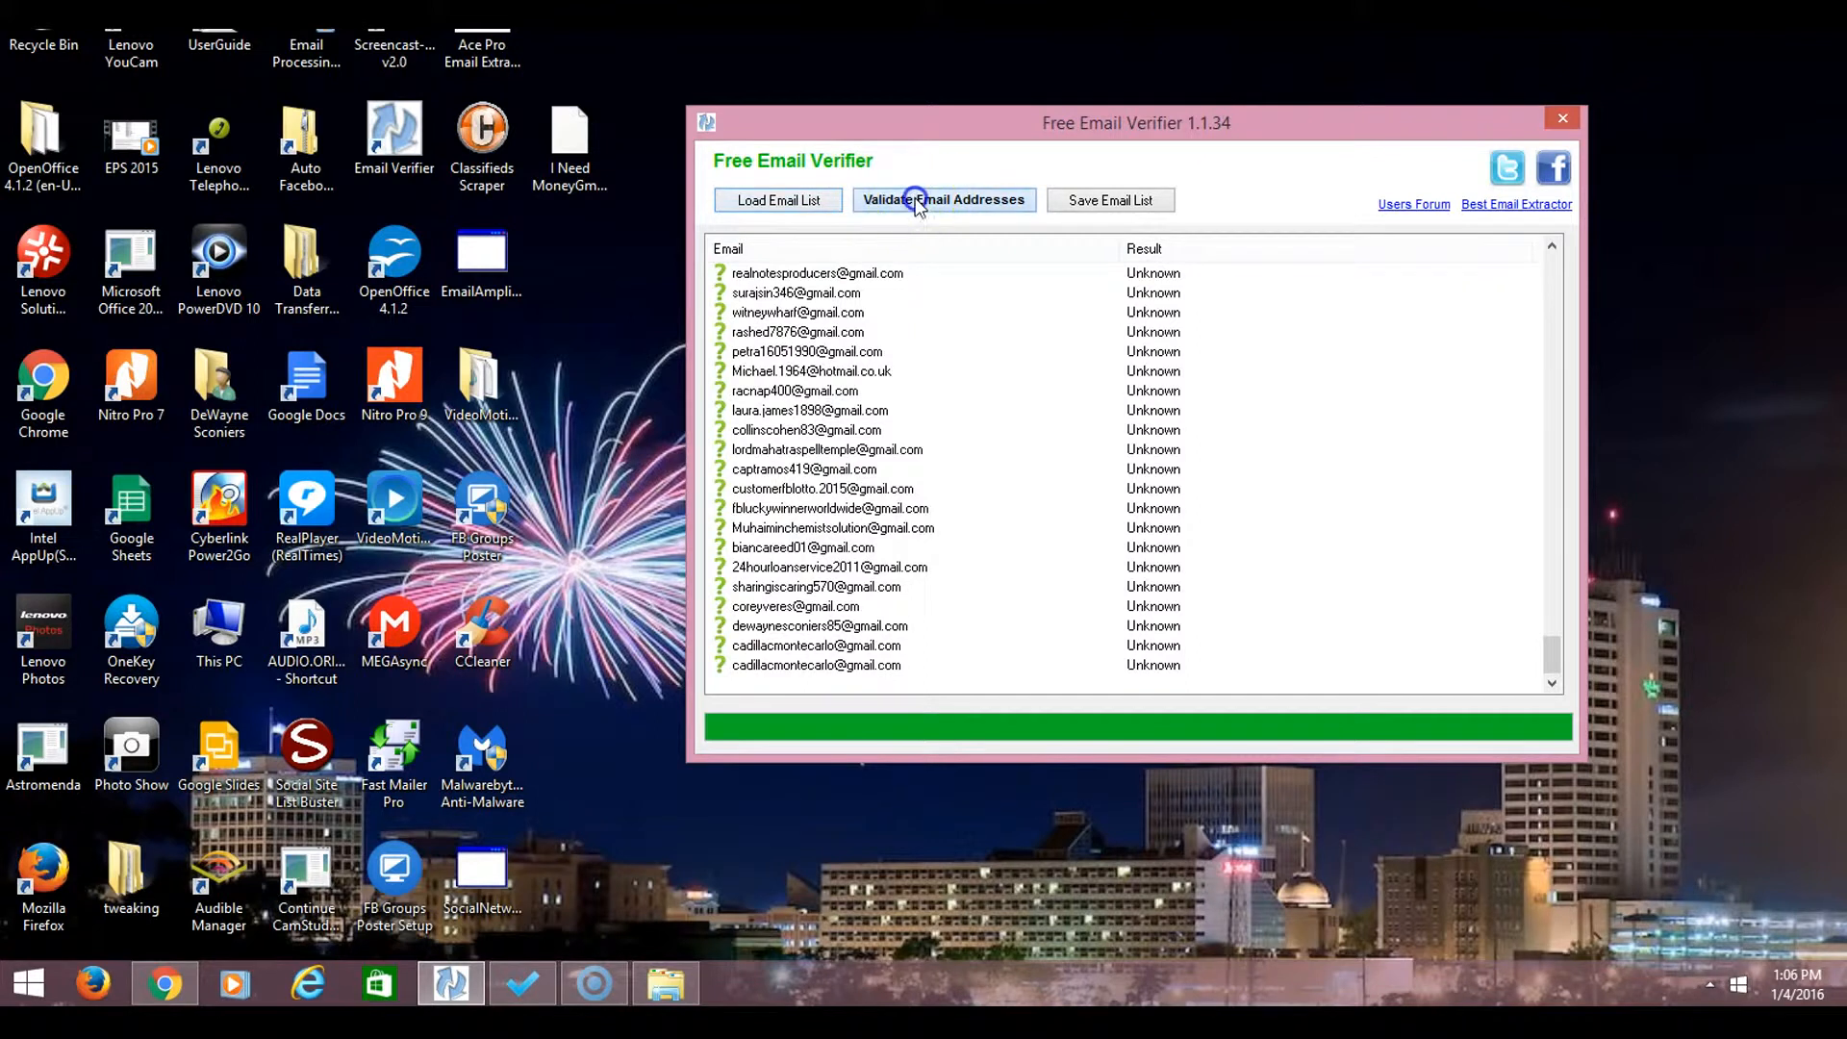
Validate all loaded addresses, leaving 234 valid and 1 invalid.
{"action": "left_click", "coordinate": [943, 200]}
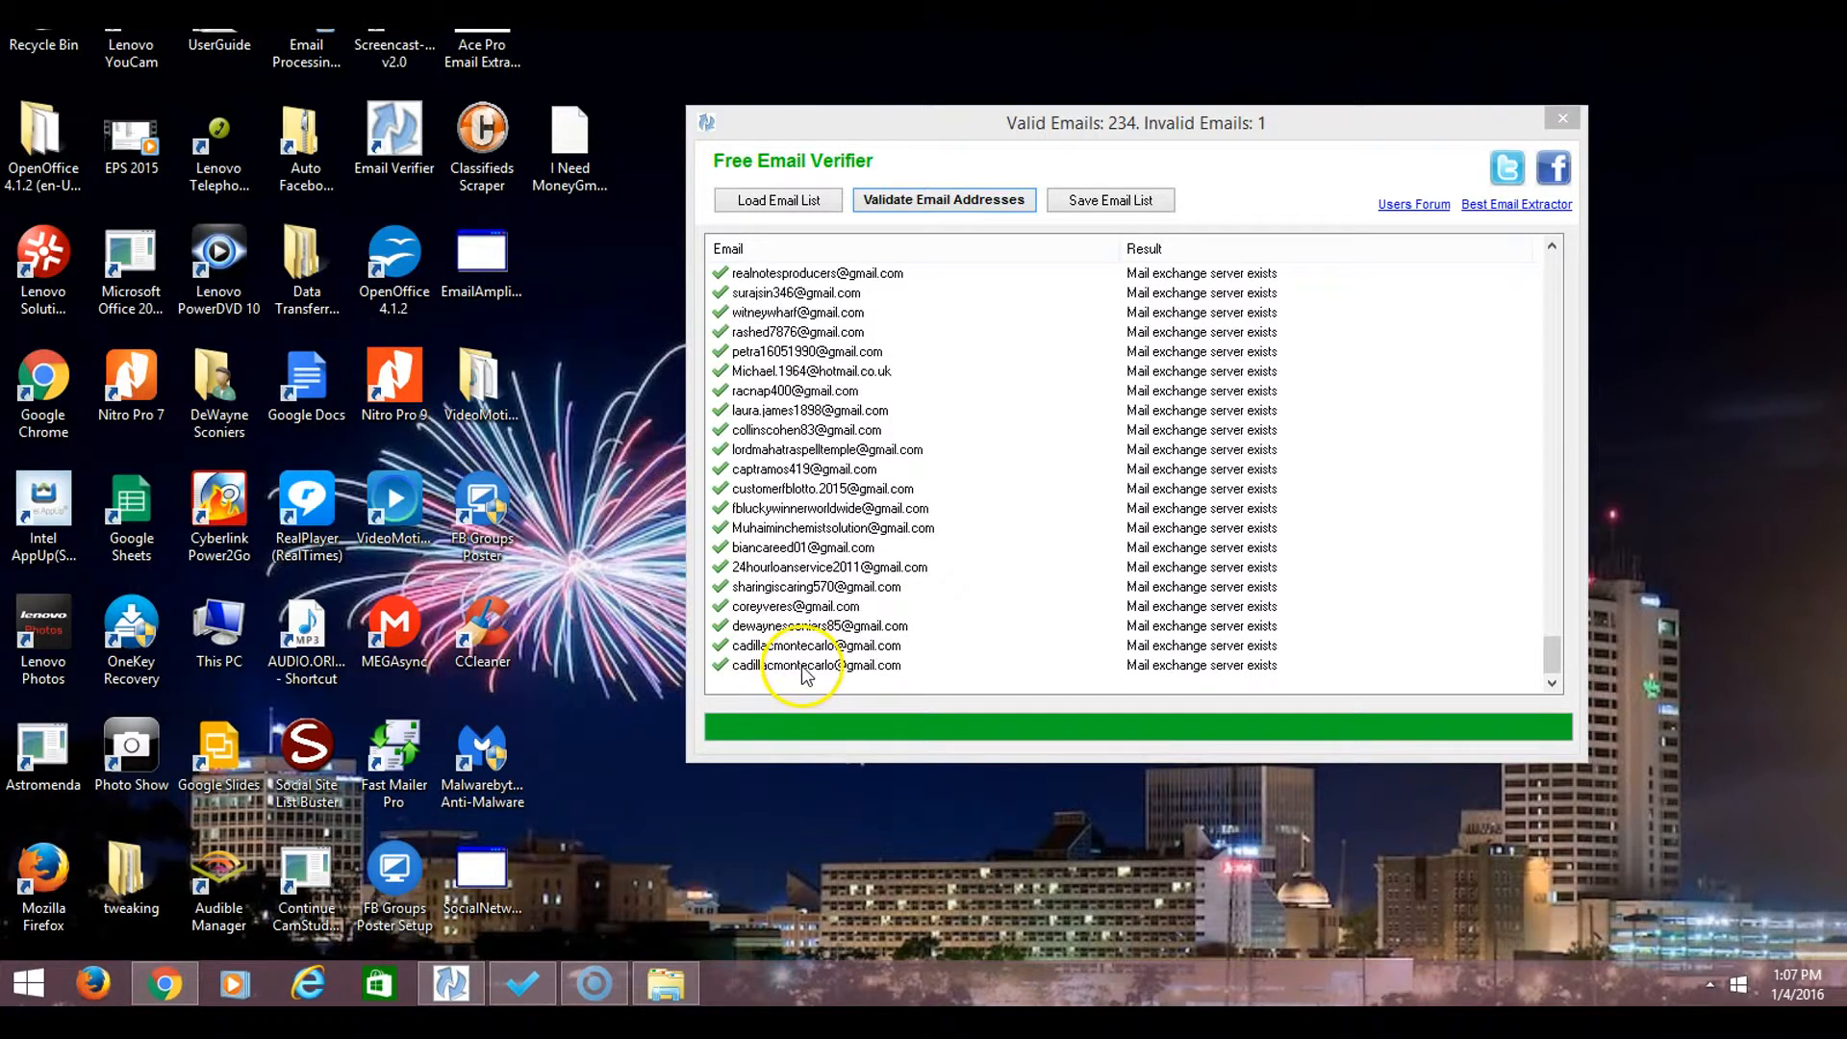
Clear the two duplicate addresses at the bottom of the results list.
{"action": "left_click", "coordinate": [816, 663]}
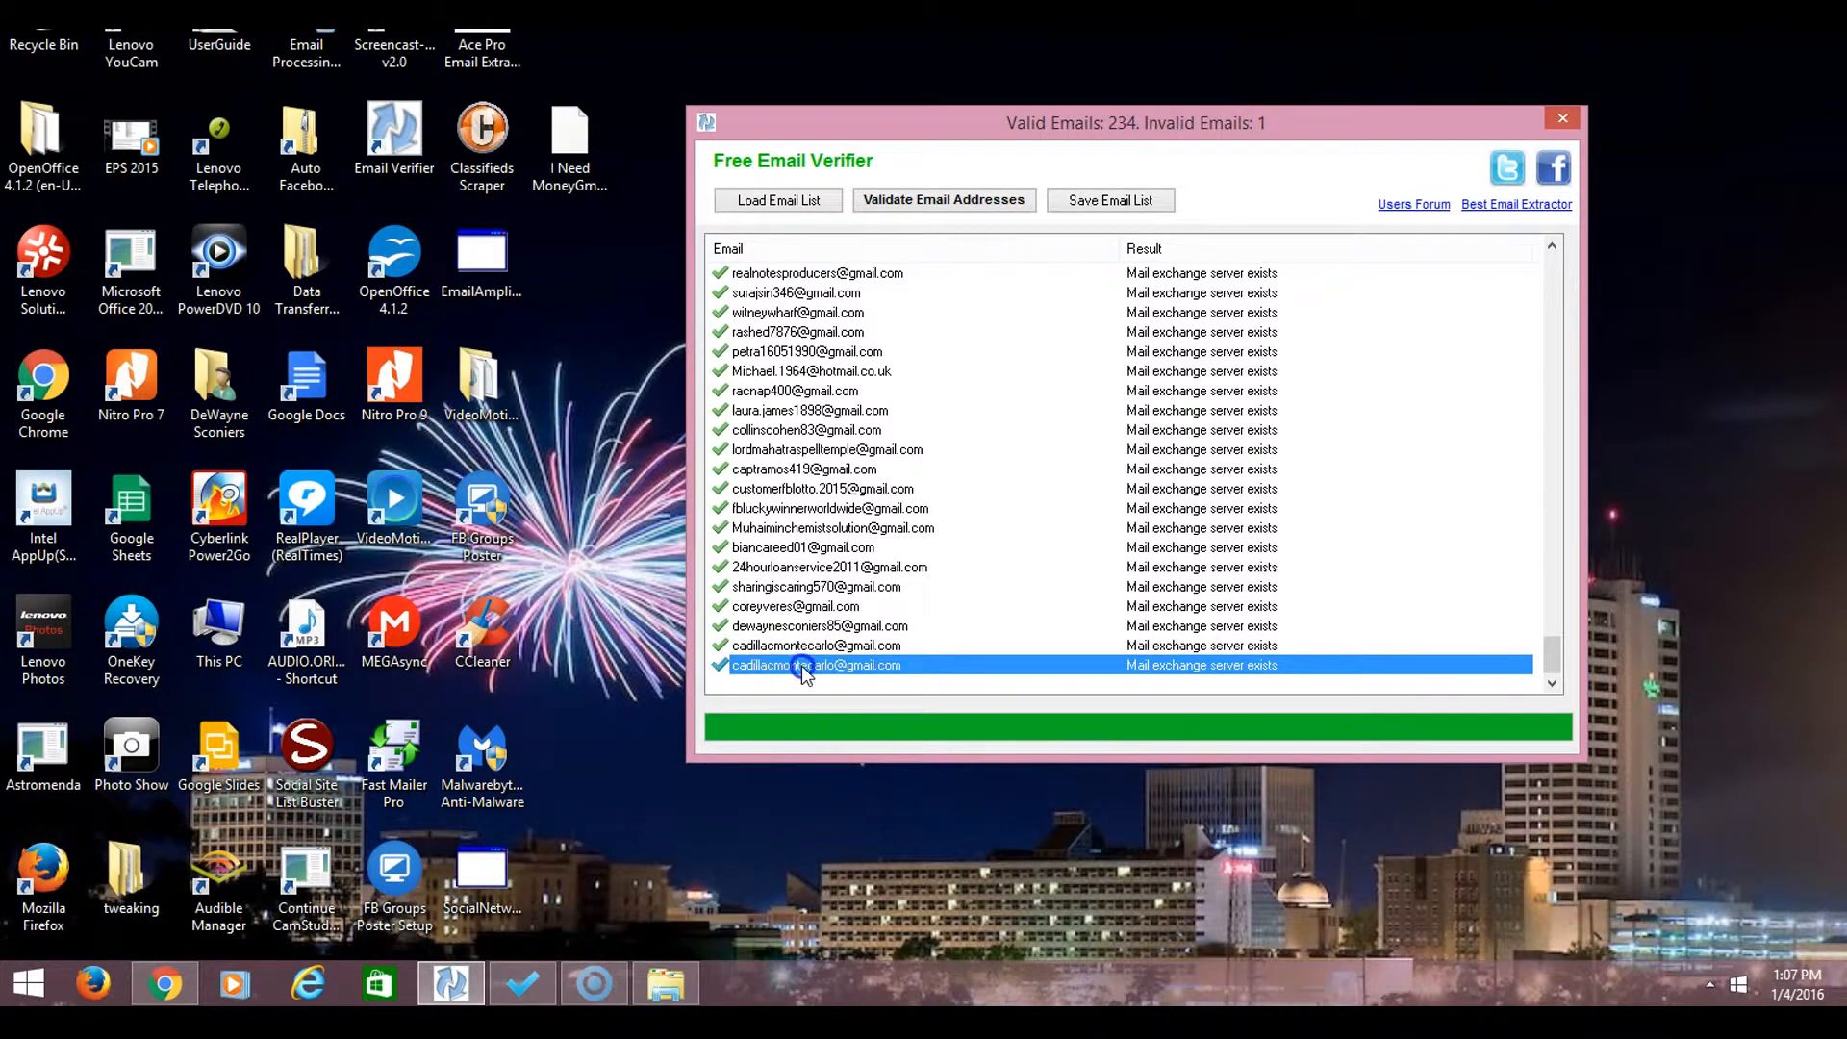
{"action": "double_click", "coordinate": [816, 663]}
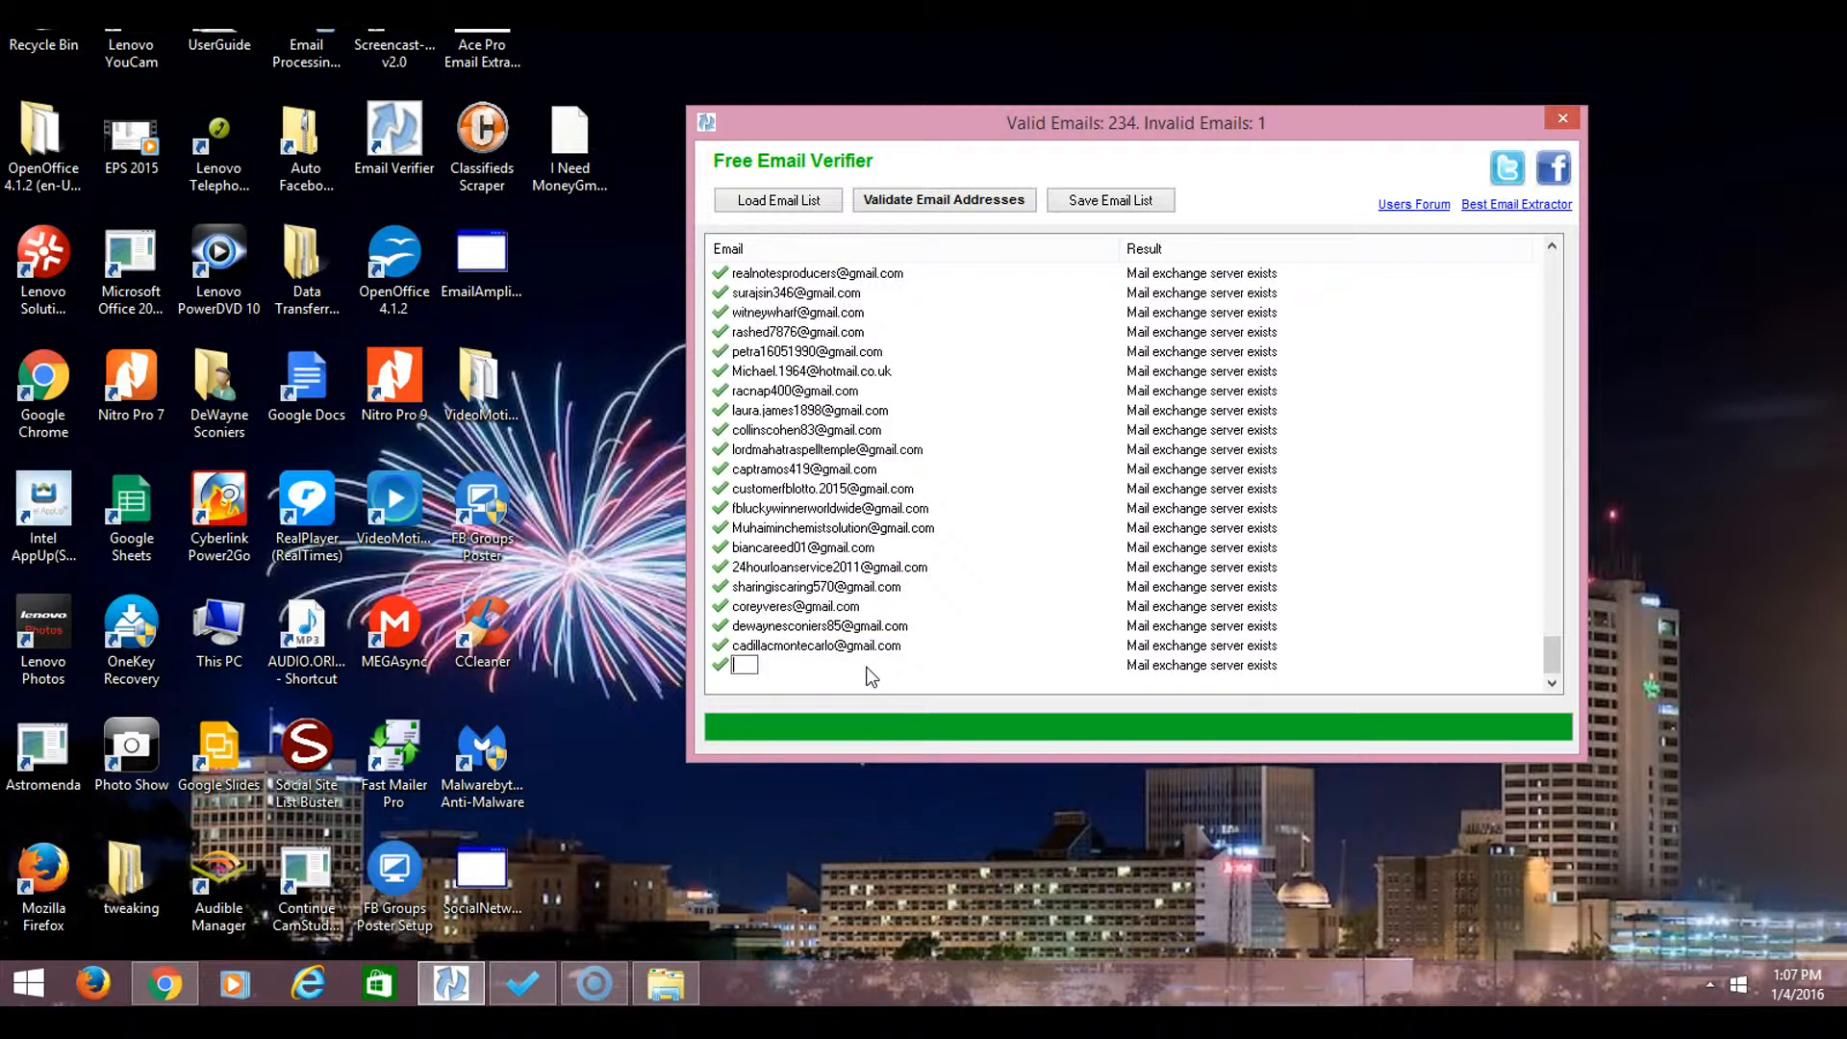
{"action": "left_click", "coordinate": [796, 647]}
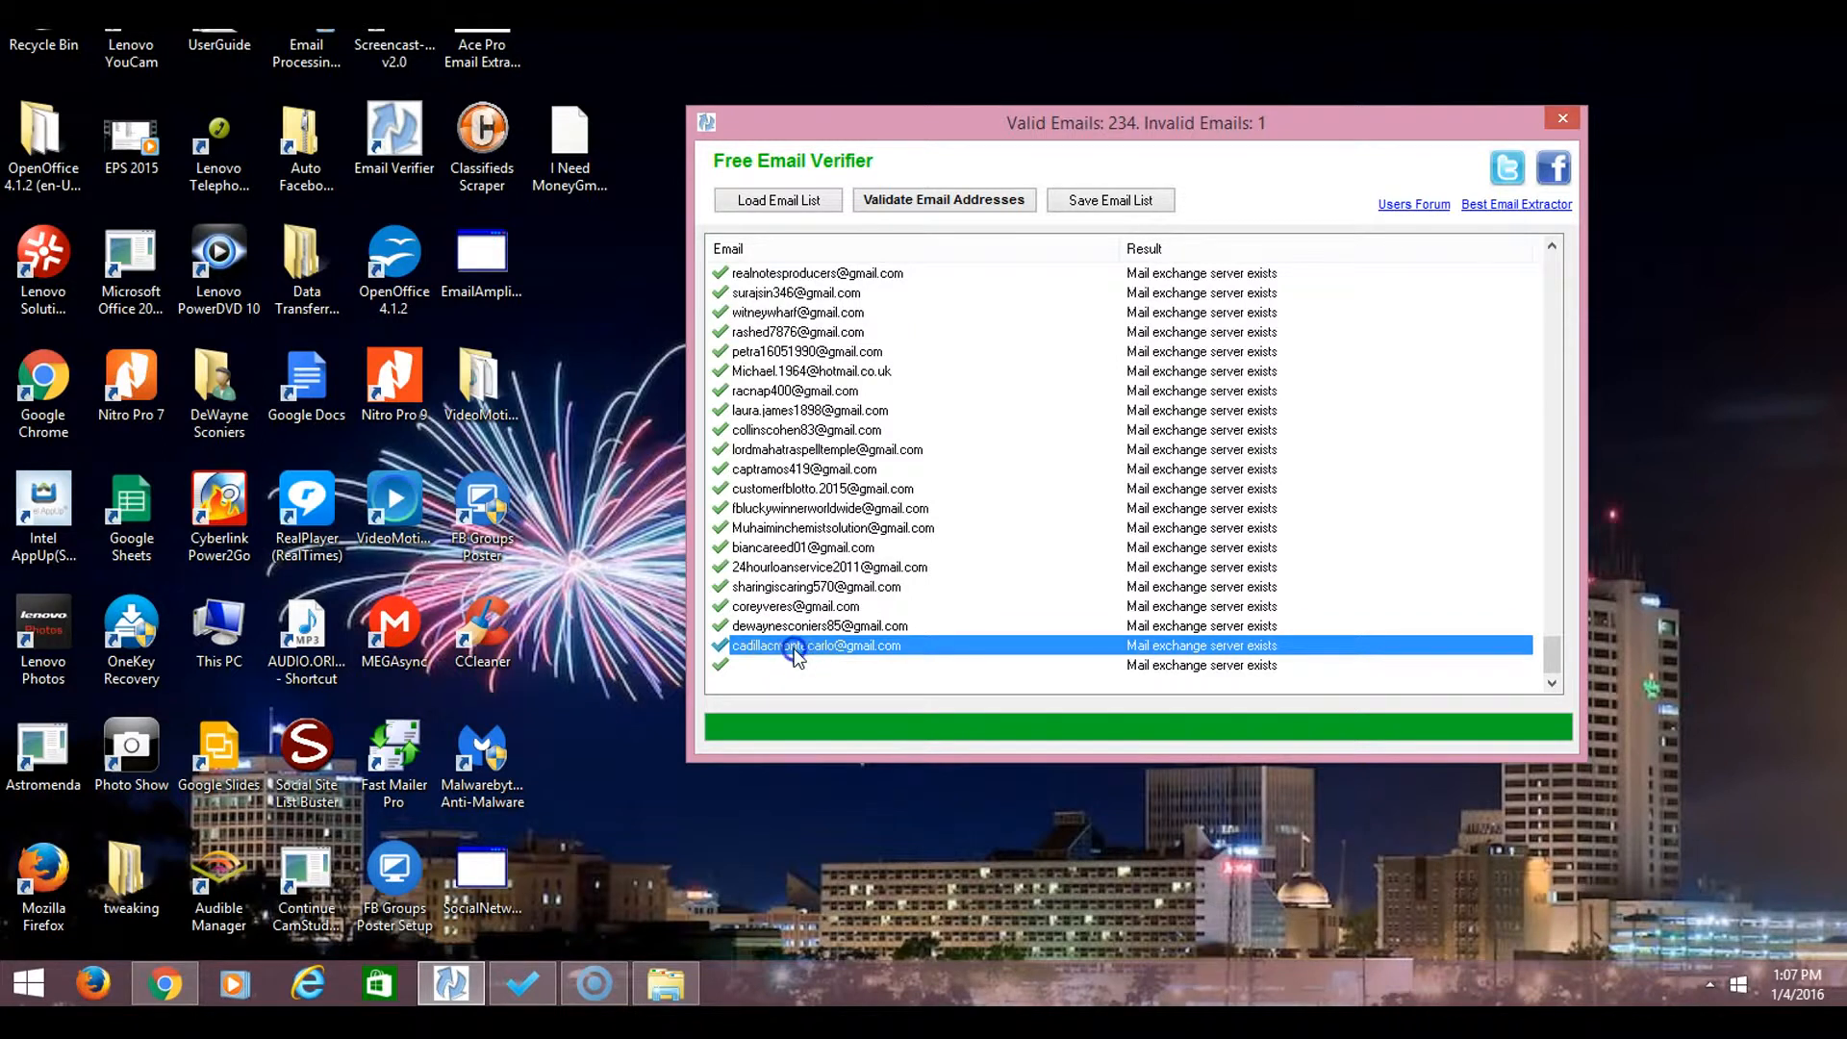
{"action": "double_click", "coordinate": [815, 647]}
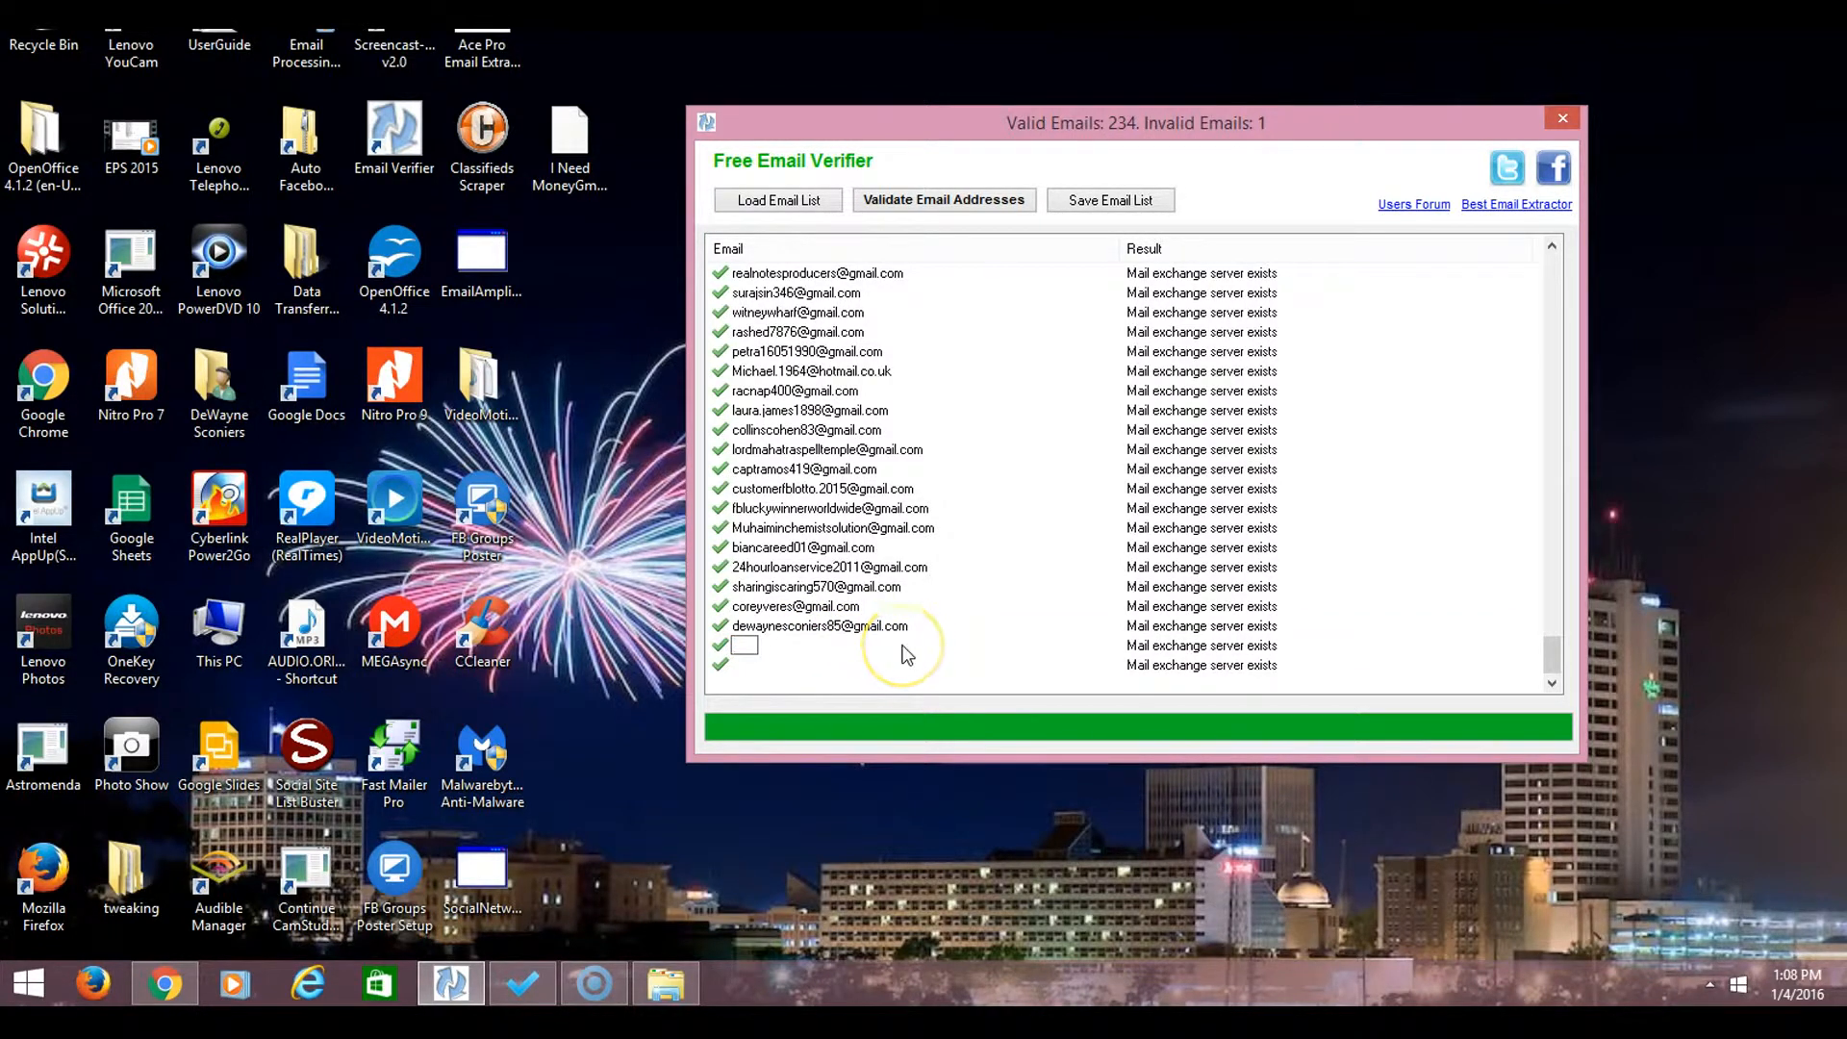
{"action": "left_click", "coordinate": [808, 626]}
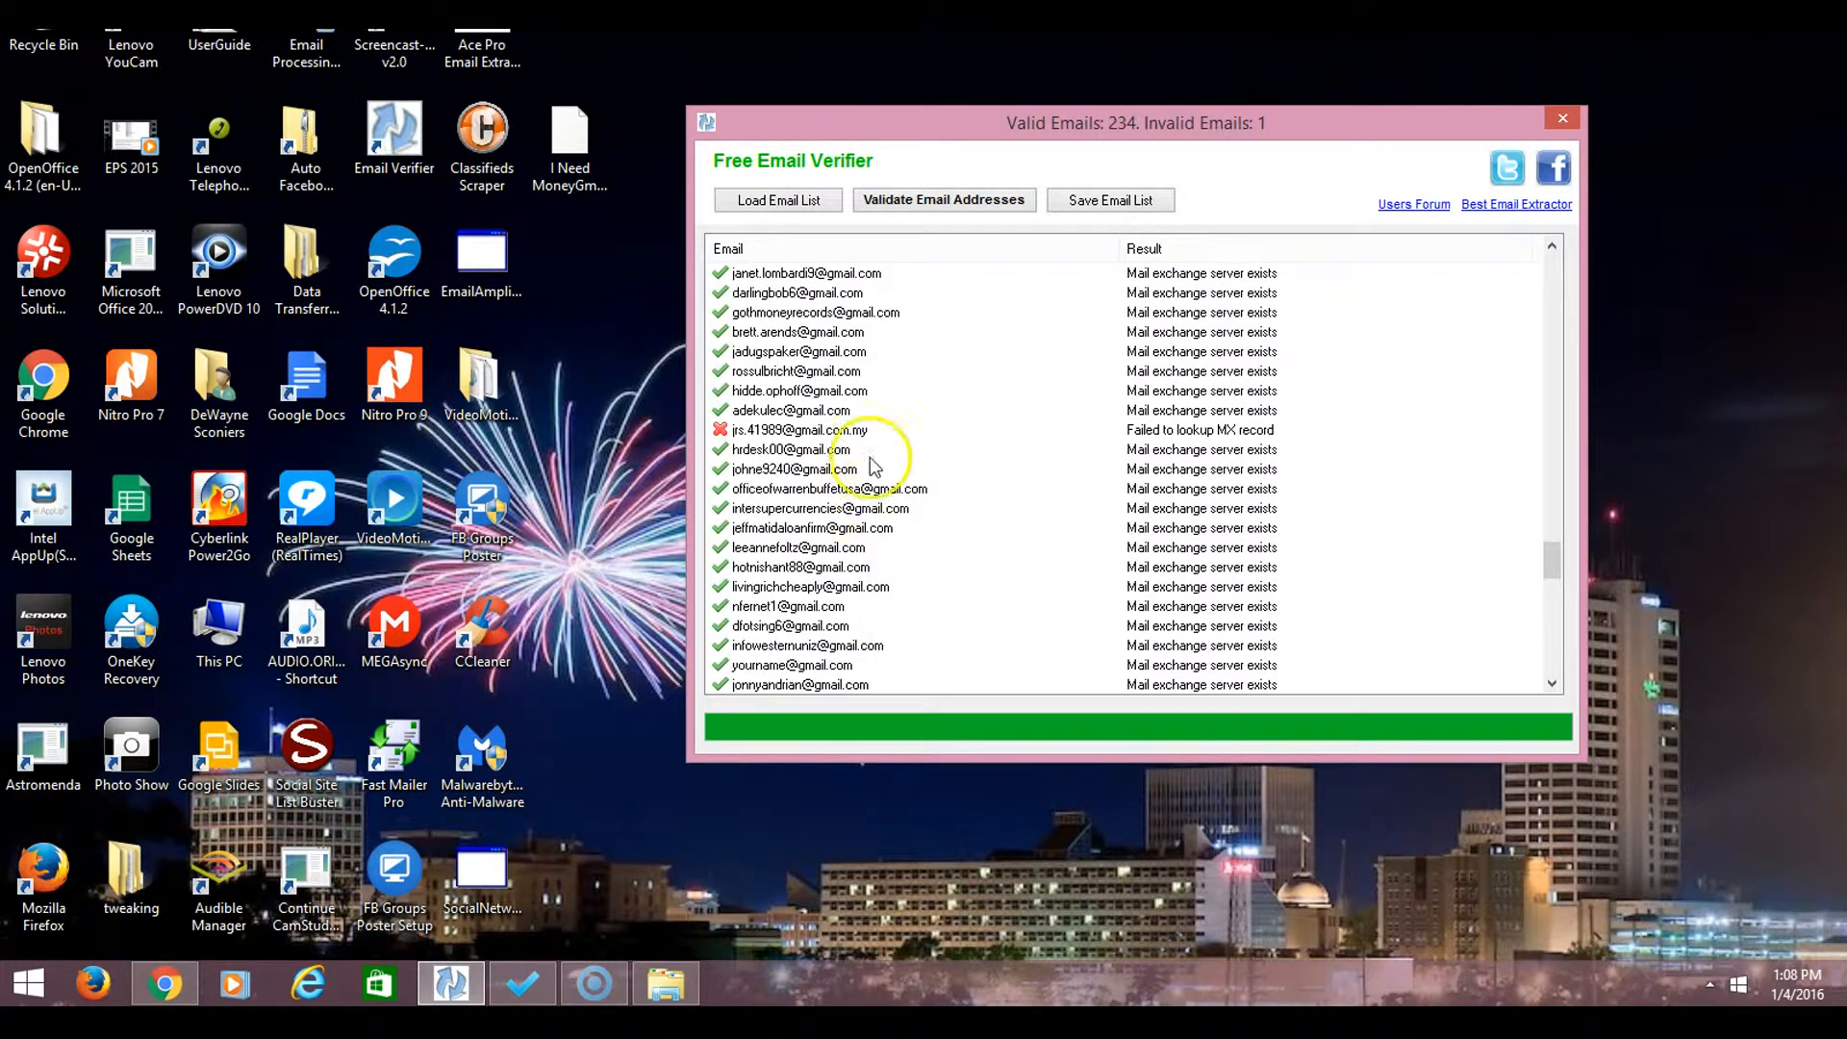
Remove the one address that failed its MX record lookup.
{"action": "left_click", "coordinate": [797, 431]}
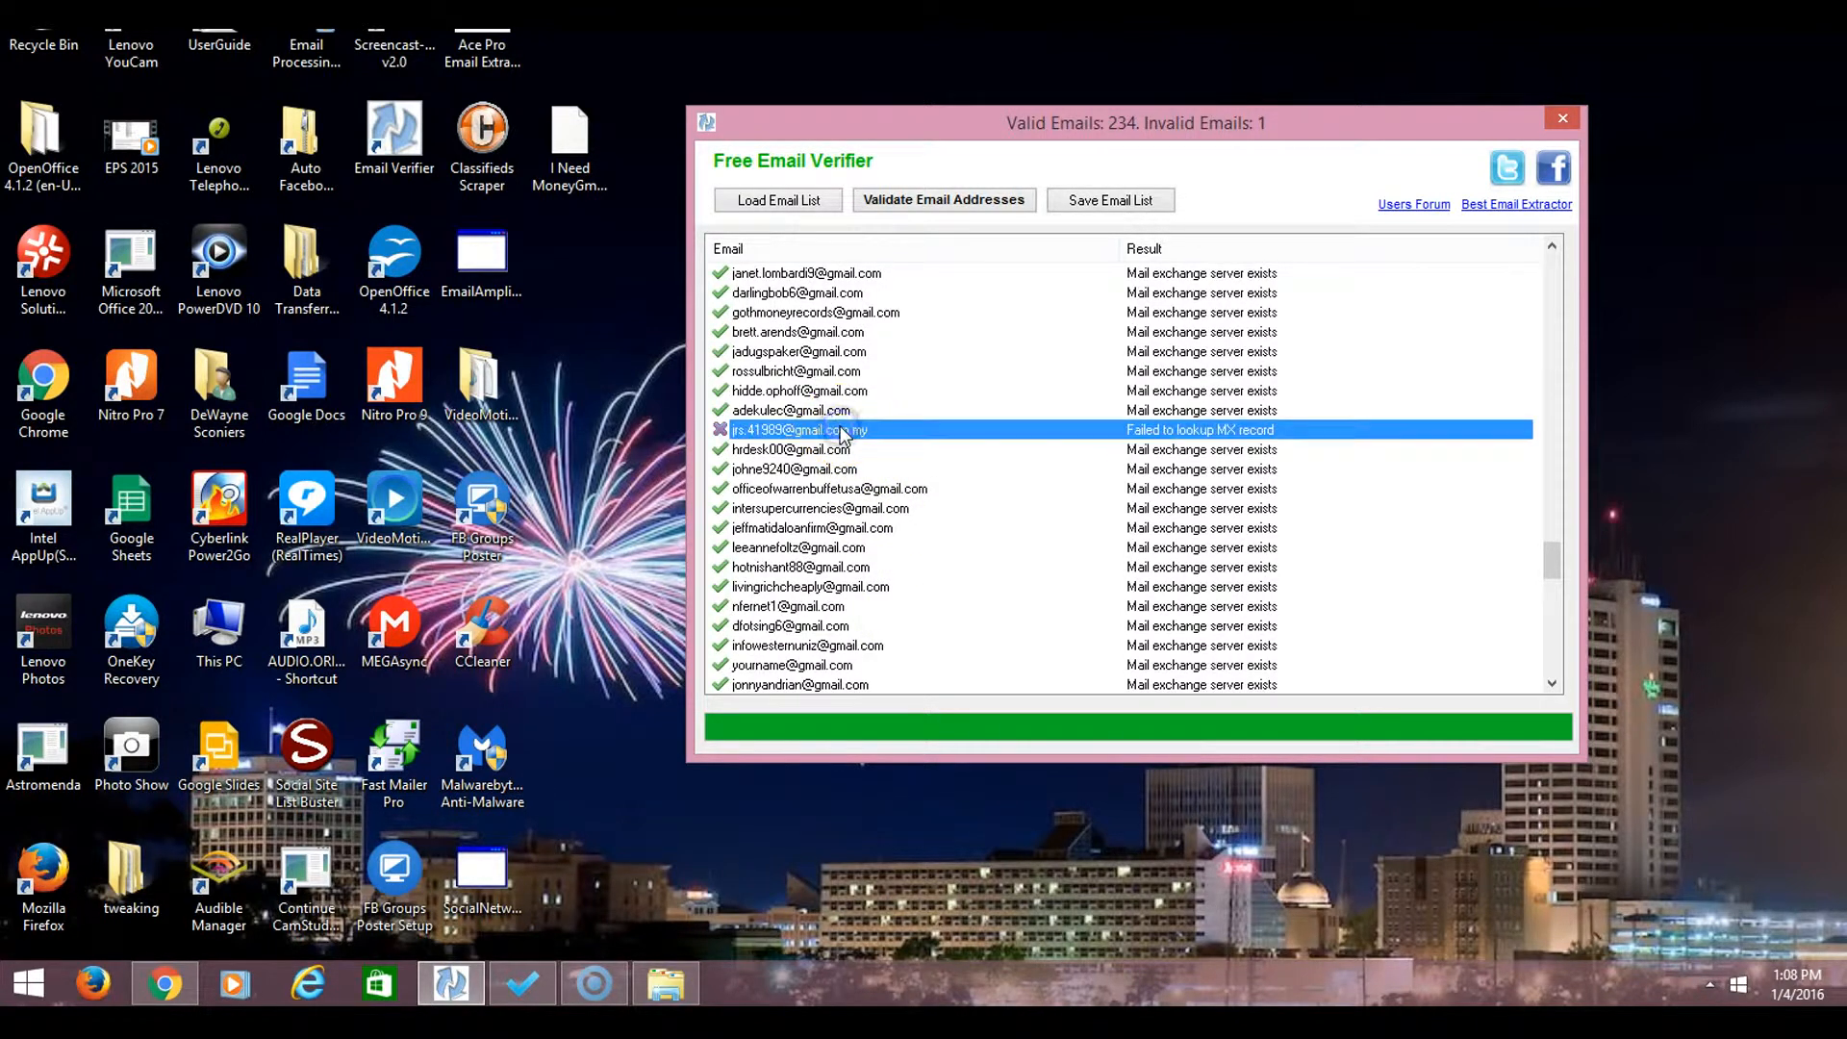
{"action": "double_click", "coordinate": [801, 431]}
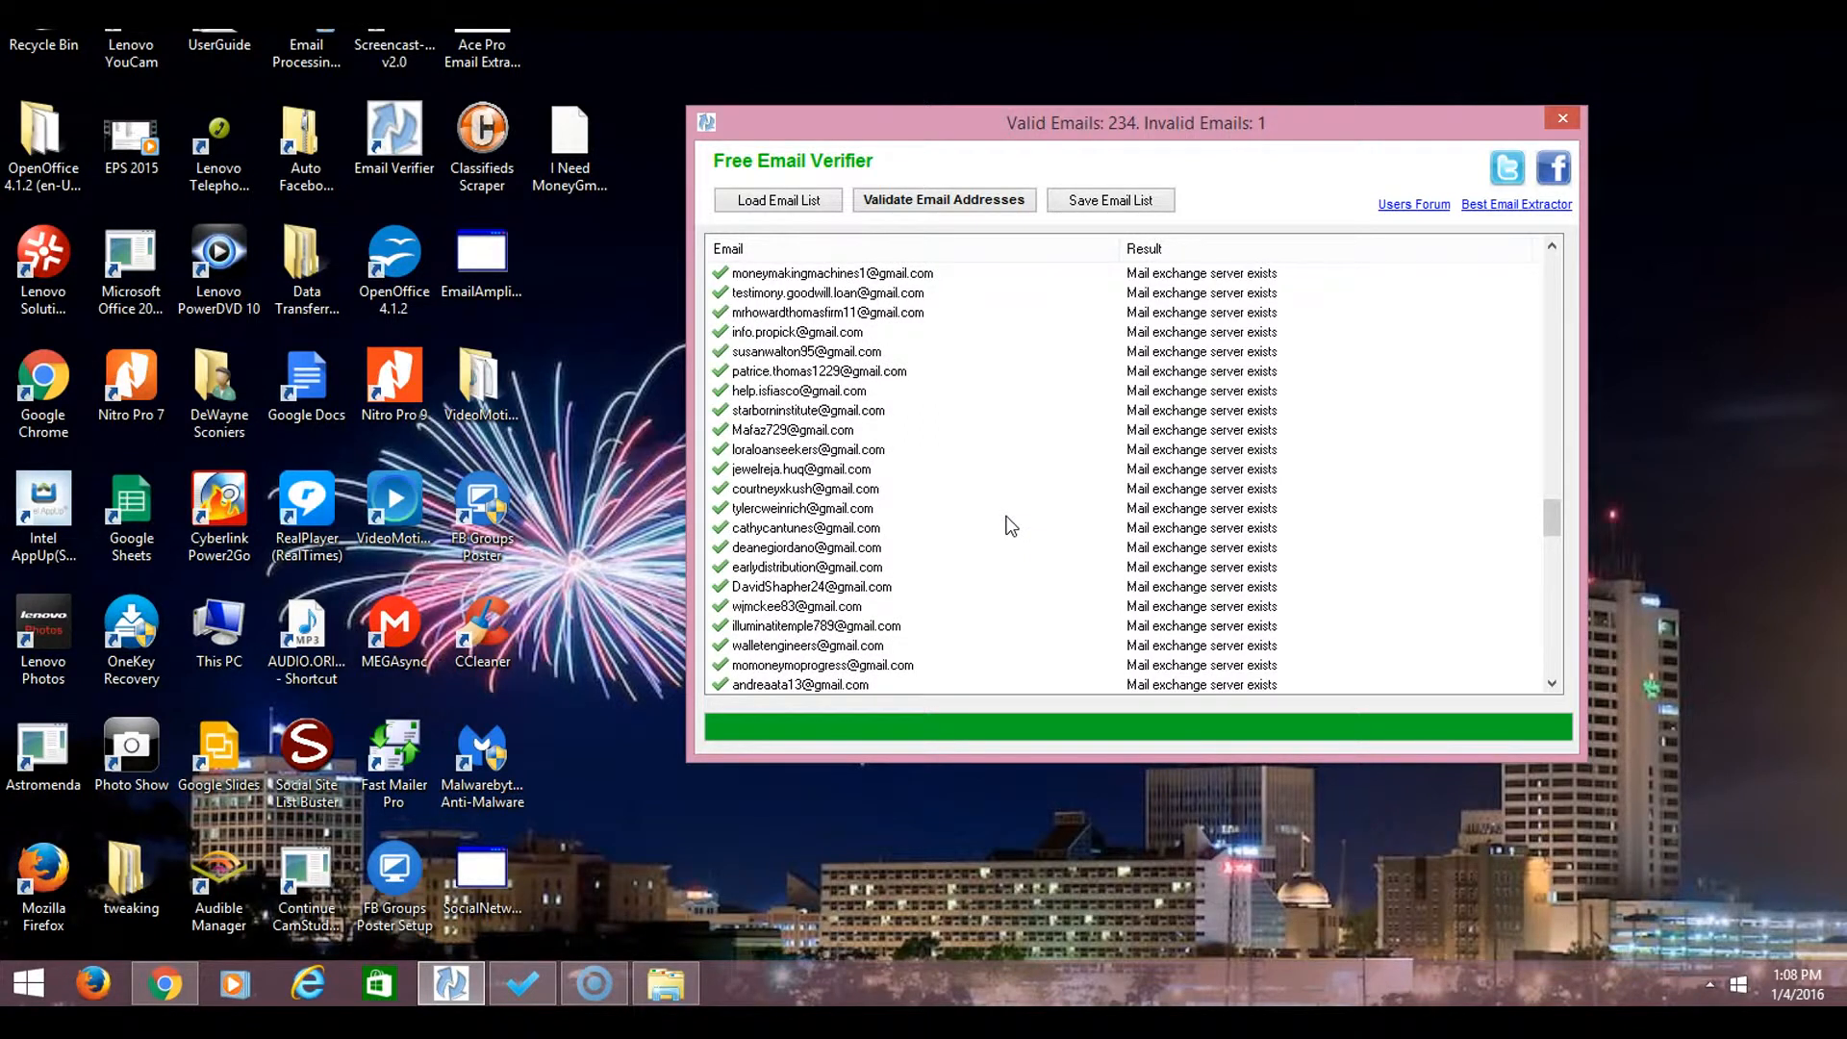
{"action": "scroll", "scroll_direction": "down", "scroll_amount": 3}
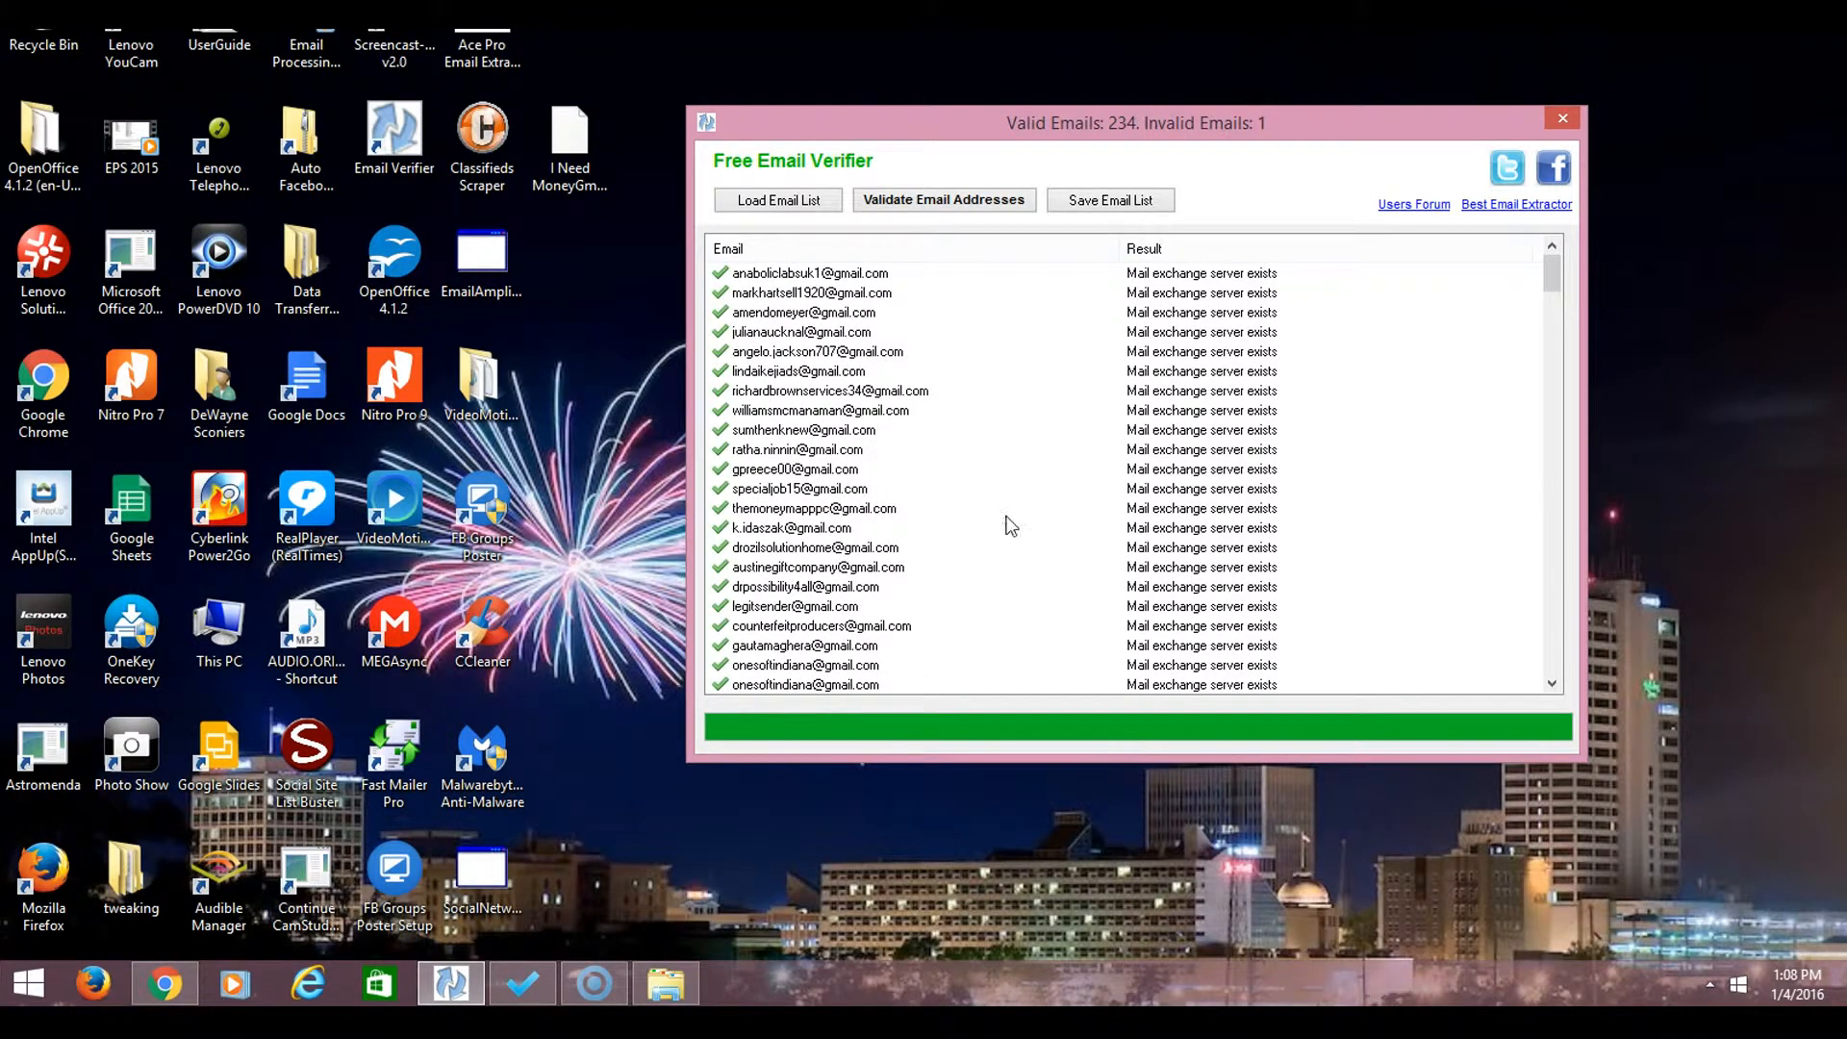
Export the cleaned list over the 'I Need MoneyGmails' text file and confirm success.
{"action": "left_click", "coordinate": [1097, 200]}
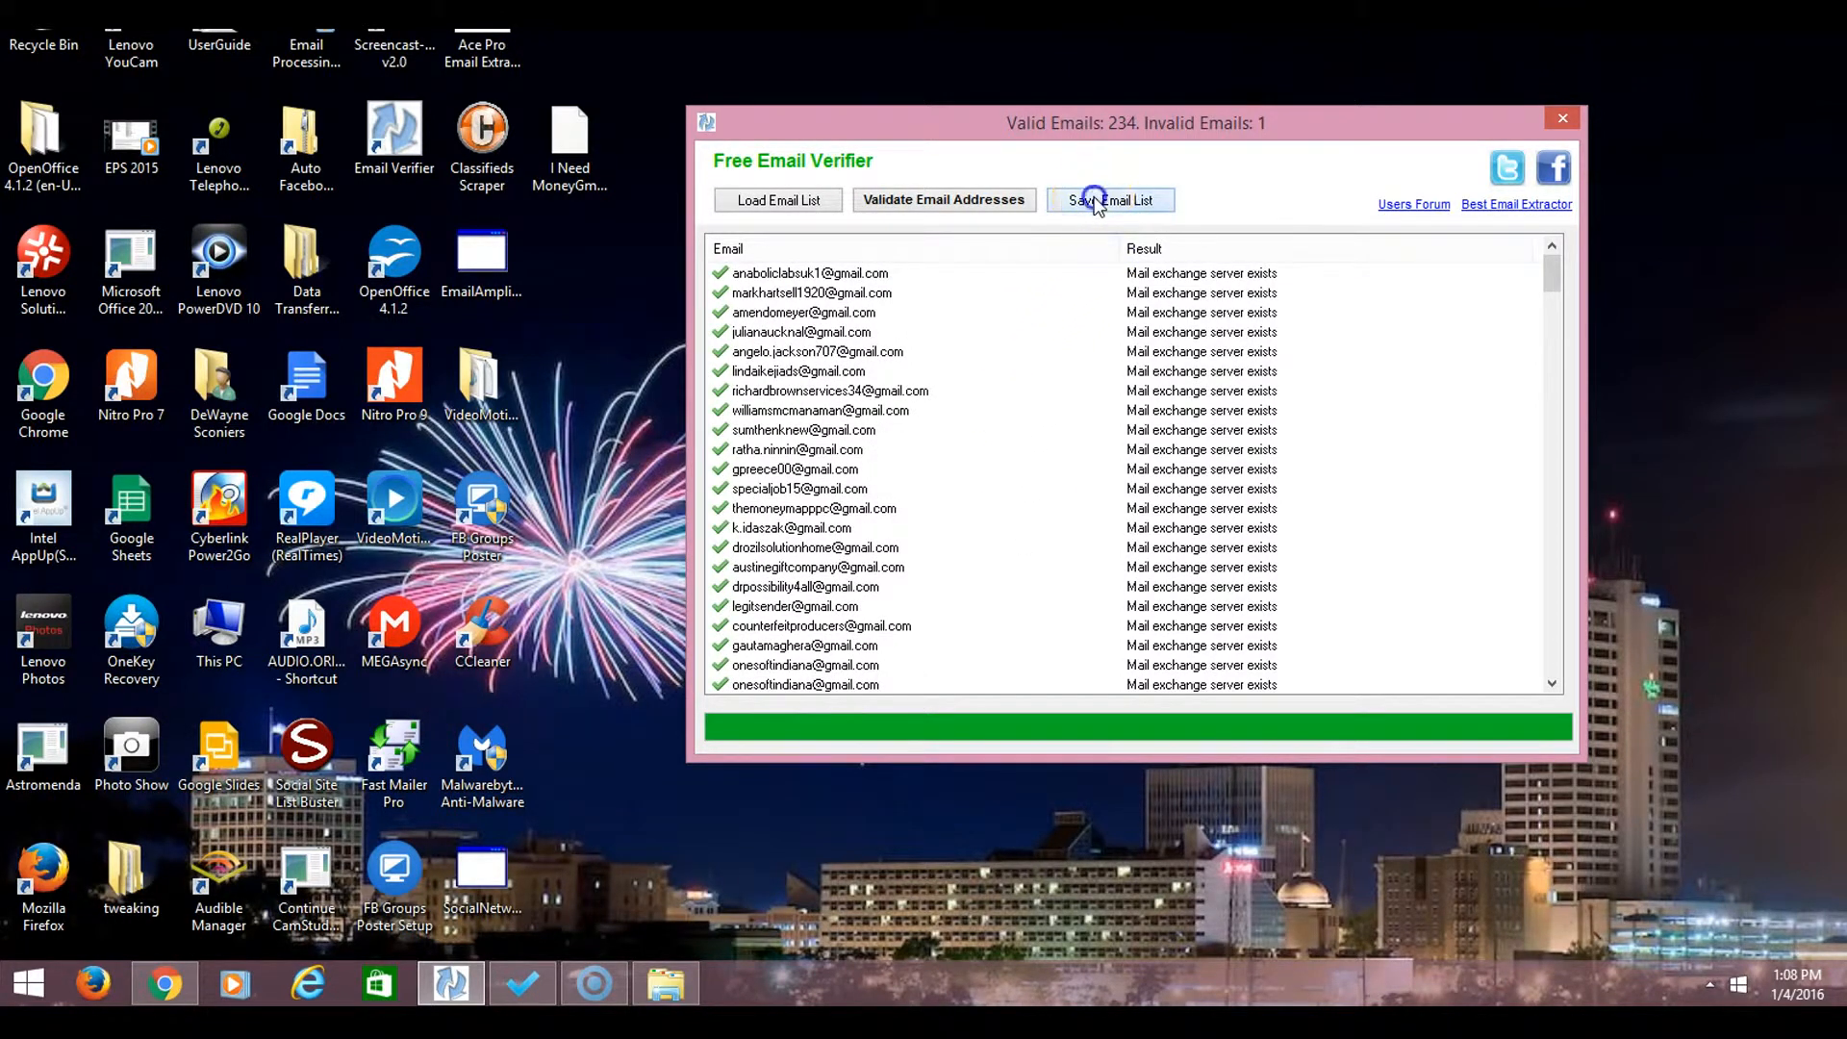
{"action": "left_click", "coordinate": [1110, 198]}
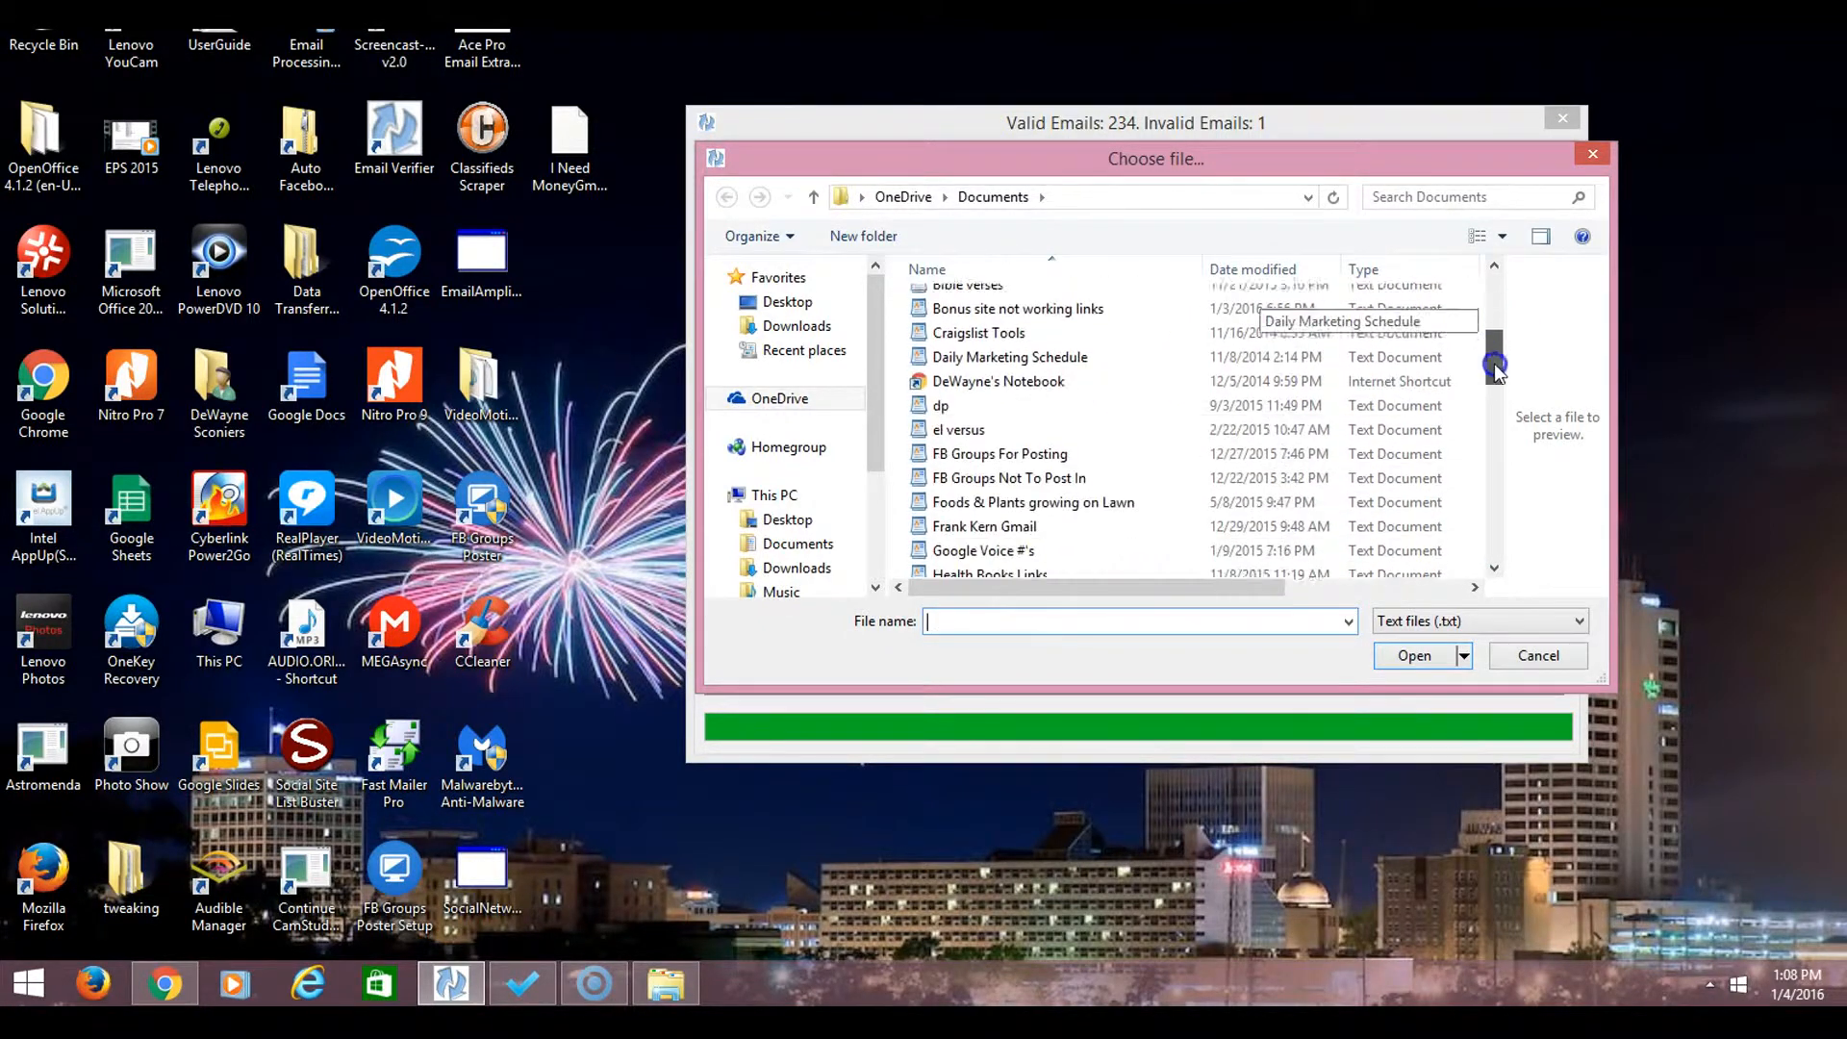
{"action": "scroll", "scroll_direction": "down", "scroll_amount": 3}
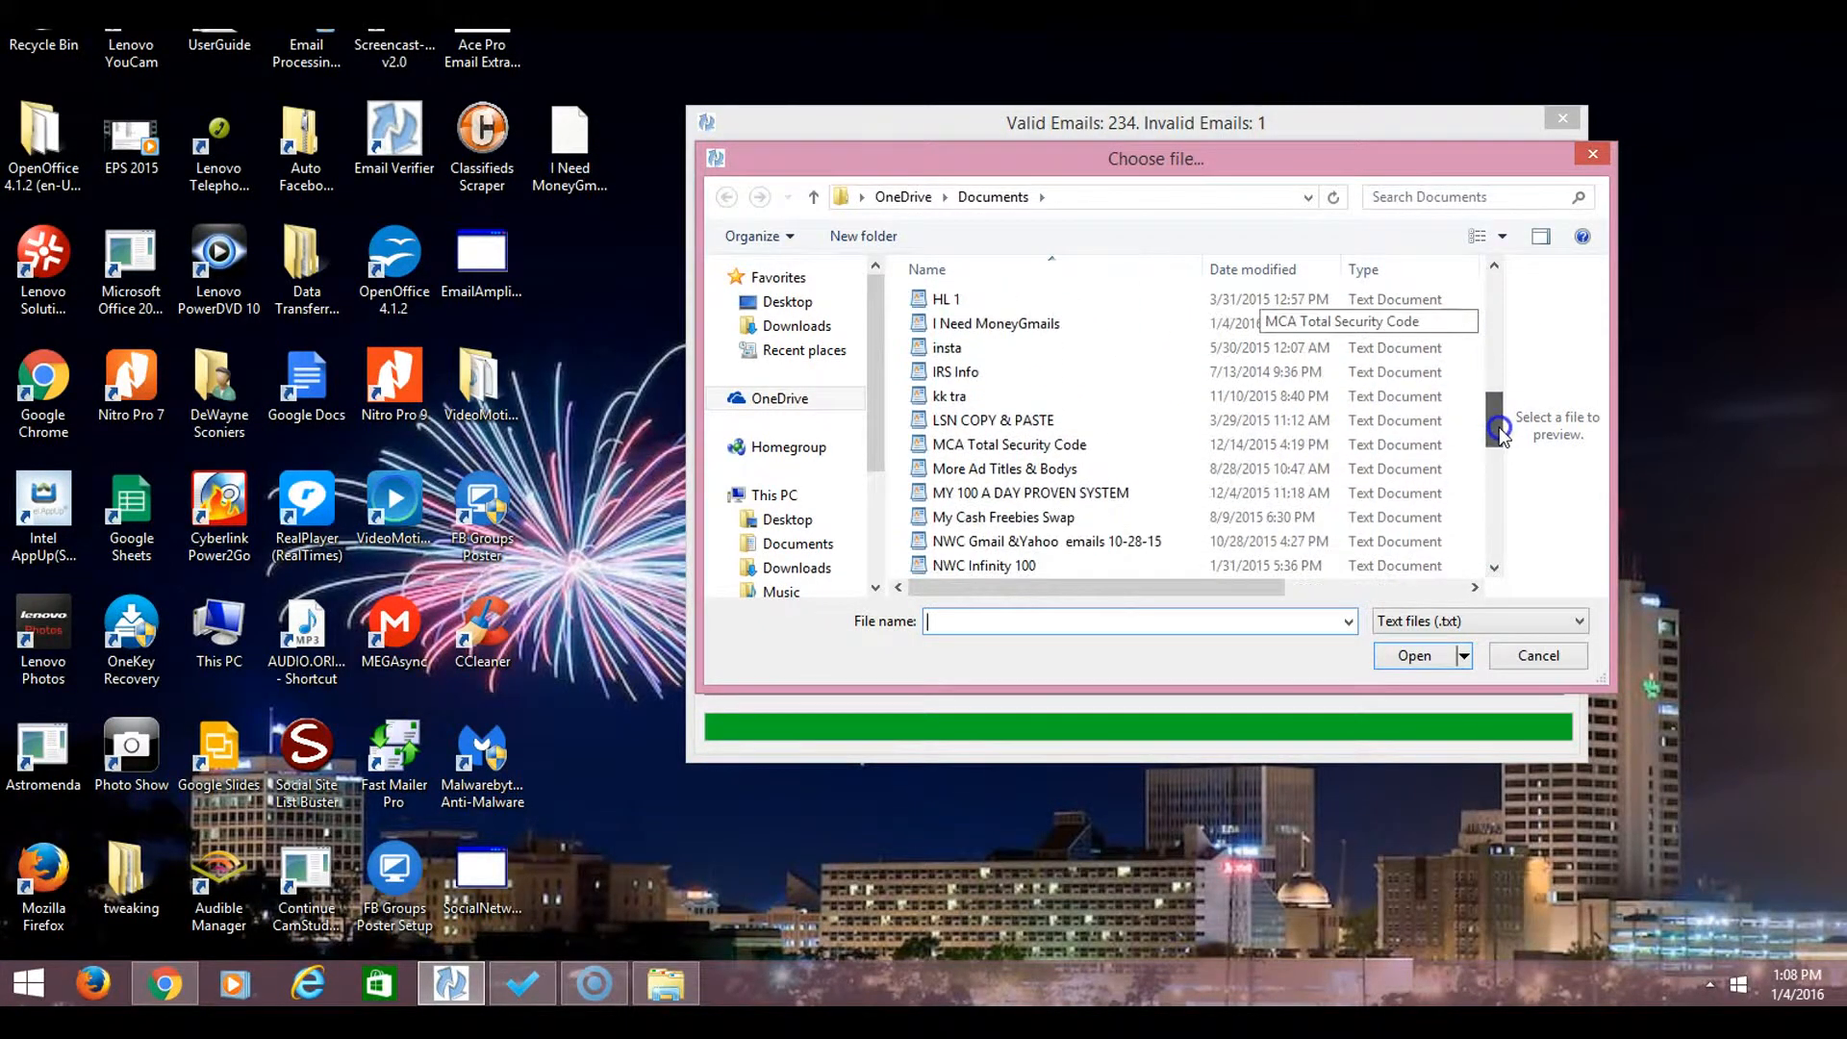
{"action": "left_click", "coordinate": [1023, 319]}
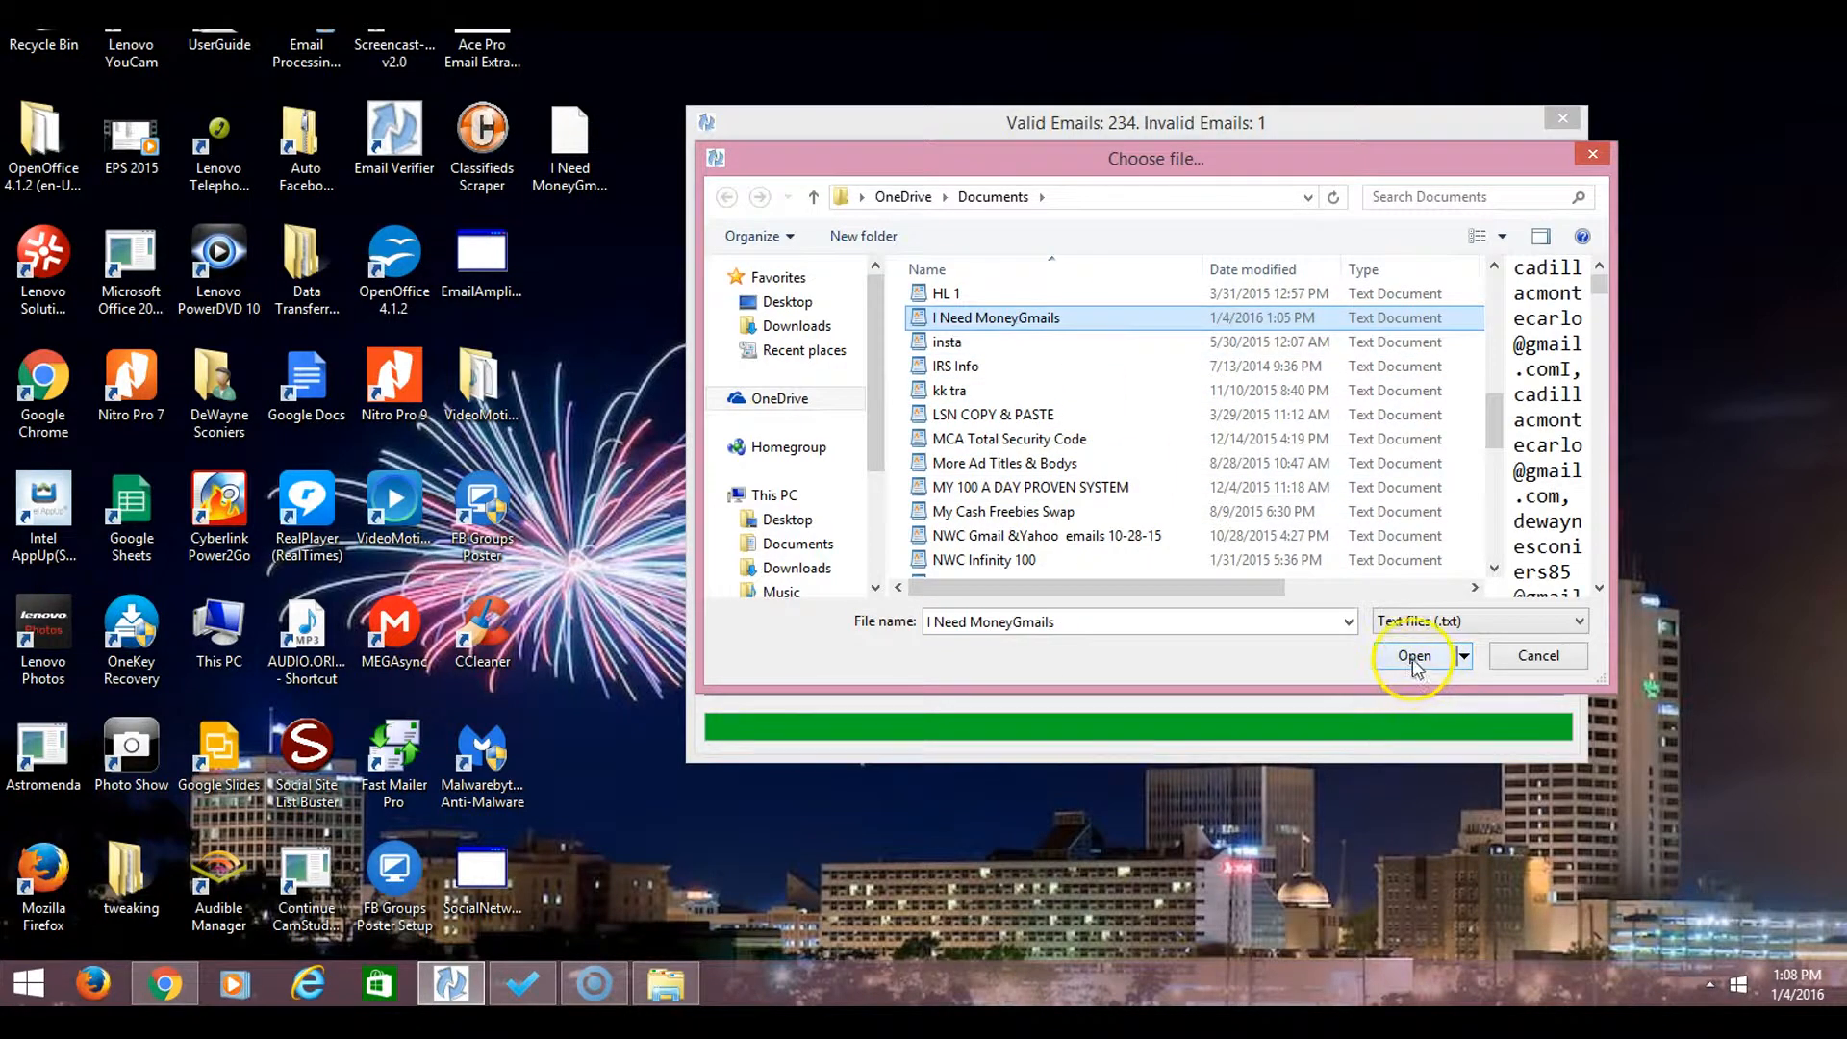
{"action": "left_click", "coordinate": [1414, 654]}
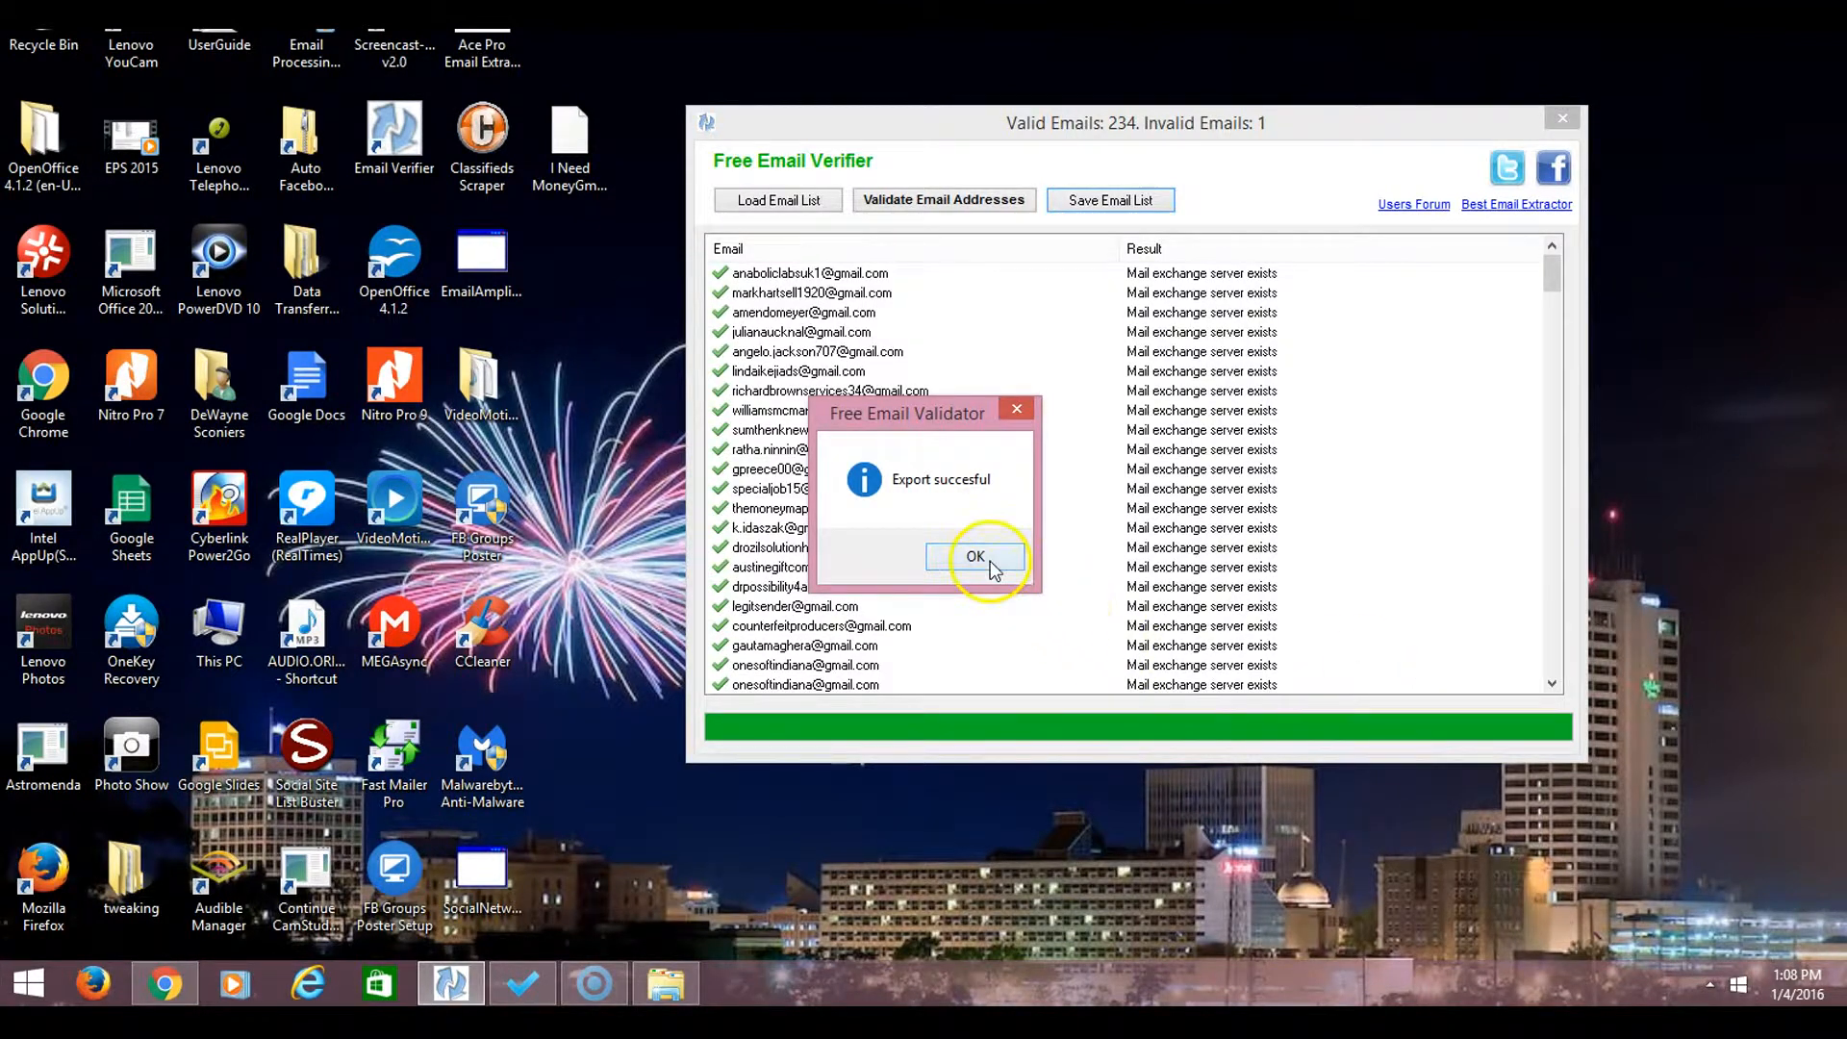
{"action": "left_click", "coordinate": [975, 556]}
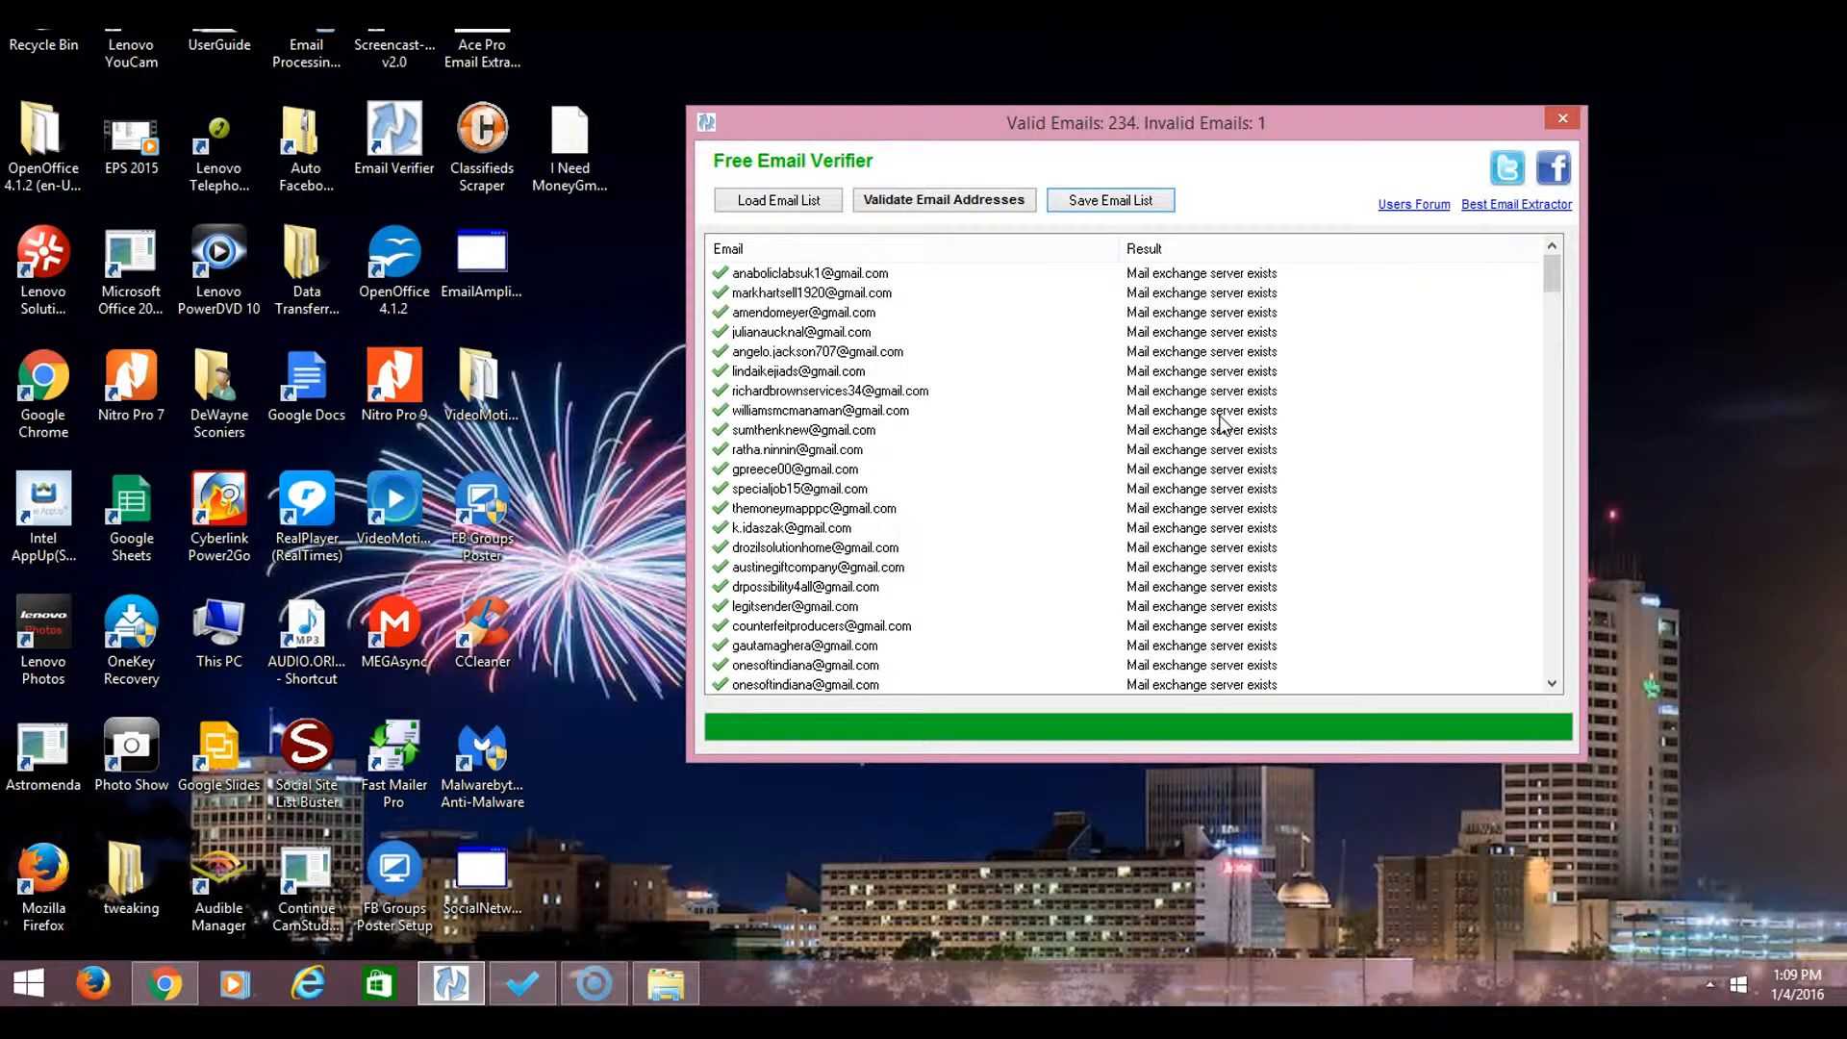
{"action": "mouse_move", "coordinate": [1357, 339]}
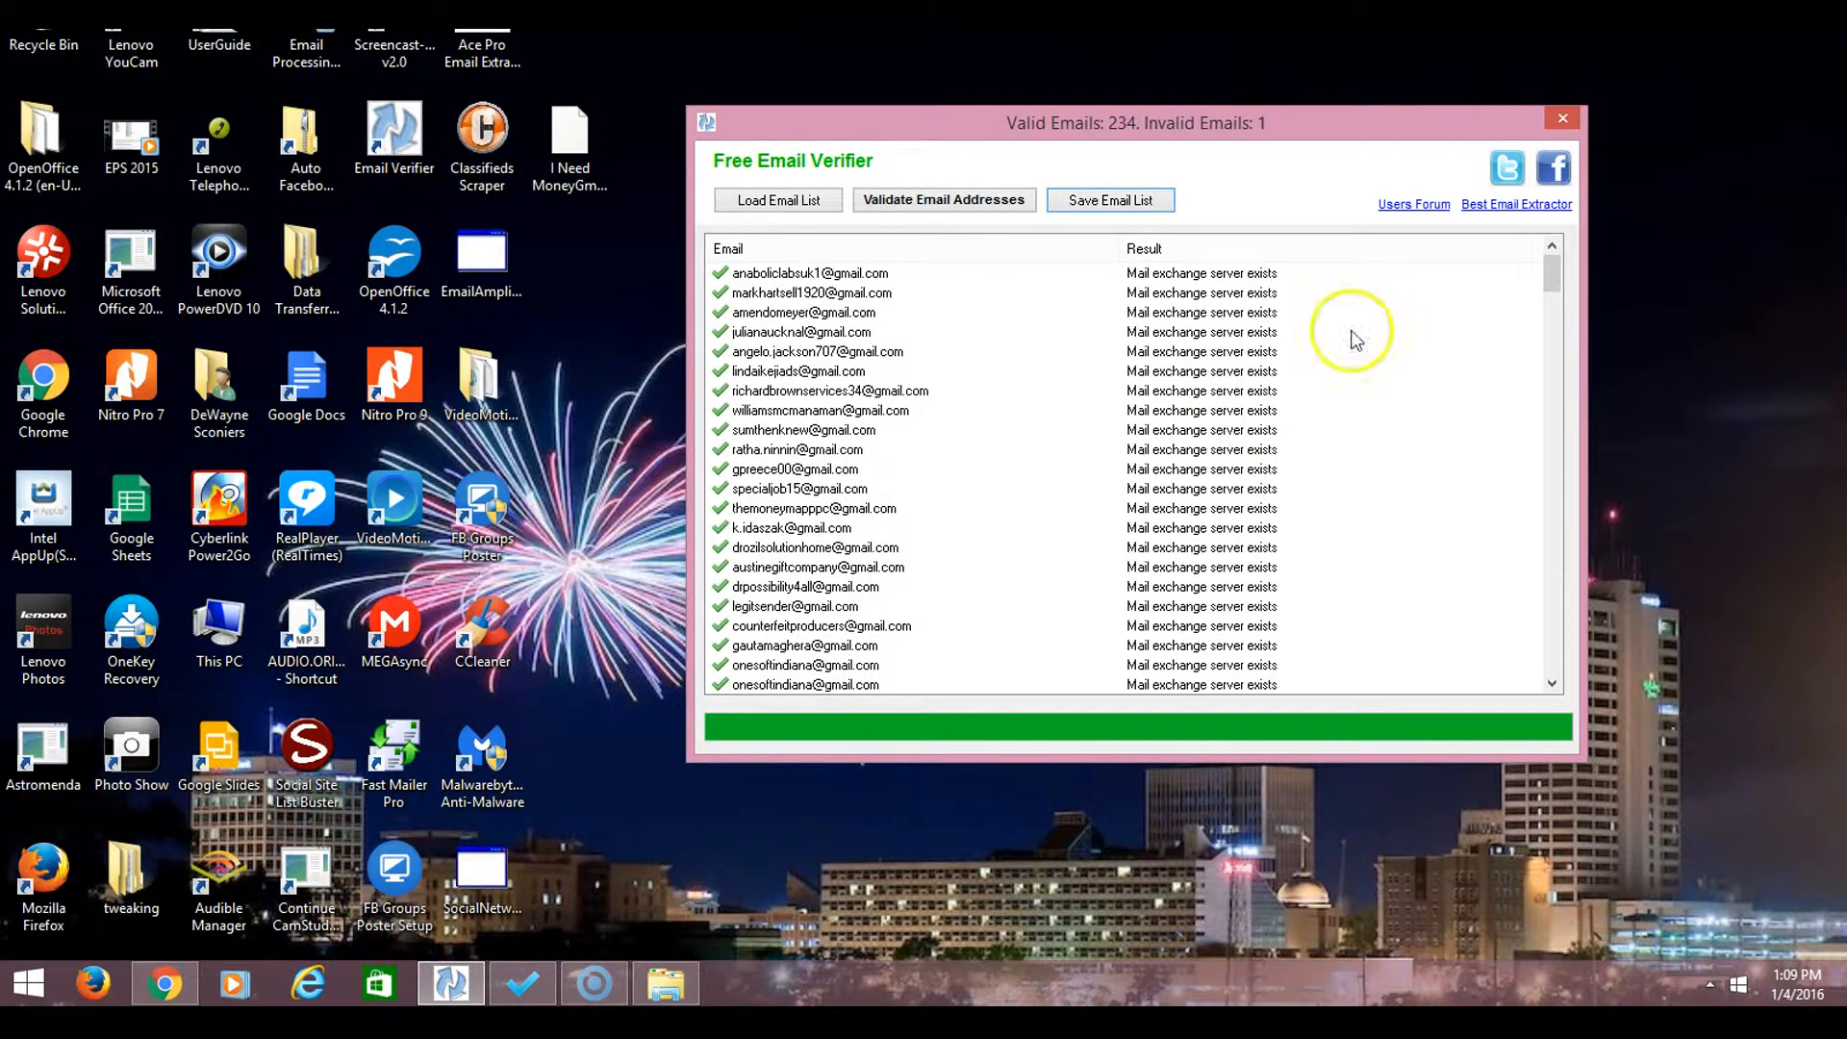